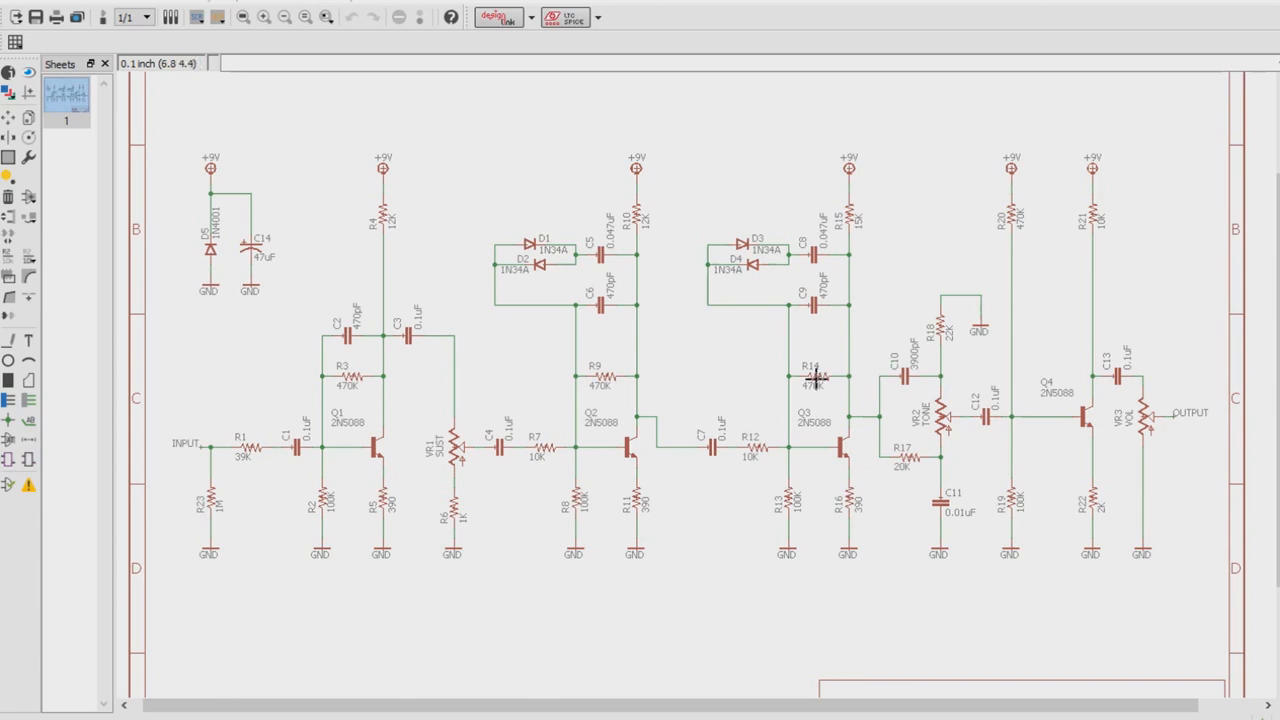
{"action": "mouse_move", "coordinate": [880, 450]}
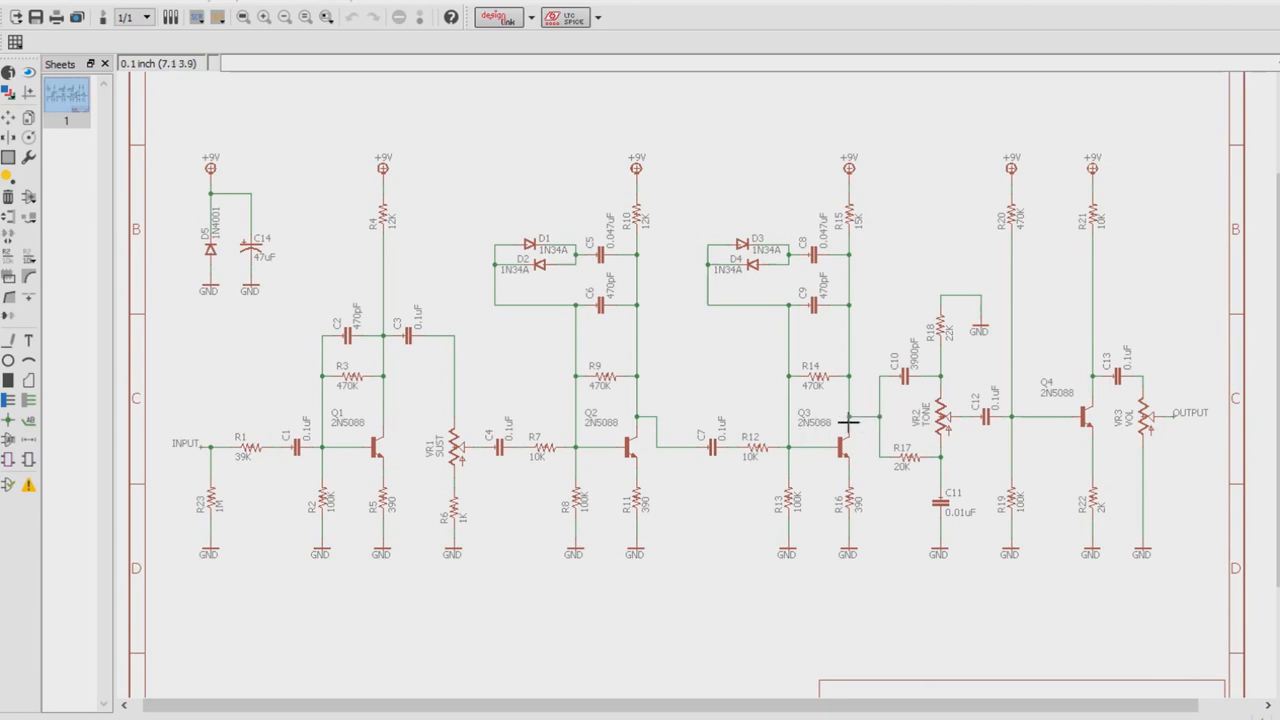
{"action": "mouse_move", "coordinate": [872, 444]}
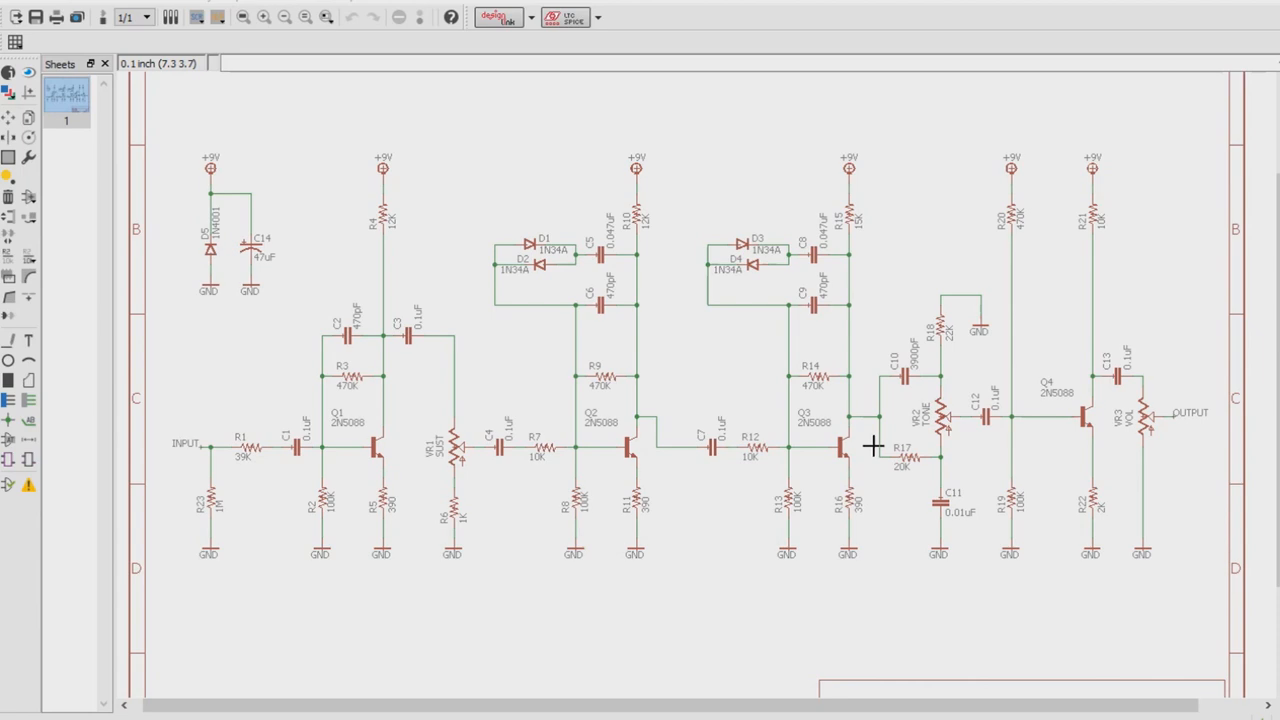
{"action": "mouse_move", "coordinate": [864, 430]}
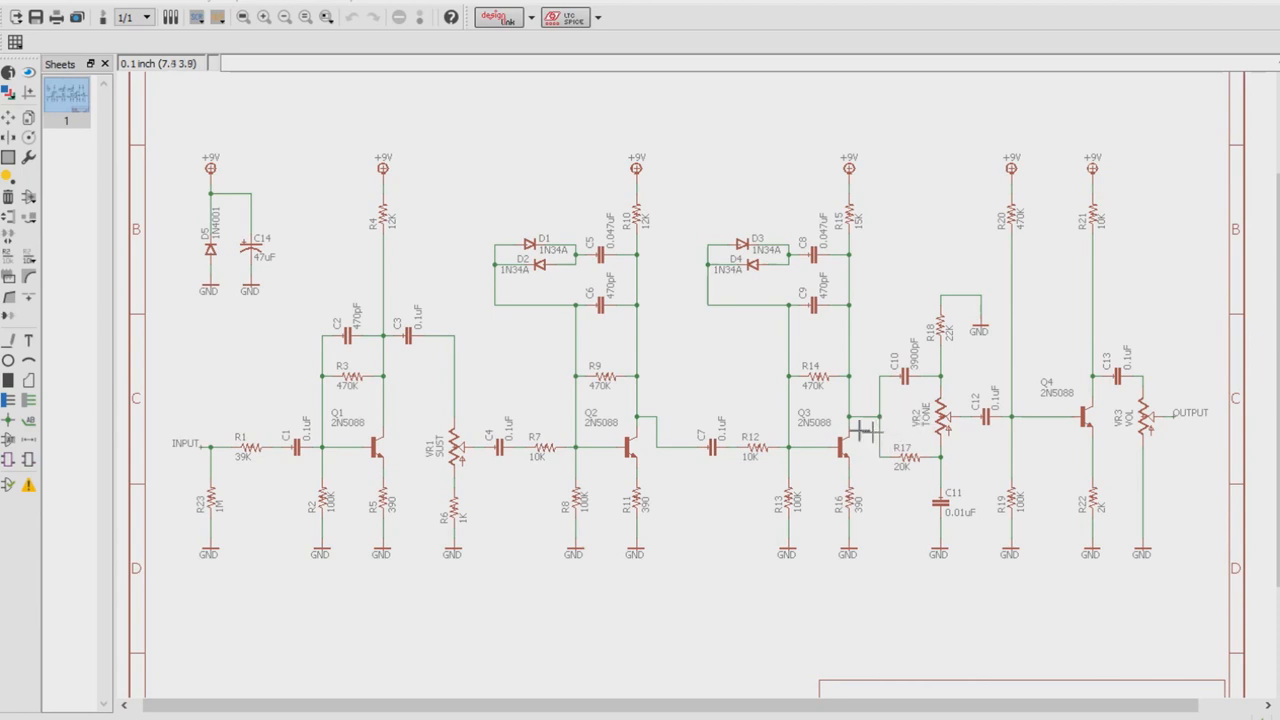
{"action": "mouse_move", "coordinate": [850, 418]}
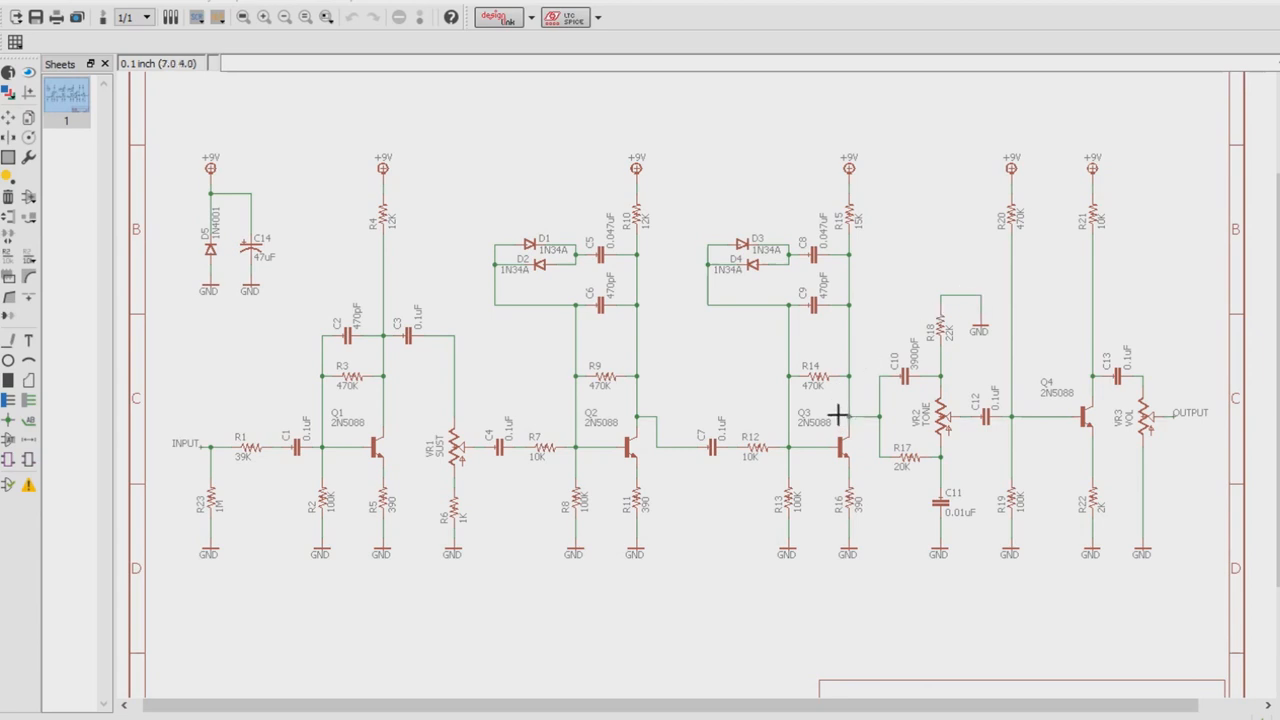
{"action": "mouse_move", "coordinate": [876, 424]}
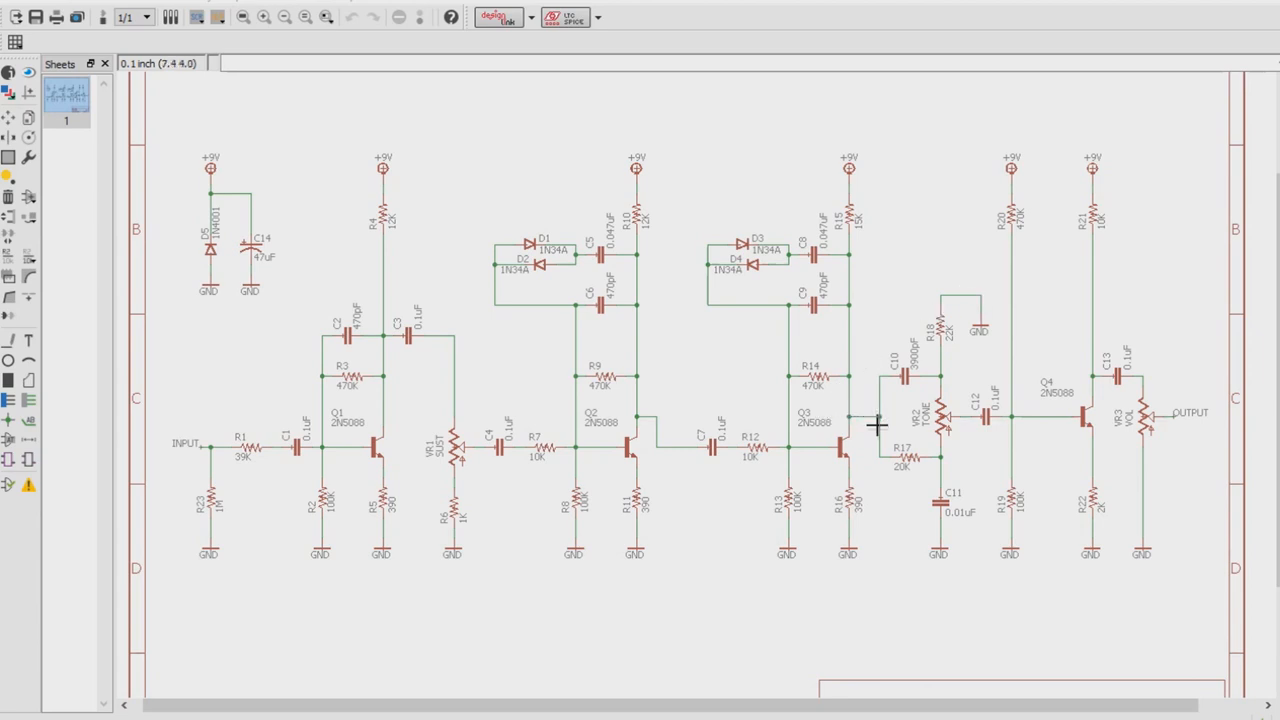
{"action": "mouse_move", "coordinate": [936, 460]}
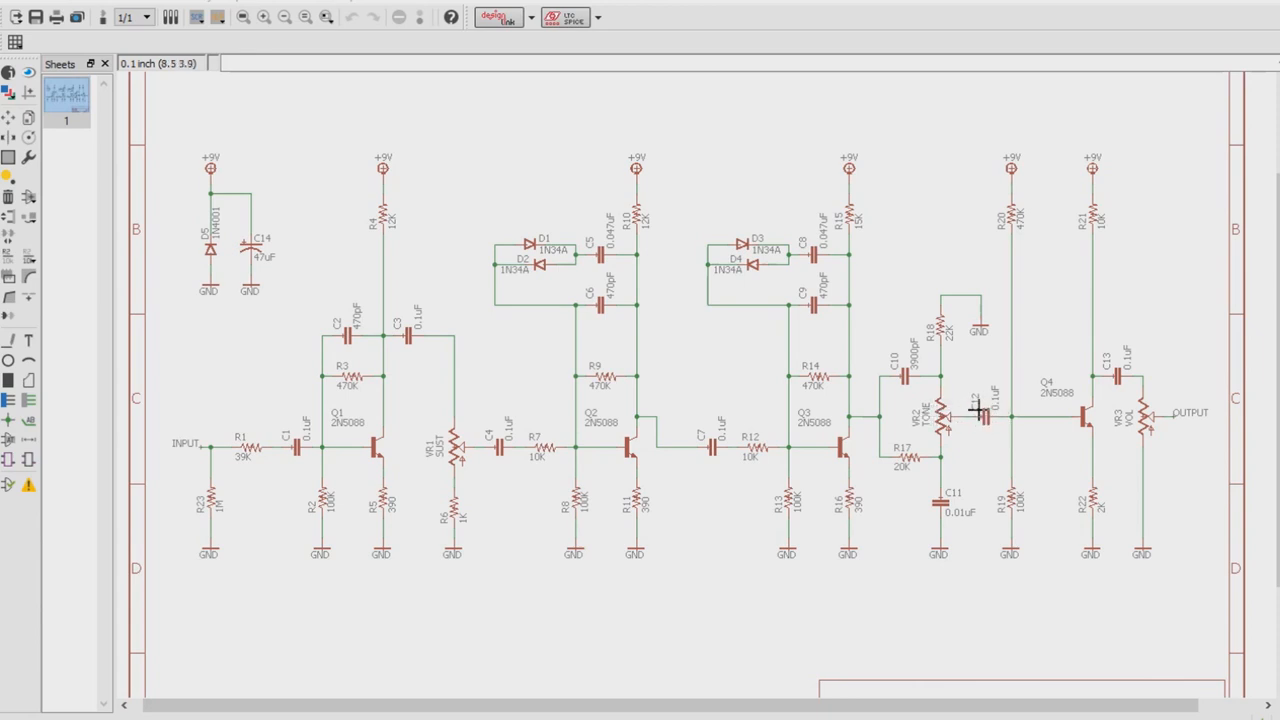
{"action": "mouse_move", "coordinate": [890, 440]}
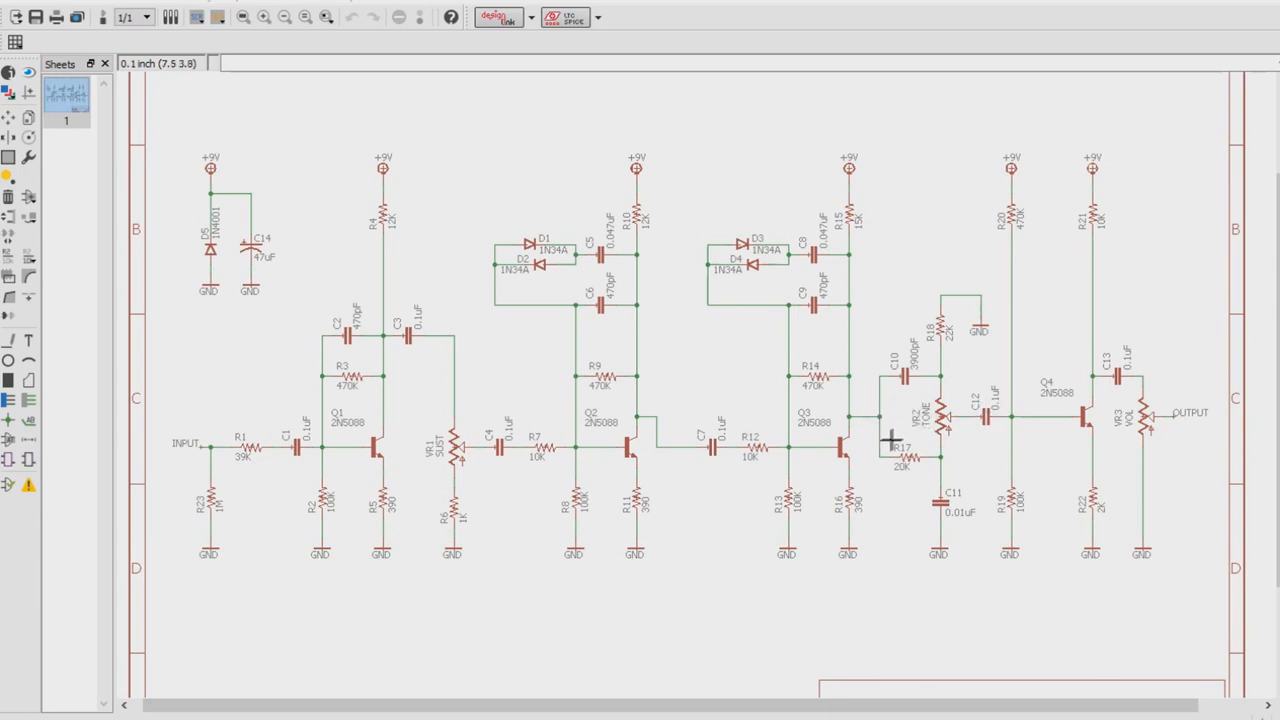
{"action": "mouse_move", "coordinate": [864, 414]}
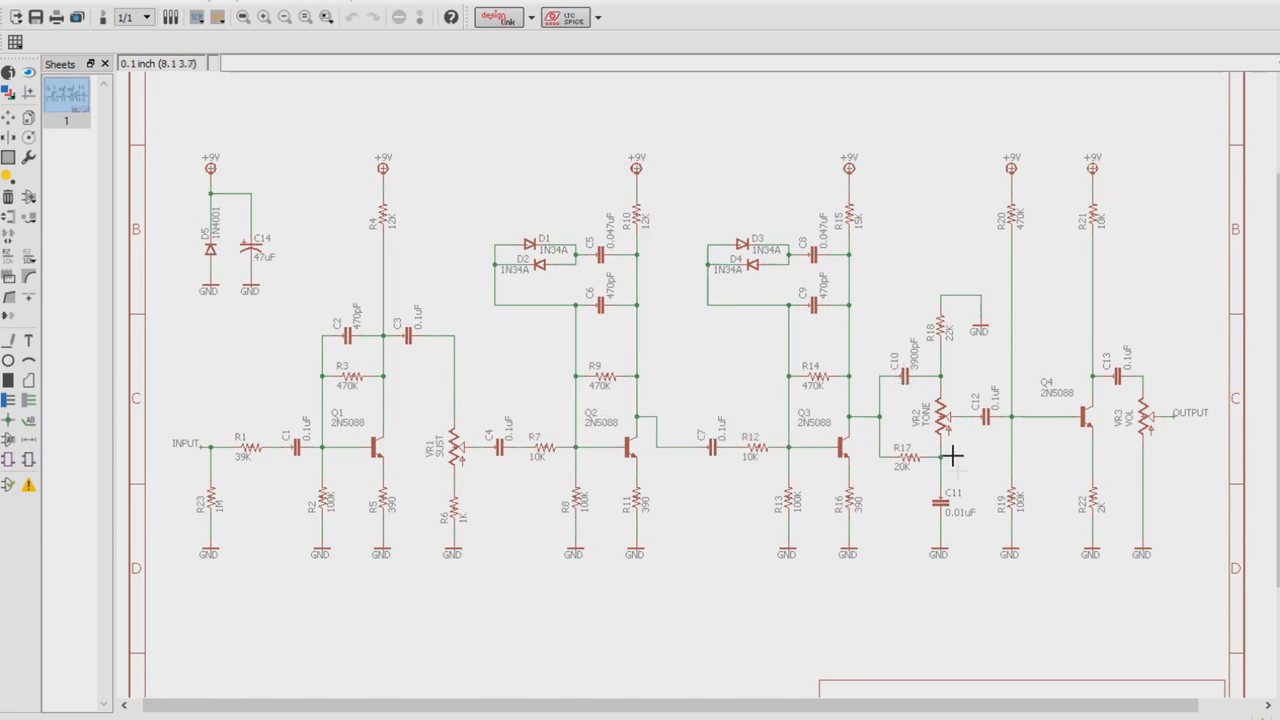
{"action": "mouse_move", "coordinate": [884, 456]}
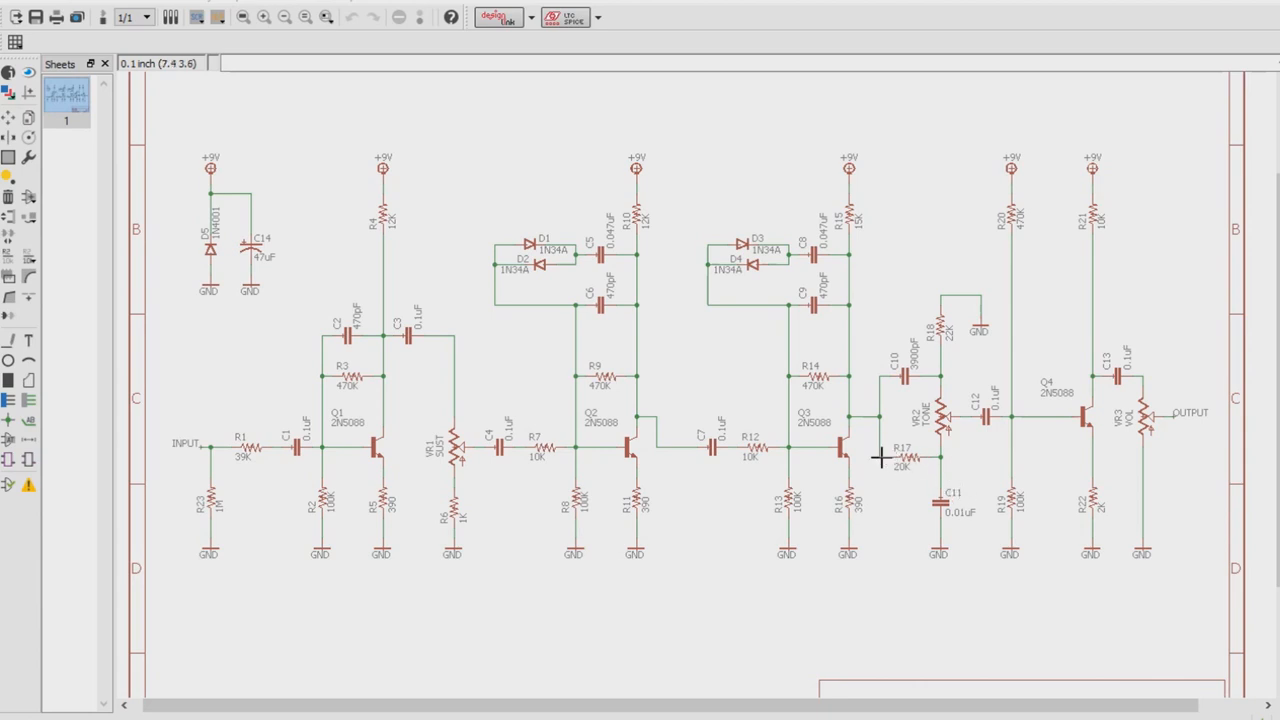
{"action": "mouse_move", "coordinate": [936, 464]}
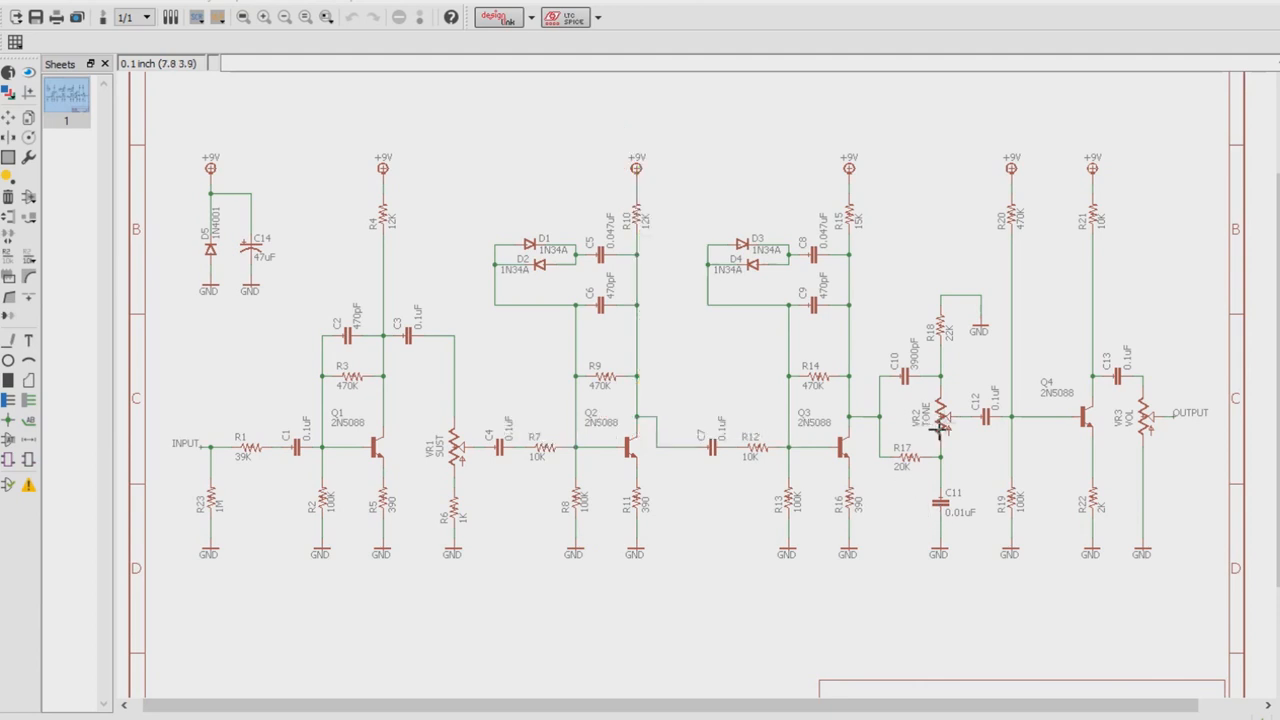
{"action": "mouse_move", "coordinate": [932, 418]}
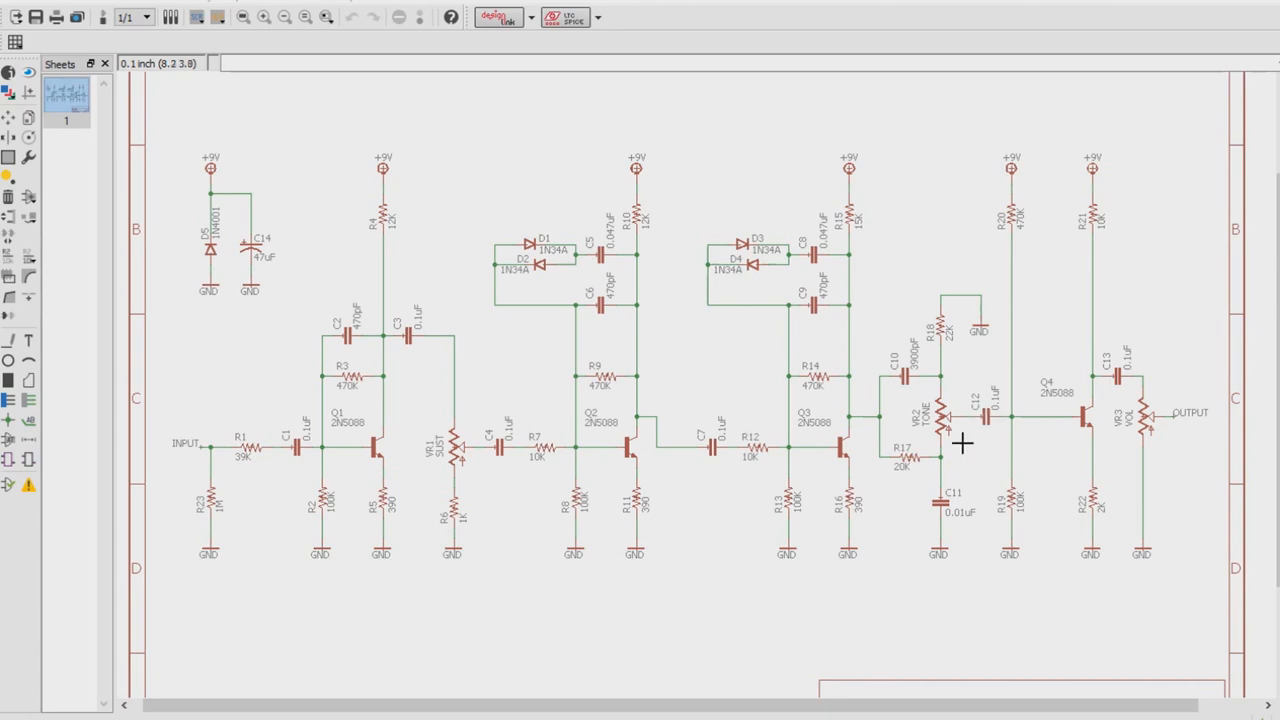
{"action": "mouse_move", "coordinate": [1028, 442]}
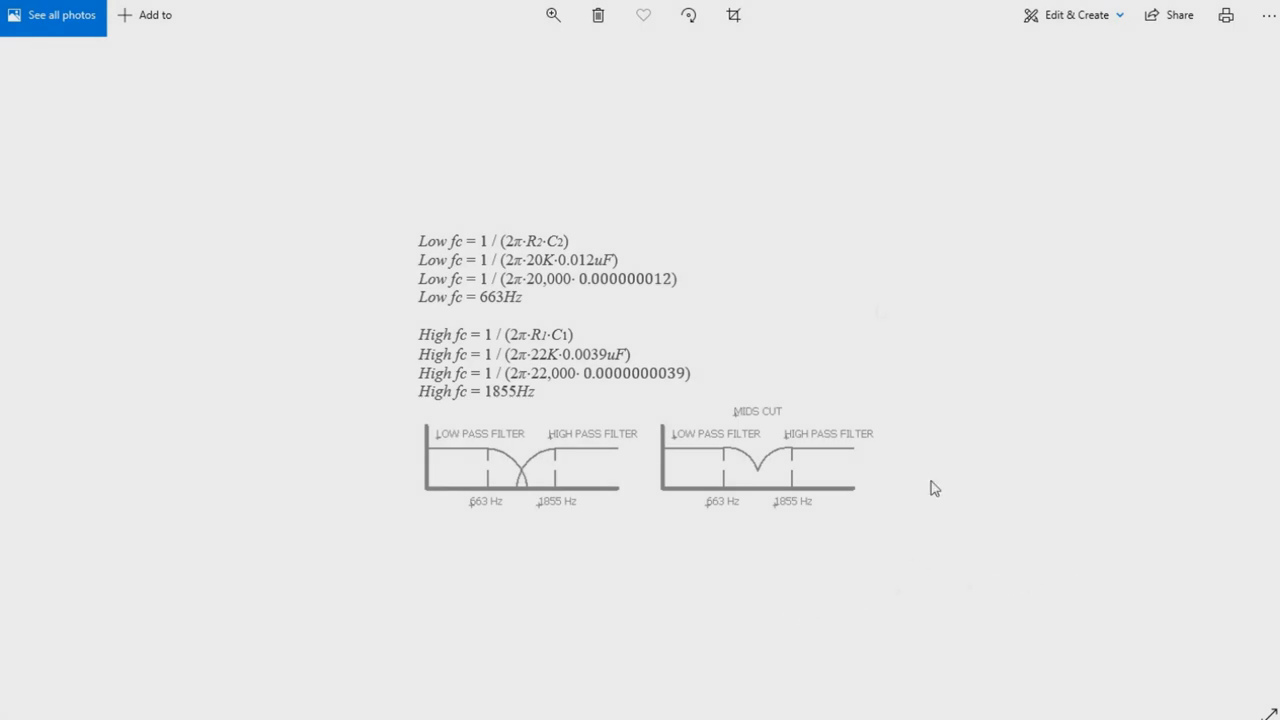
{"action": "mouse_move", "coordinate": [660, 572]}
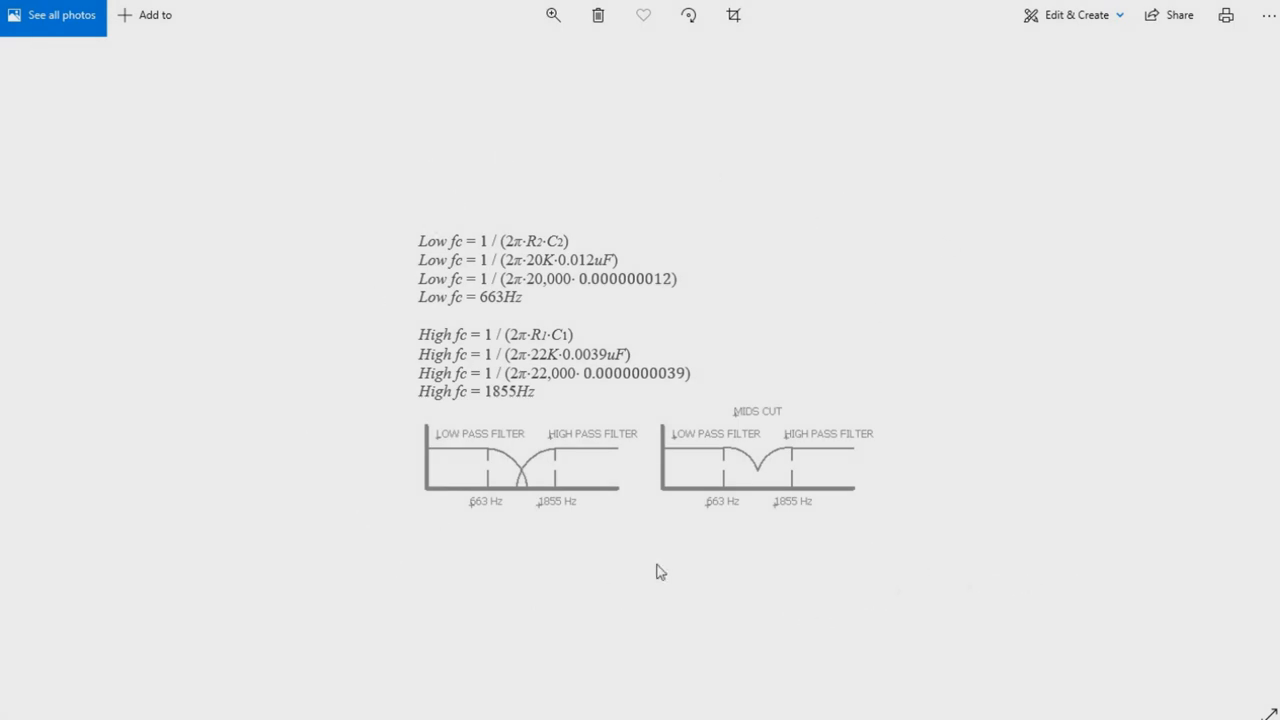
{"action": "mouse_move", "coordinate": [654, 570]}
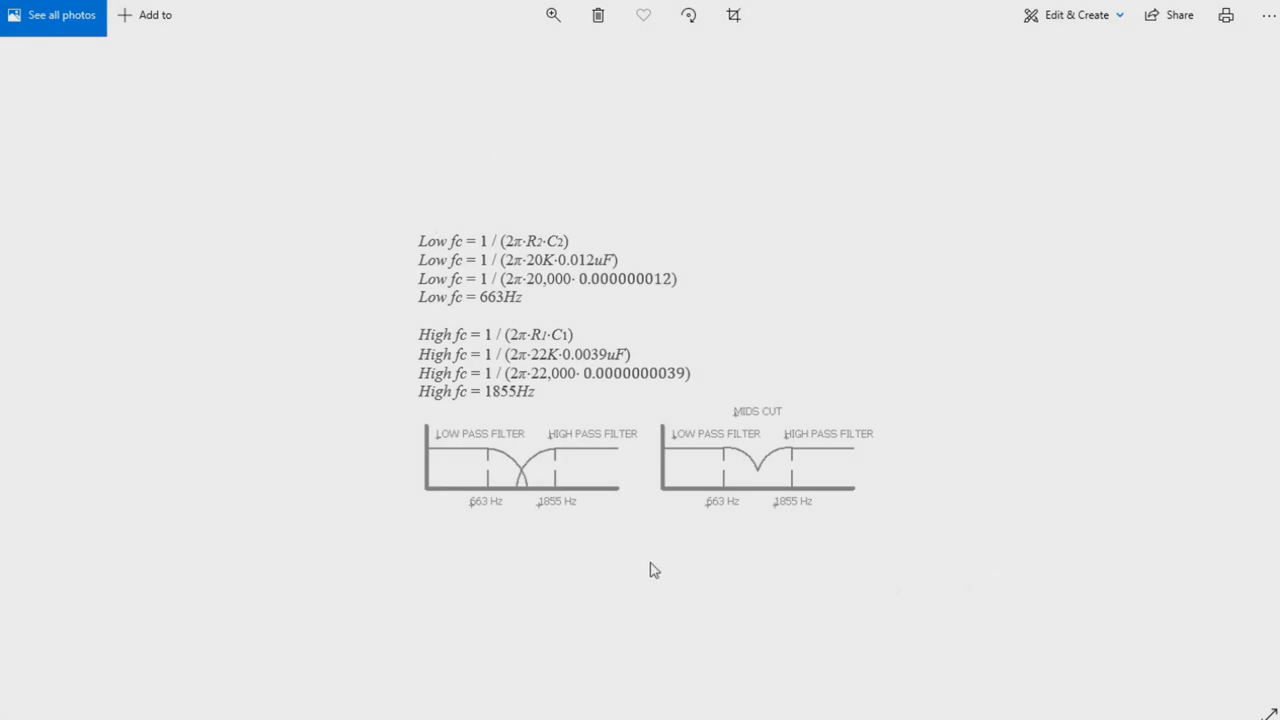
{"action": "mouse_move", "coordinate": [630, 546]}
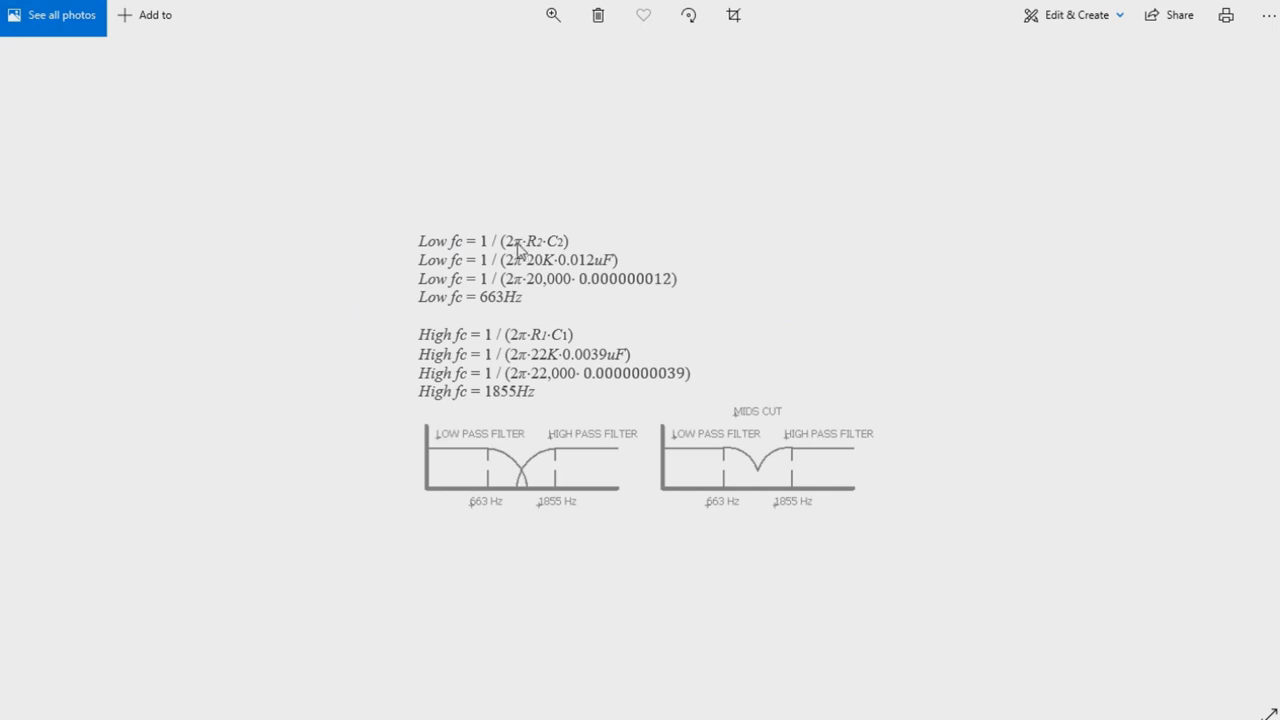
{"action": "mouse_move", "coordinate": [366, 264]}
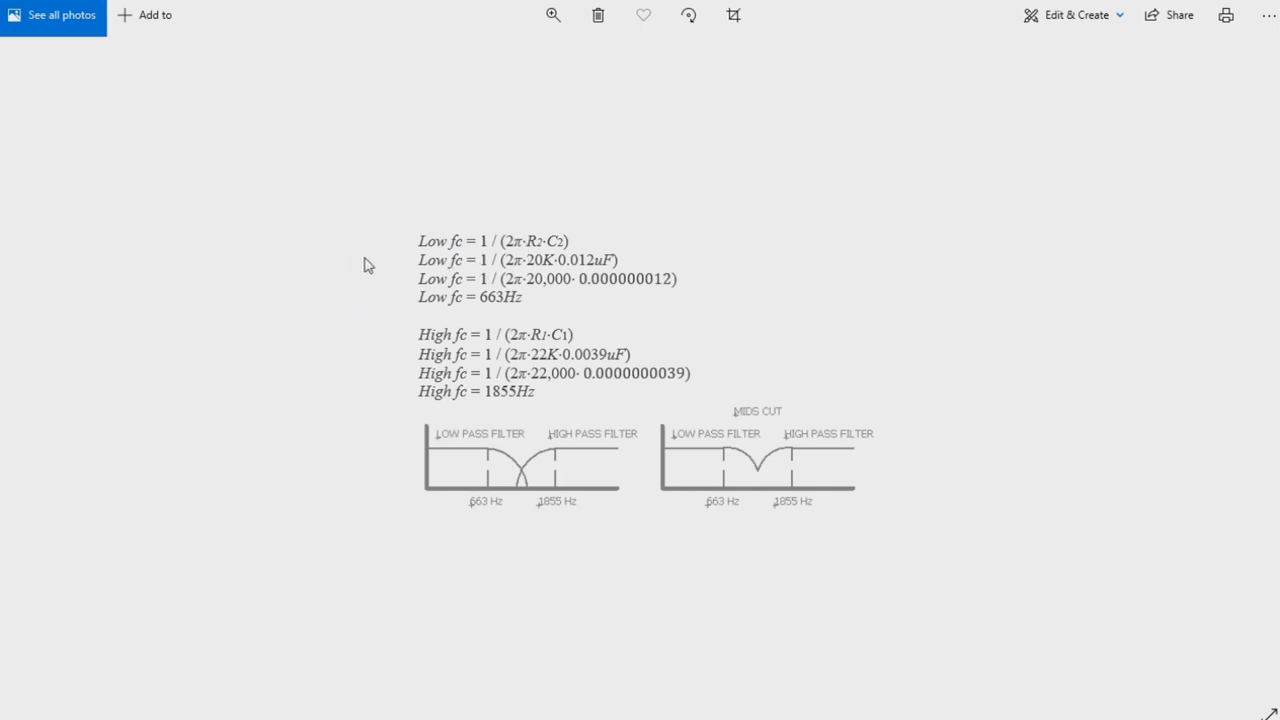
{"action": "mouse_move", "coordinate": [424, 276]}
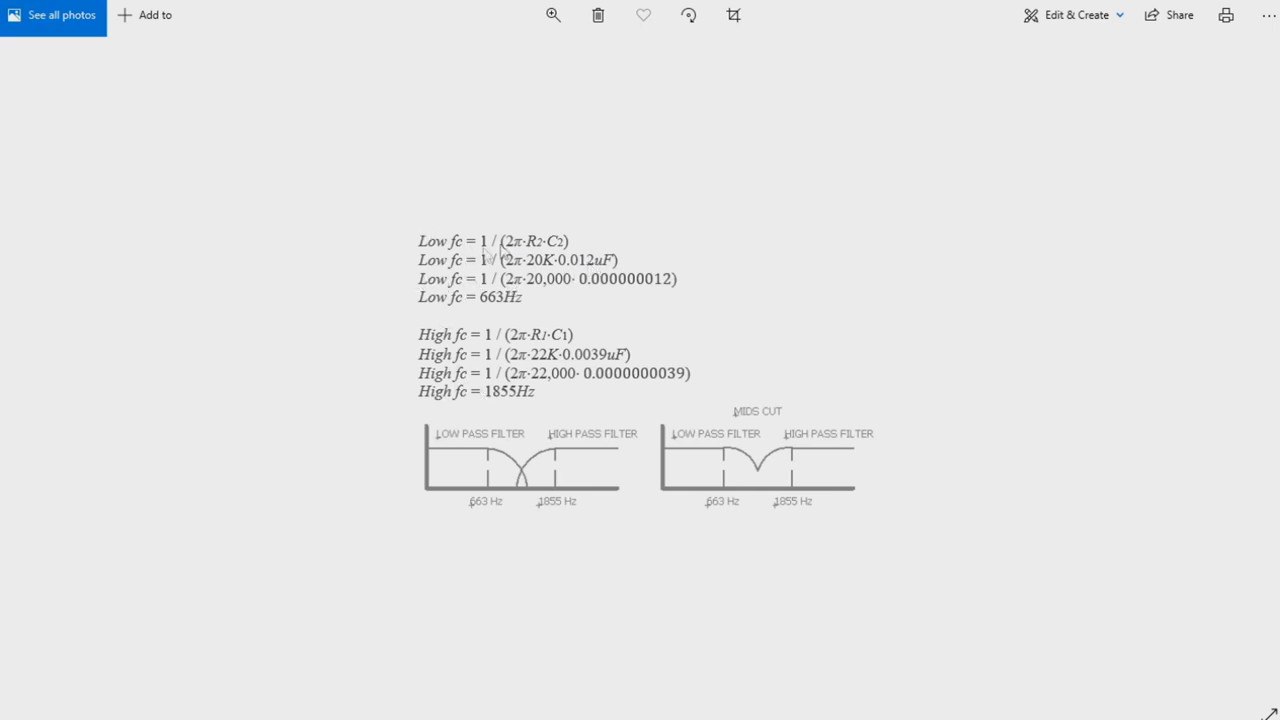
{"action": "mouse_move", "coordinate": [536, 342]}
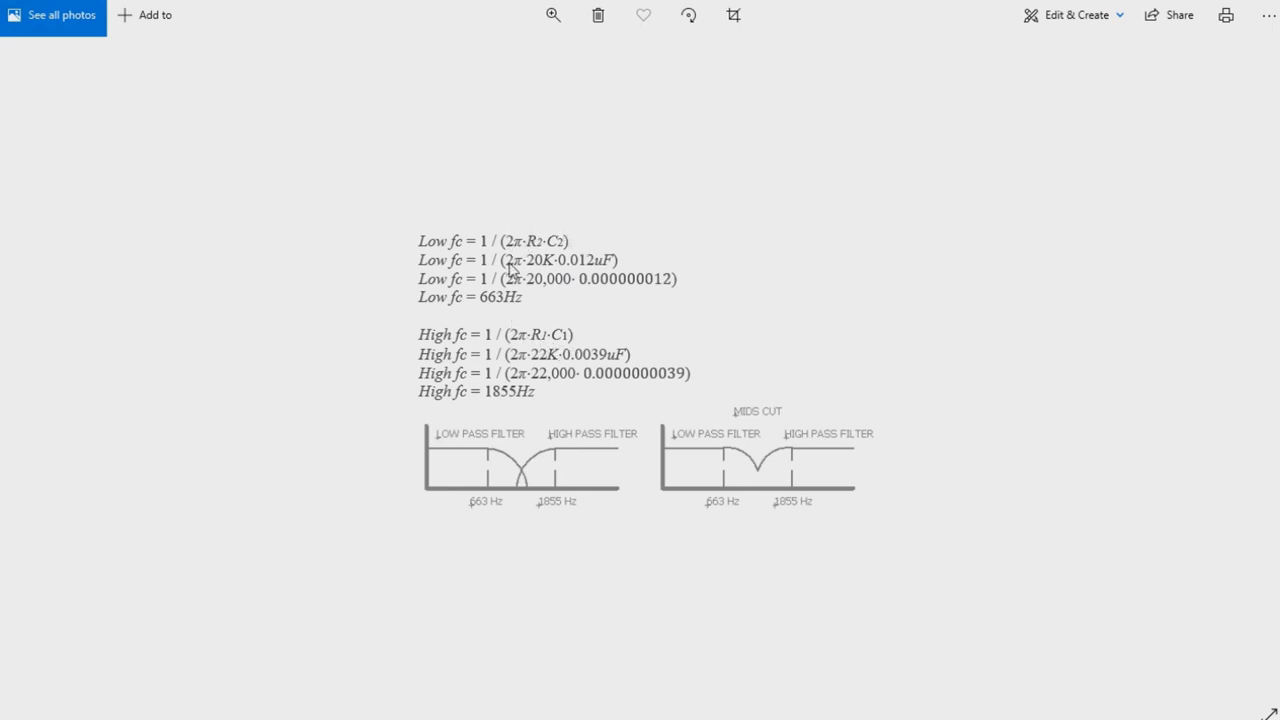
{"action": "mouse_move", "coordinate": [396, 280]}
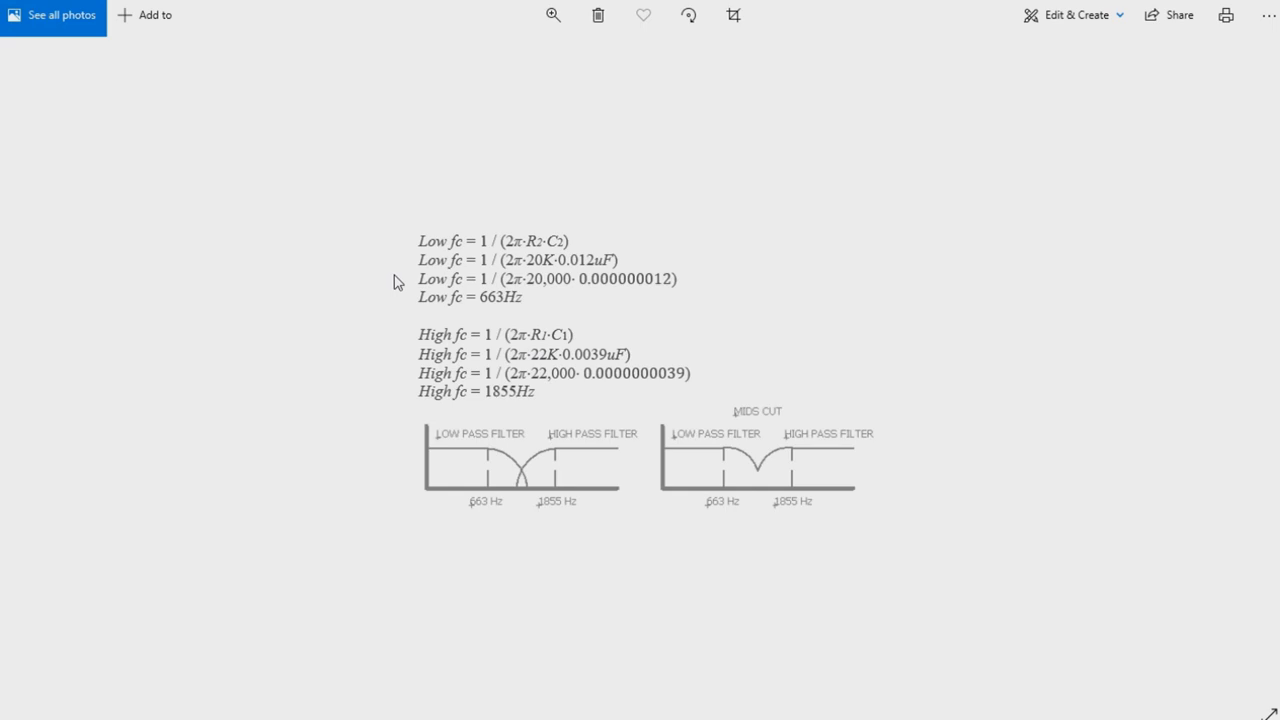
{"action": "mouse_move", "coordinate": [484, 308]}
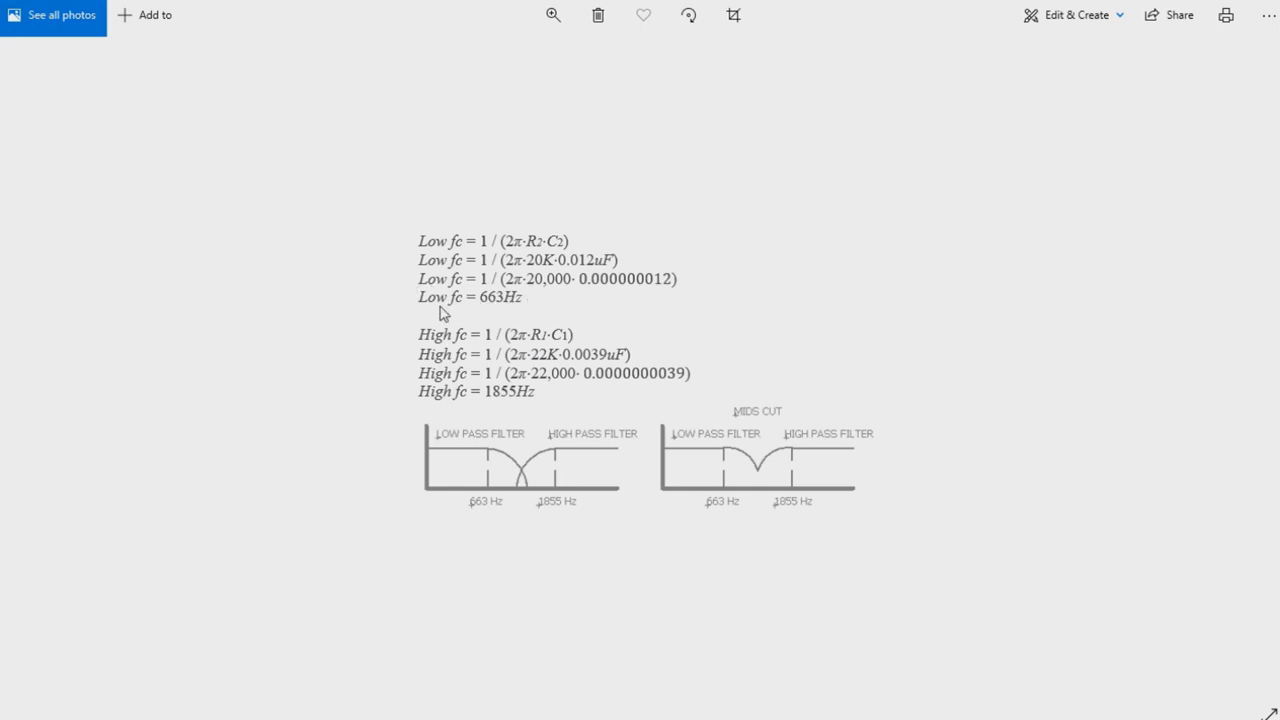
{"action": "mouse_move", "coordinate": [432, 360]}
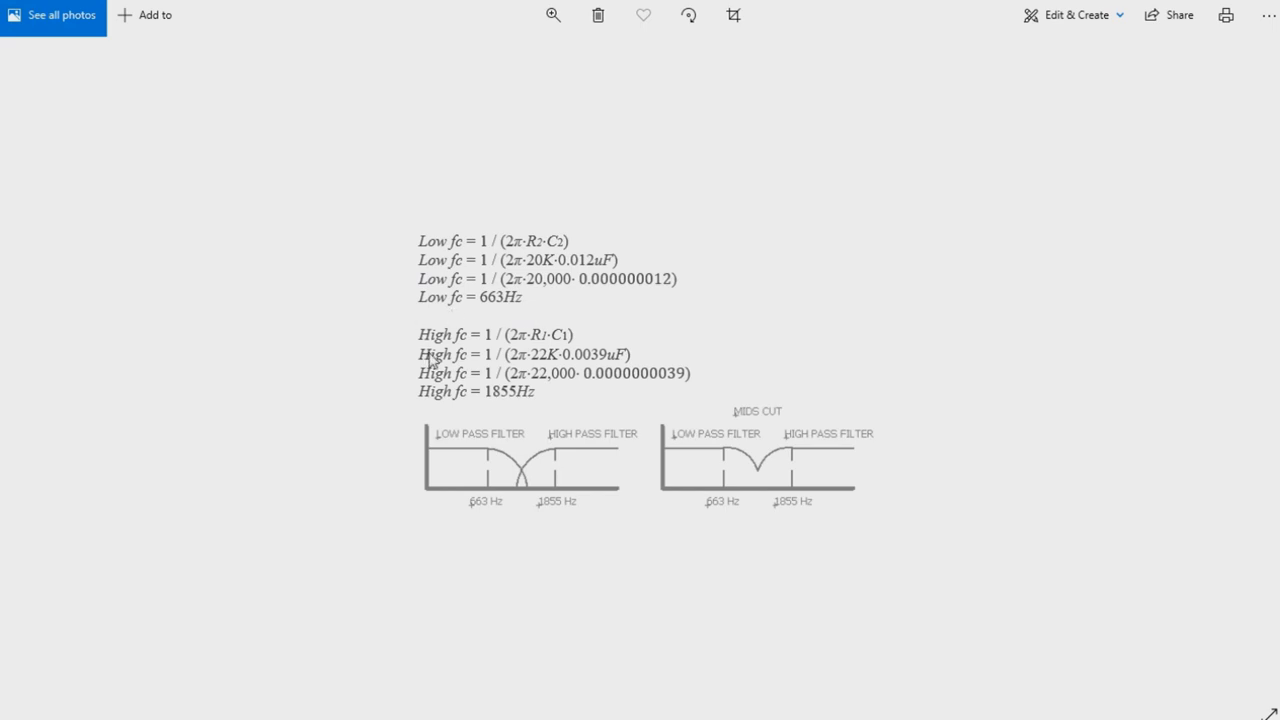
{"action": "mouse_move", "coordinate": [490, 404]}
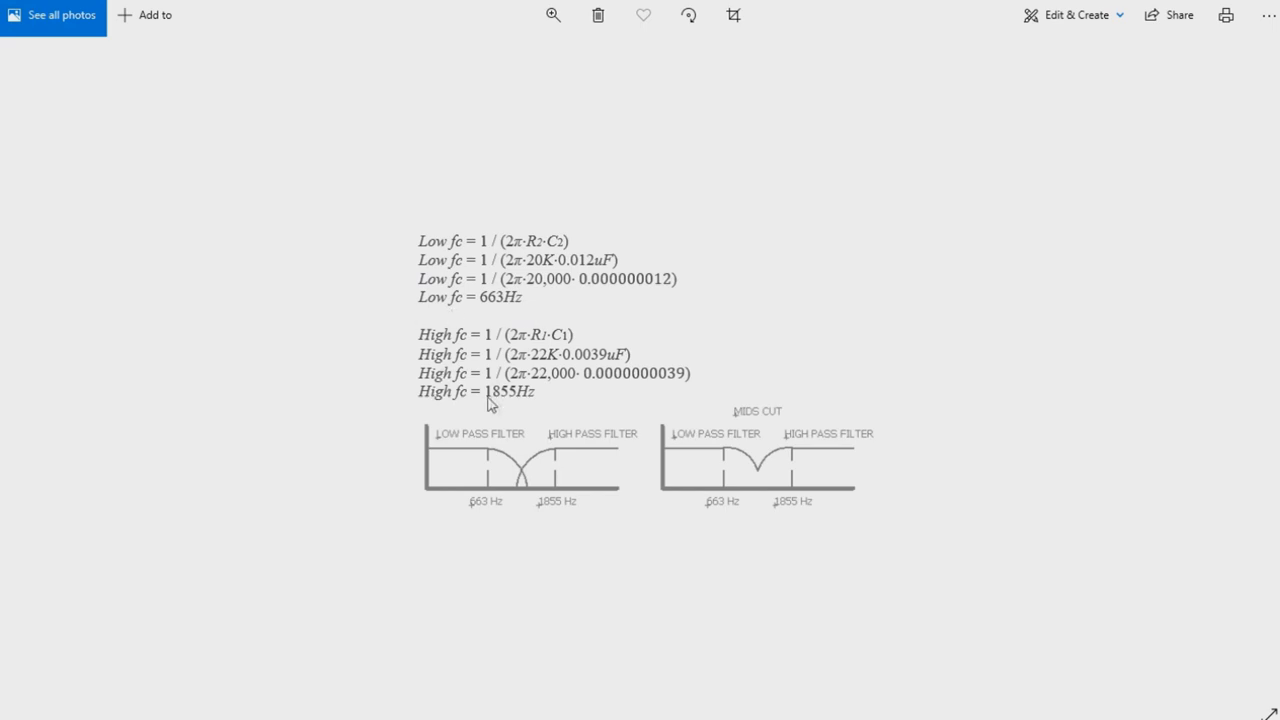
{"action": "mouse_move", "coordinate": [512, 436]}
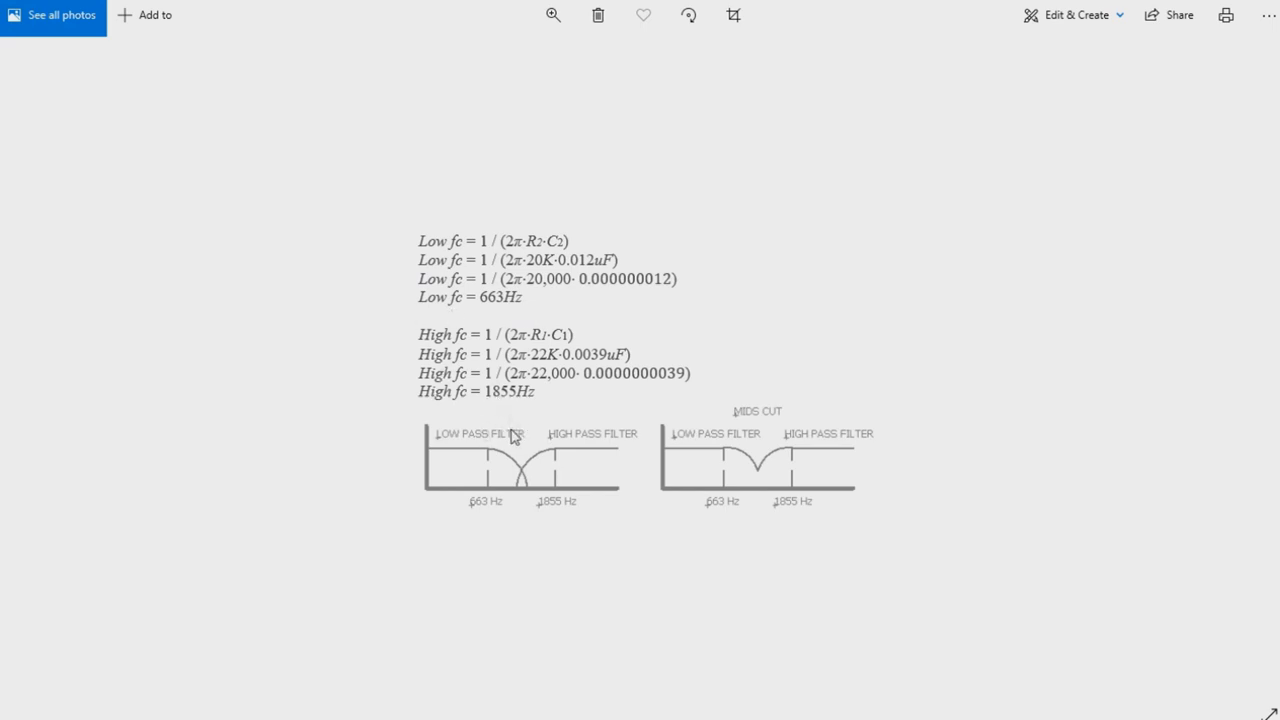
{"action": "mouse_move", "coordinate": [400, 464]}
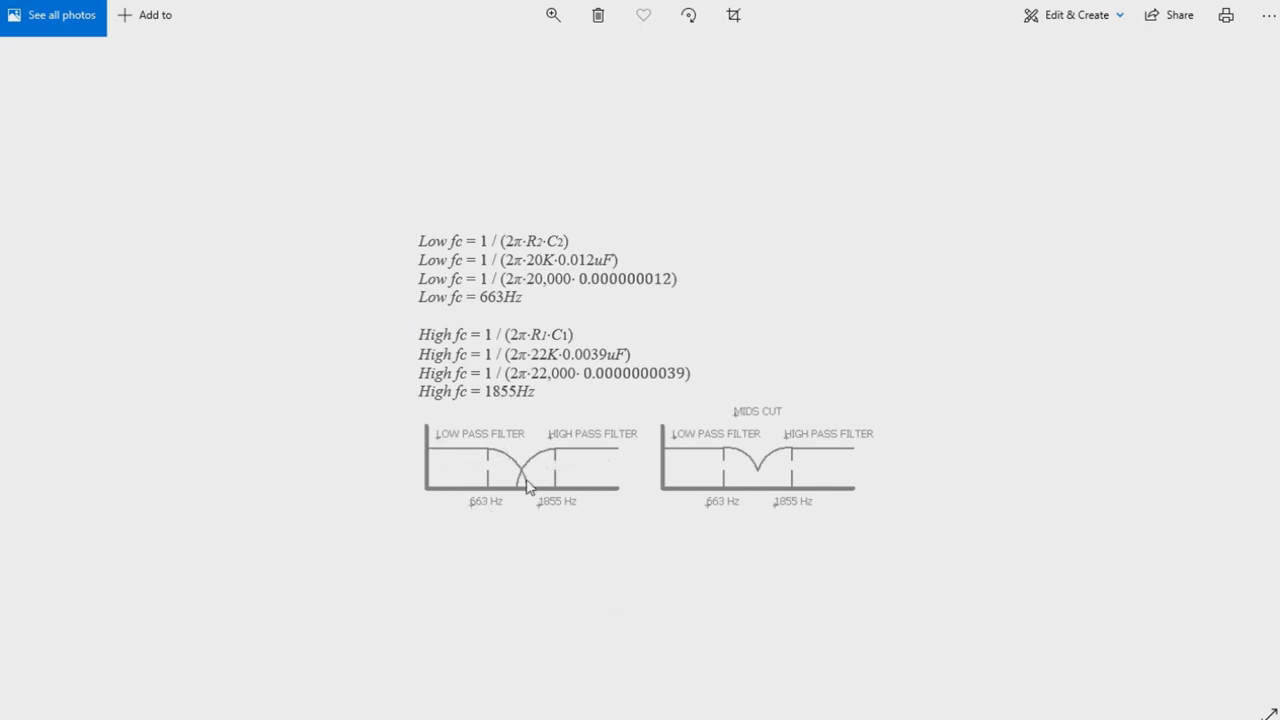
{"action": "mouse_move", "coordinate": [510, 476]}
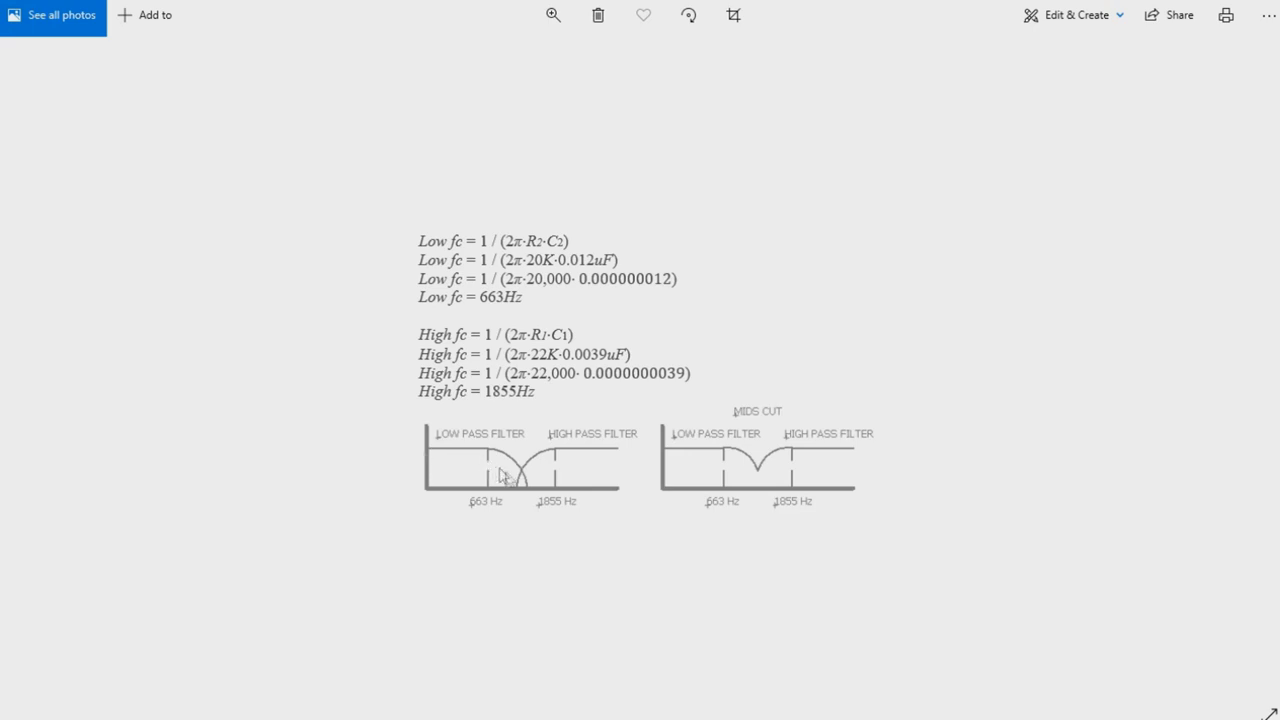
{"action": "mouse_move", "coordinate": [476, 516]}
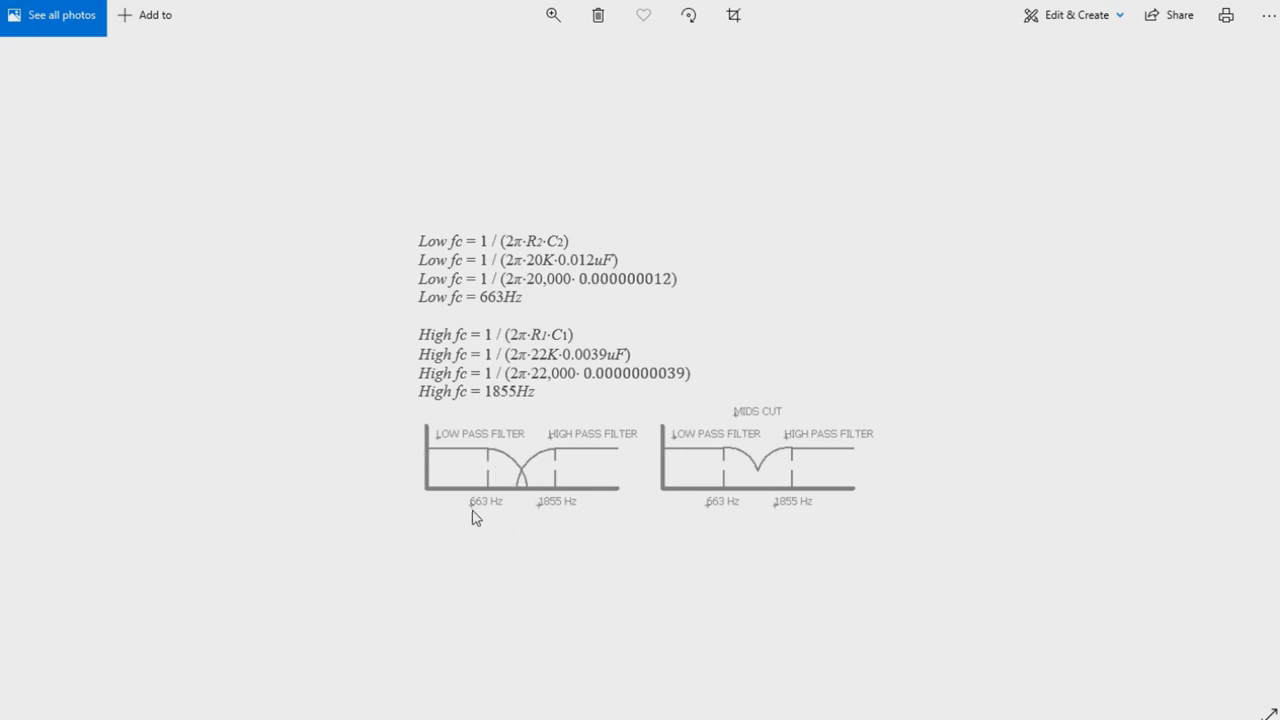
{"action": "mouse_move", "coordinate": [490, 512]}
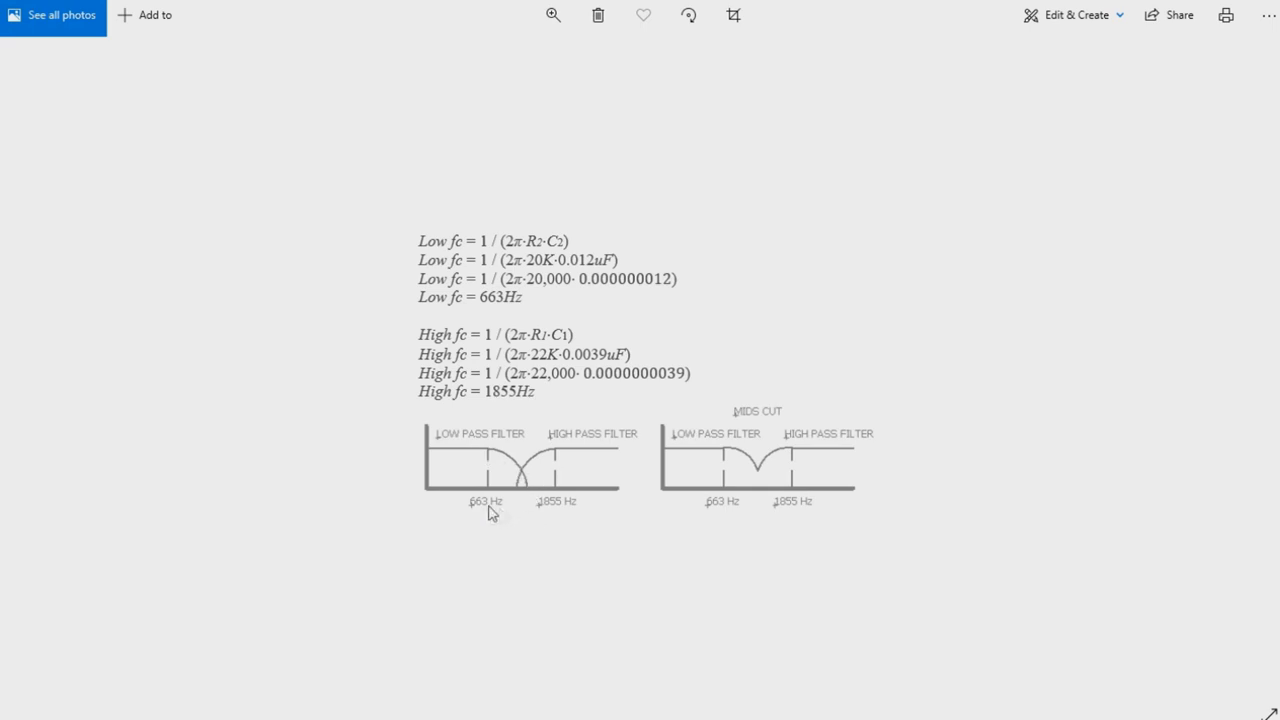
{"action": "mouse_move", "coordinate": [584, 496]}
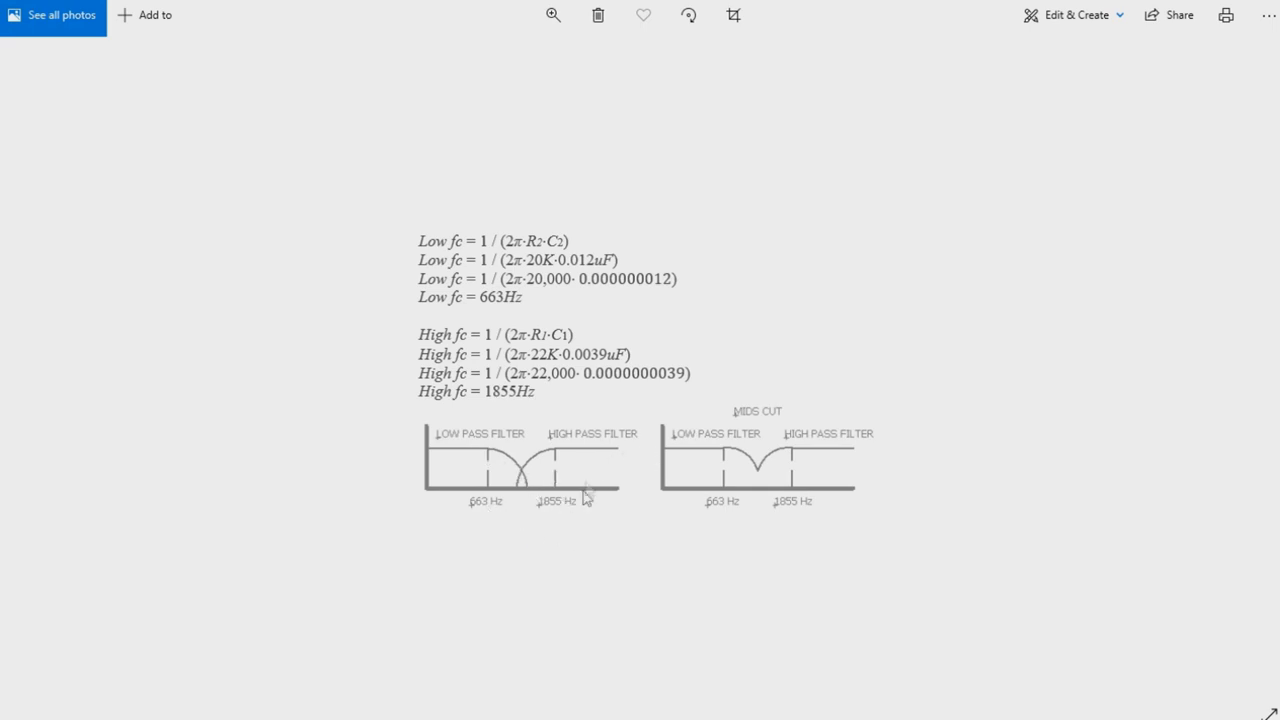
{"action": "mouse_move", "coordinate": [564, 490]}
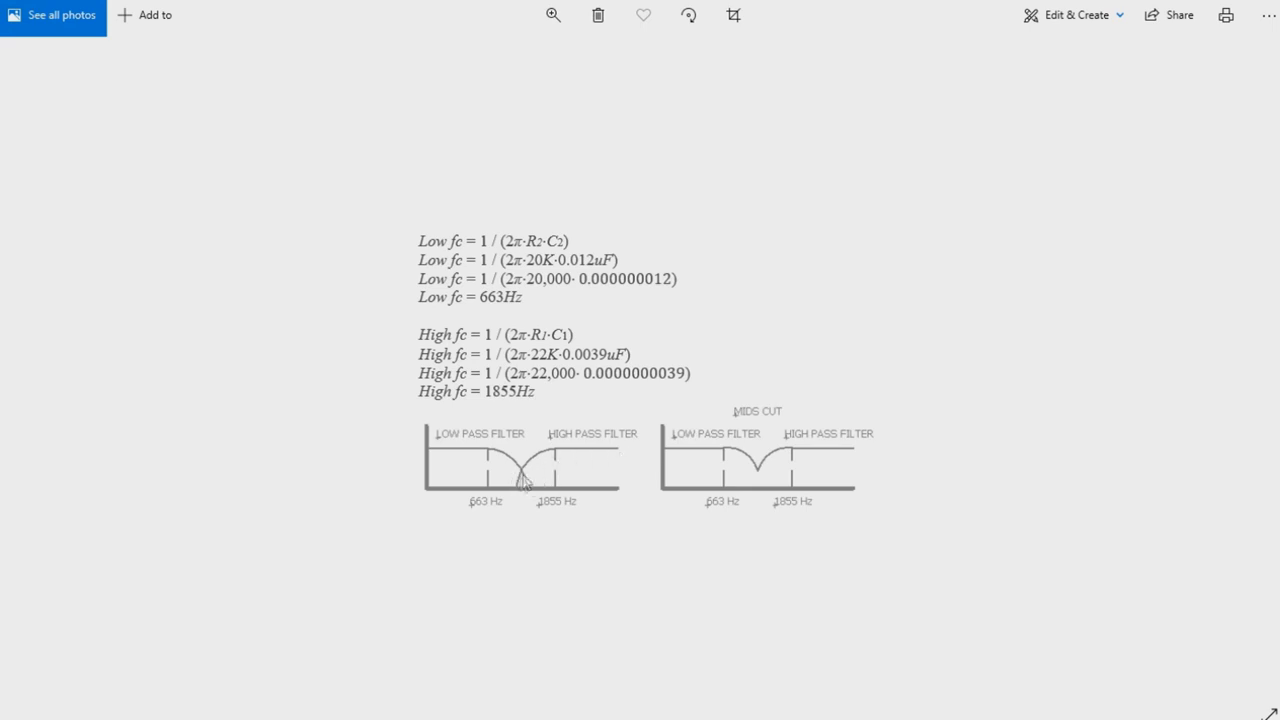
{"action": "mouse_move", "coordinate": [530, 480]}
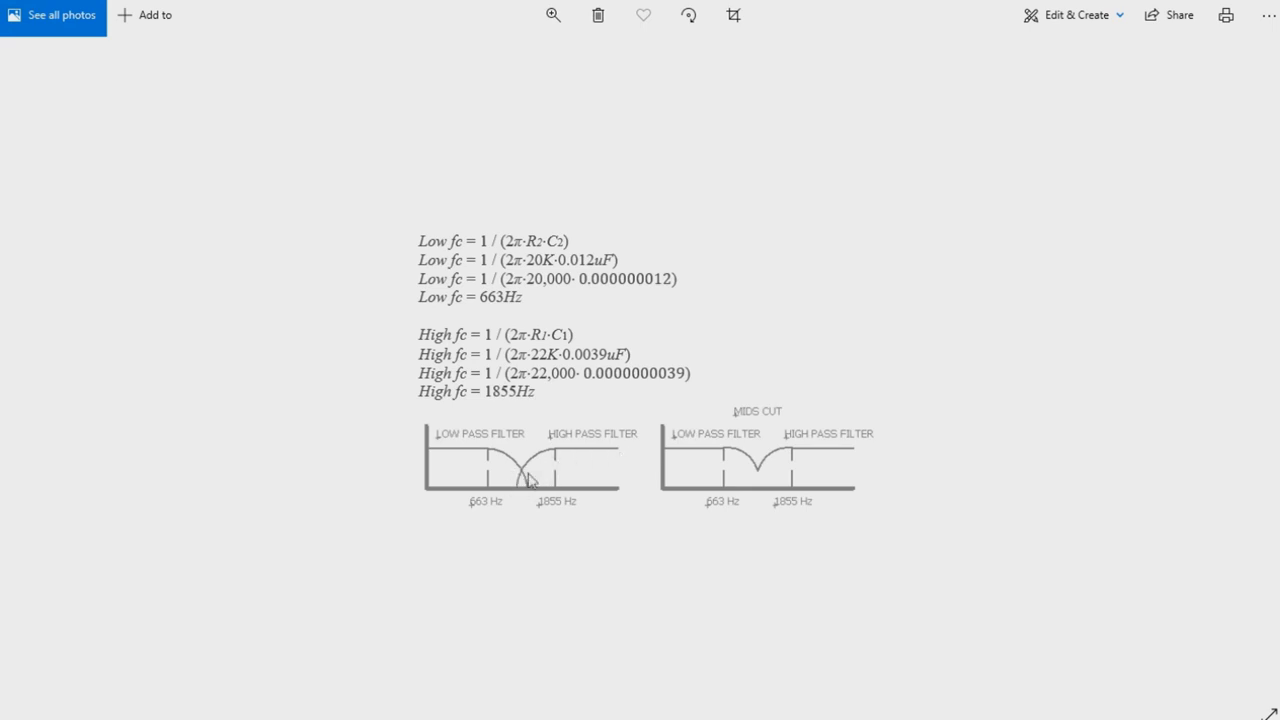
{"action": "mouse_move", "coordinate": [690, 458]}
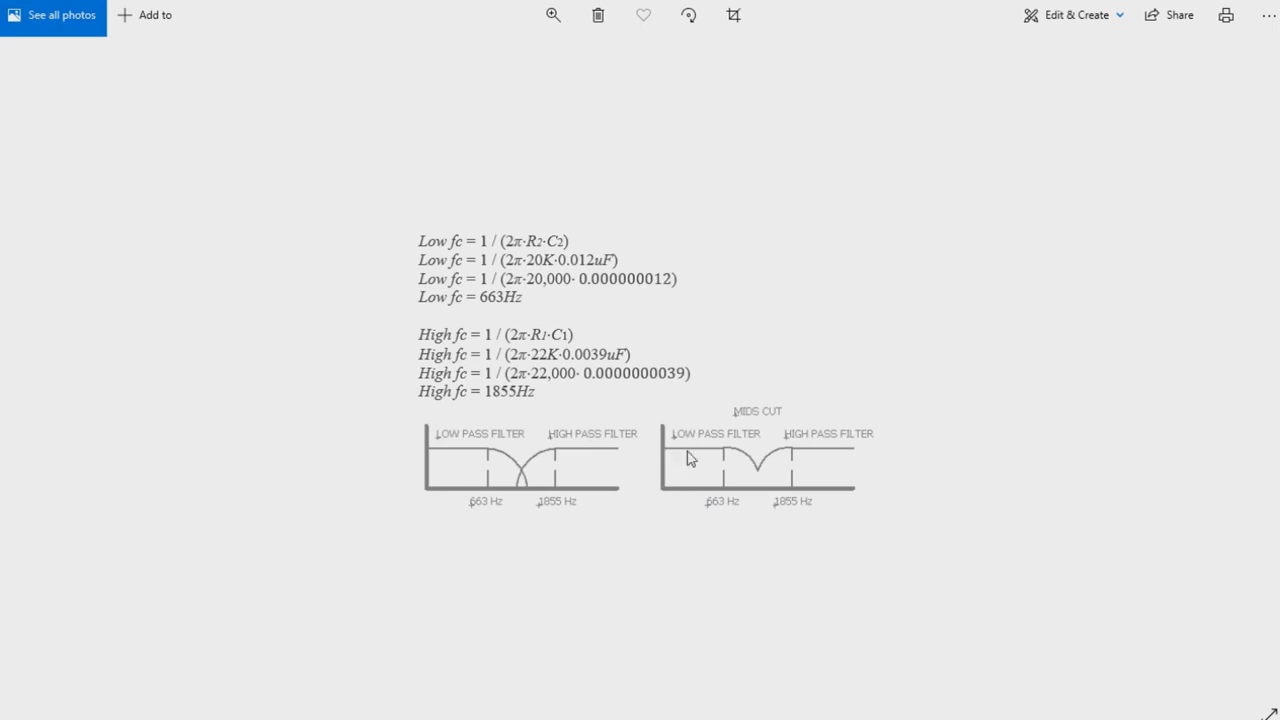
{"action": "mouse_move", "coordinate": [758, 478]}
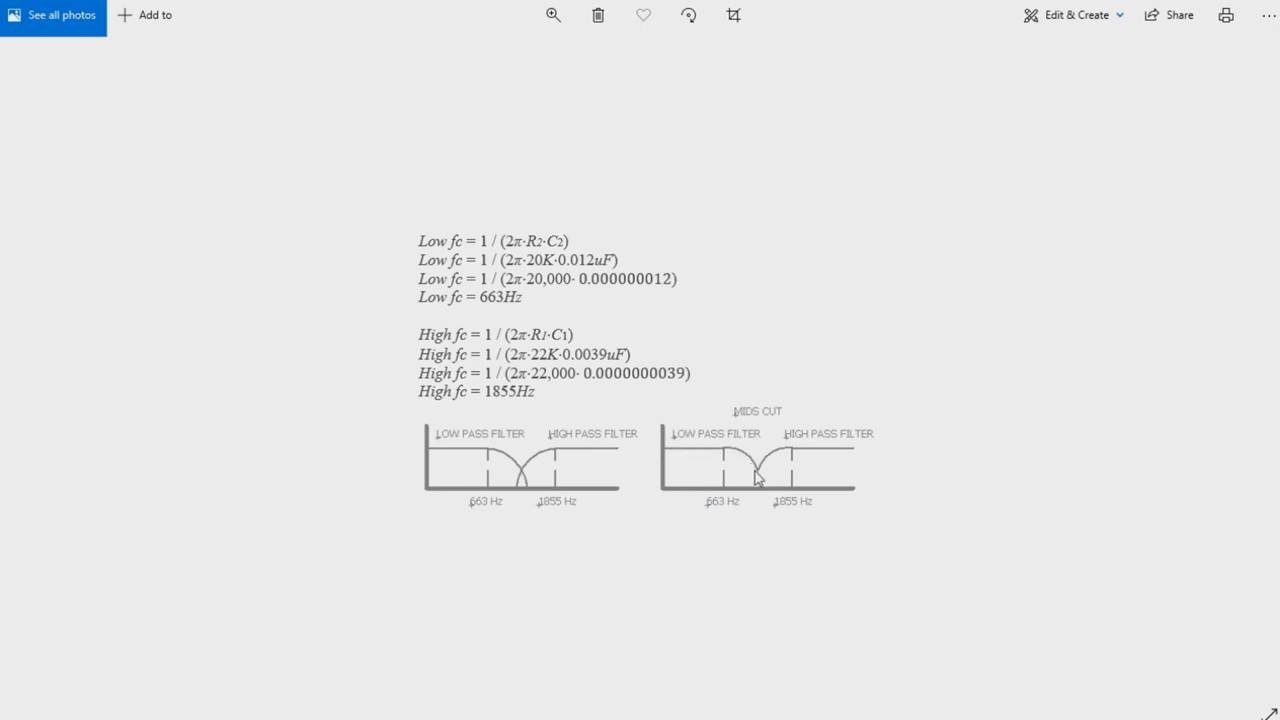
{"action": "mouse_move", "coordinate": [748, 488]}
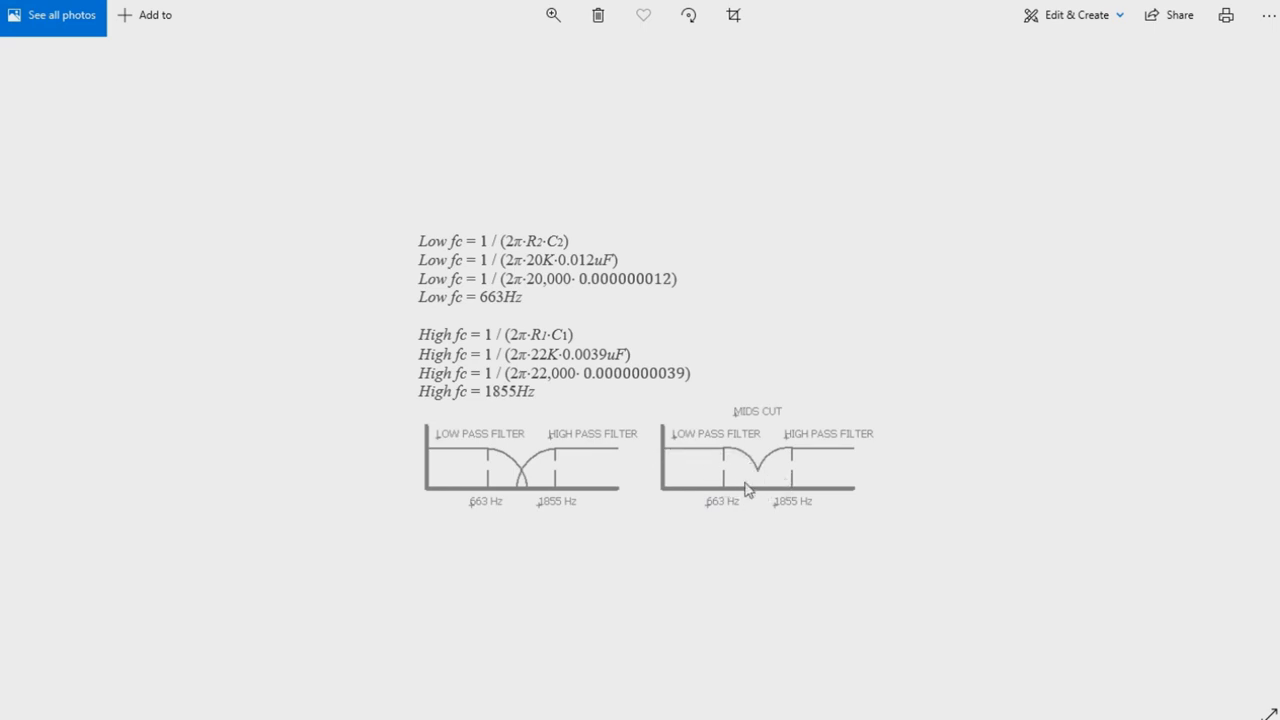
{"action": "mouse_move", "coordinate": [764, 476]}
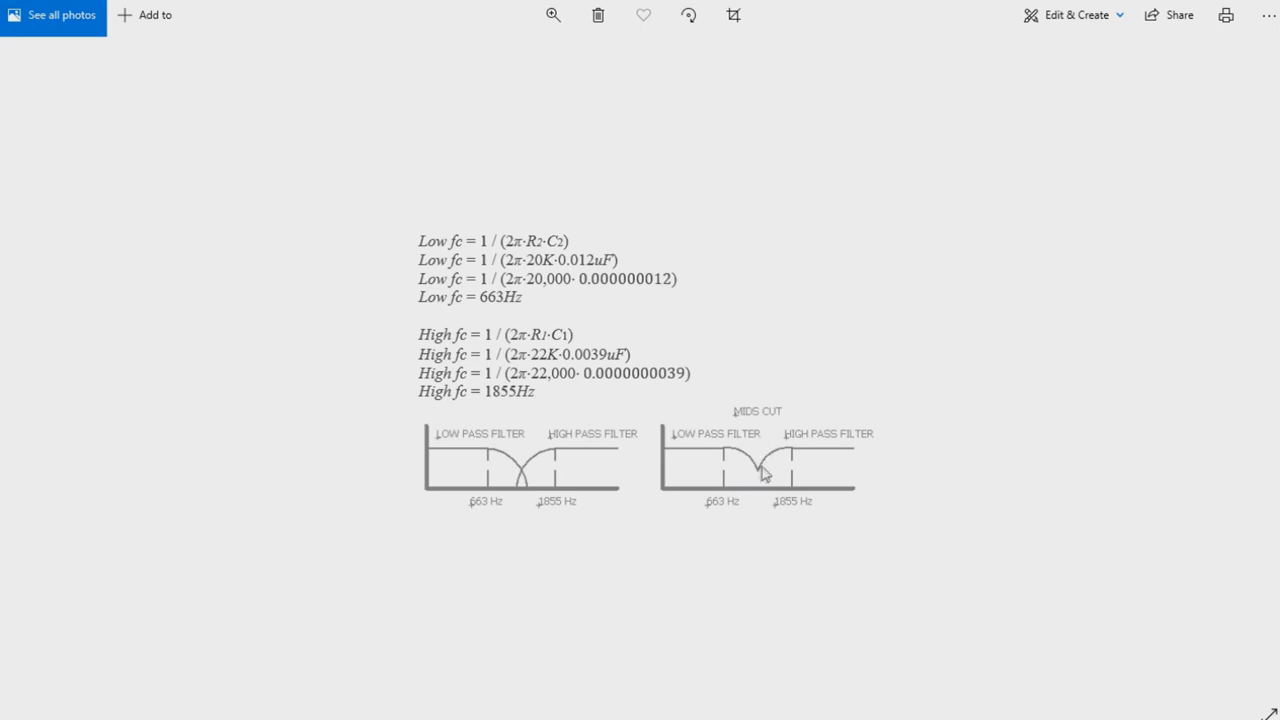
{"action": "mouse_move", "coordinate": [722, 410]}
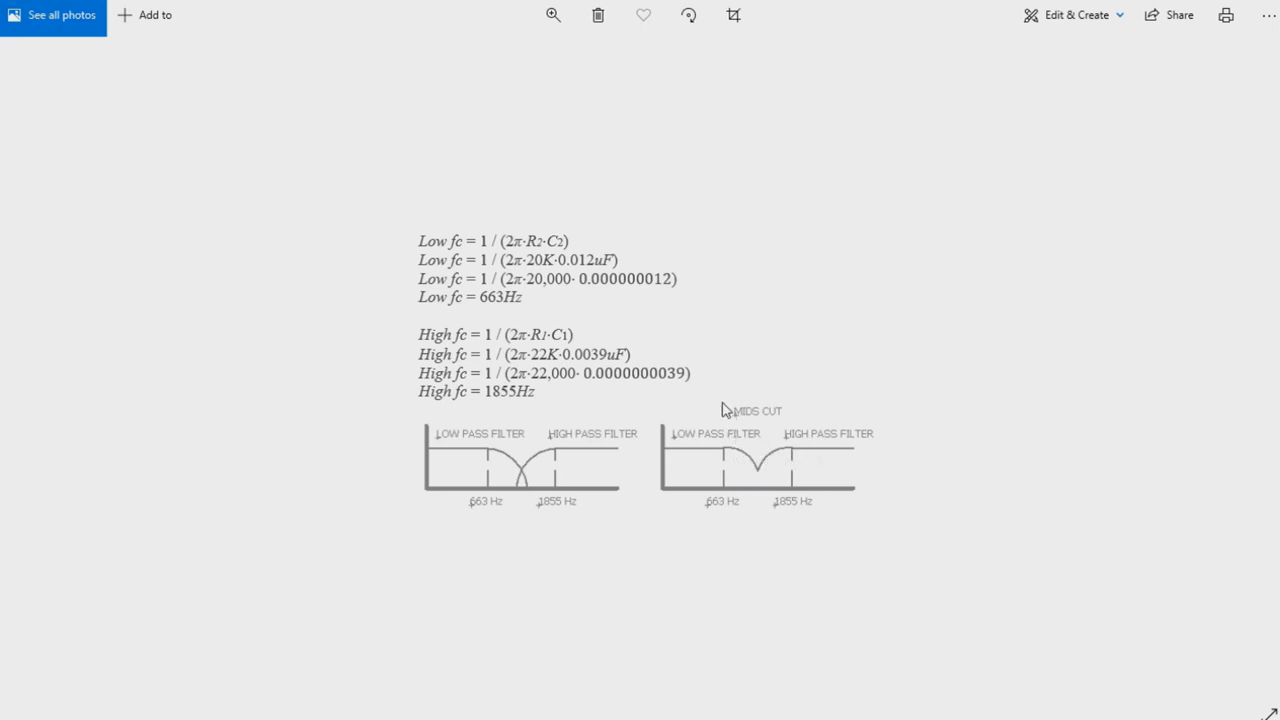
{"action": "mouse_move", "coordinate": [736, 548]}
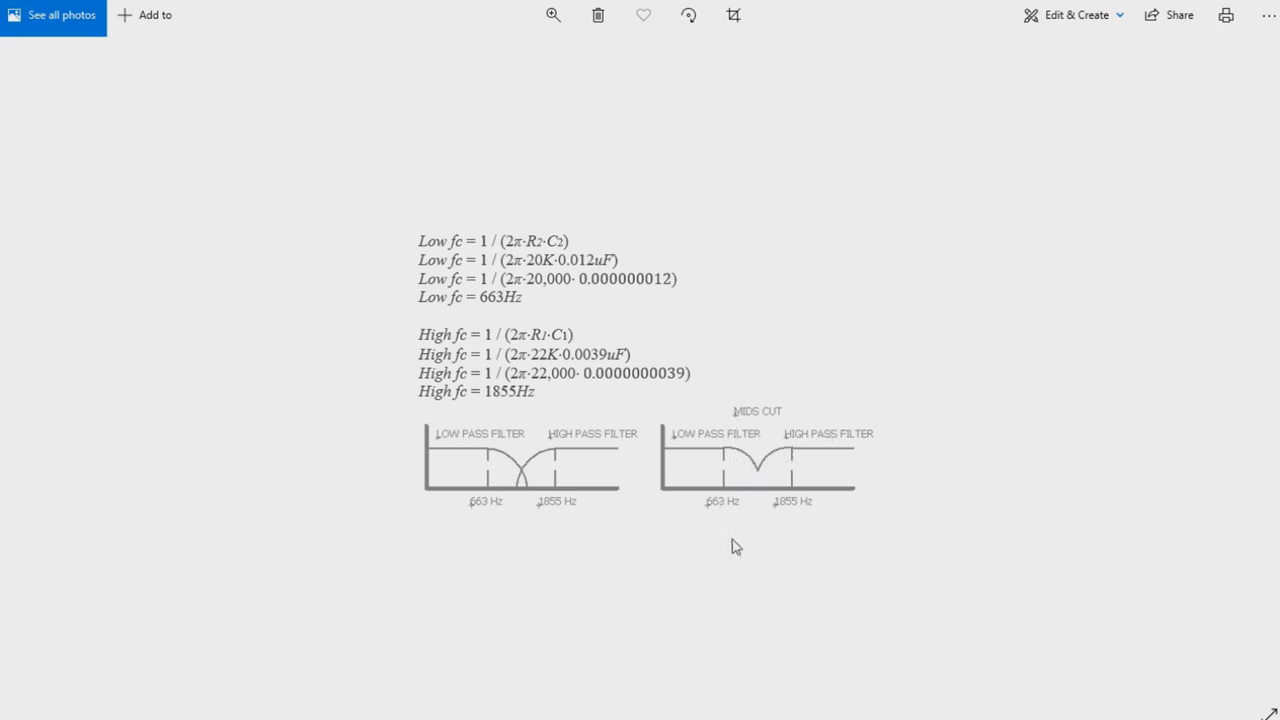
{"action": "mouse_move", "coordinate": [568, 556]}
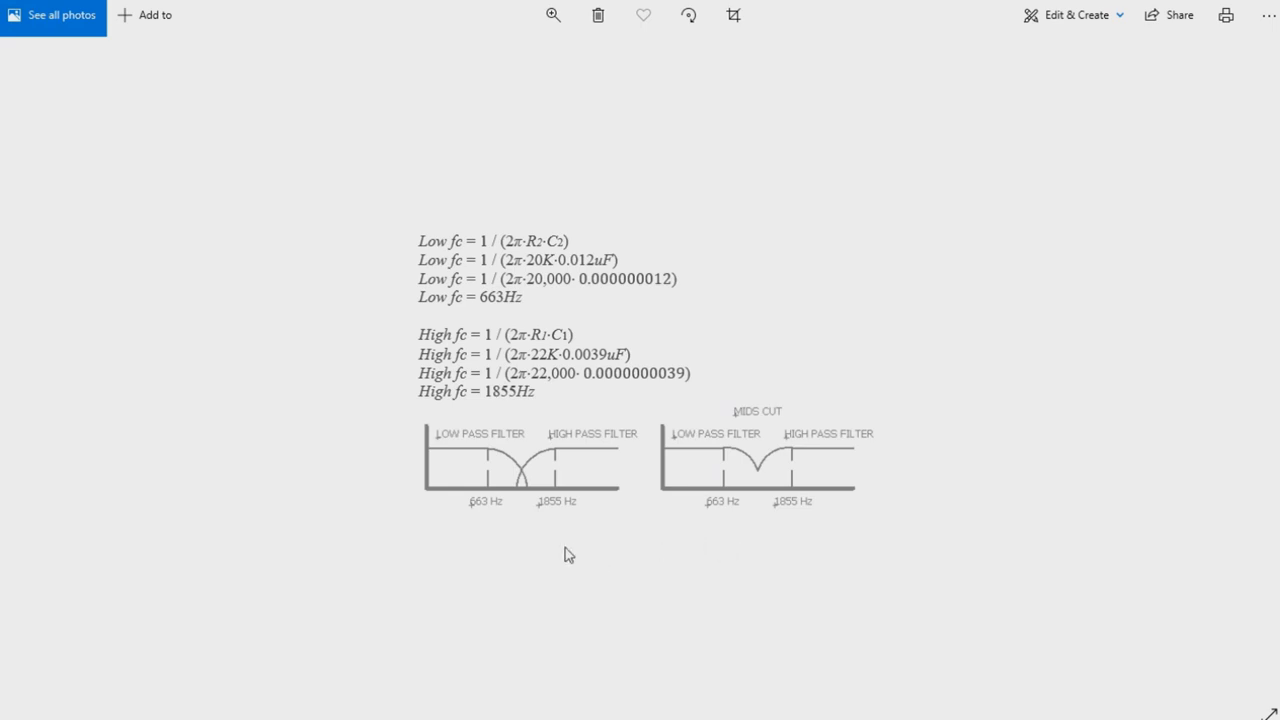
{"action": "mouse_move", "coordinate": [576, 548]}
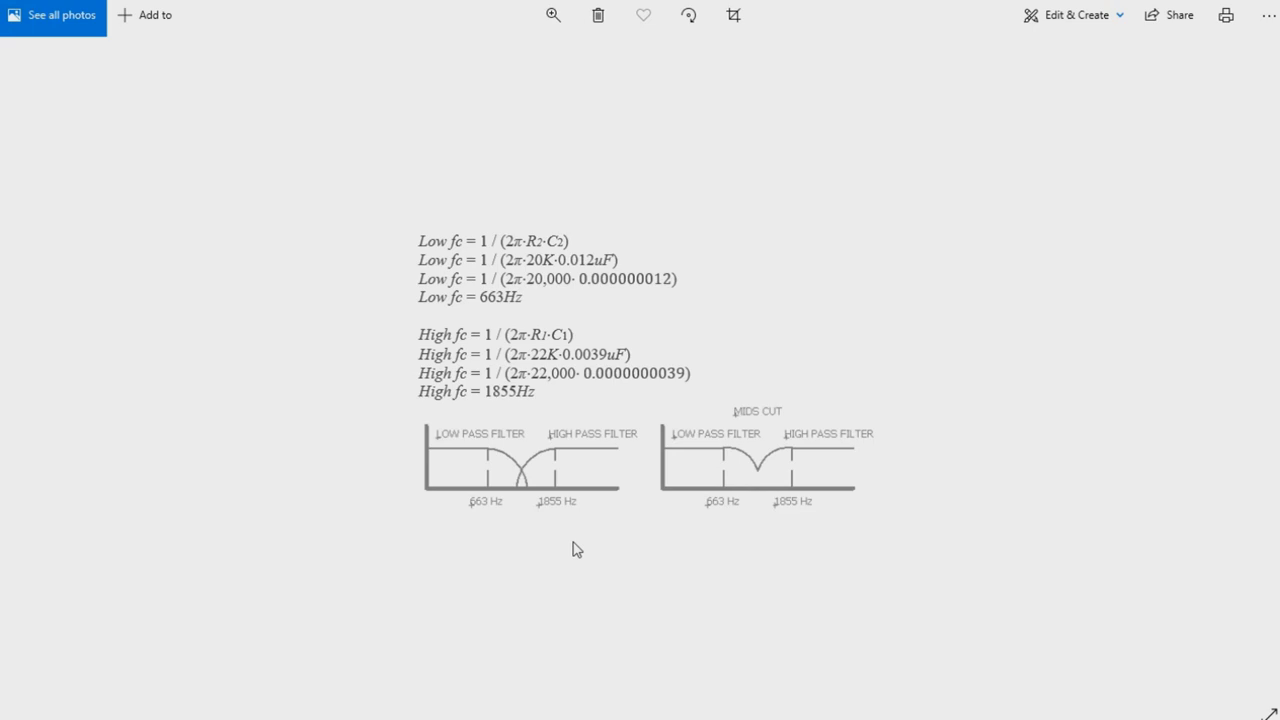
{"action": "mouse_move", "coordinate": [584, 548]}
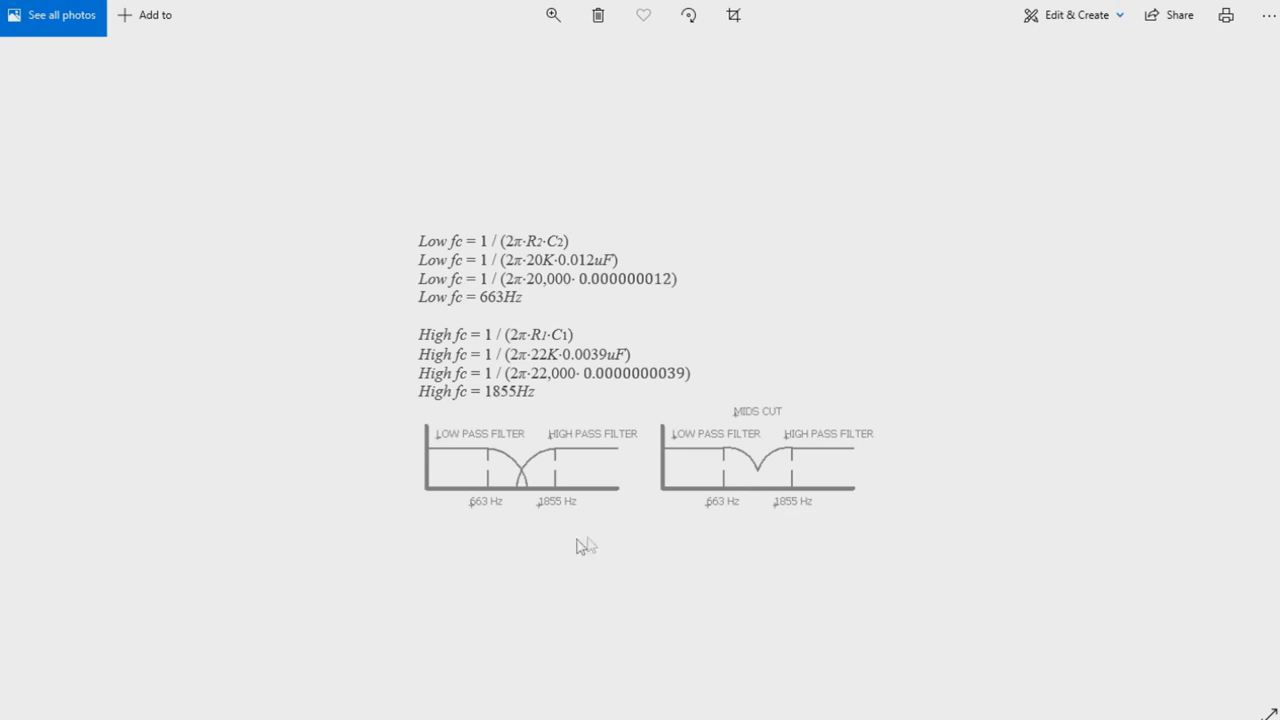
{"action": "mouse_move", "coordinate": [784, 476]}
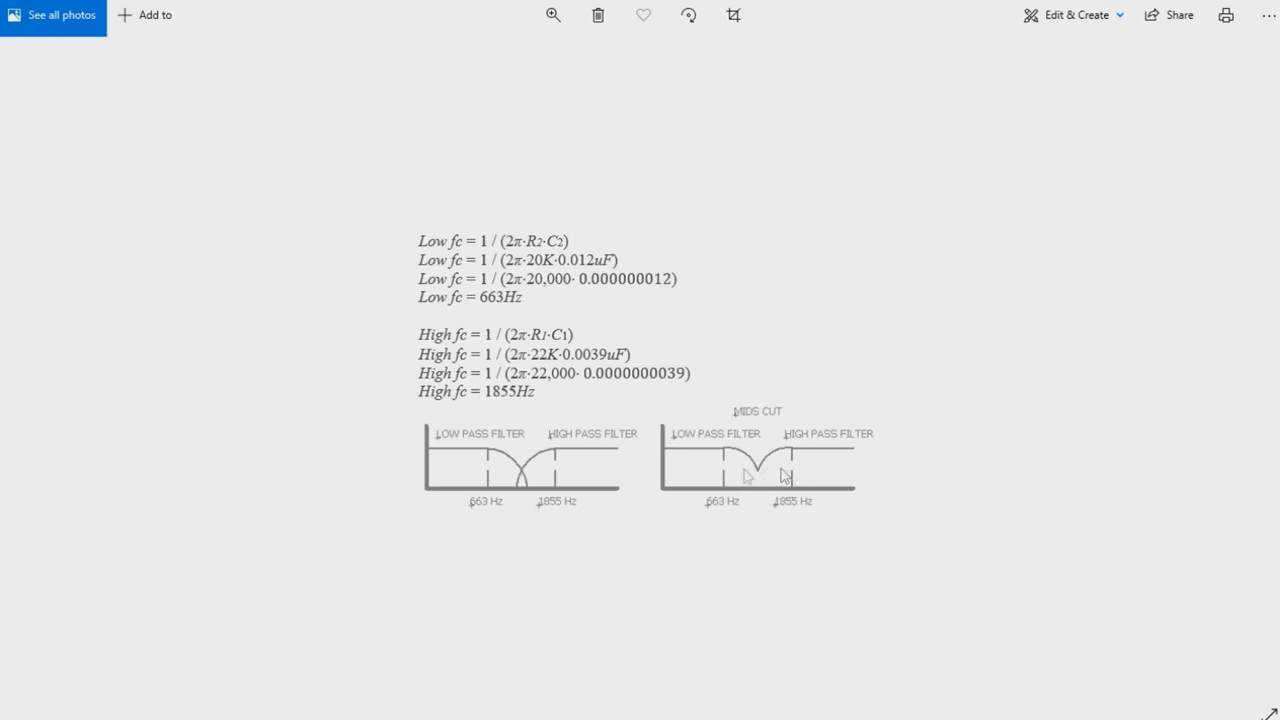
{"action": "mouse_move", "coordinate": [930, 476]}
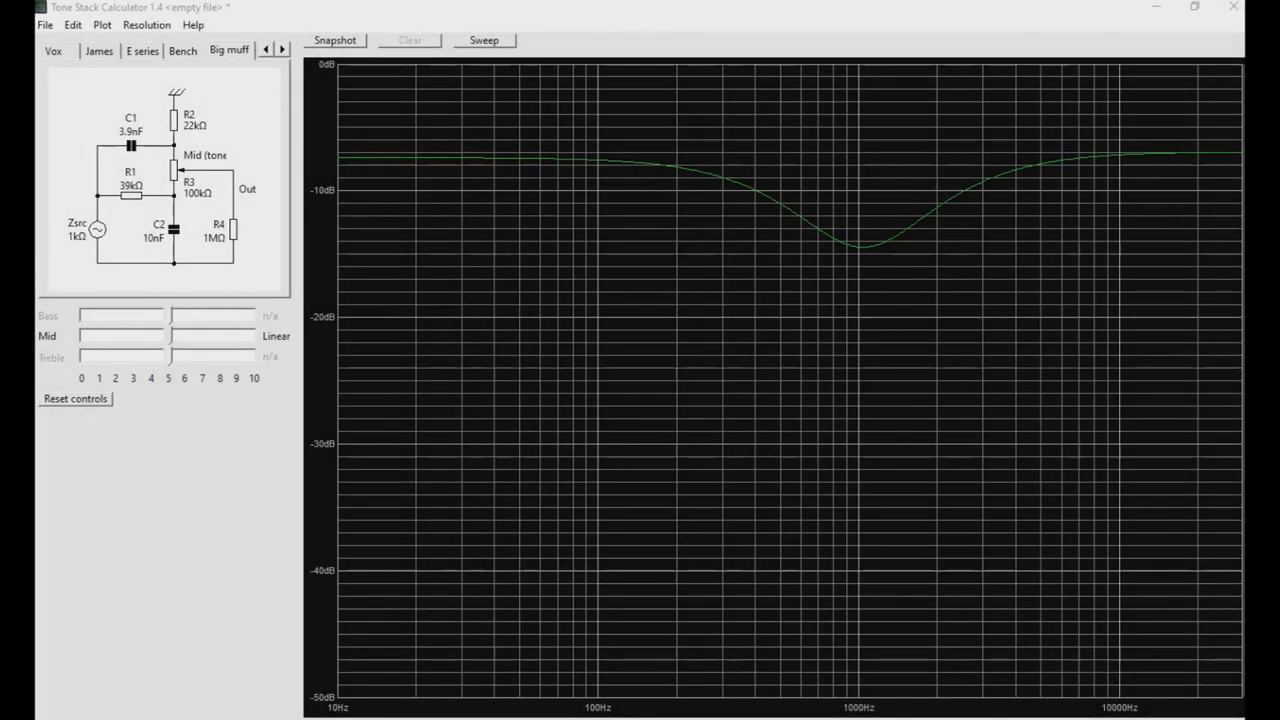
{"action": "mouse_move", "coordinate": [632, 194]}
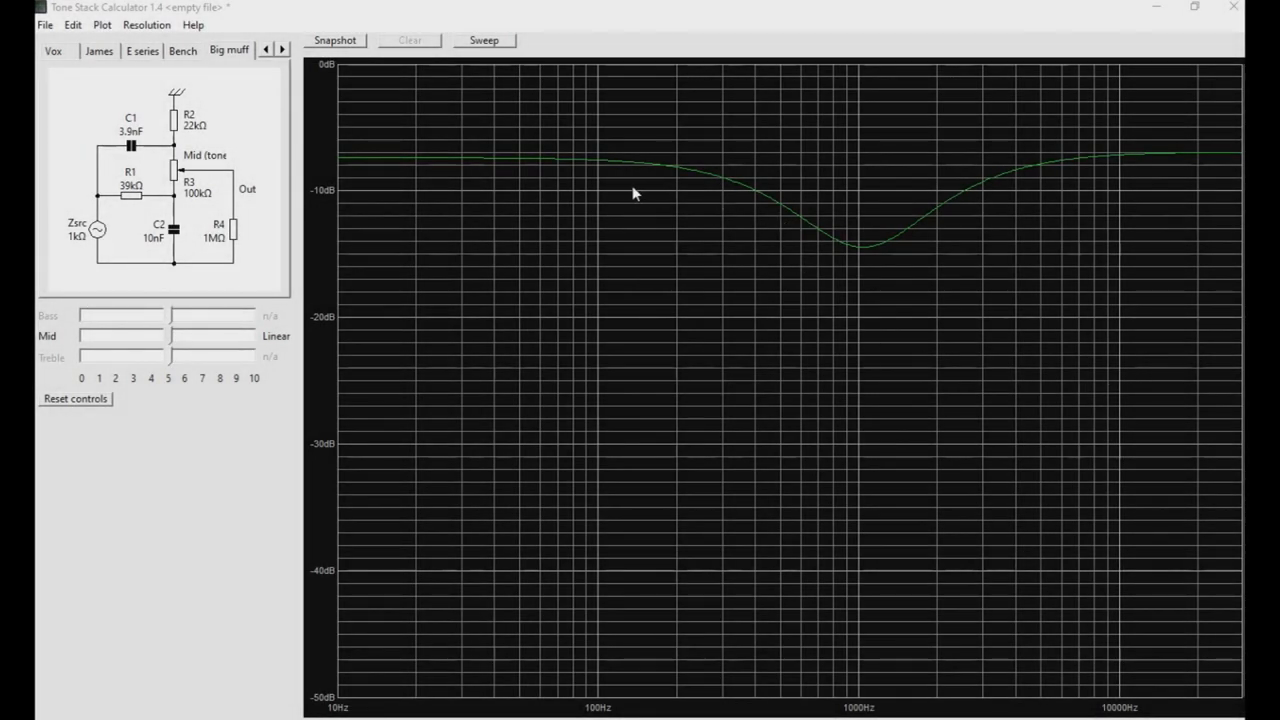
{"action": "mouse_move", "coordinate": [396, 148]}
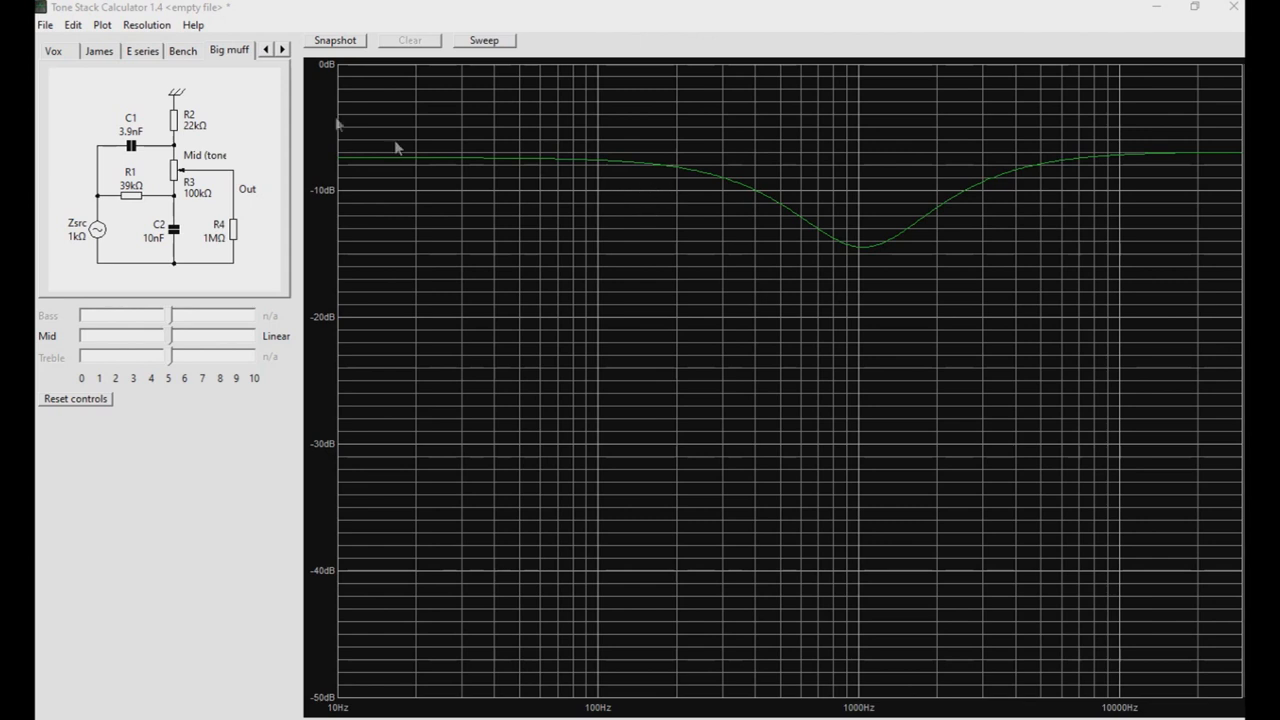
{"action": "mouse_move", "coordinate": [304, 104]}
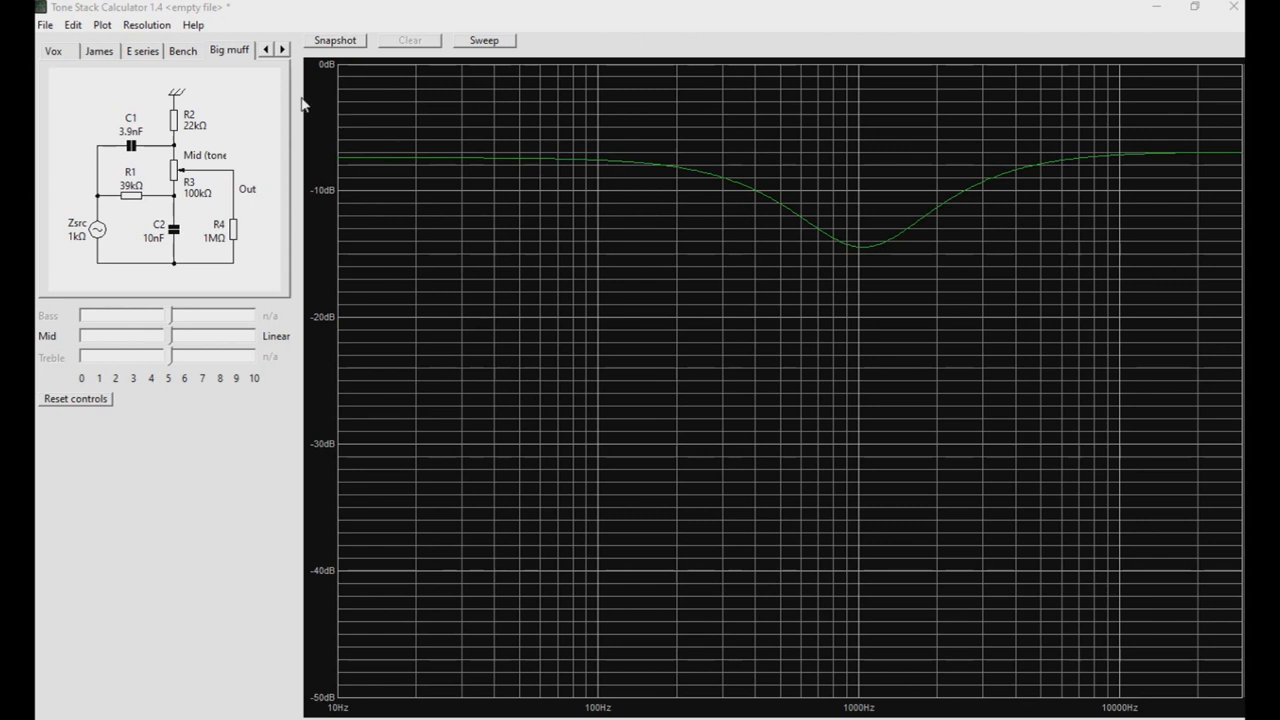
{"action": "mouse_move", "coordinate": [312, 104]}
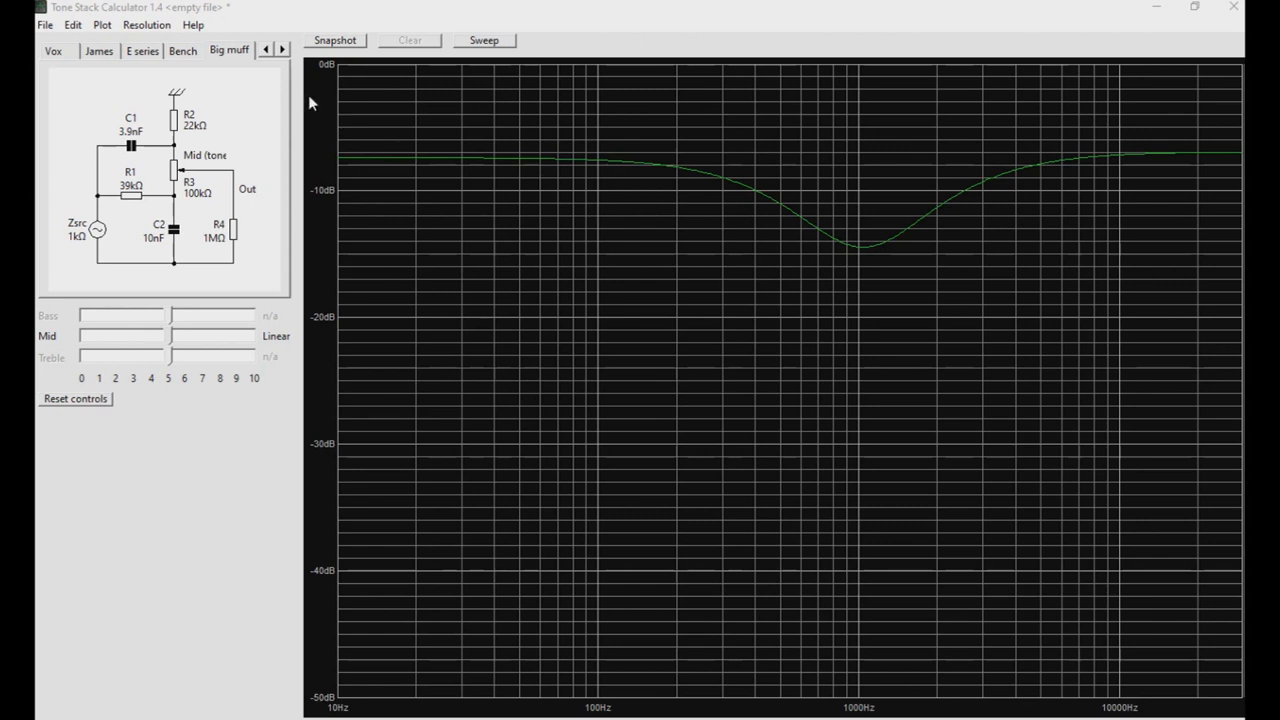
{"action": "mouse_move", "coordinate": [342, 100]}
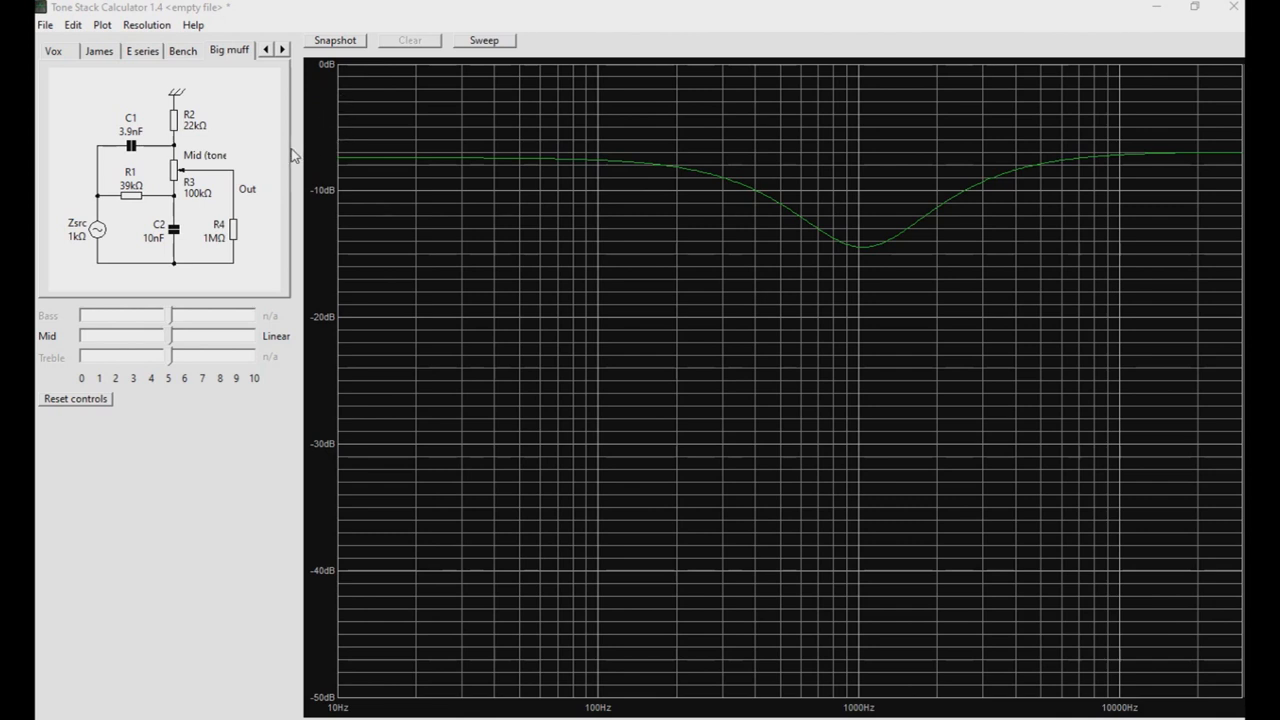
{"action": "mouse_move", "coordinate": [308, 216]}
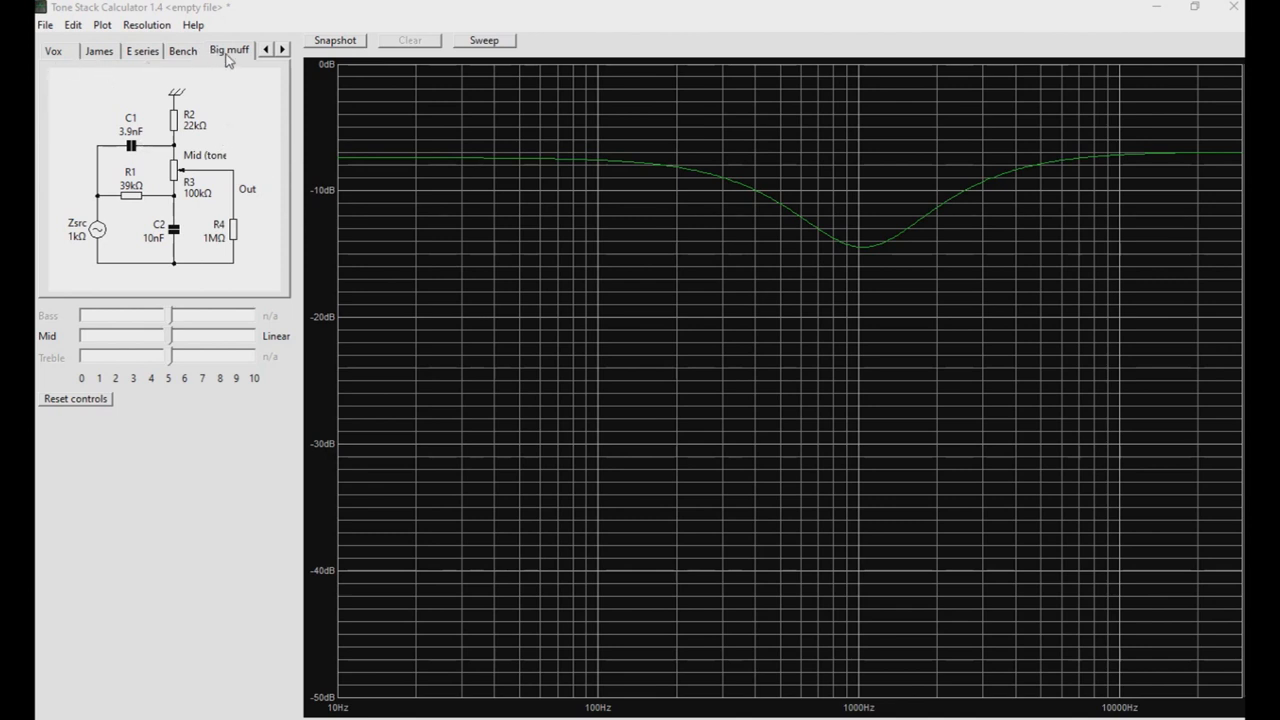
{"action": "mouse_move", "coordinate": [208, 182]}
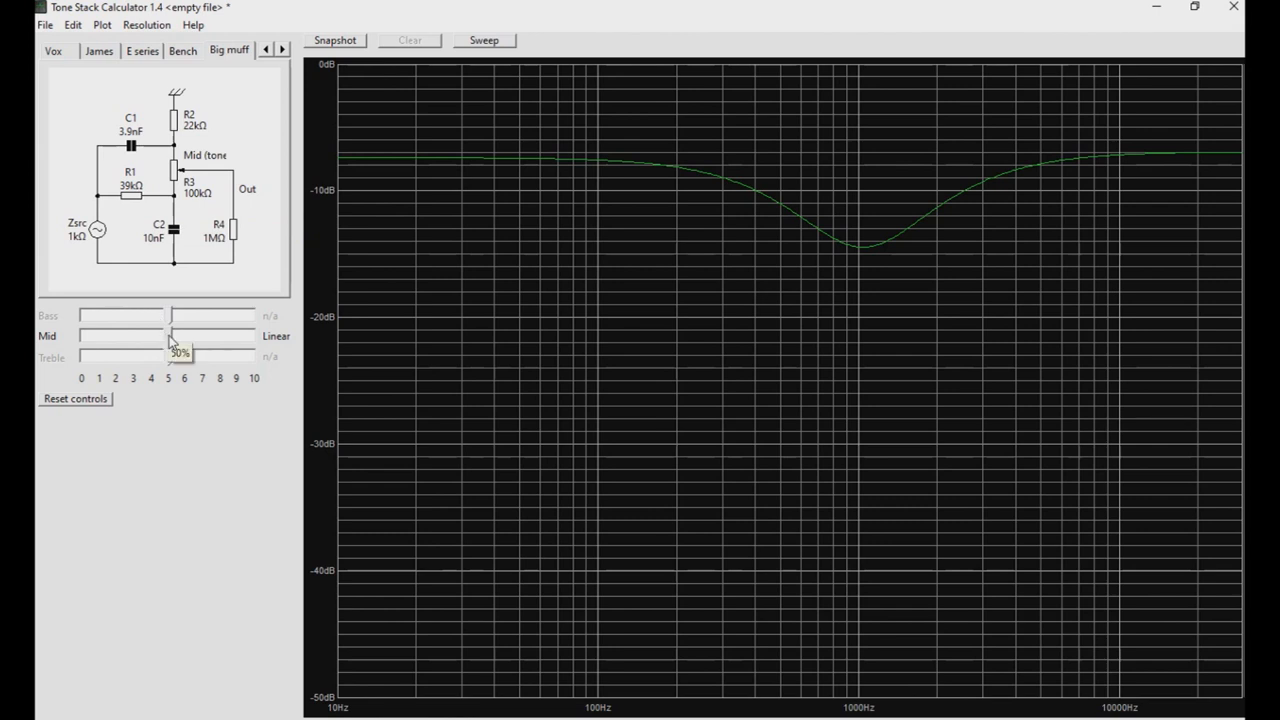
Sweep the tone control down to full bass, then settle it at centre for the 1 kHz mid scoop
{"action": "left_click_drag", "start_coordinate": [176, 336], "coordinate": [150, 336]}
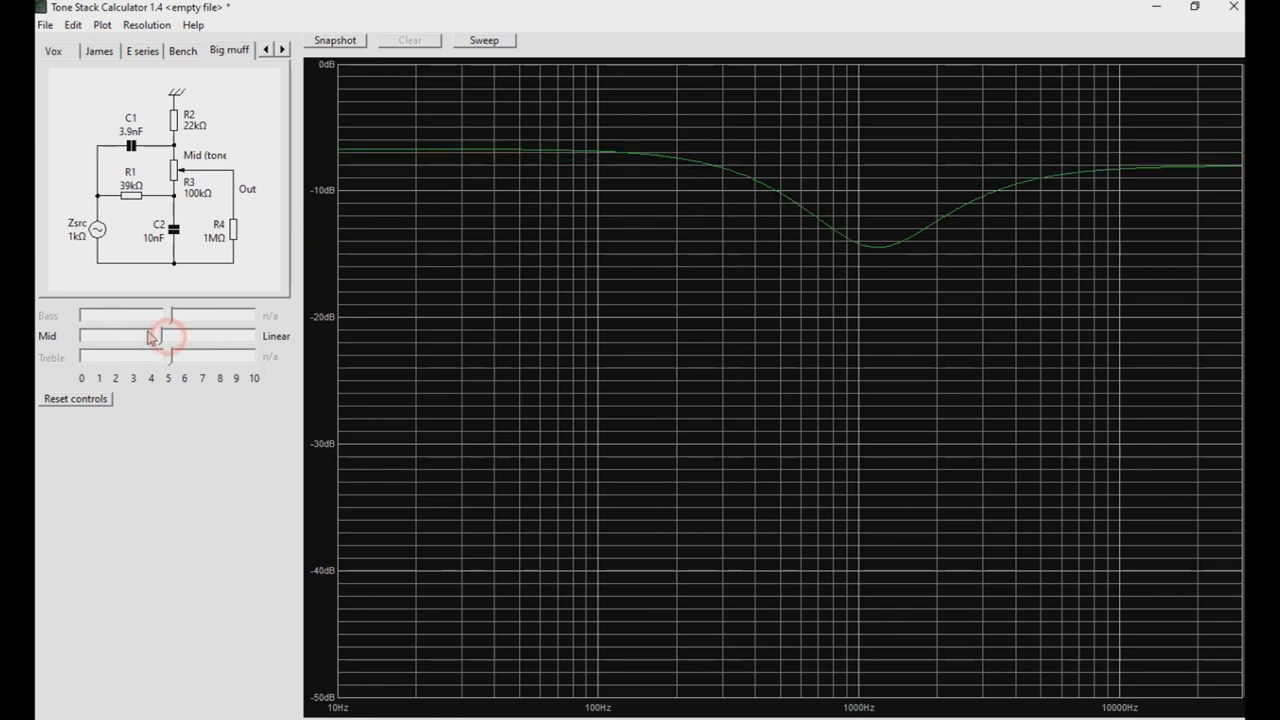
{"action": "left_click_drag", "start_coordinate": [150, 336], "coordinate": [78, 336]}
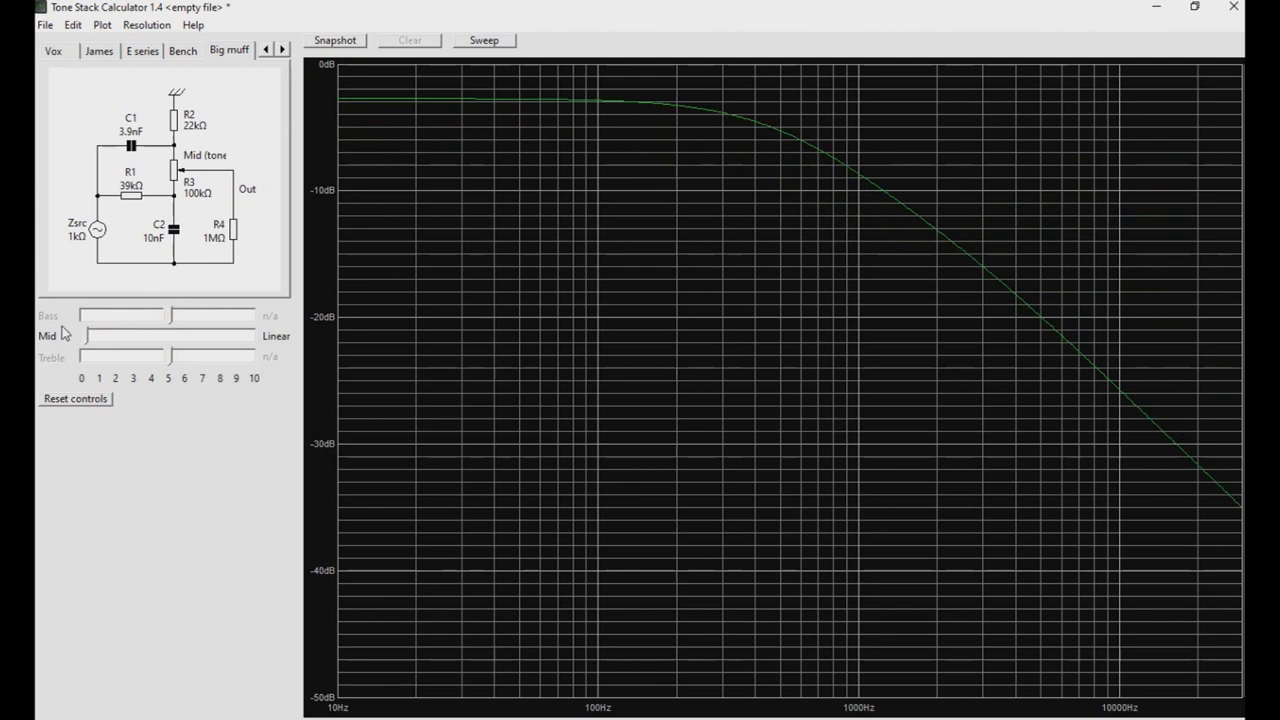
{"action": "mouse_move", "coordinate": [68, 338]}
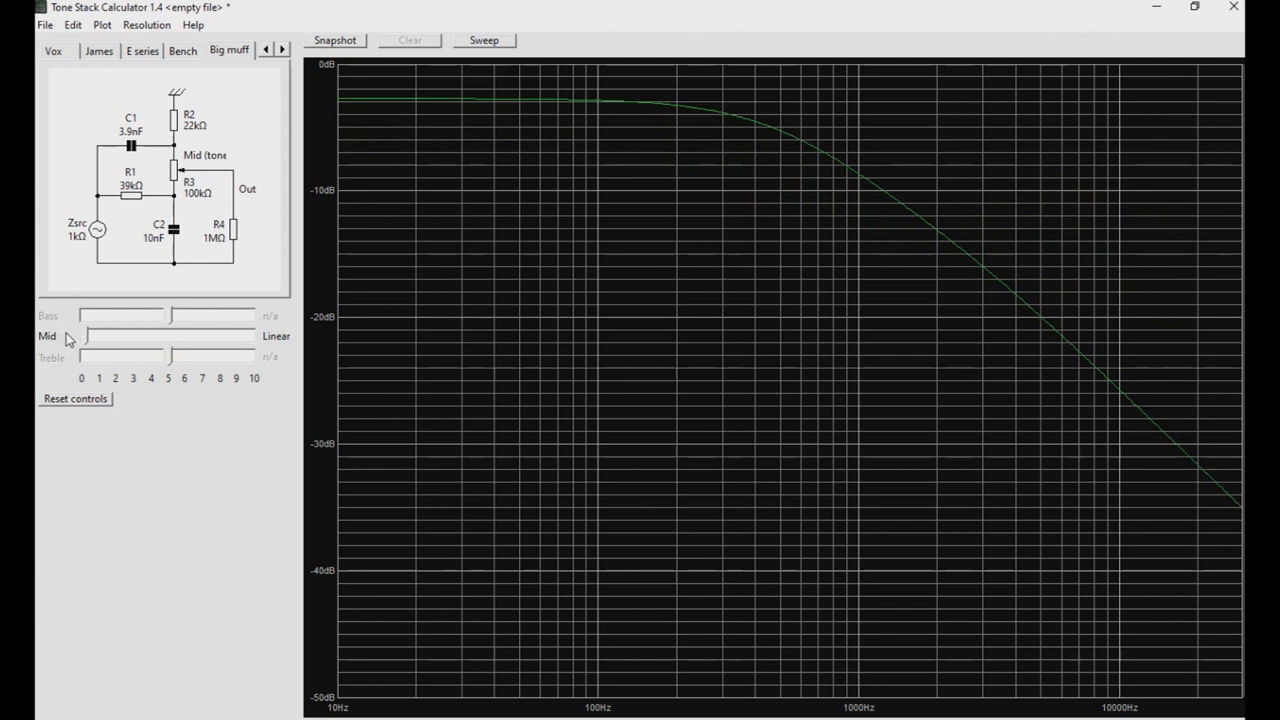
{"action": "mouse_move", "coordinate": [188, 312]}
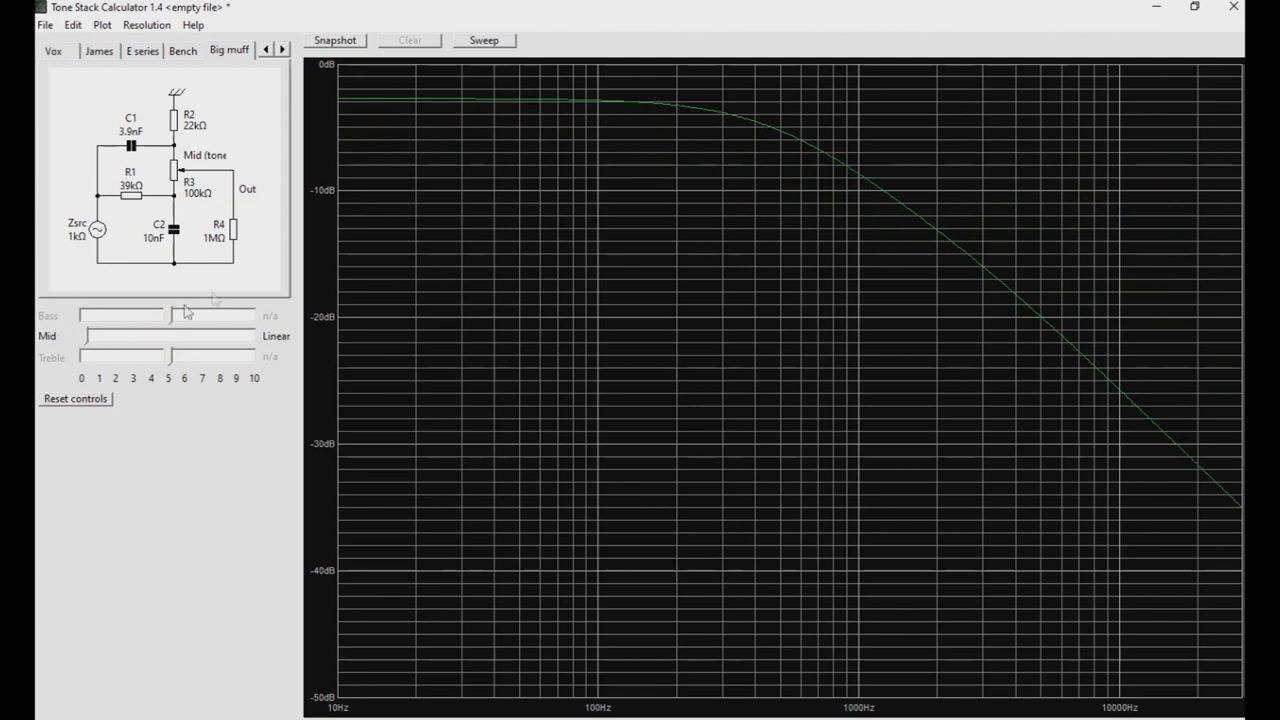
{"action": "mouse_move", "coordinate": [324, 222]}
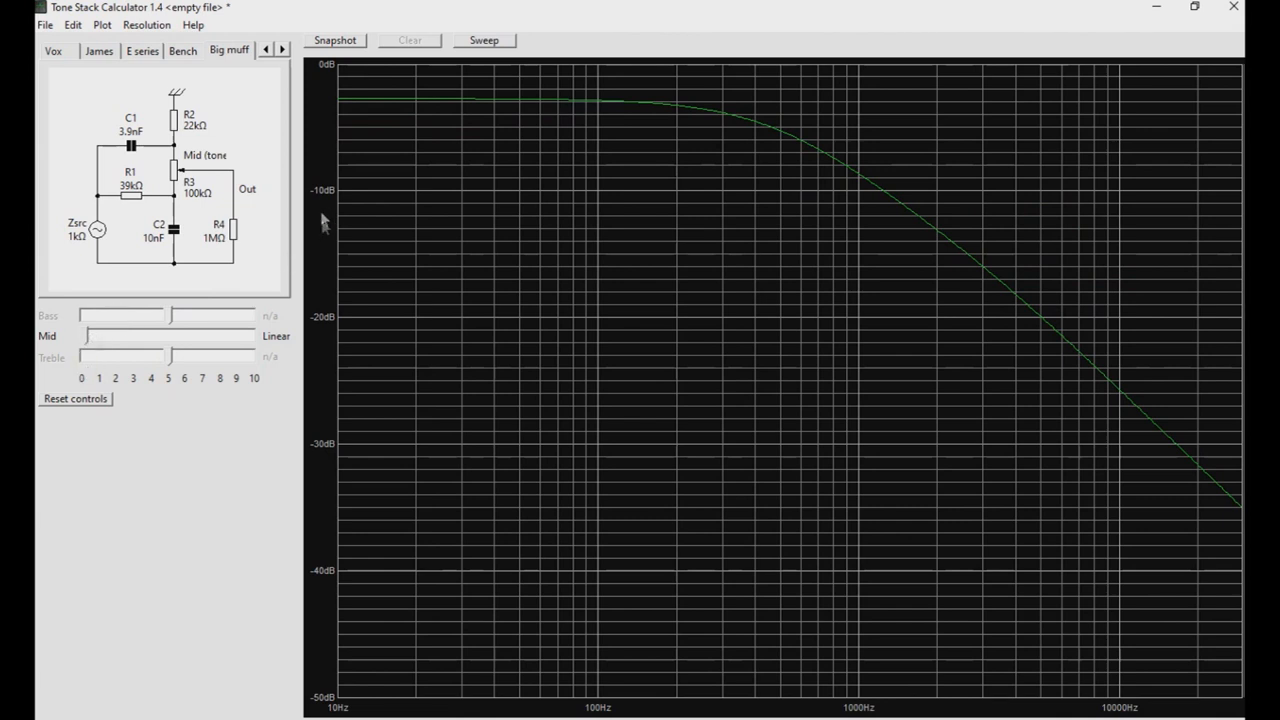
{"action": "mouse_move", "coordinate": [398, 118]}
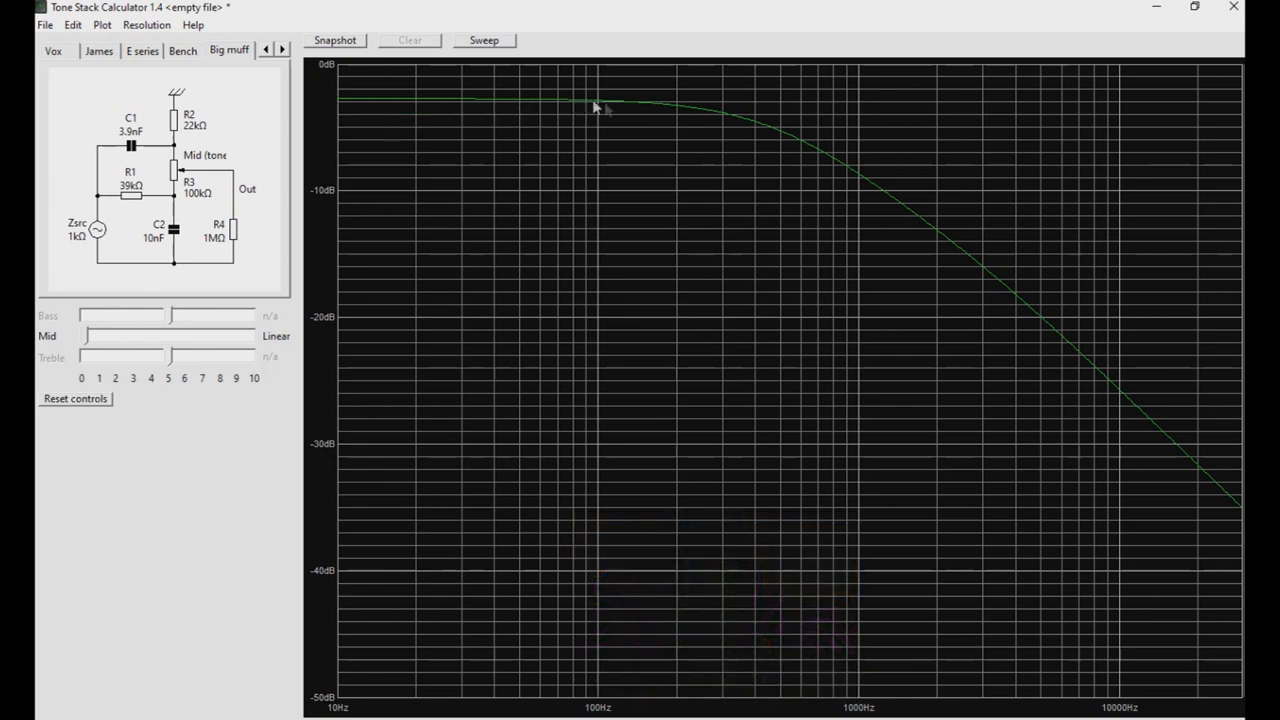
{"action": "mouse_move", "coordinate": [1200, 498]}
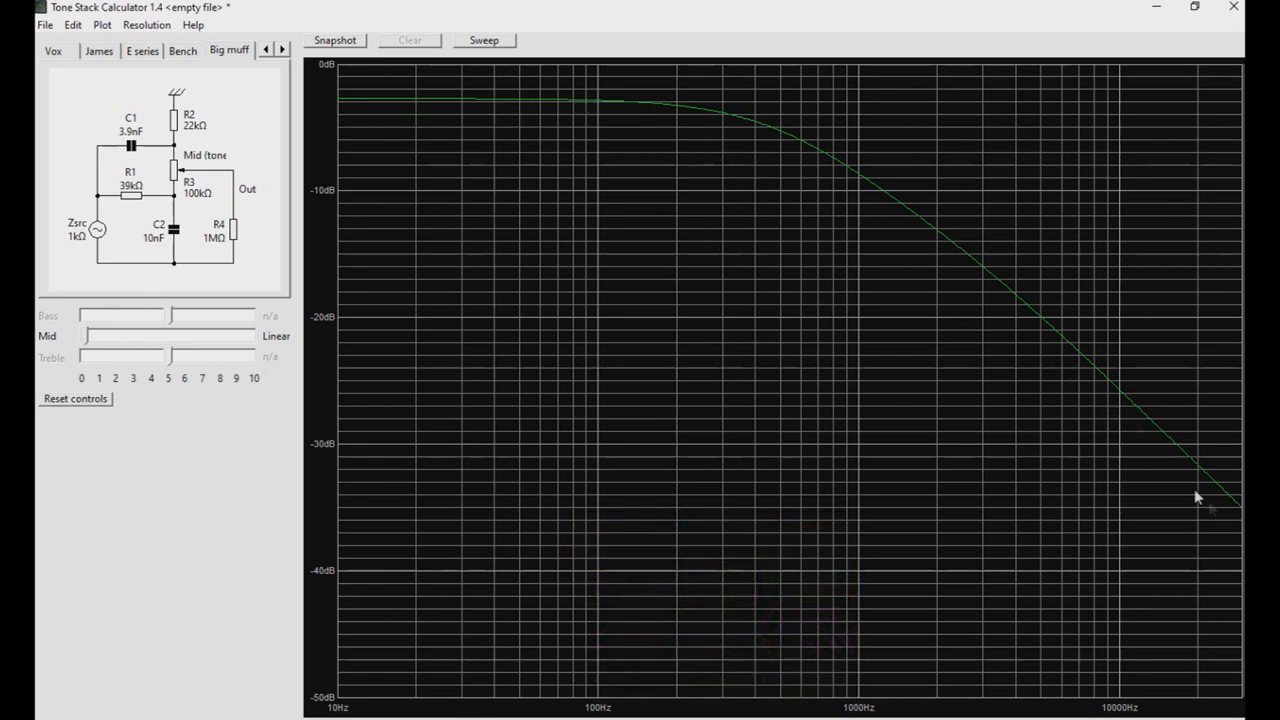
{"action": "left_click_drag", "start_coordinate": [130, 336], "coordinate": [84, 336]}
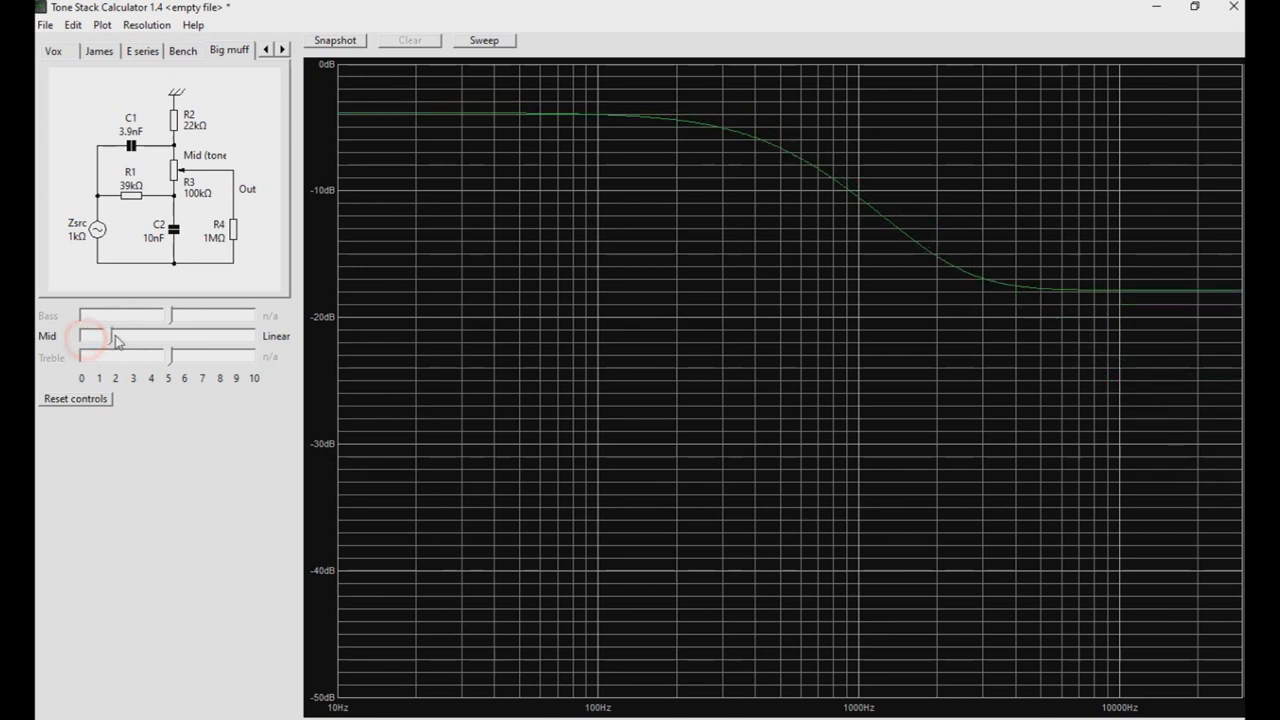
{"action": "left_click_drag", "start_coordinate": [90, 336], "coordinate": [164, 336]}
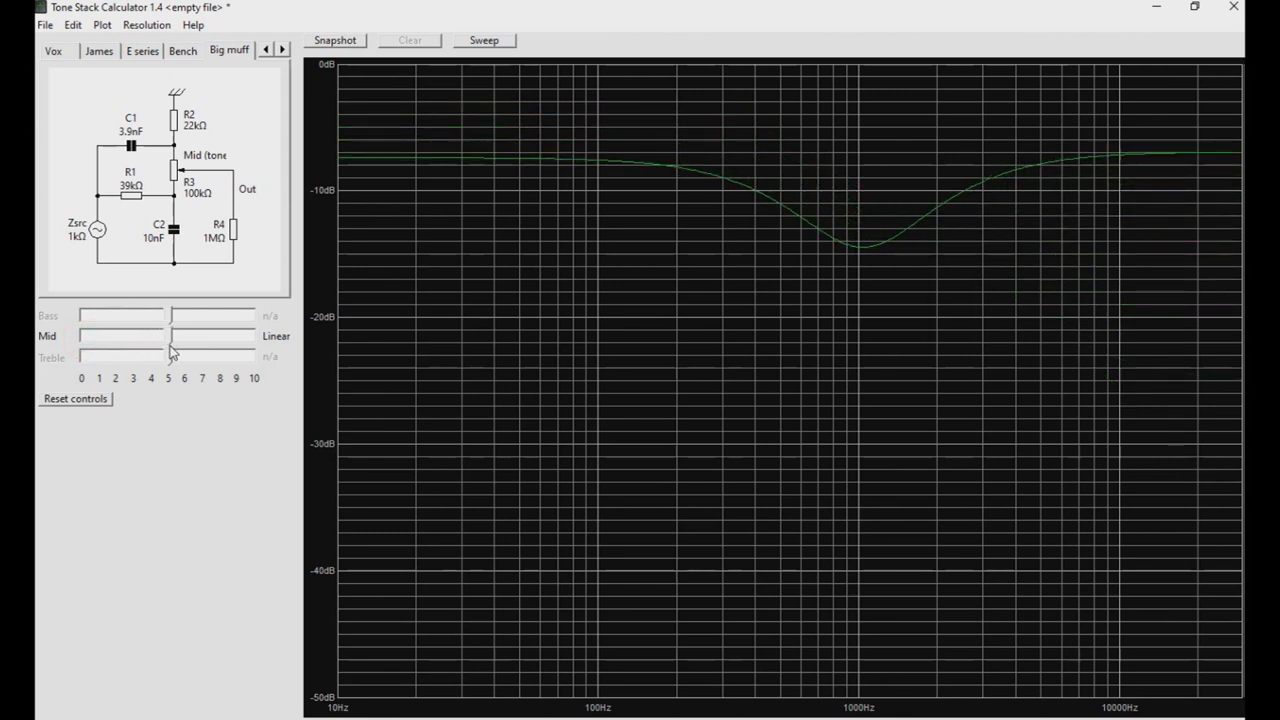
{"action": "mouse_move", "coordinate": [436, 200]}
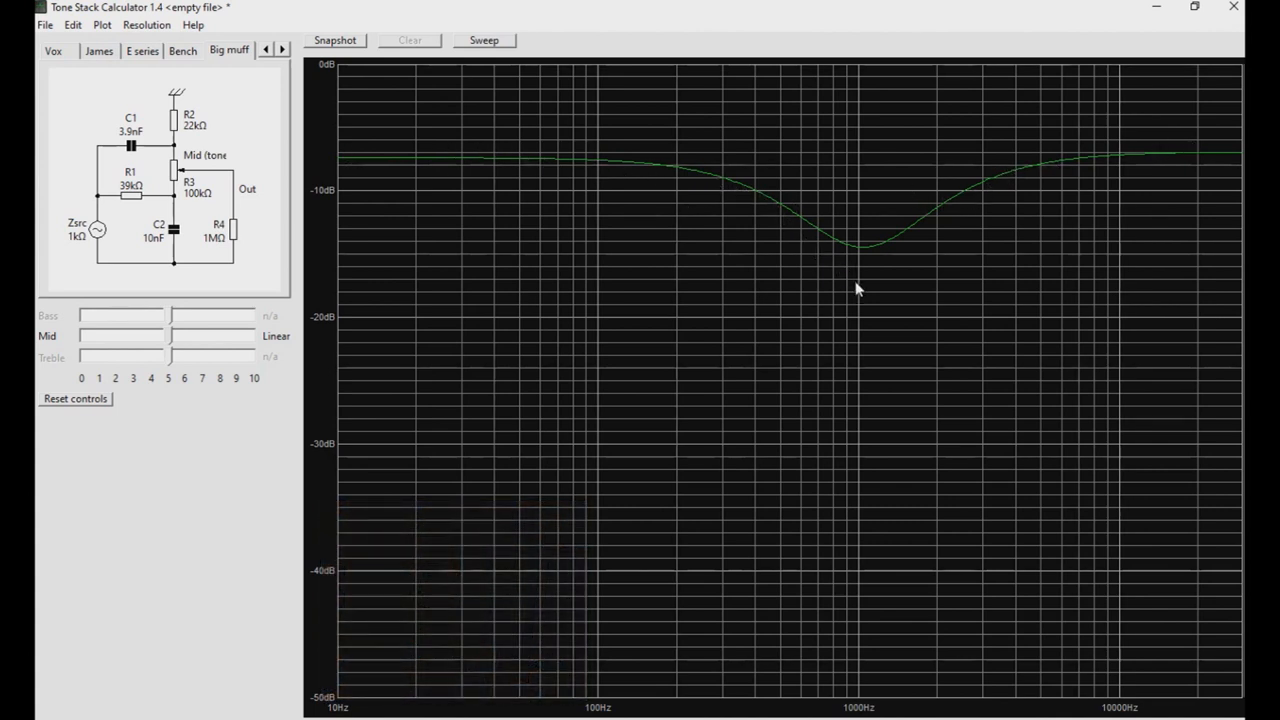
{"action": "mouse_move", "coordinate": [1168, 164]}
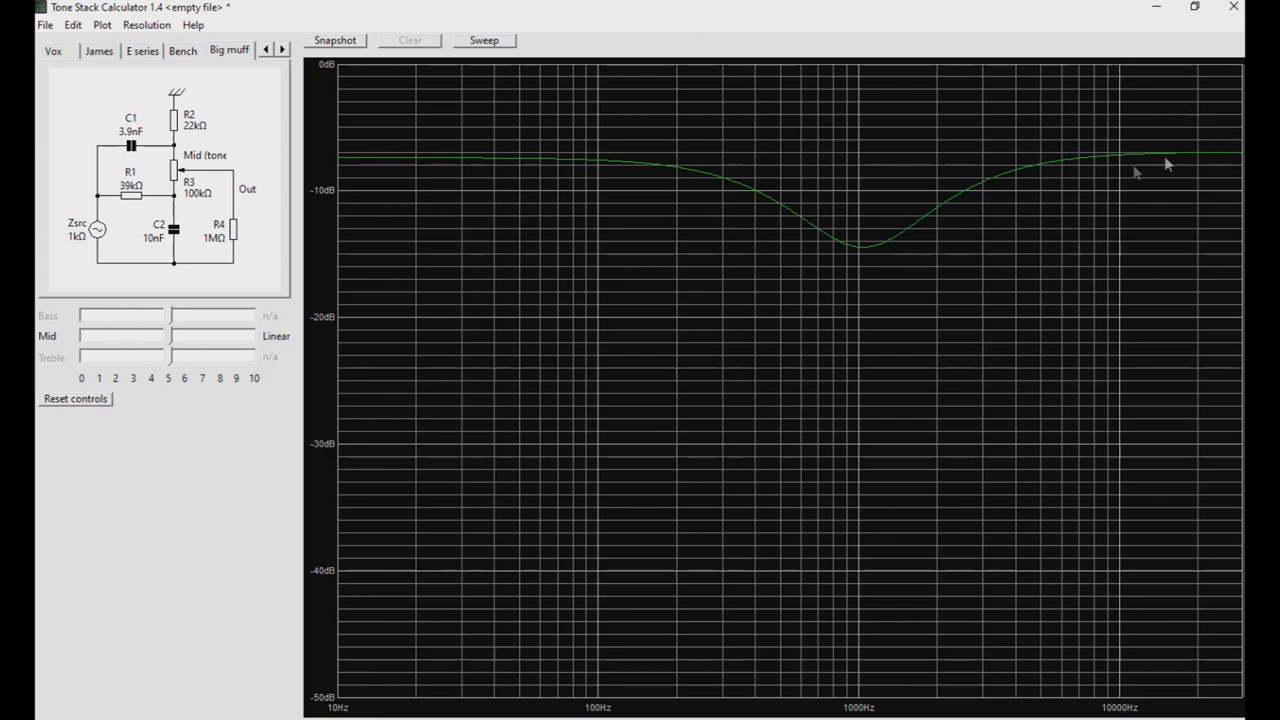
{"action": "mouse_move", "coordinate": [860, 232]}
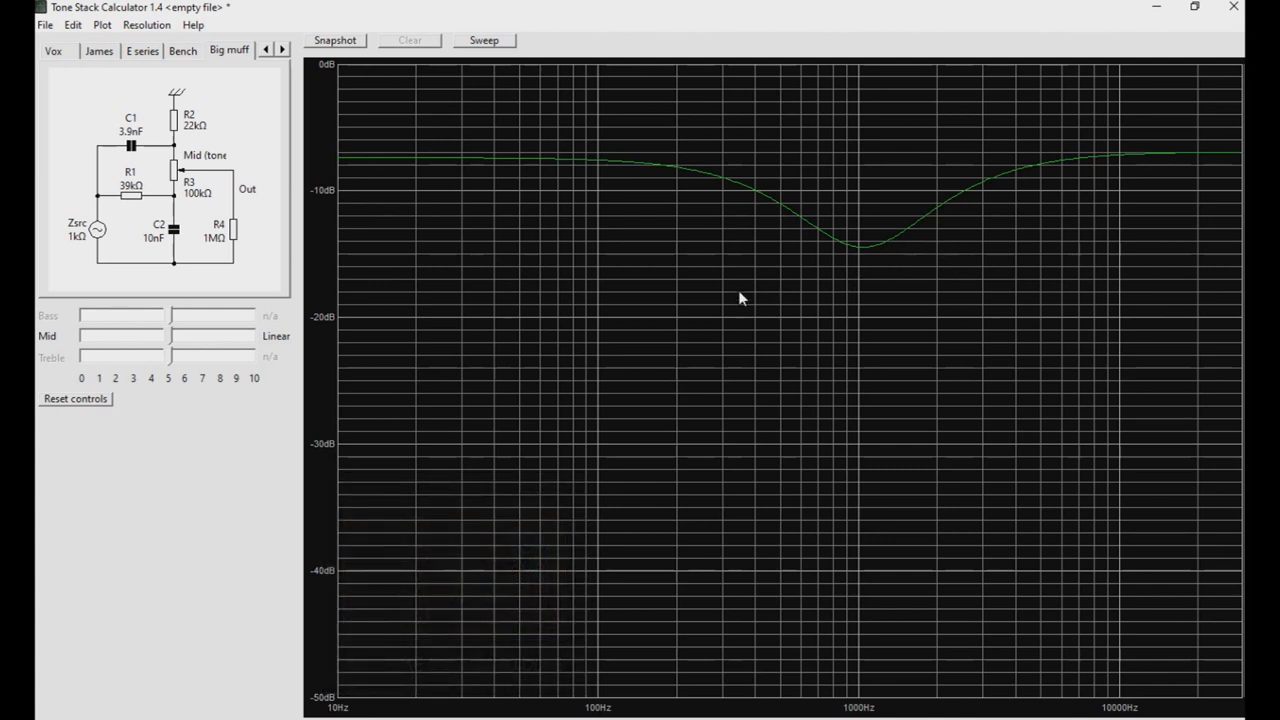
{"action": "mouse_move", "coordinate": [800, 252]}
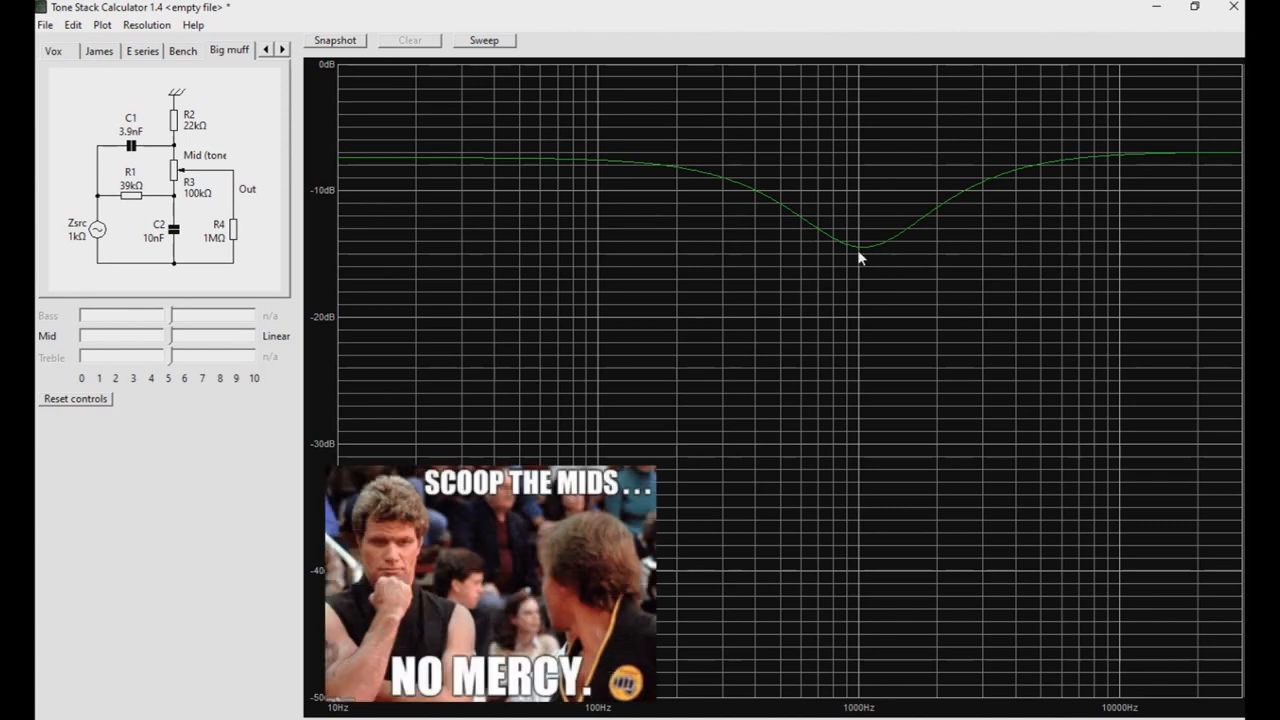
{"action": "mouse_move", "coordinate": [858, 264]}
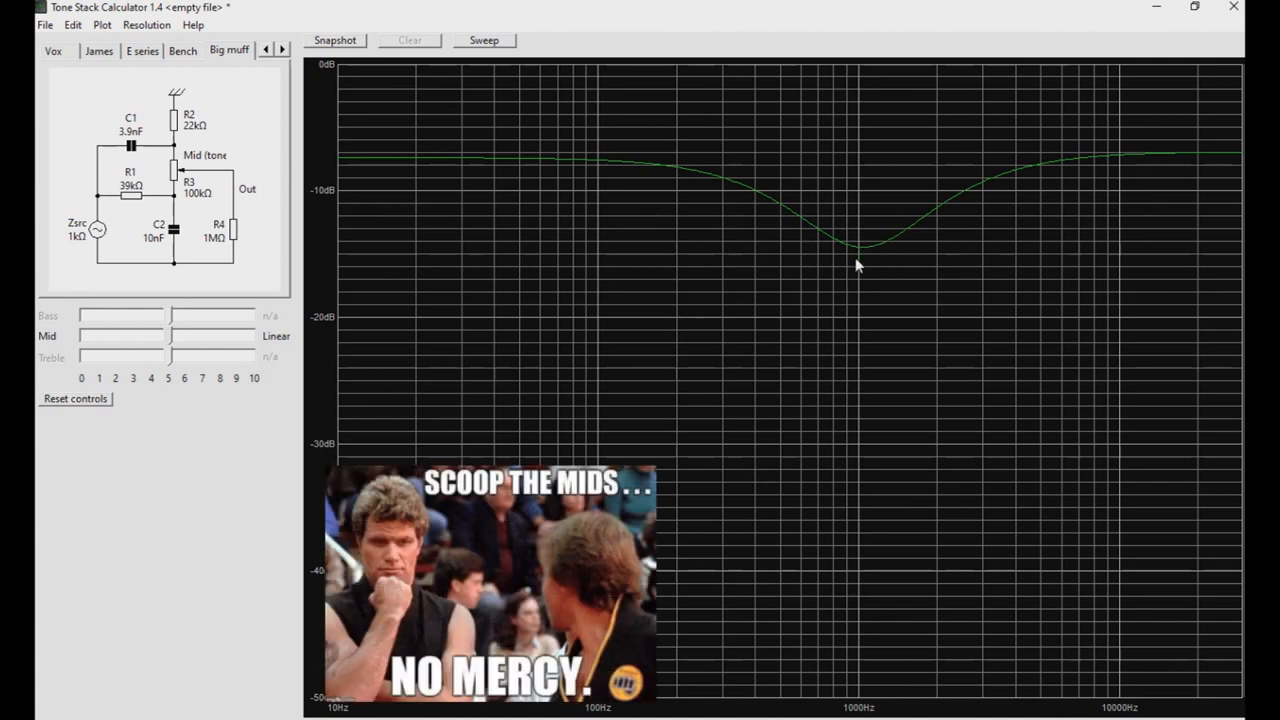
{"action": "mouse_move", "coordinate": [856, 250]}
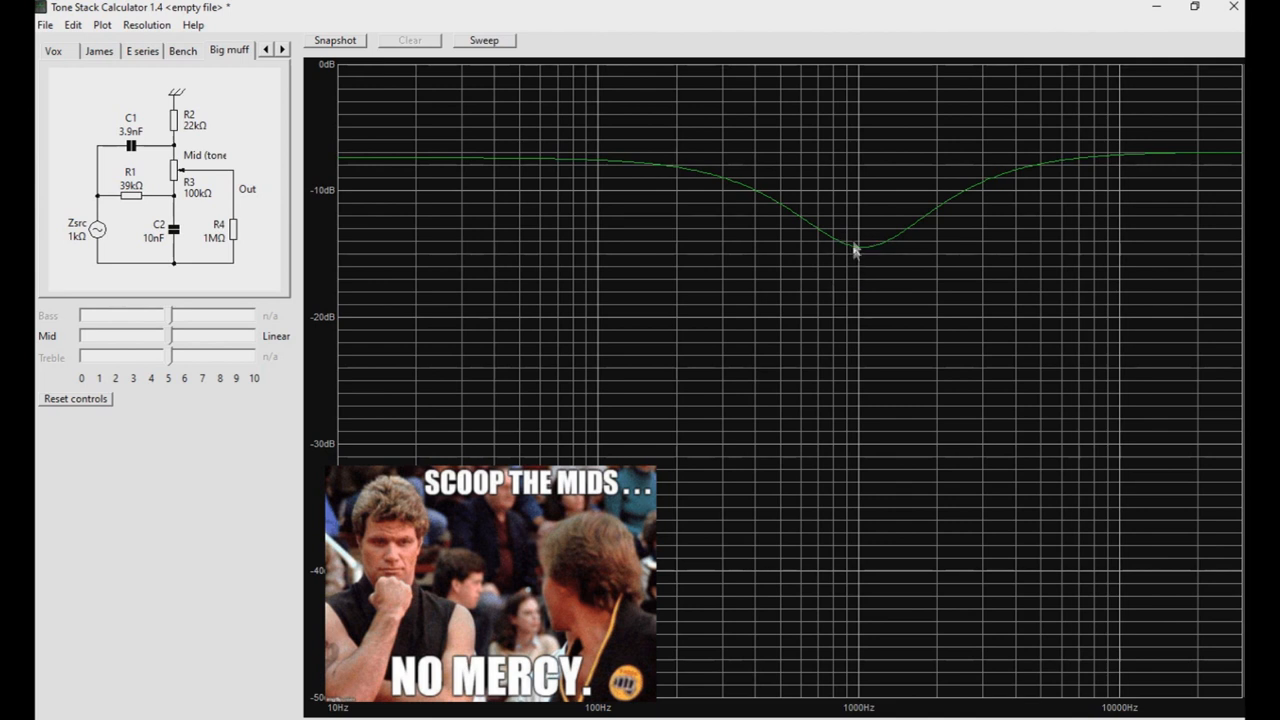
{"action": "mouse_move", "coordinate": [858, 248]}
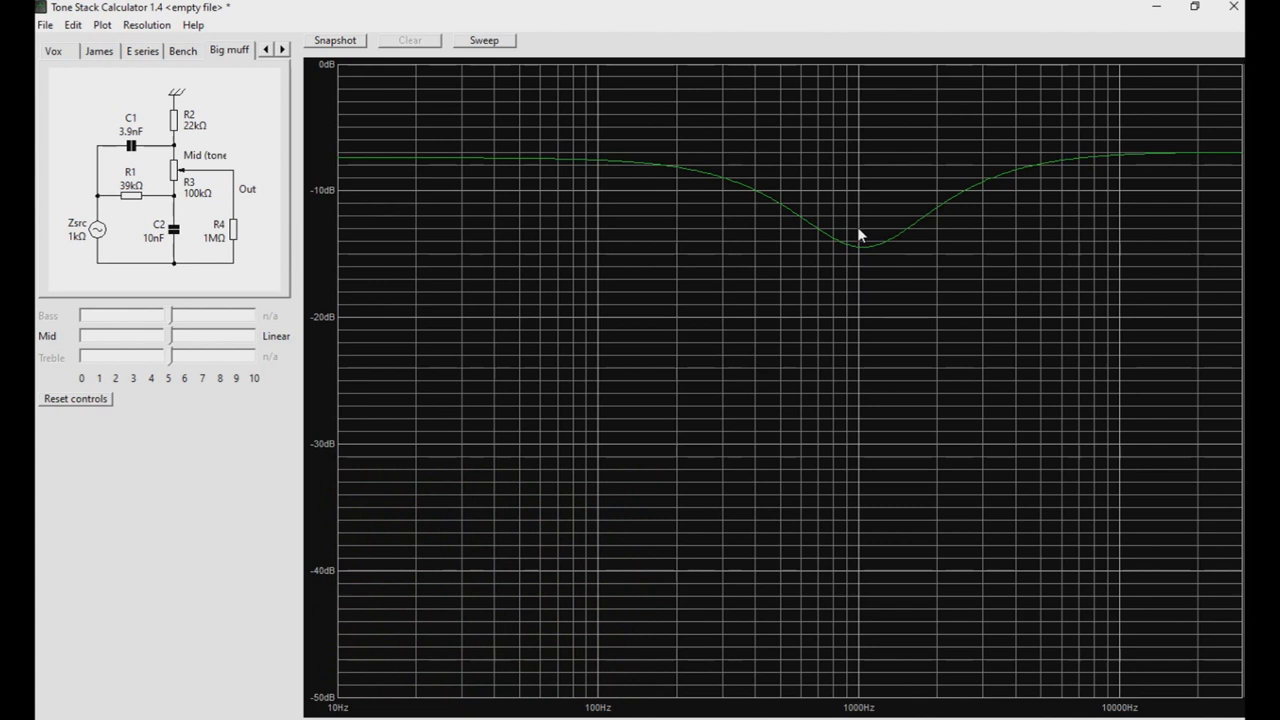
{"action": "mouse_move", "coordinate": [864, 230]}
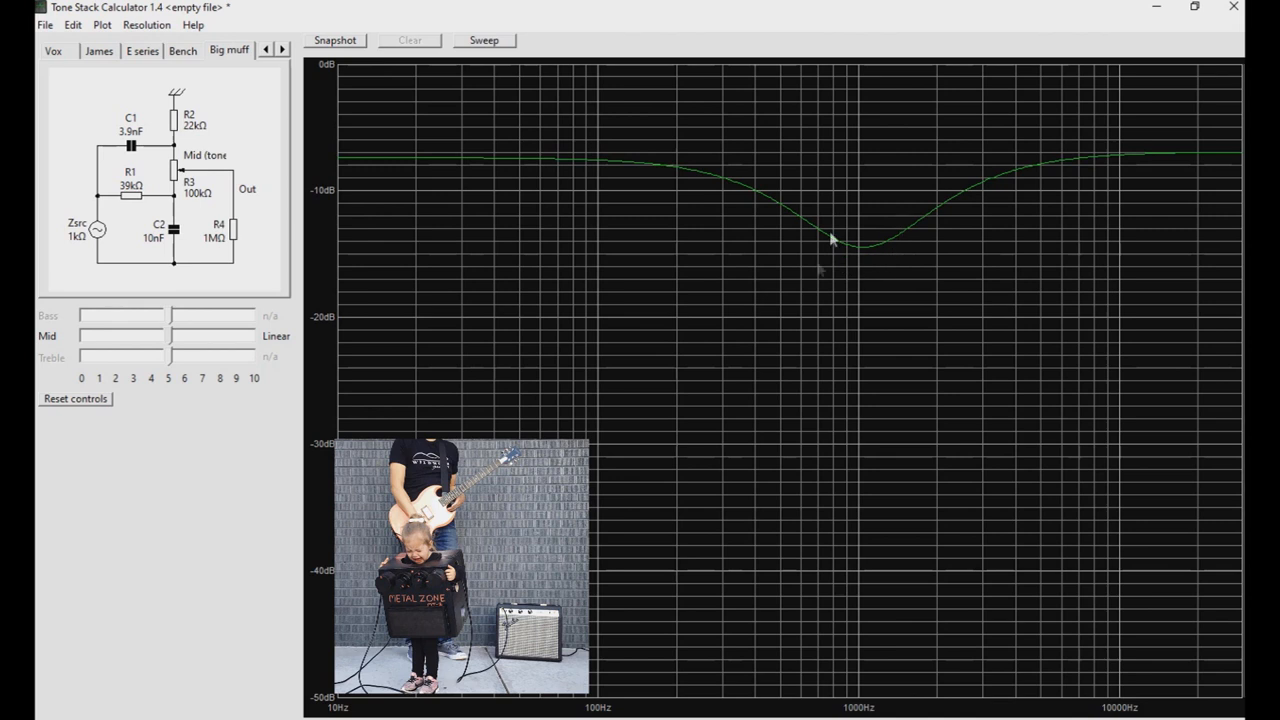
{"action": "mouse_move", "coordinate": [880, 162]}
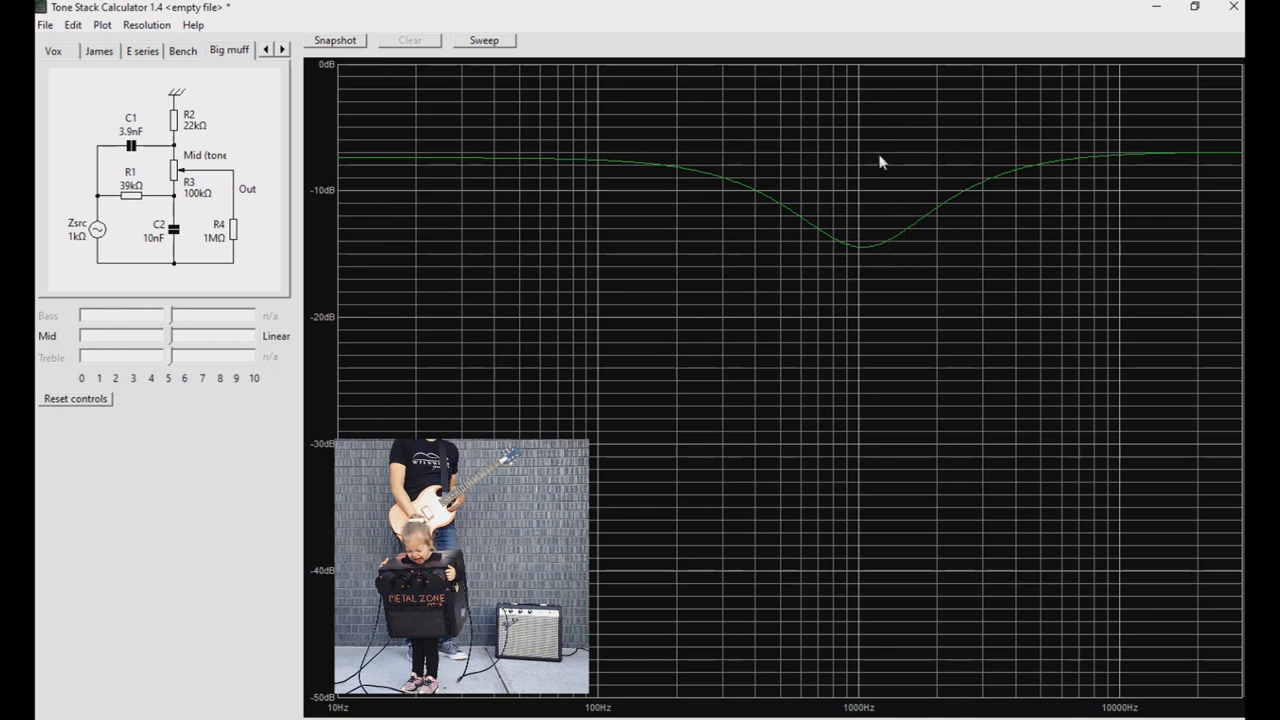
{"action": "mouse_move", "coordinate": [658, 272]}
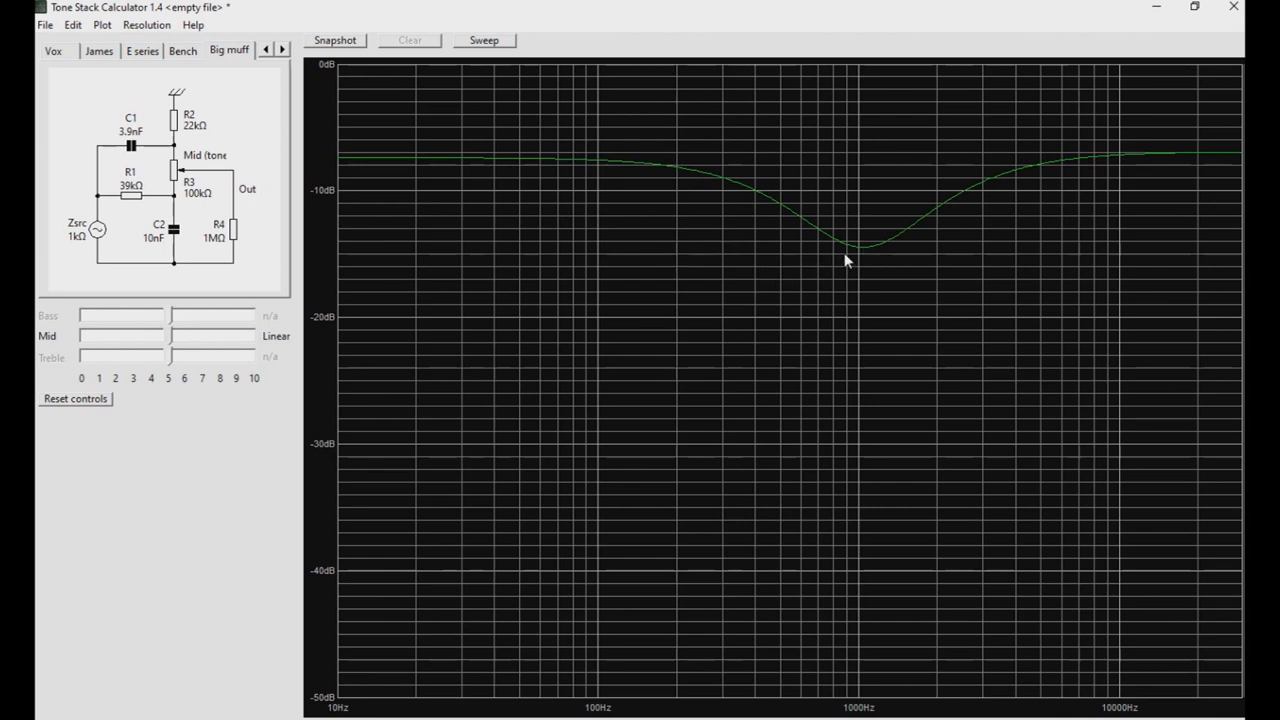
{"action": "mouse_move", "coordinate": [856, 222]}
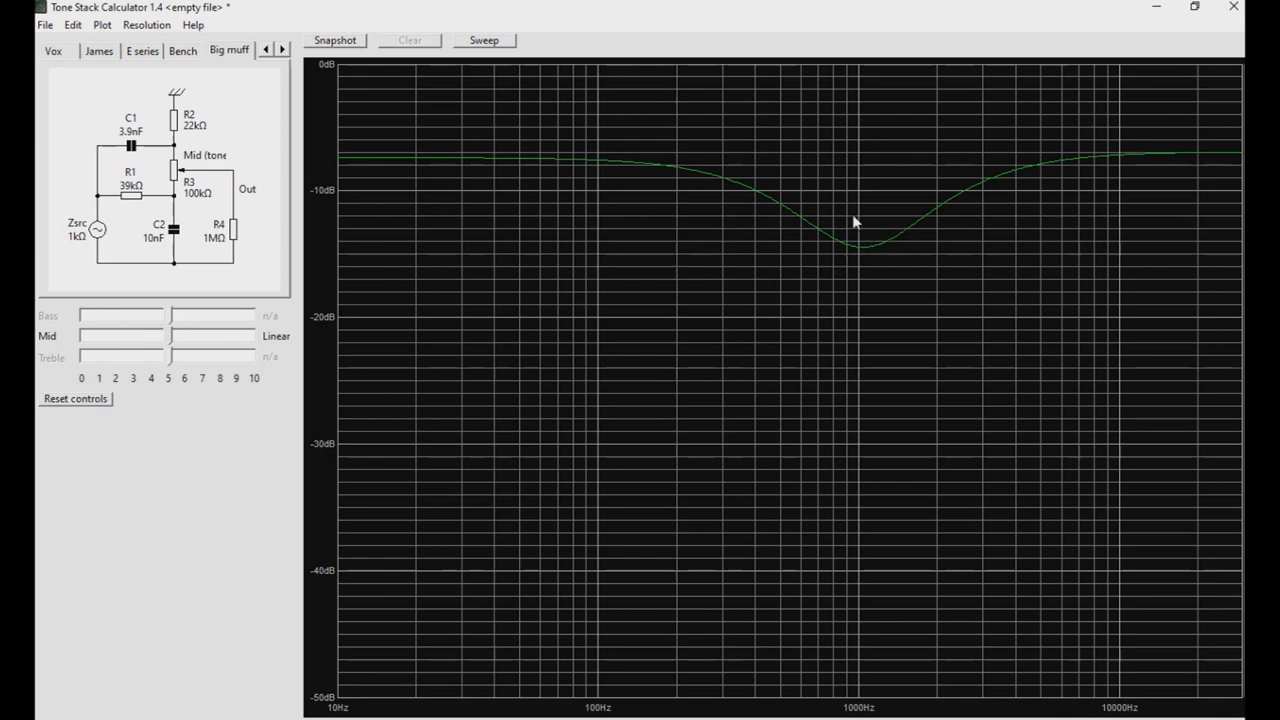
{"action": "mouse_move", "coordinate": [848, 264]}
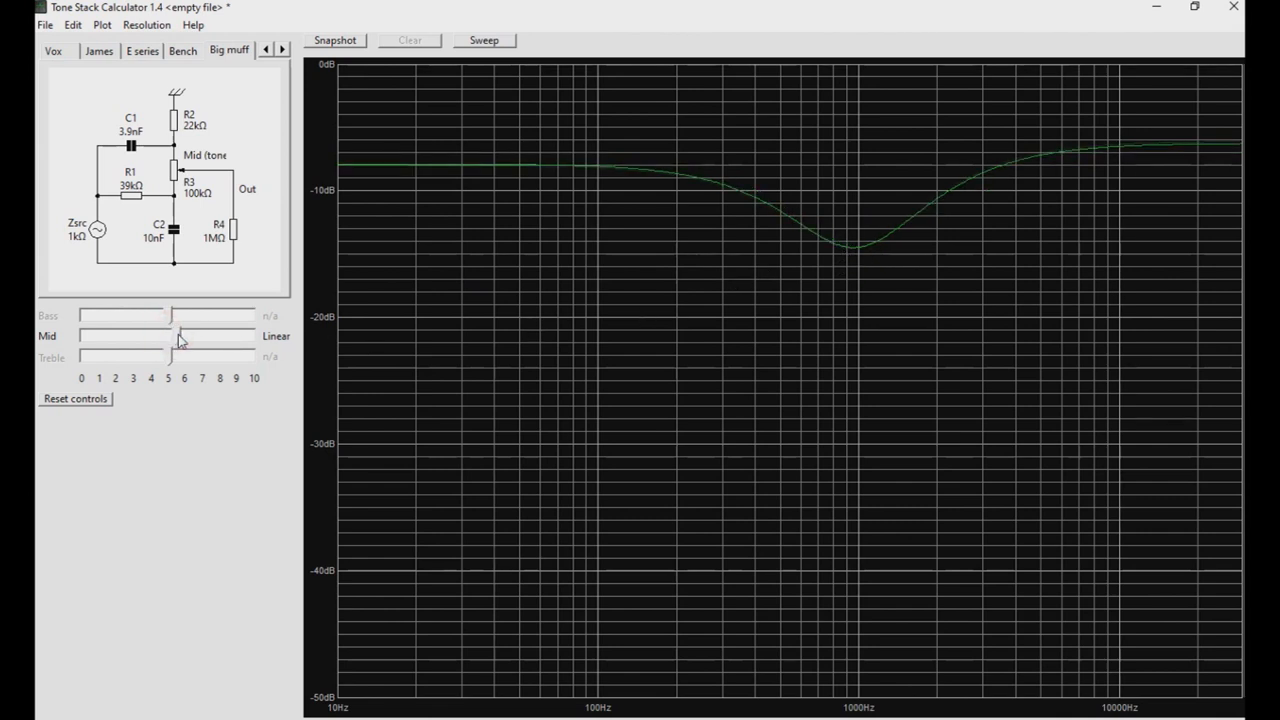
Push the tone control fully to treble for a high-pass curve with about 18 dB bass cut
{"action": "left_click_drag", "start_coordinate": [168, 336], "coordinate": [210, 336]}
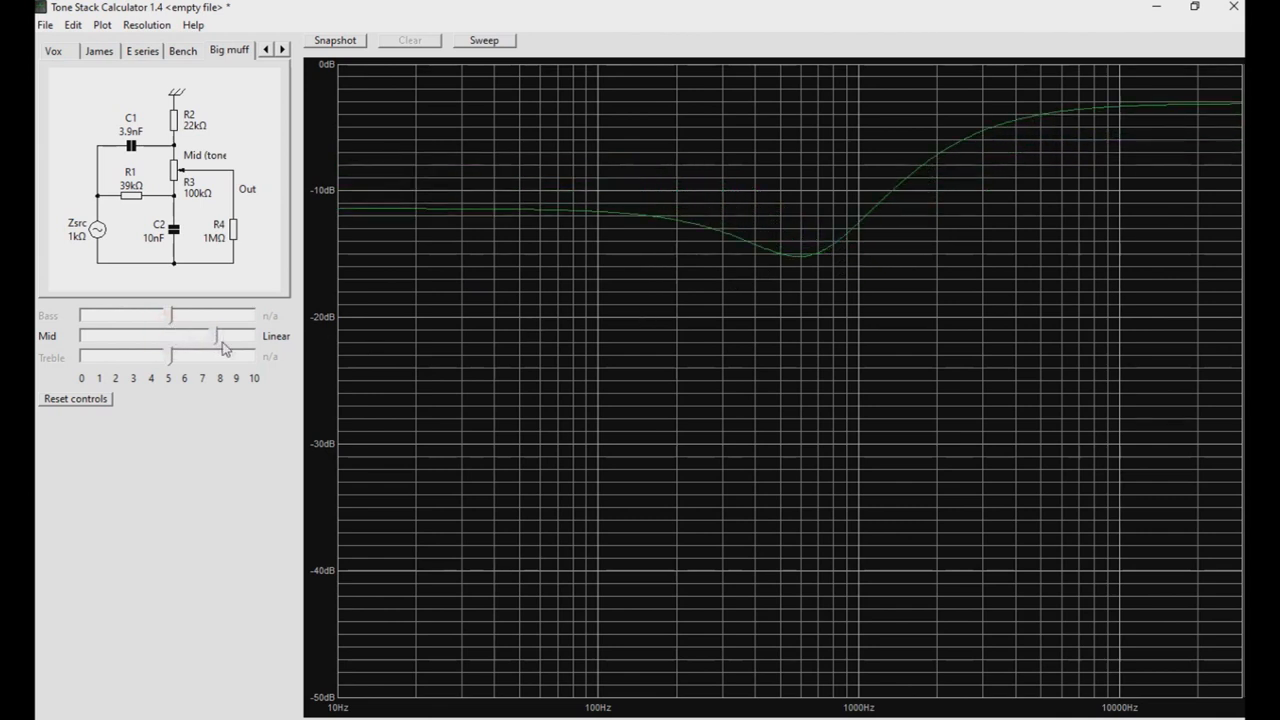
{"action": "left_click_drag", "start_coordinate": [224, 348], "coordinate": [250, 348]}
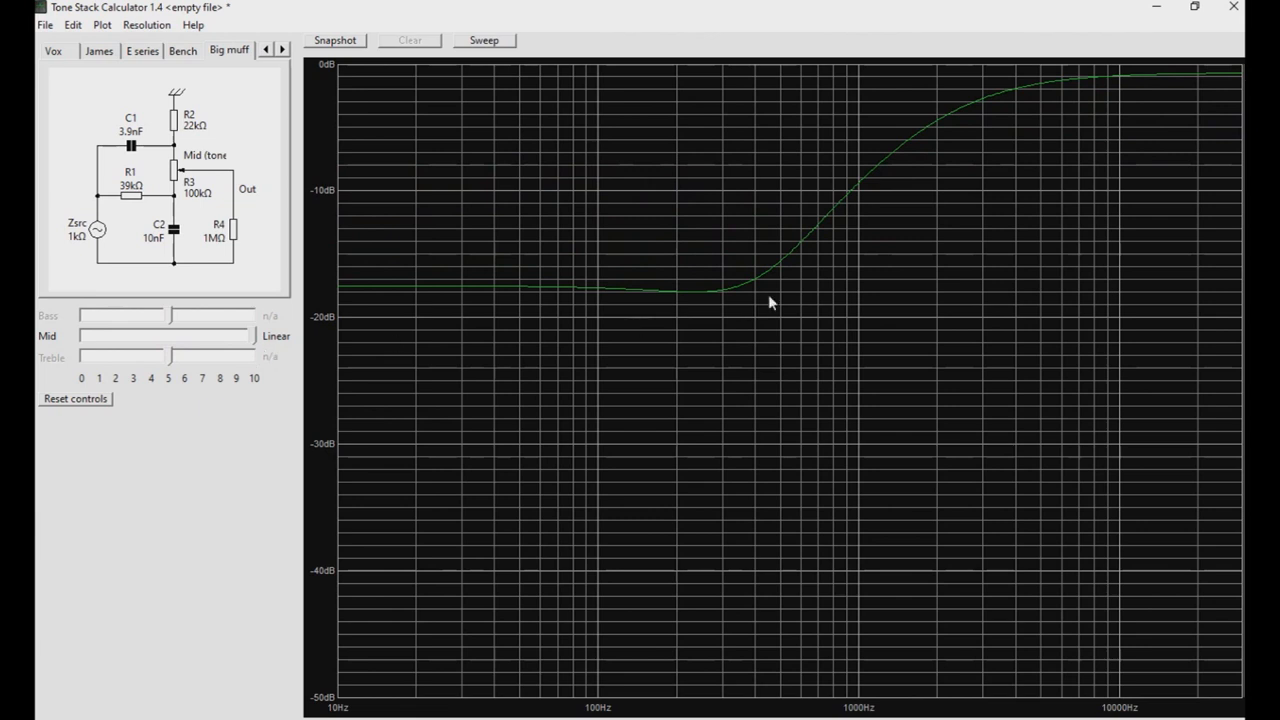
{"action": "mouse_move", "coordinate": [350, 290]}
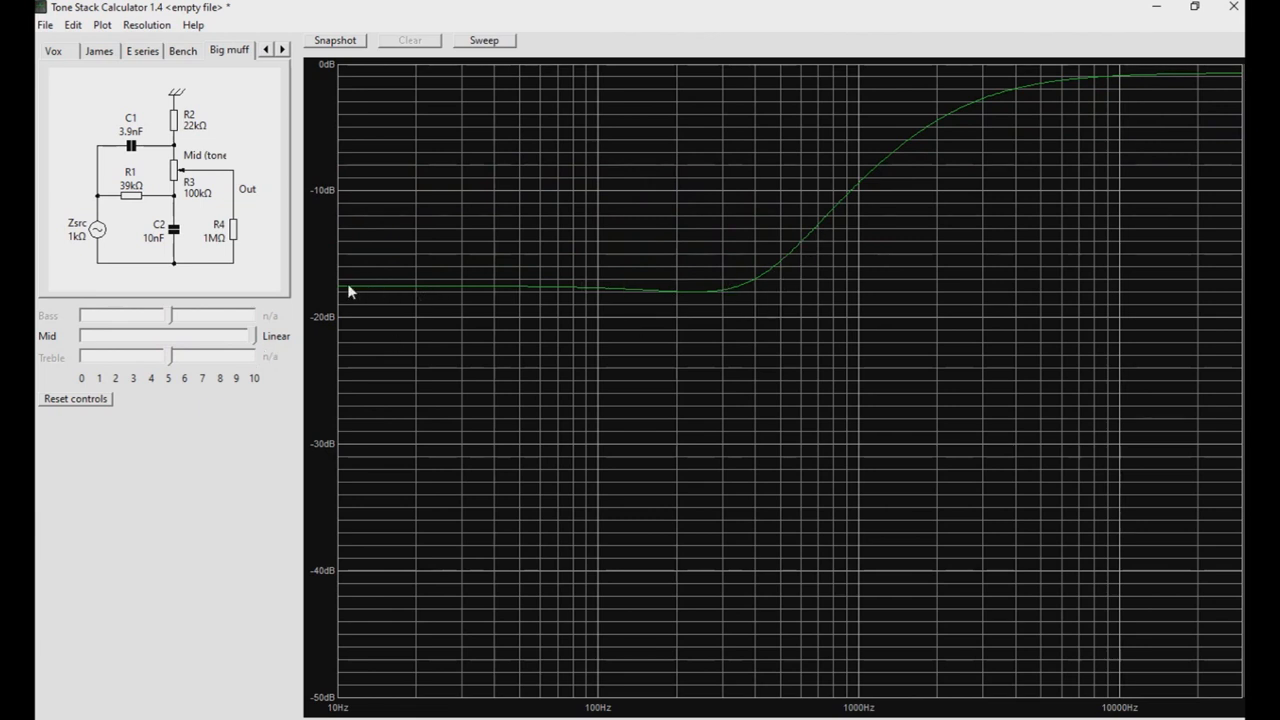
{"action": "mouse_move", "coordinate": [780, 284]}
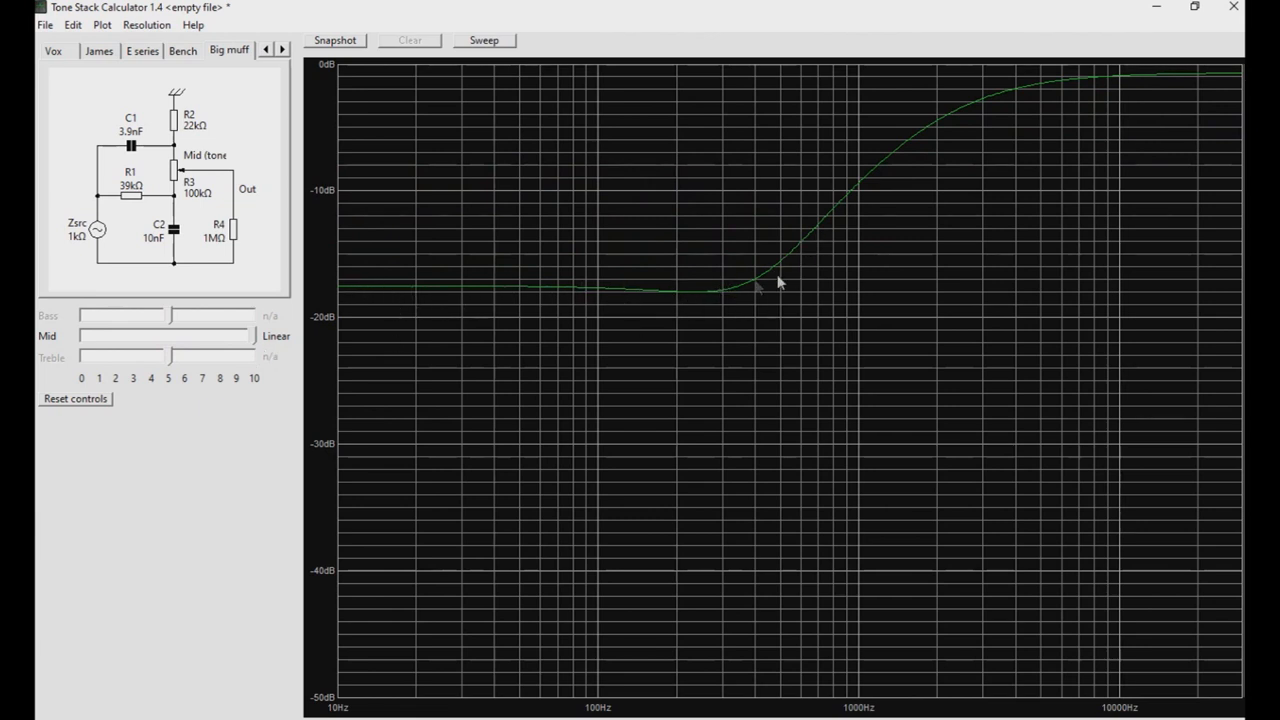
{"action": "mouse_move", "coordinate": [732, 328]}
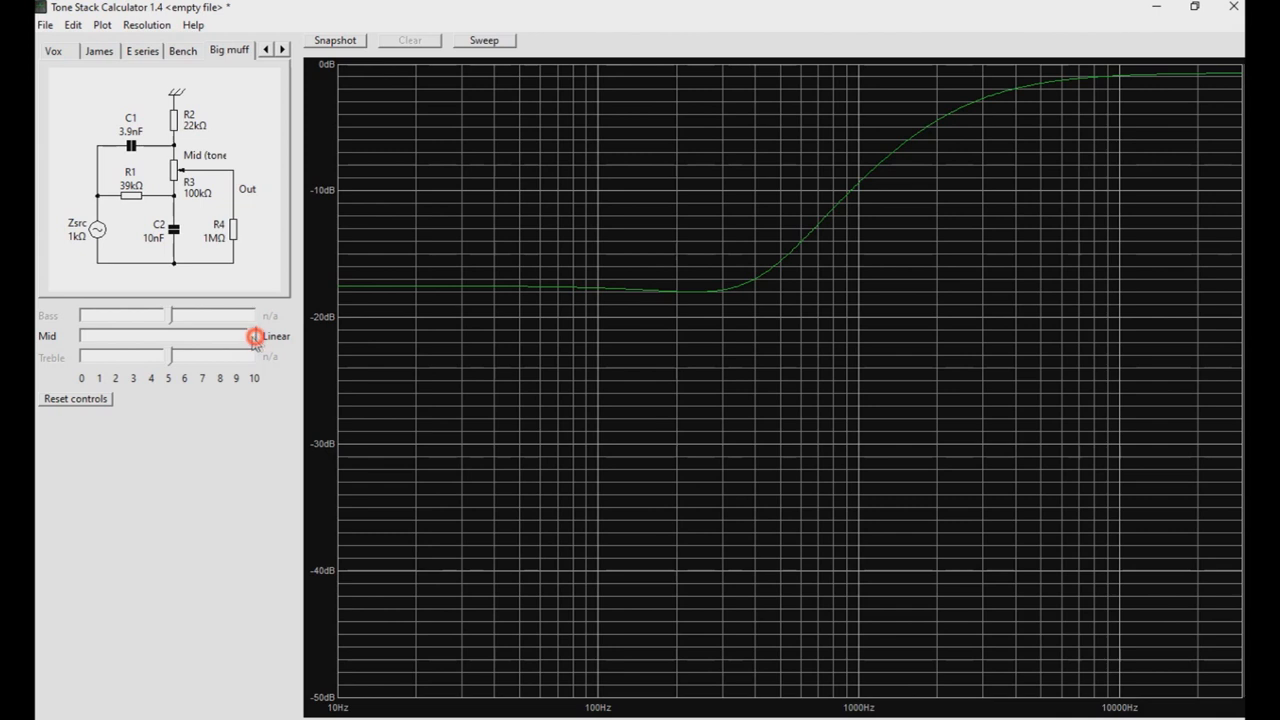
Recentre the tone control and change C2 from 10nF to 12nF
{"action": "left_click_drag", "start_coordinate": [256, 336], "coordinate": [168, 336]}
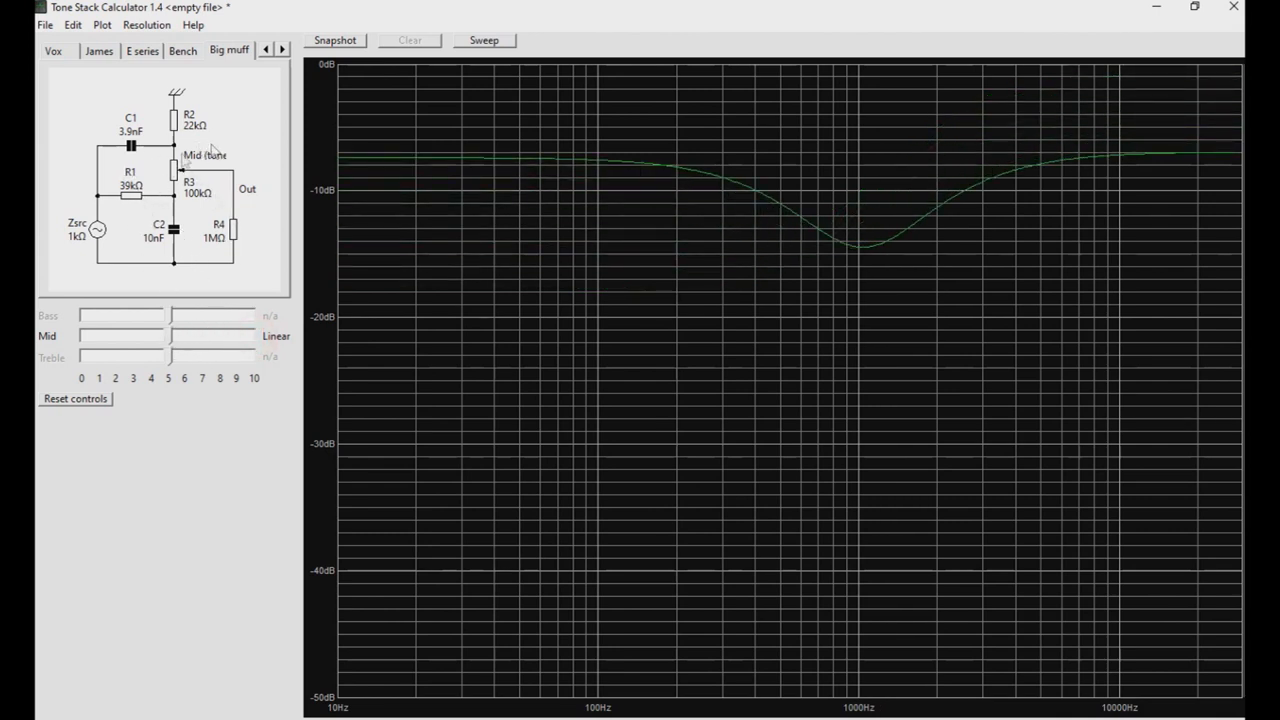
{"action": "mouse_move", "coordinate": [124, 200]}
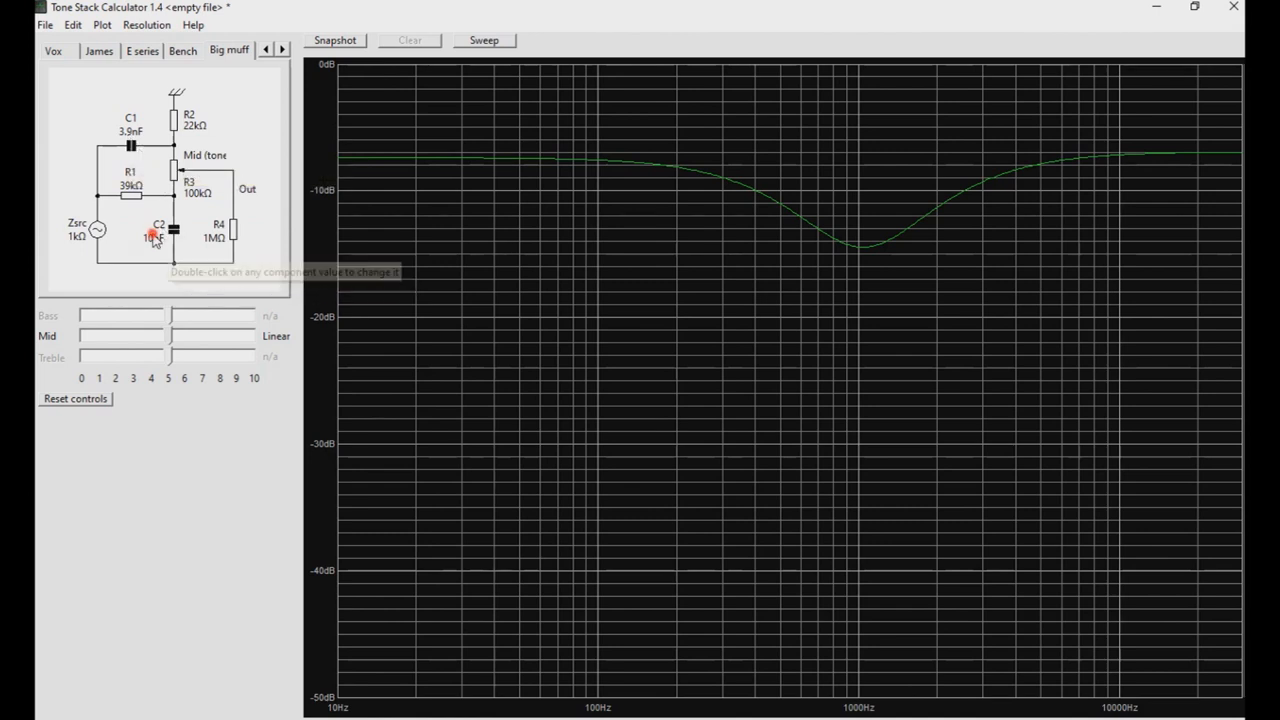
{"action": "double_click", "coordinate": [152, 232]}
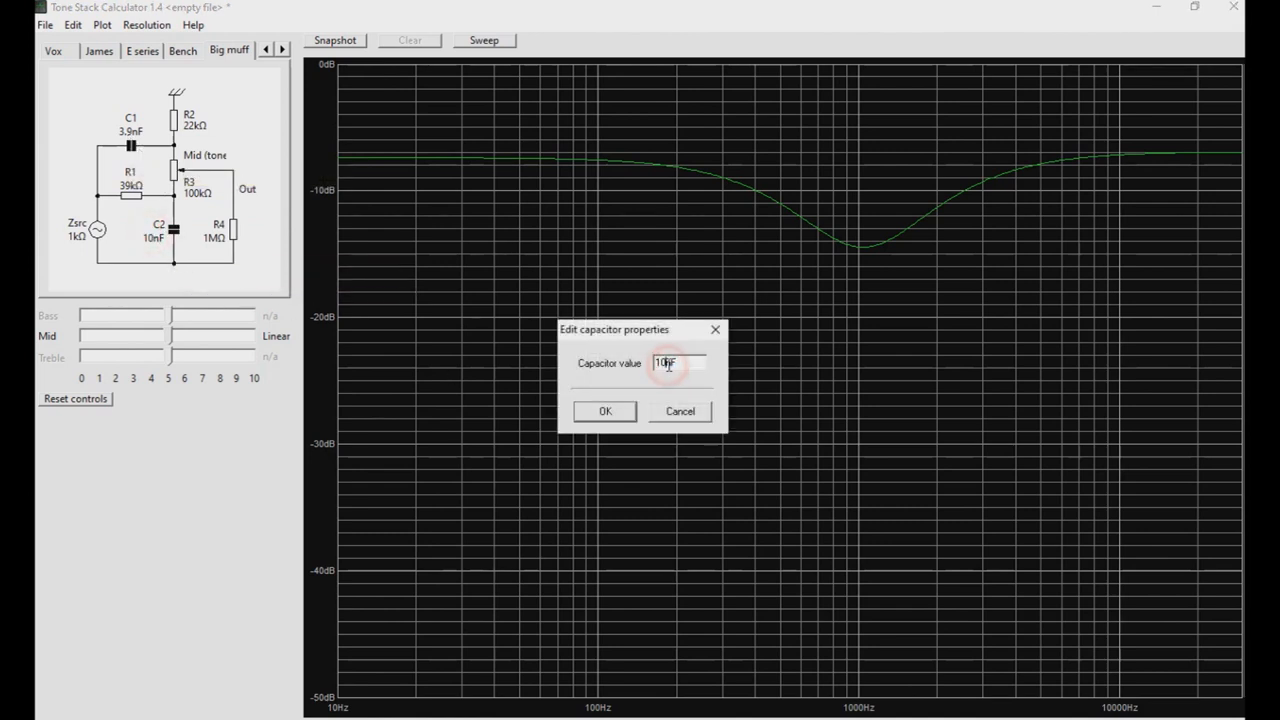
{"action": "left_click", "coordinate": [604, 412]}
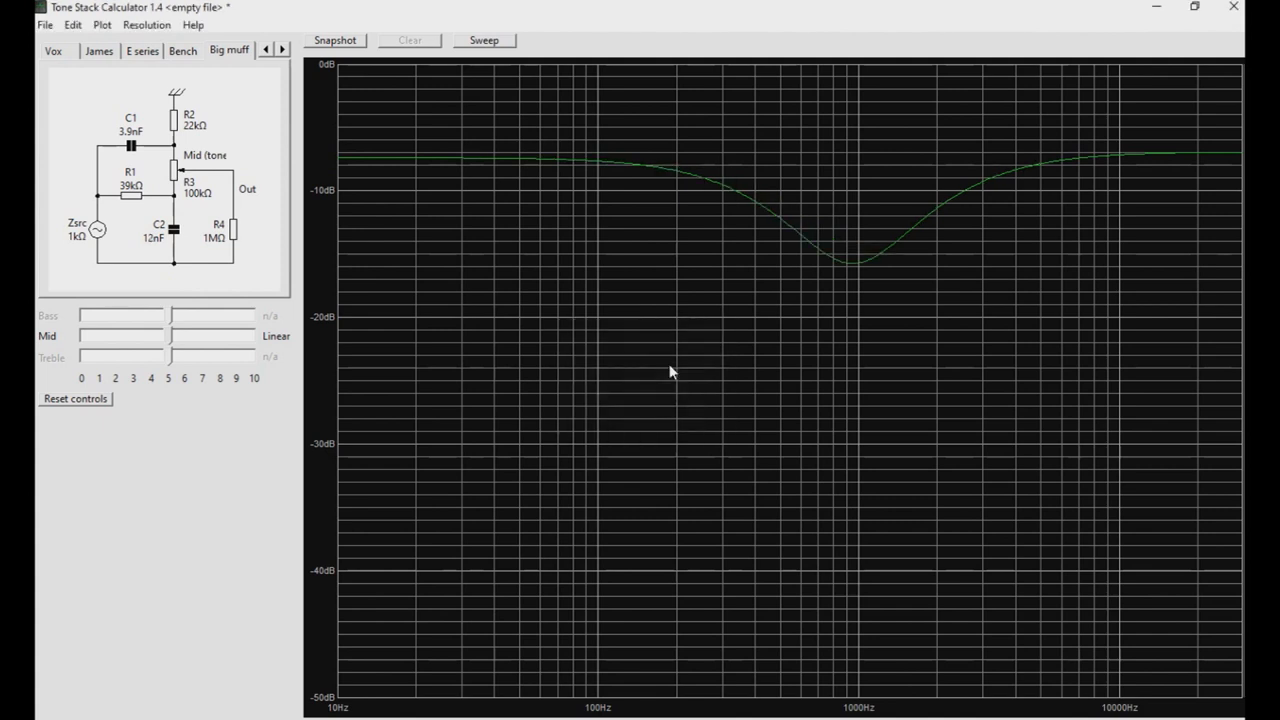
{"action": "mouse_move", "coordinate": [804, 230]}
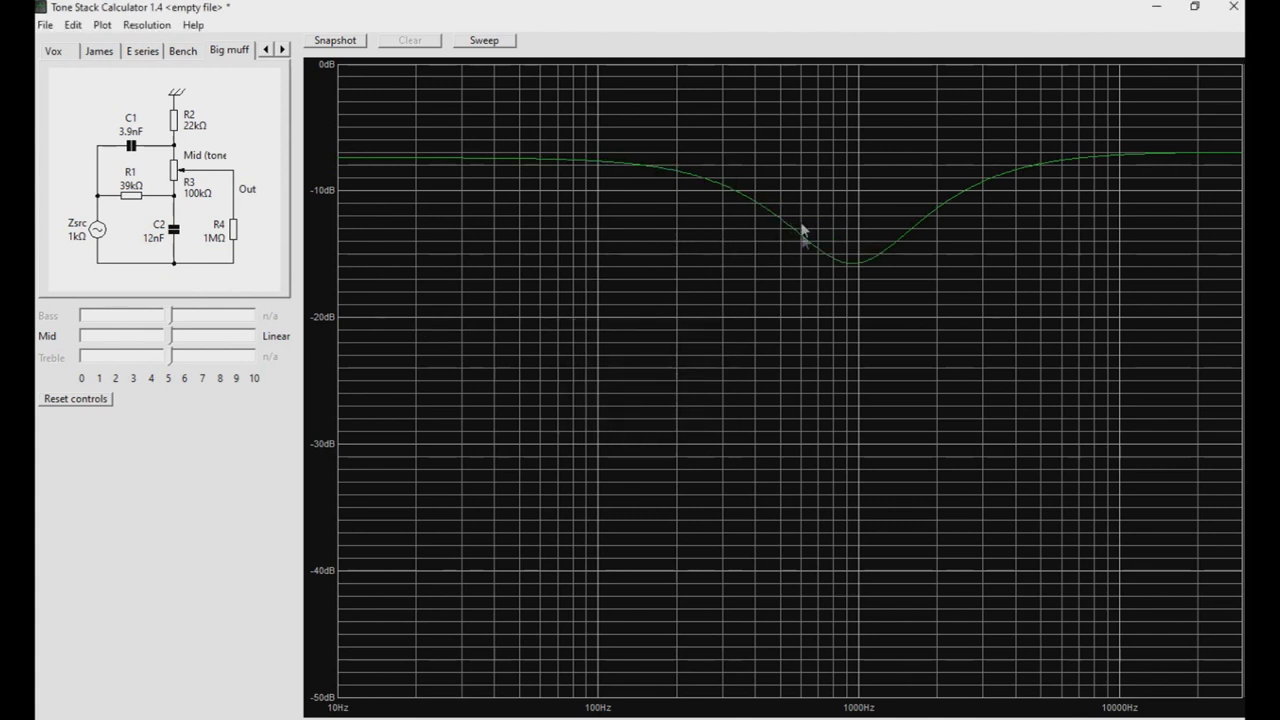
{"action": "mouse_move", "coordinate": [878, 258]}
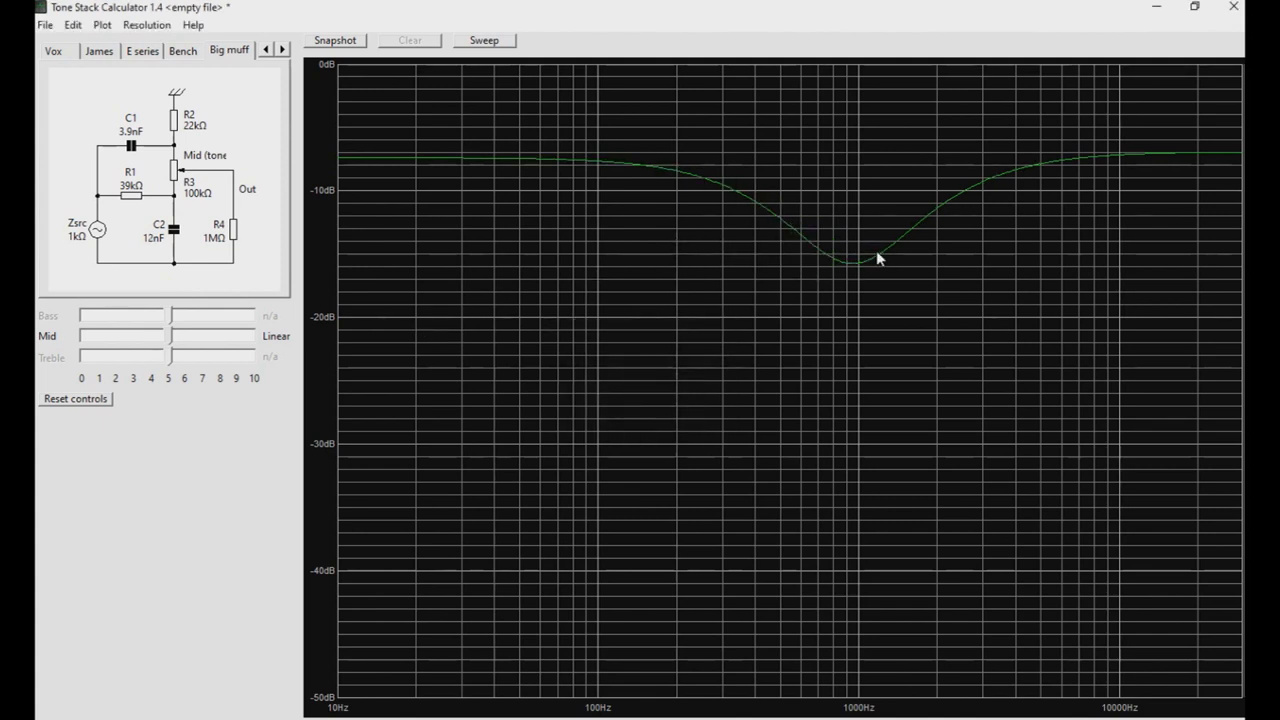
{"action": "mouse_move", "coordinate": [840, 266]}
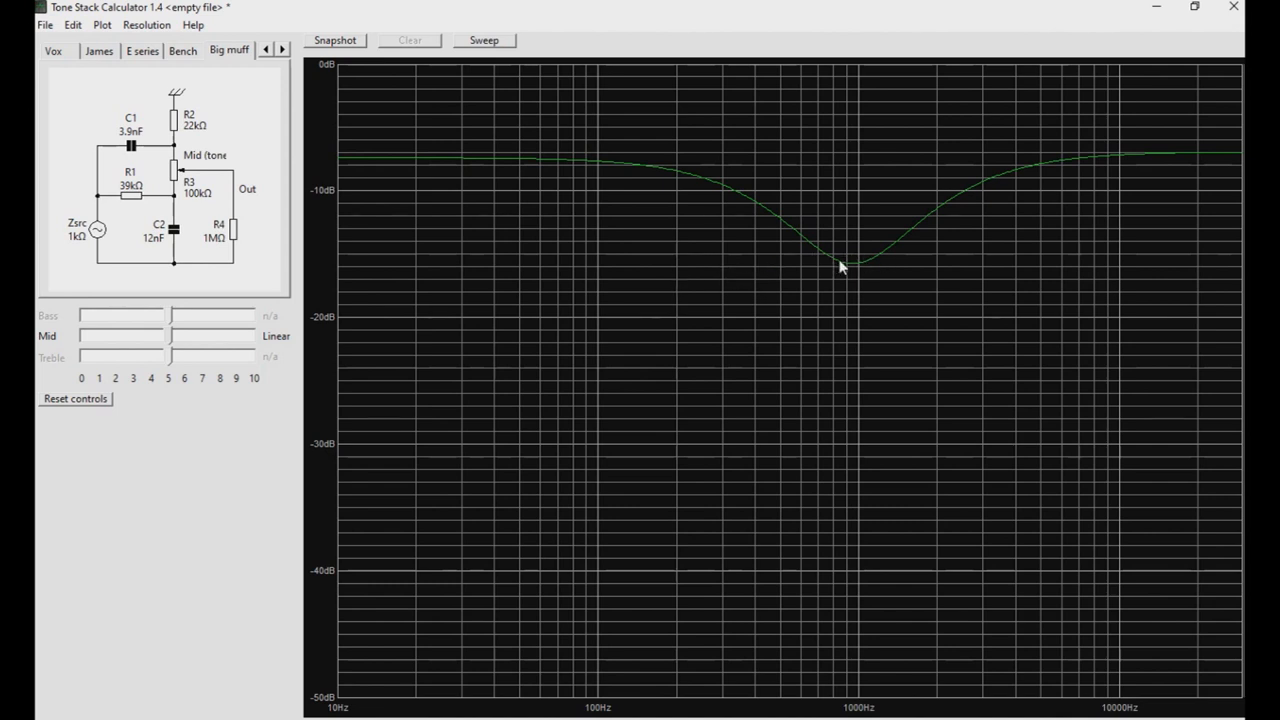
{"action": "mouse_move", "coordinate": [848, 282]}
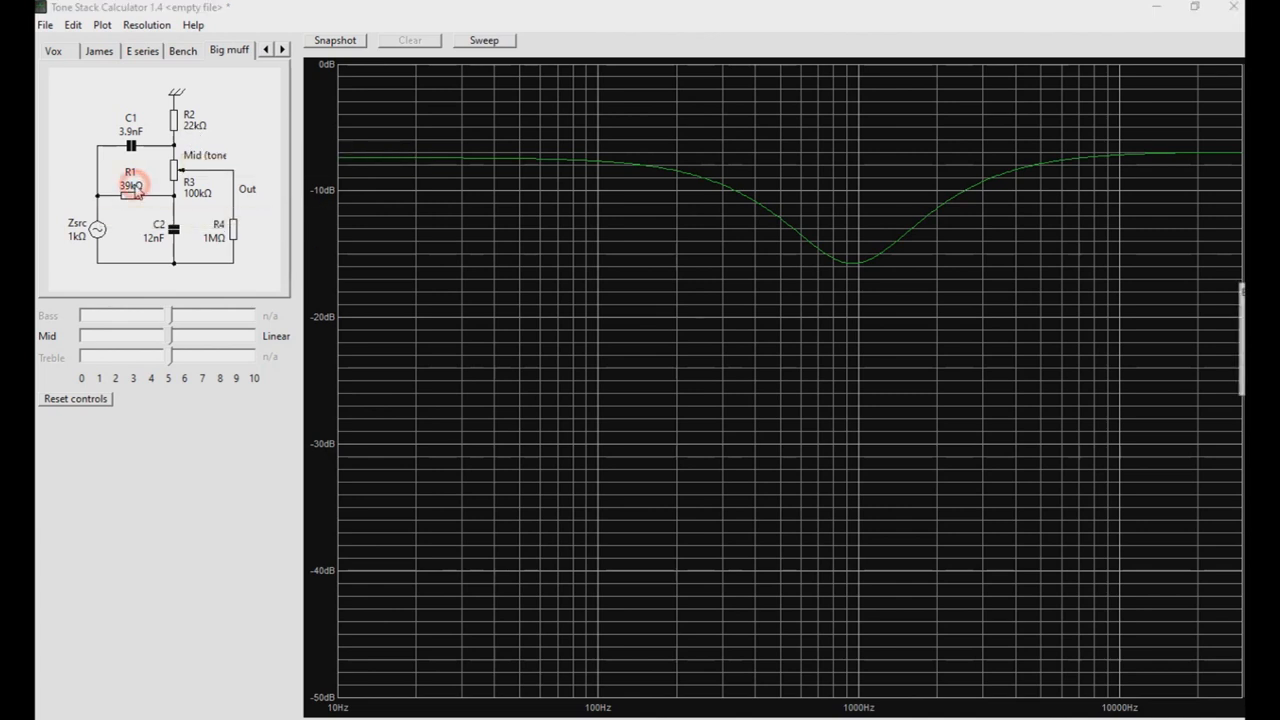
{"action": "double_click", "coordinate": [132, 184]}
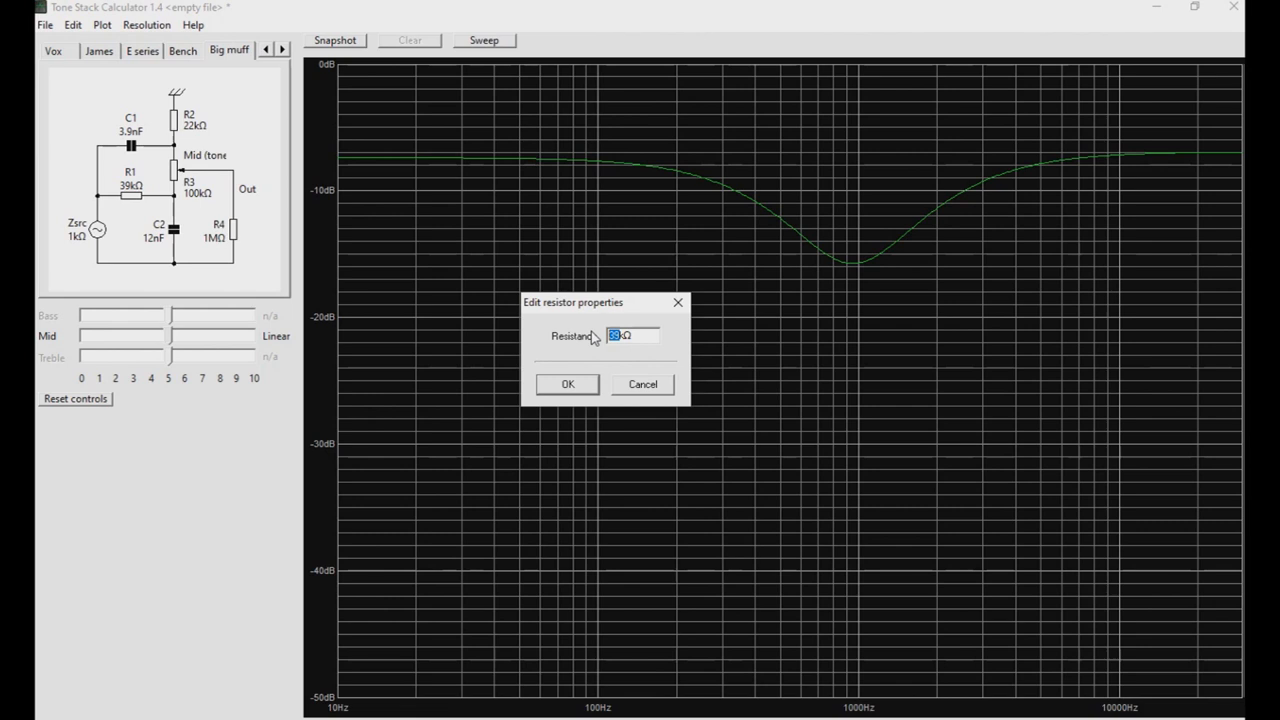
{"action": "left_click", "coordinate": [568, 384]}
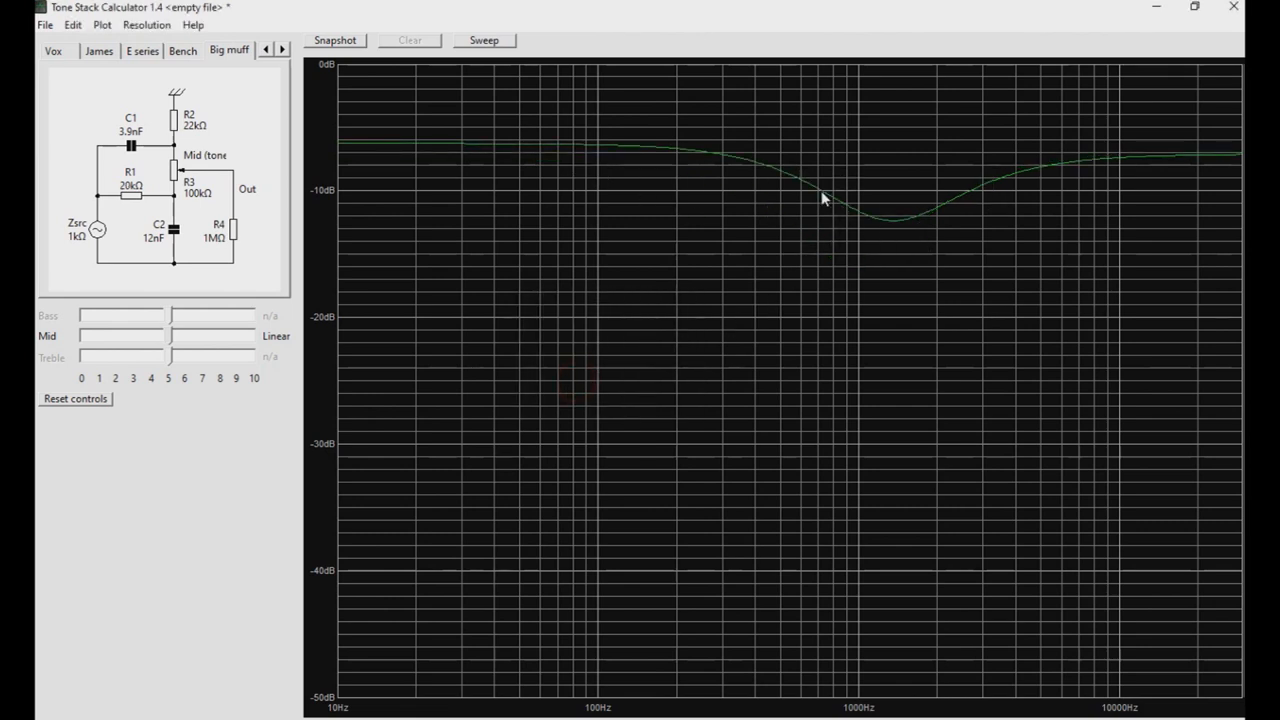
{"action": "mouse_move", "coordinate": [930, 208]}
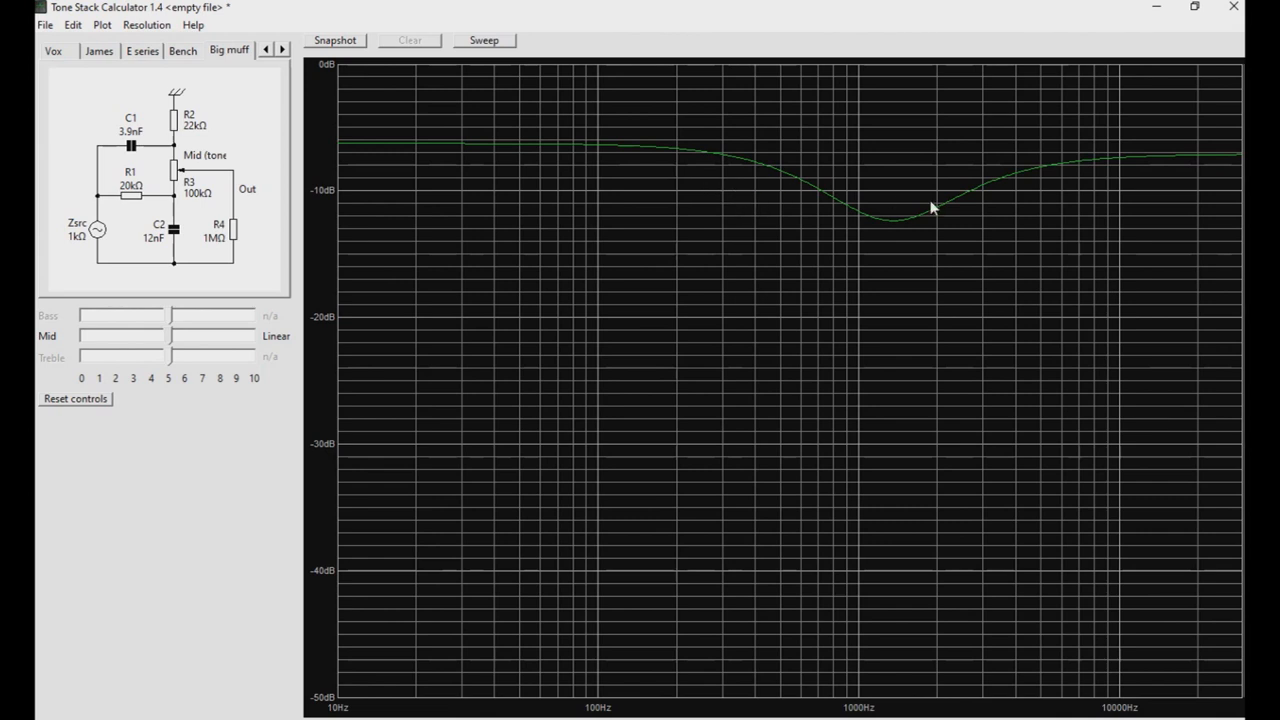
{"action": "mouse_move", "coordinate": [880, 228]}
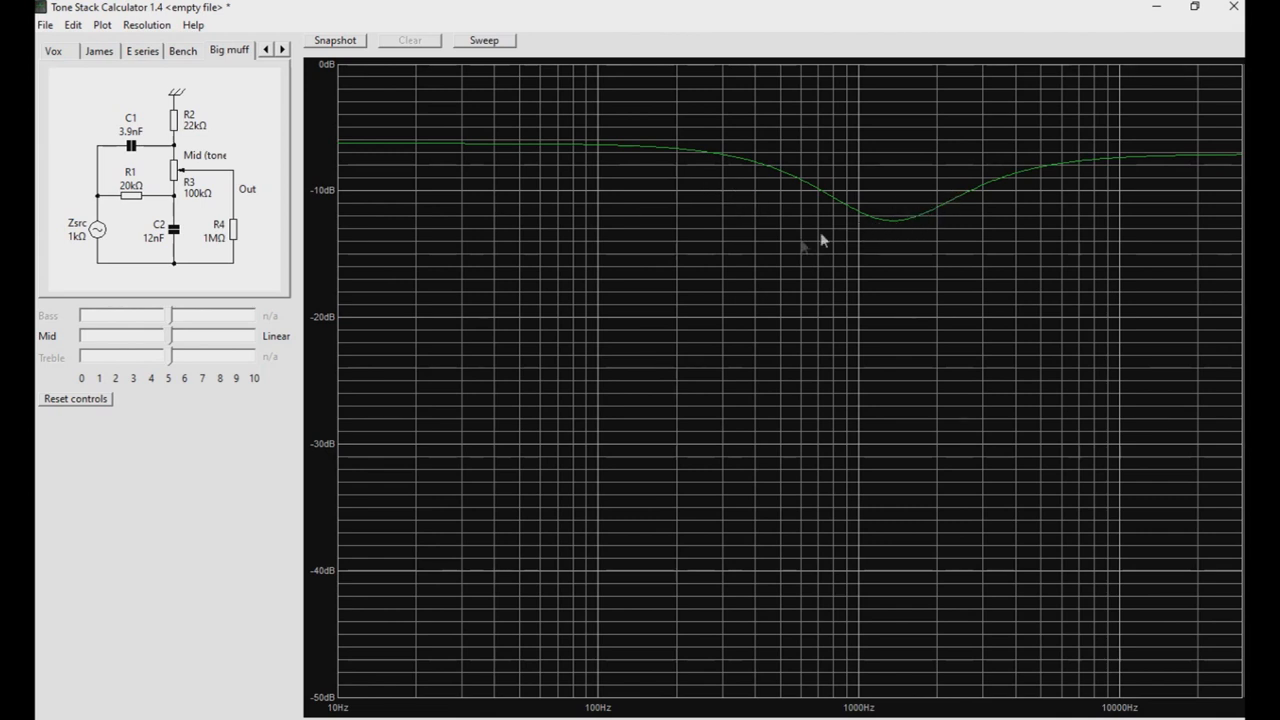
{"action": "mouse_move", "coordinate": [644, 172]}
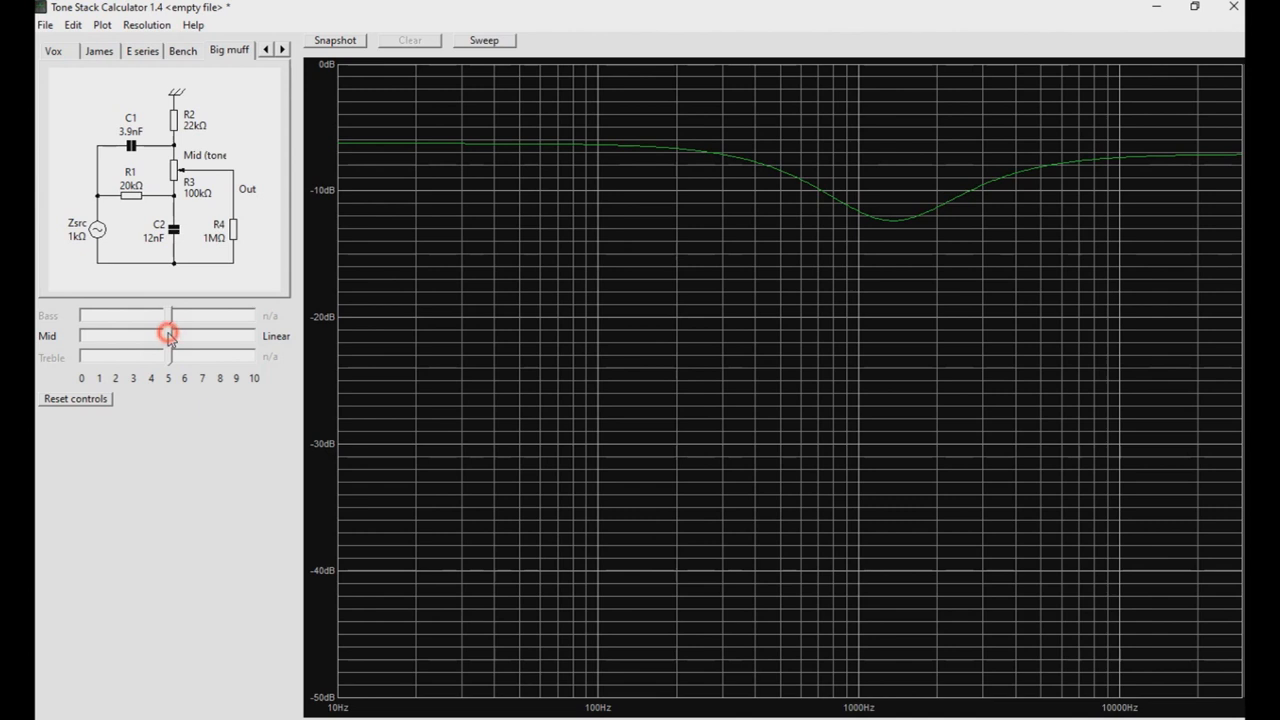
{"action": "left_click_drag", "start_coordinate": [168, 336], "coordinate": [78, 336]}
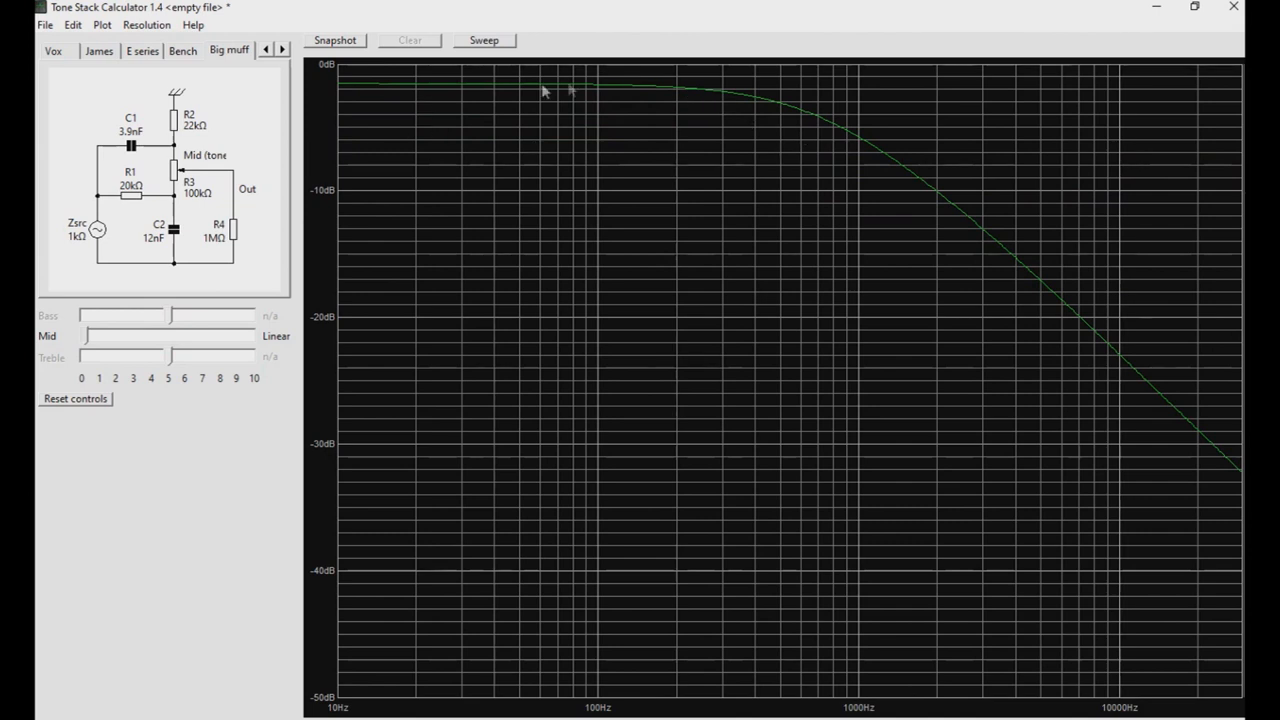
{"action": "mouse_move", "coordinate": [770, 104]}
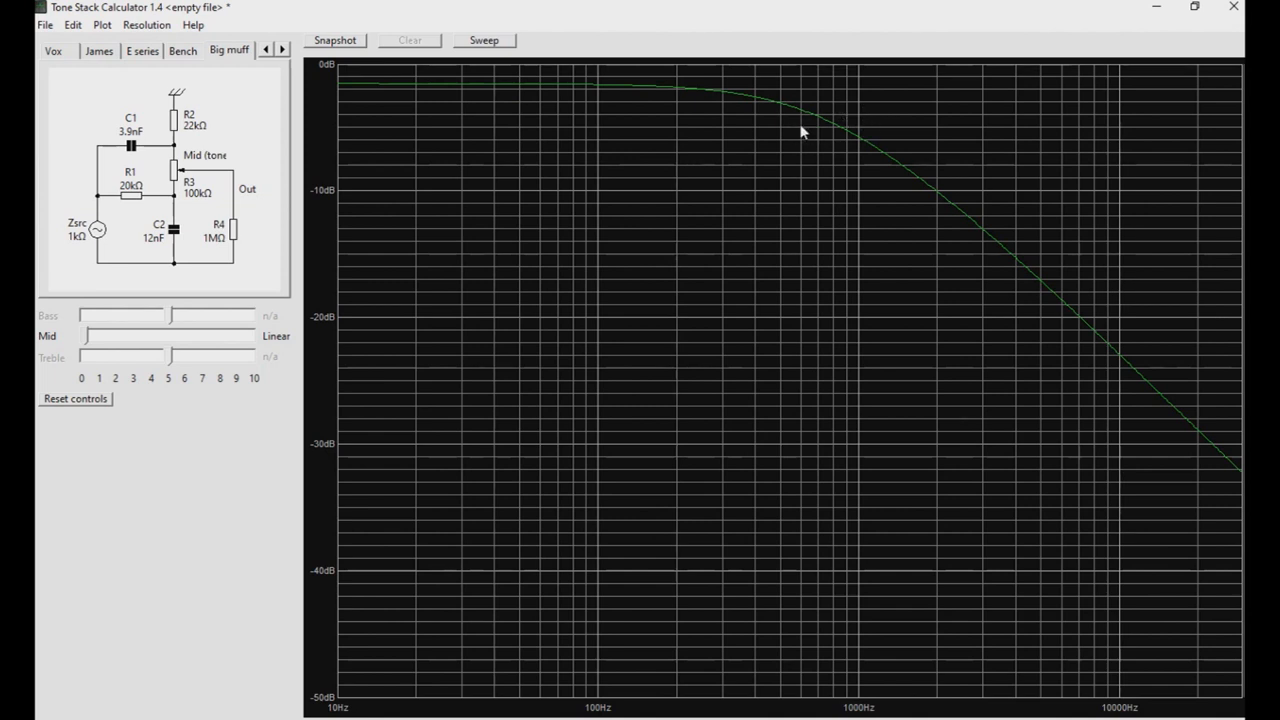
{"action": "mouse_move", "coordinate": [818, 132]}
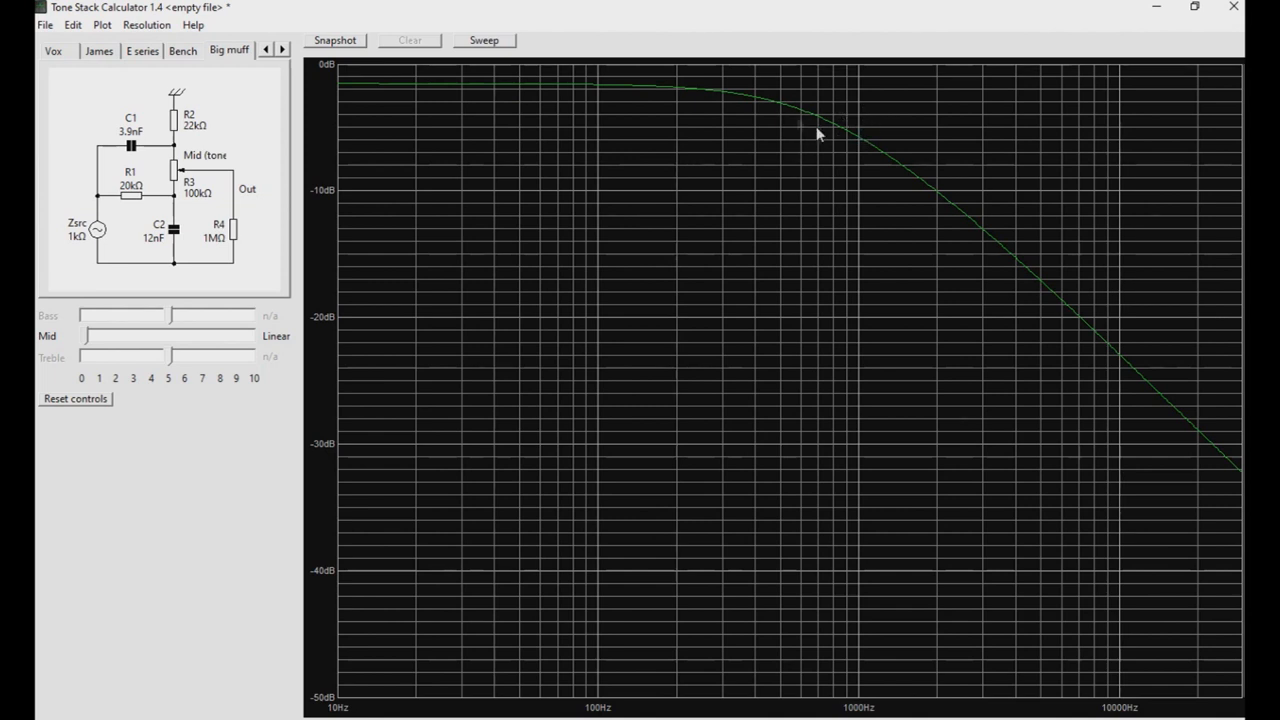
{"action": "mouse_move", "coordinate": [1240, 458]}
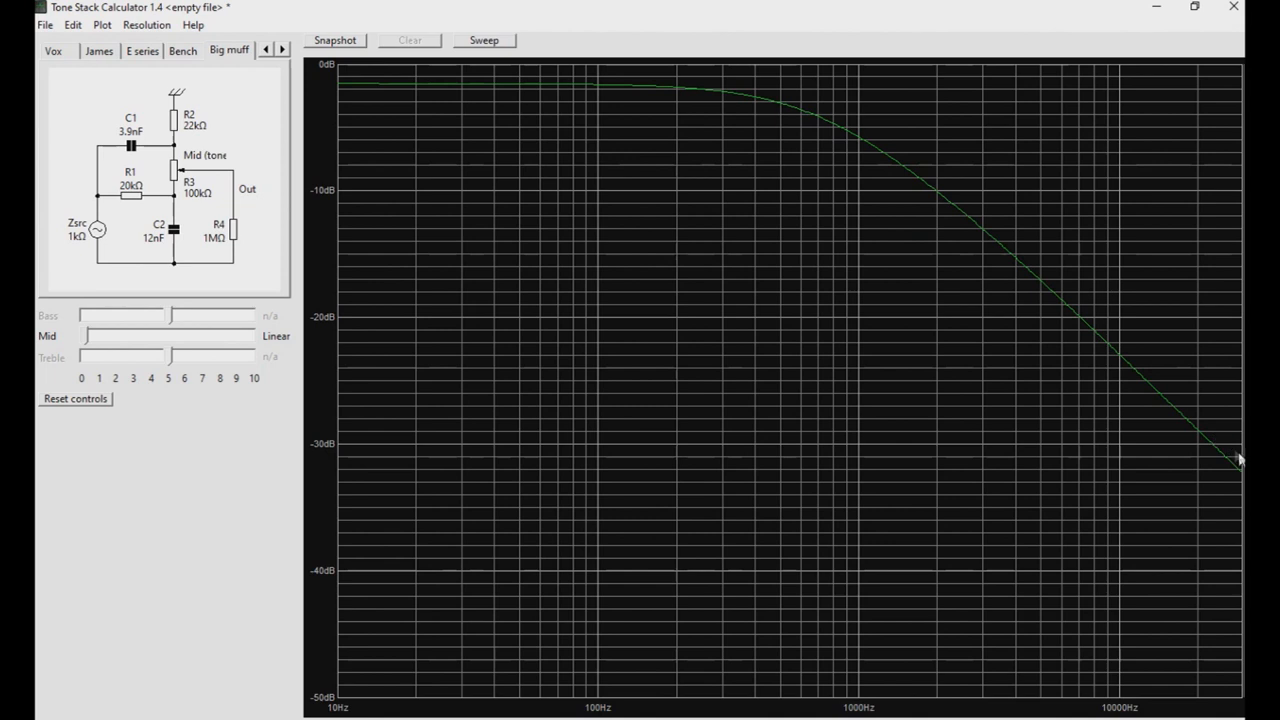
{"action": "left_click_drag", "start_coordinate": [90, 336], "coordinate": [168, 336]}
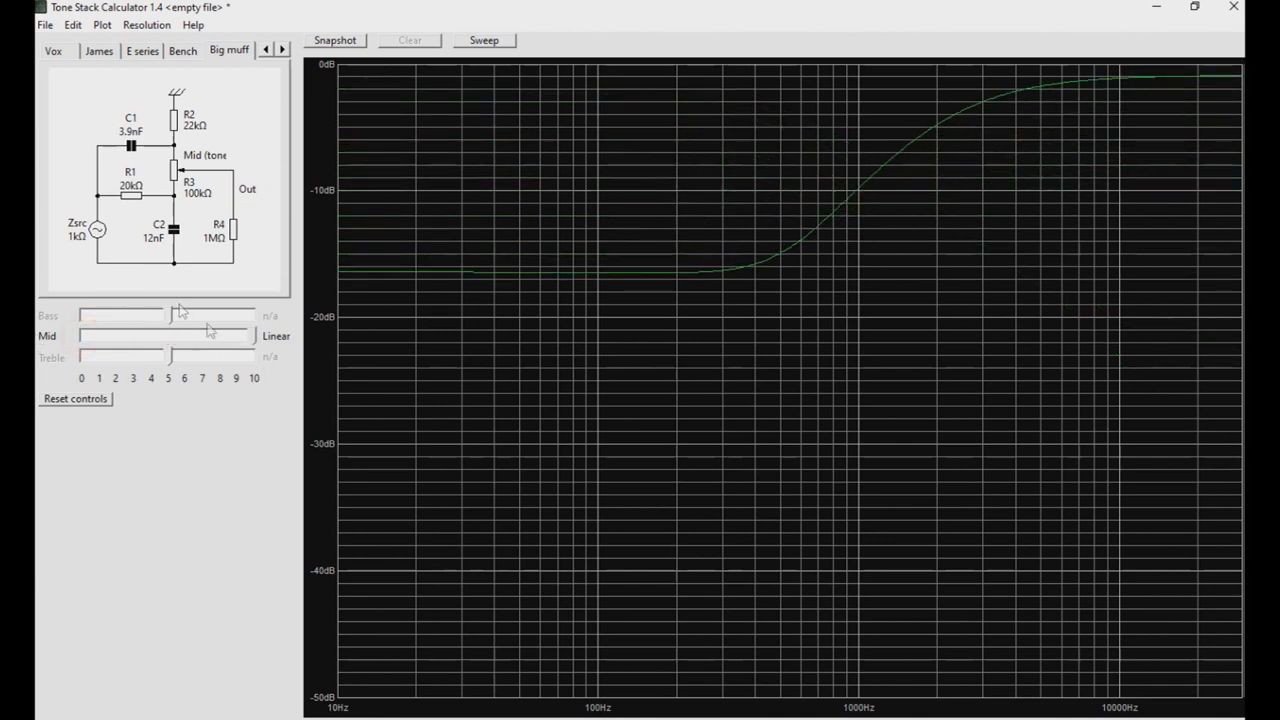
{"action": "mouse_move", "coordinate": [950, 182]}
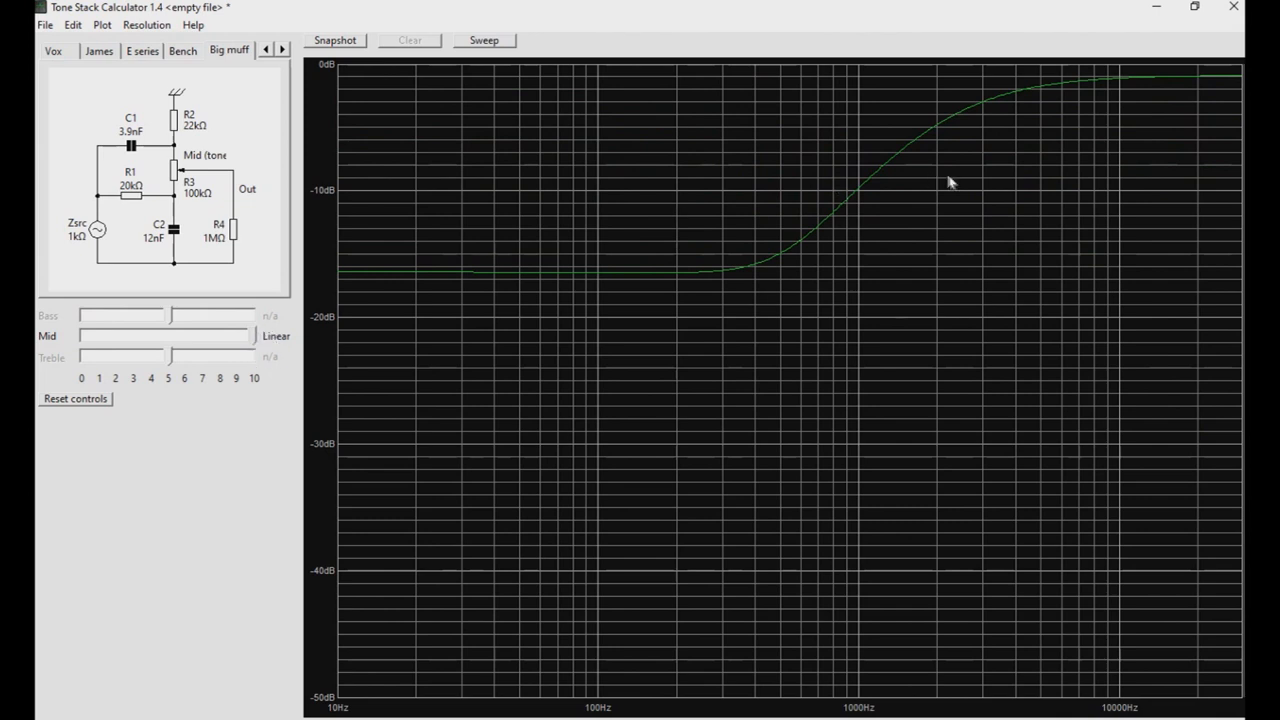
{"action": "mouse_move", "coordinate": [340, 284]}
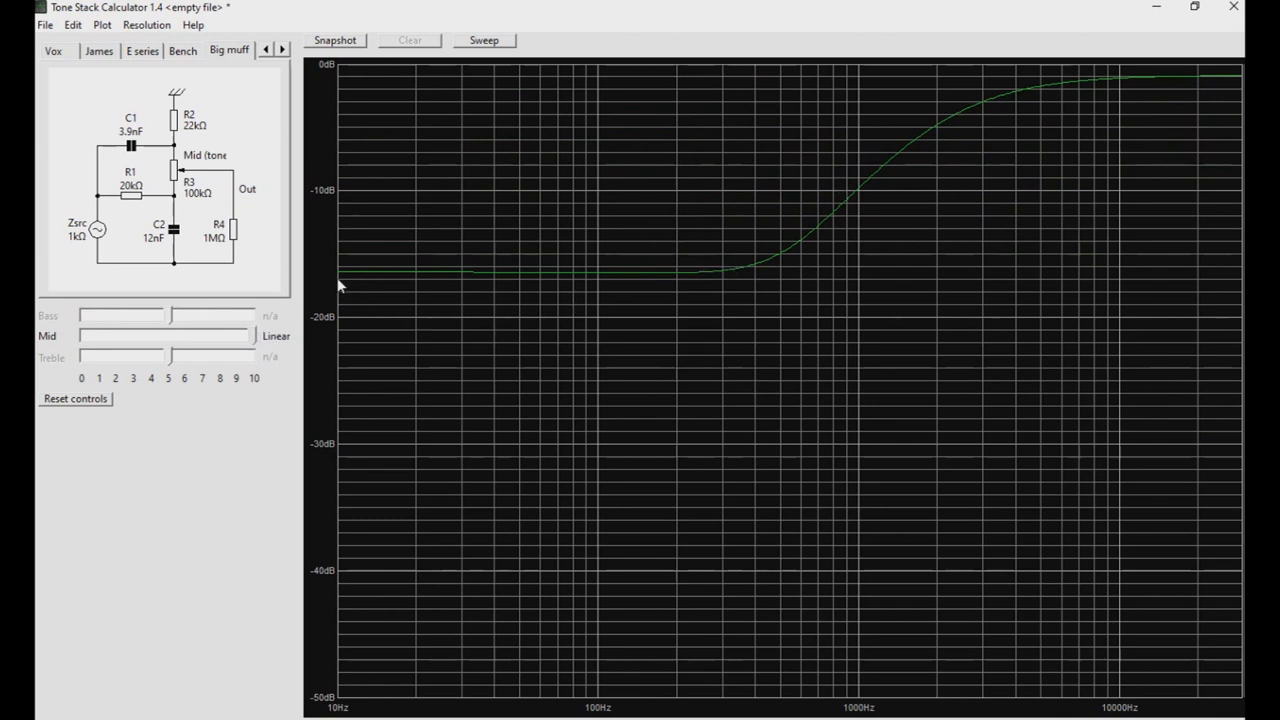
{"action": "mouse_move", "coordinate": [348, 280]}
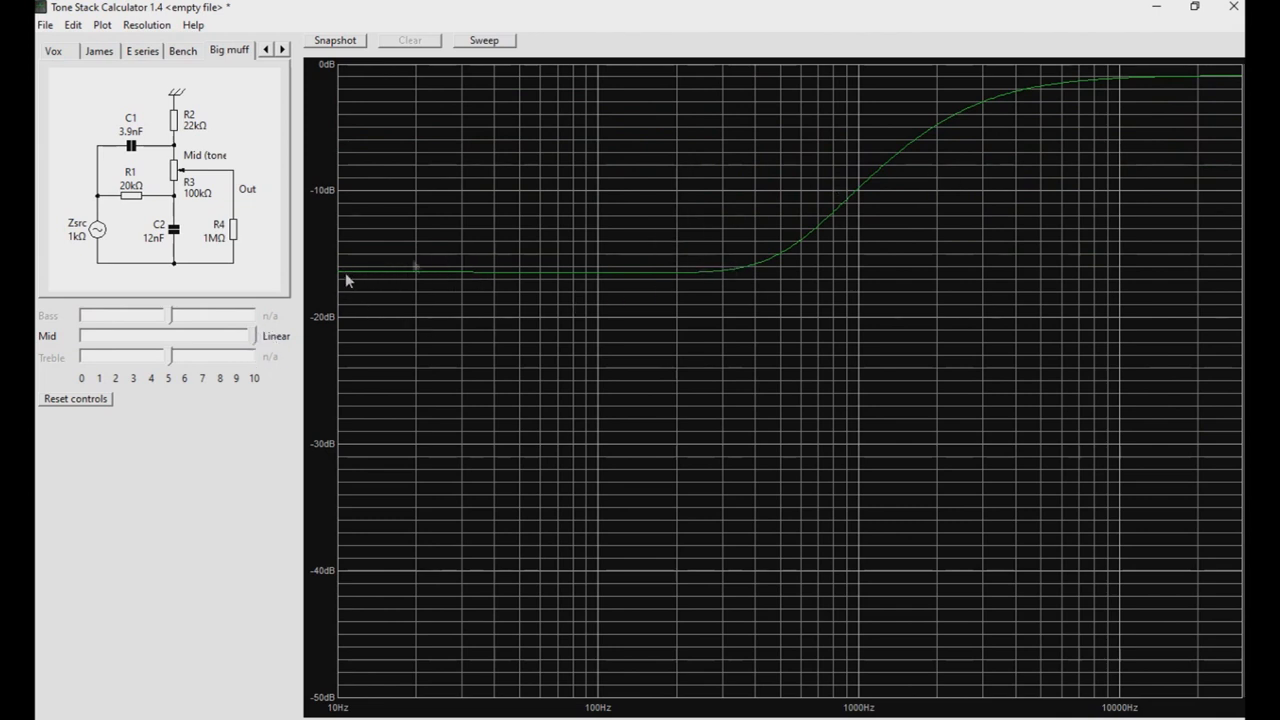
{"action": "mouse_move", "coordinate": [1064, 78]}
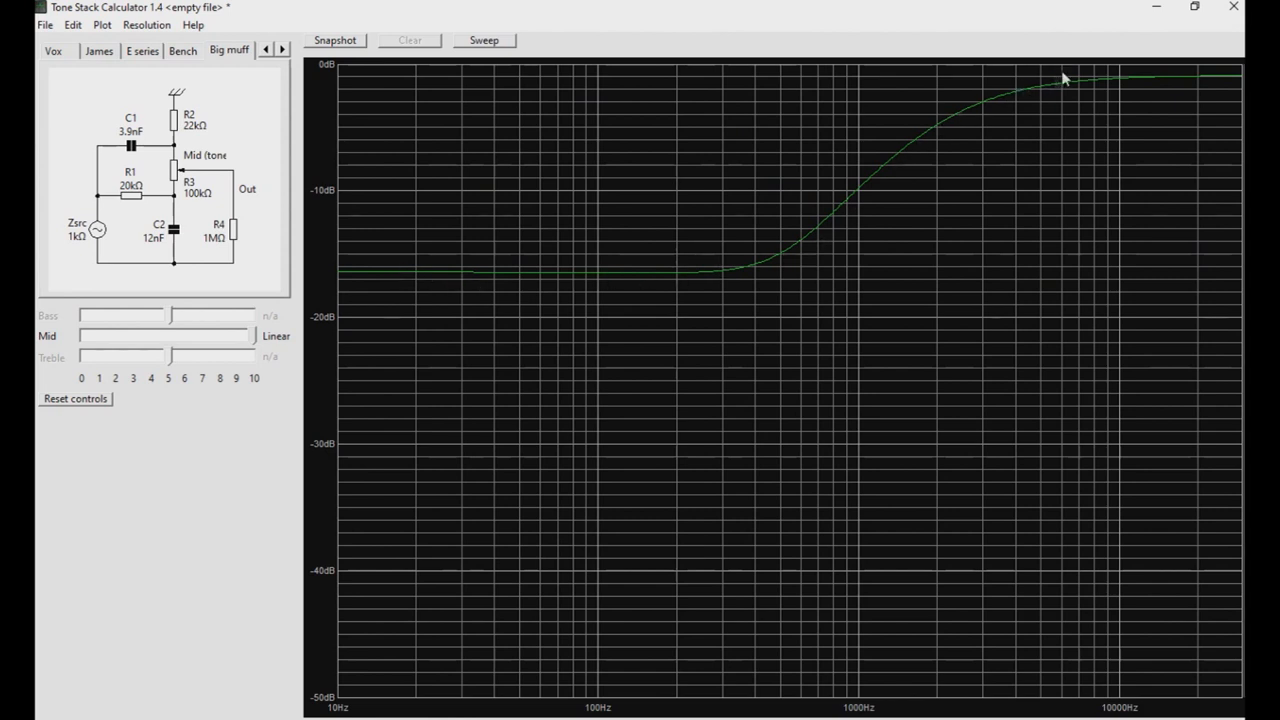
{"action": "mouse_move", "coordinate": [890, 164]}
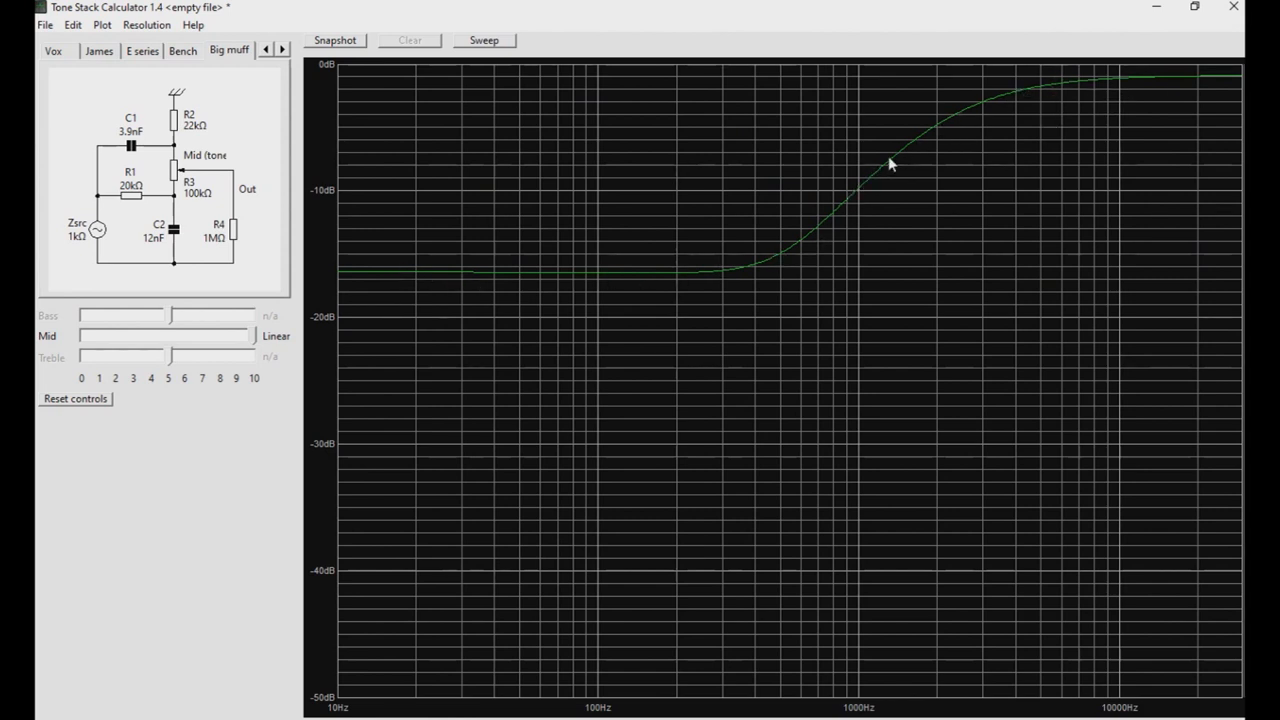
{"action": "mouse_move", "coordinate": [428, 390]}
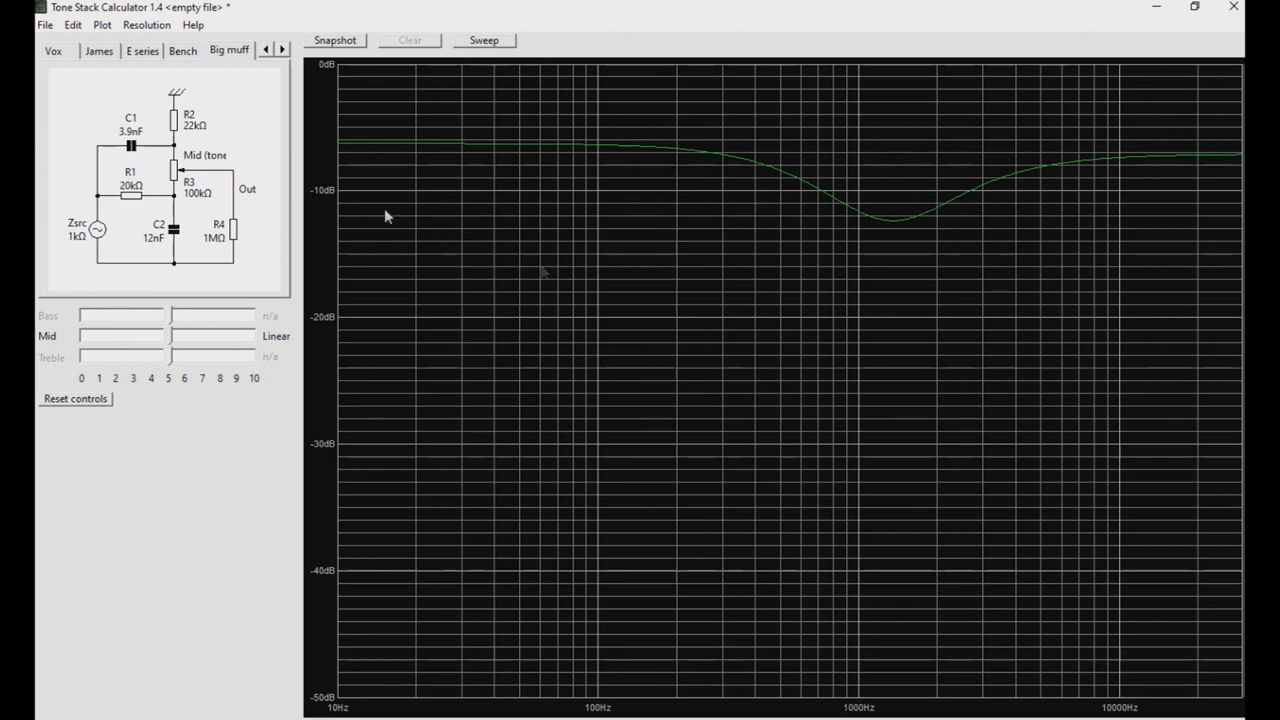
{"action": "mouse_move", "coordinate": [116, 144]}
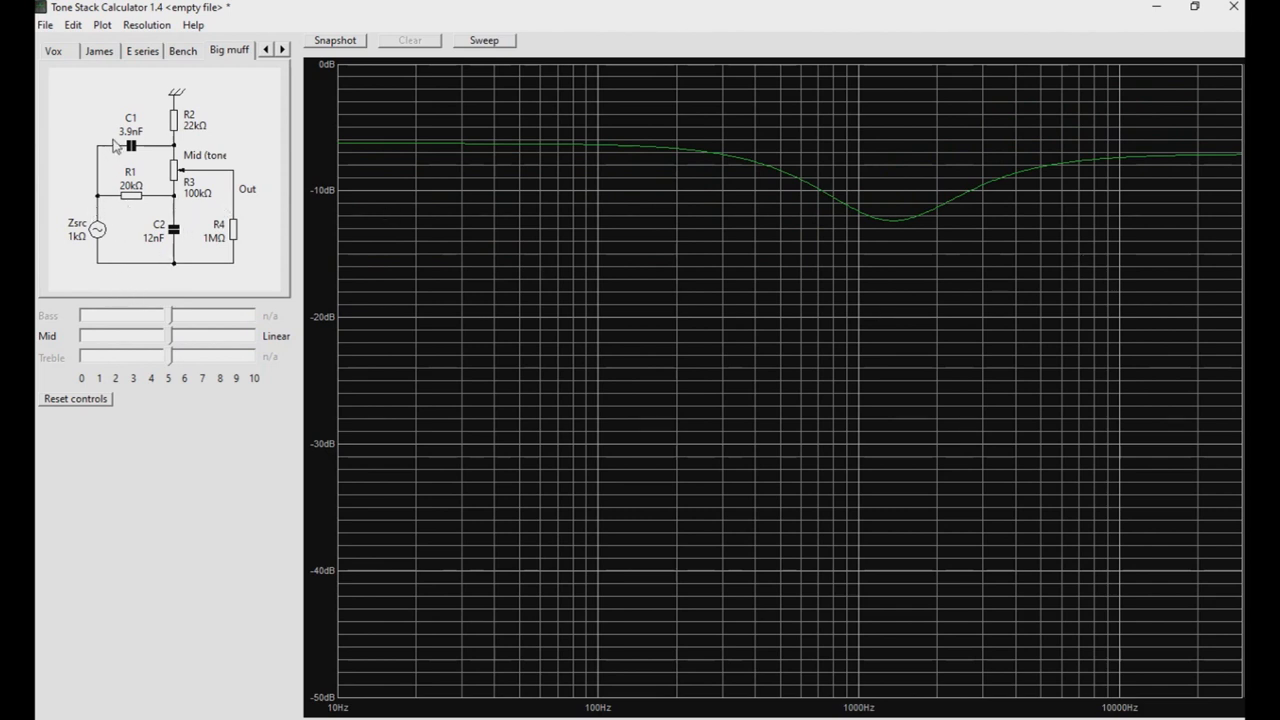
{"action": "mouse_move", "coordinate": [124, 148]}
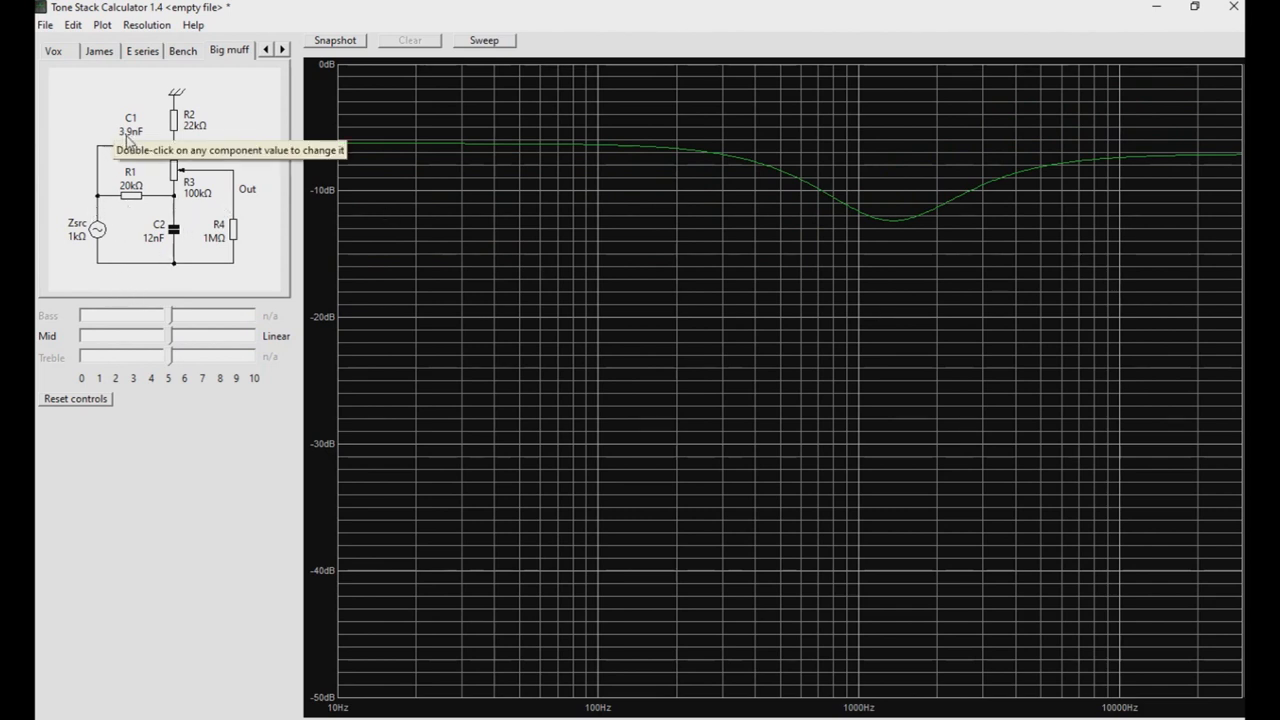
Set C1 to 100nF and C2 to 120nF, flattening the response
{"action": "double_click", "coordinate": [130, 132]}
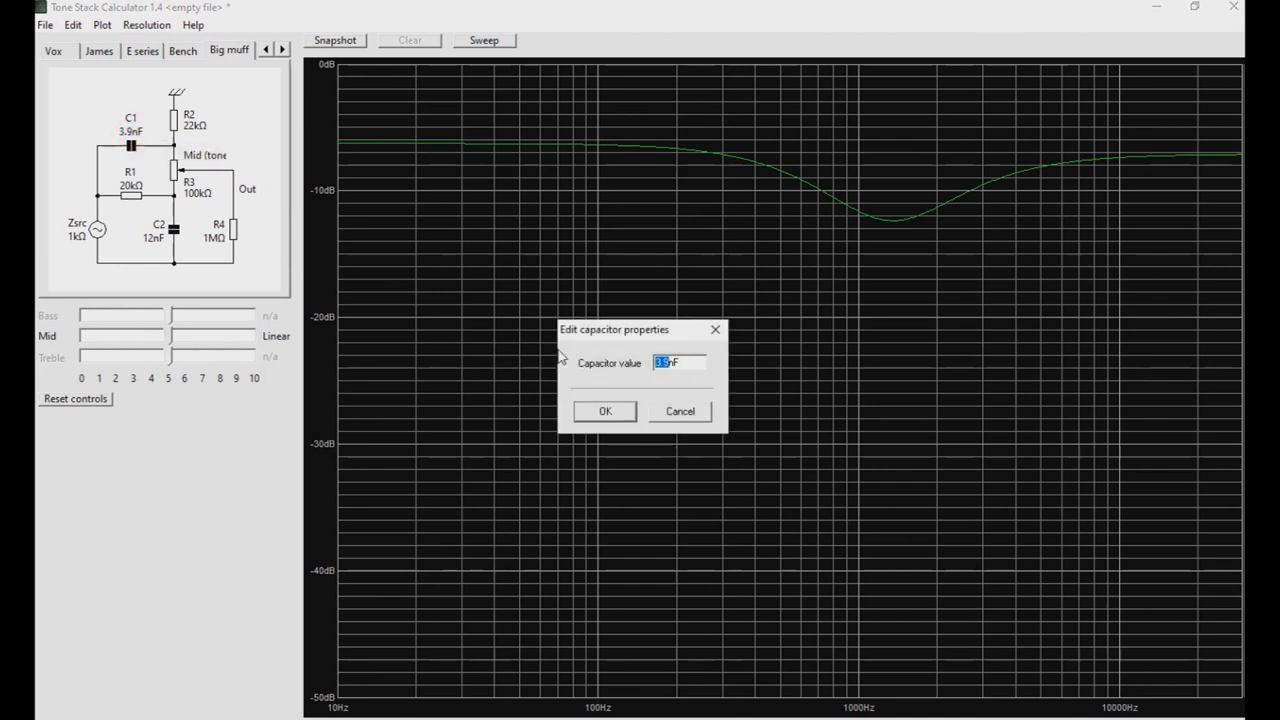
{"action": "left_click", "coordinate": [604, 412]}
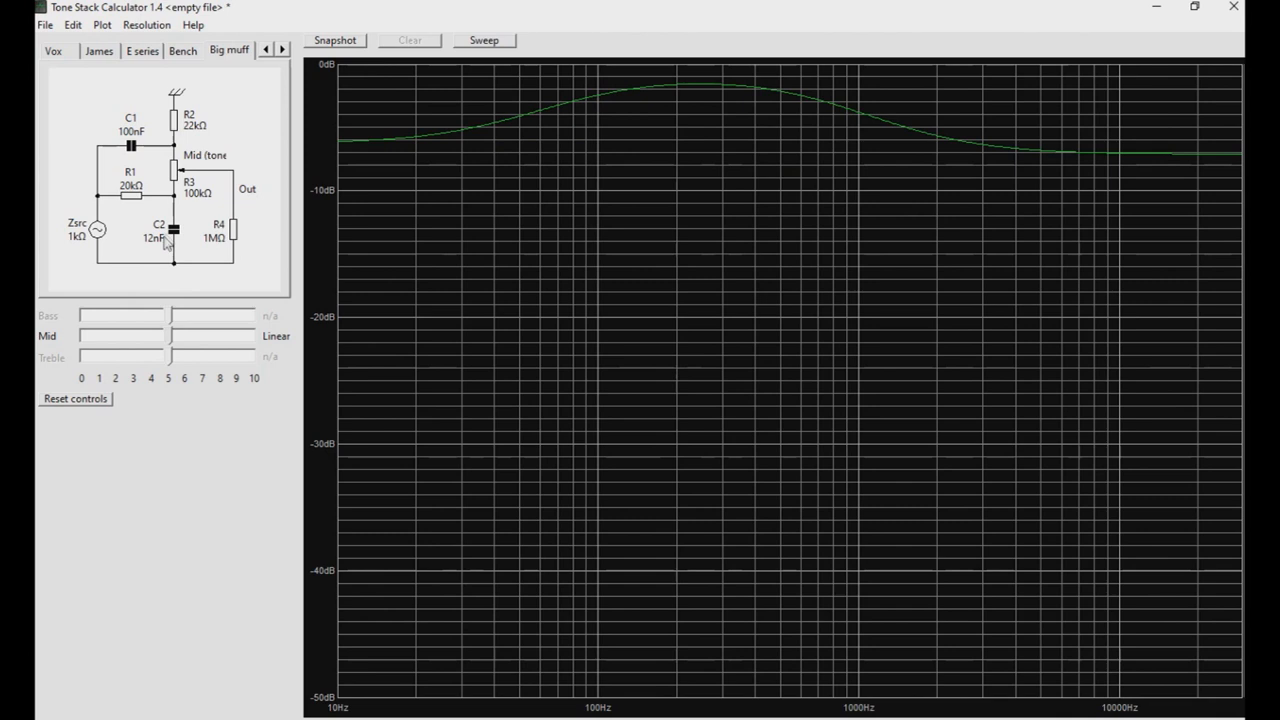
{"action": "mouse_move", "coordinate": [640, 126]}
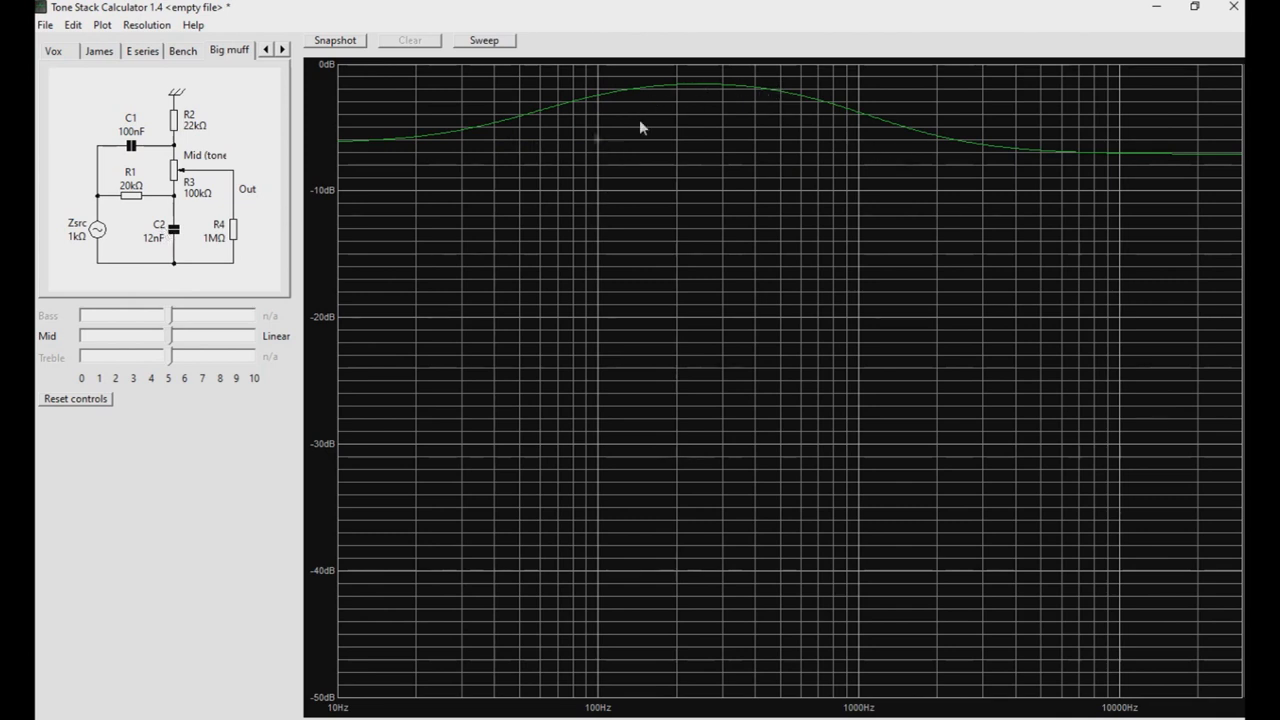
{"action": "left_click", "coordinate": [152, 240]}
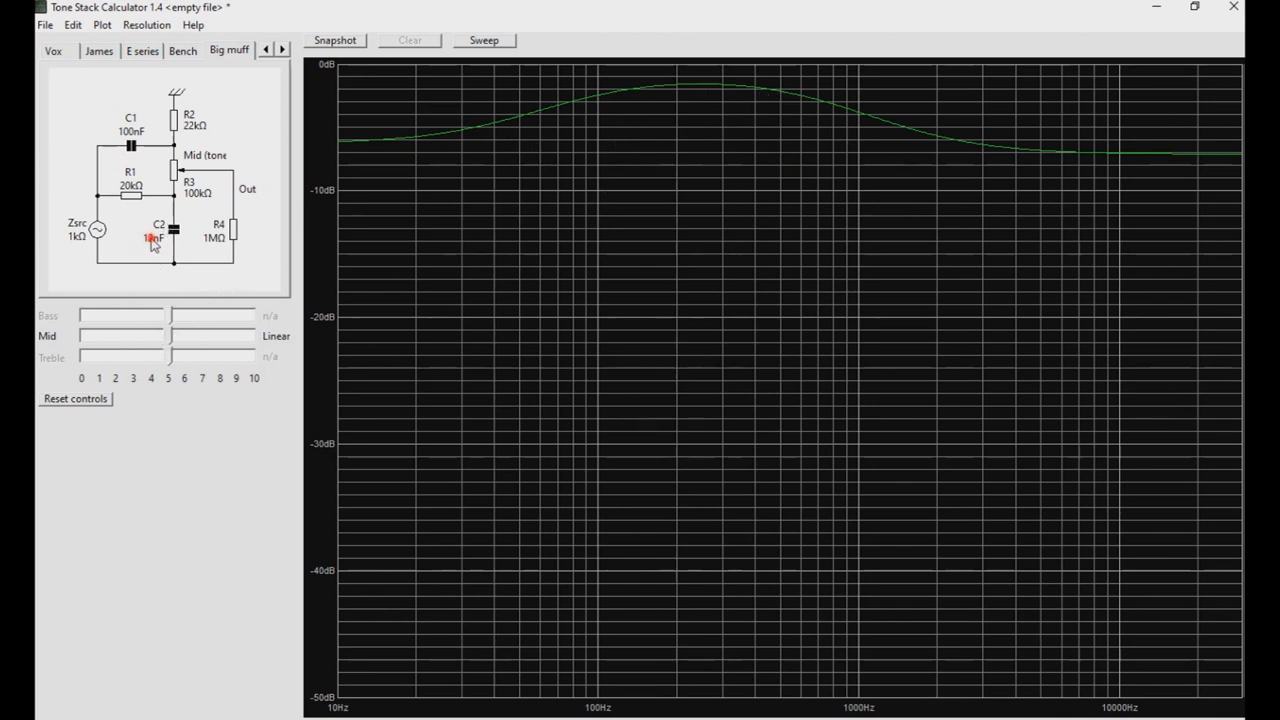
{"action": "double_click", "coordinate": [152, 232]}
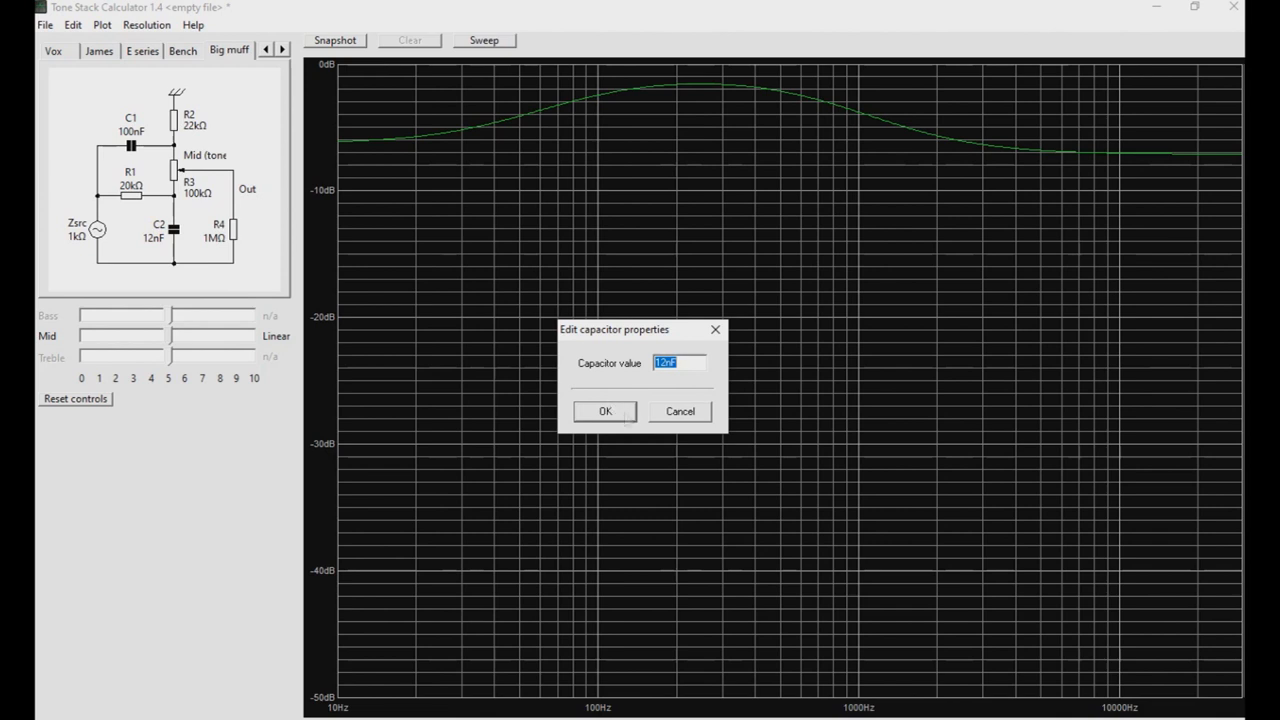
{"action": "left_click", "coordinate": [604, 412]}
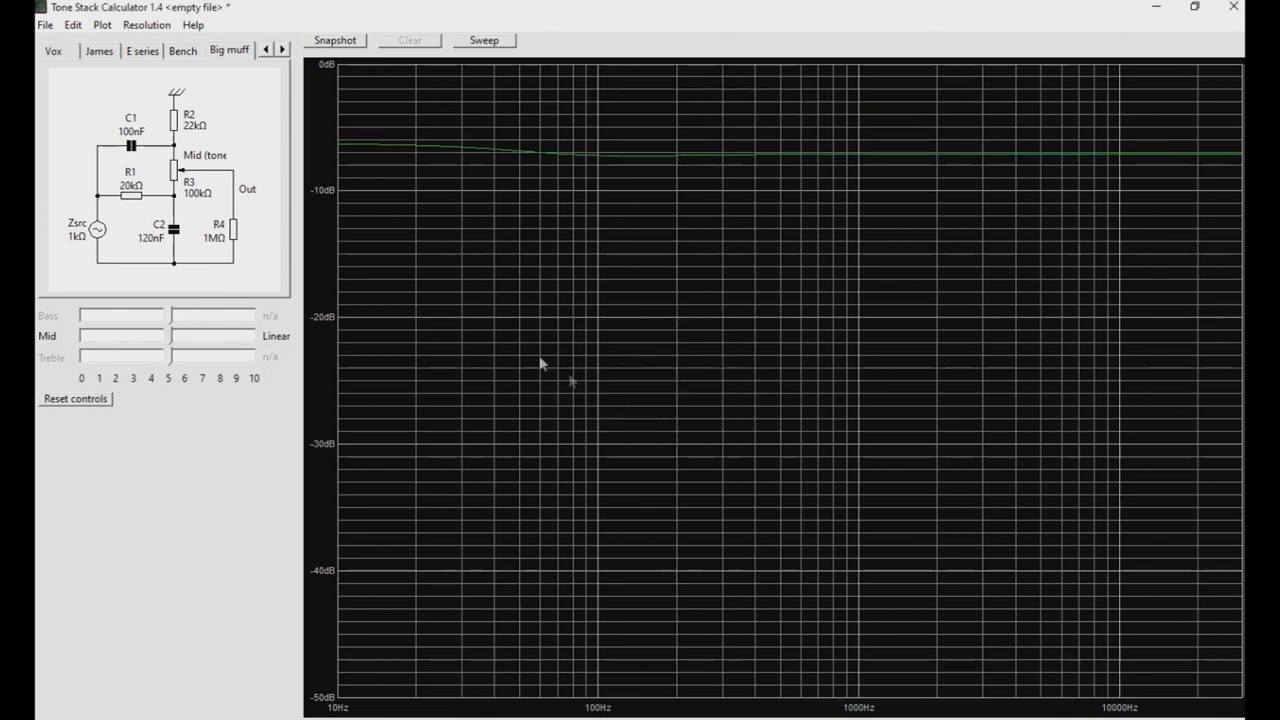
{"action": "mouse_move", "coordinate": [124, 186]}
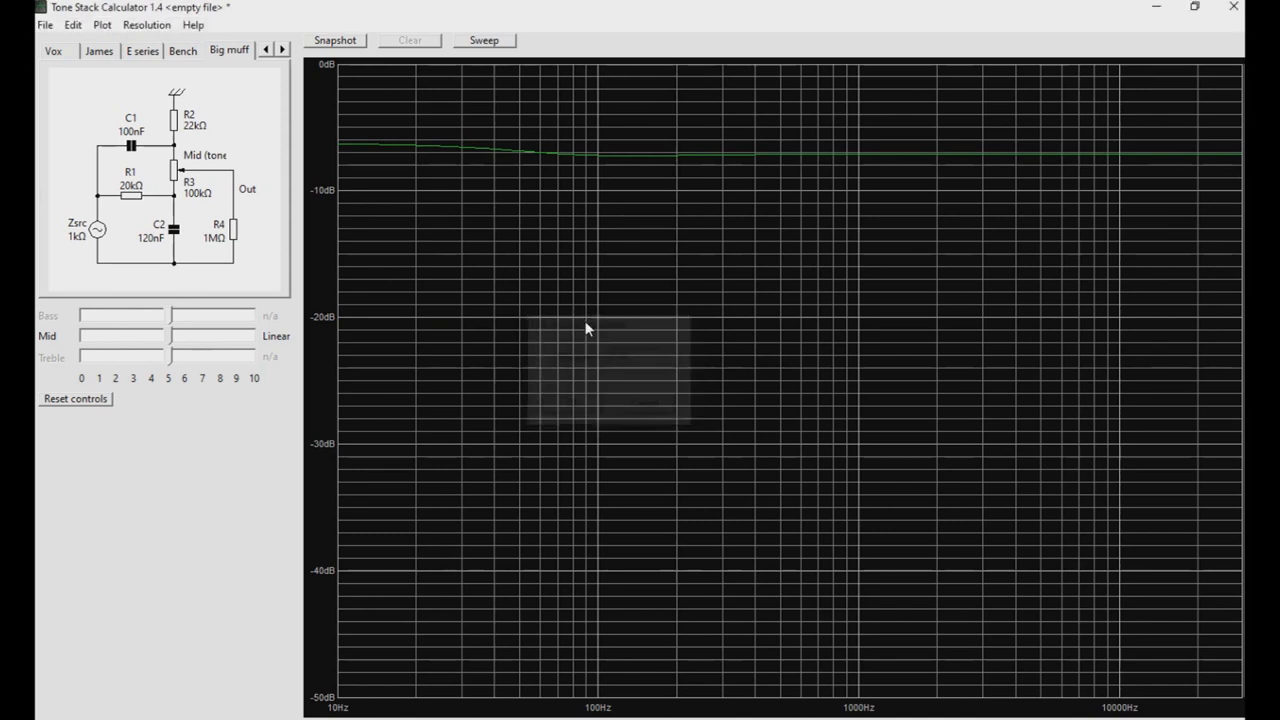
{"action": "mouse_move", "coordinate": [136, 196]}
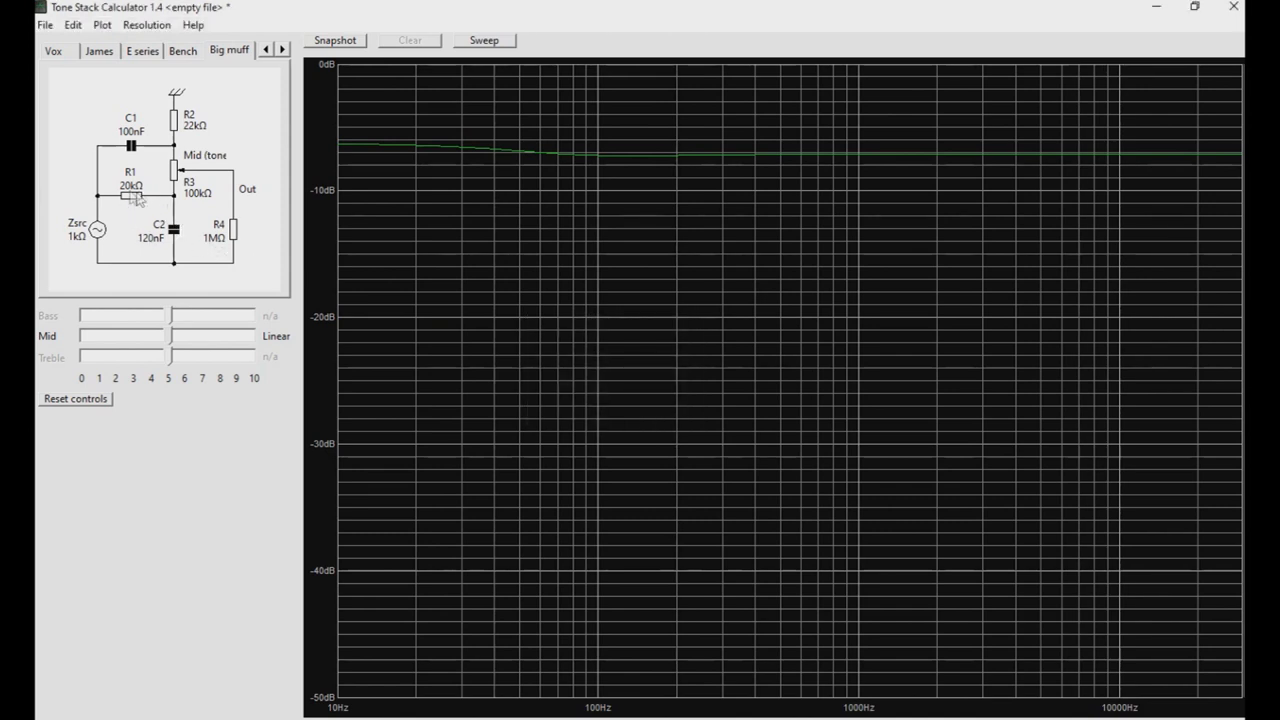
Set R1 to 5.6 kΩ (with R2 1.2 kΩ), giving a deep dip near 600 Hz
{"action": "double_click", "coordinate": [130, 192]}
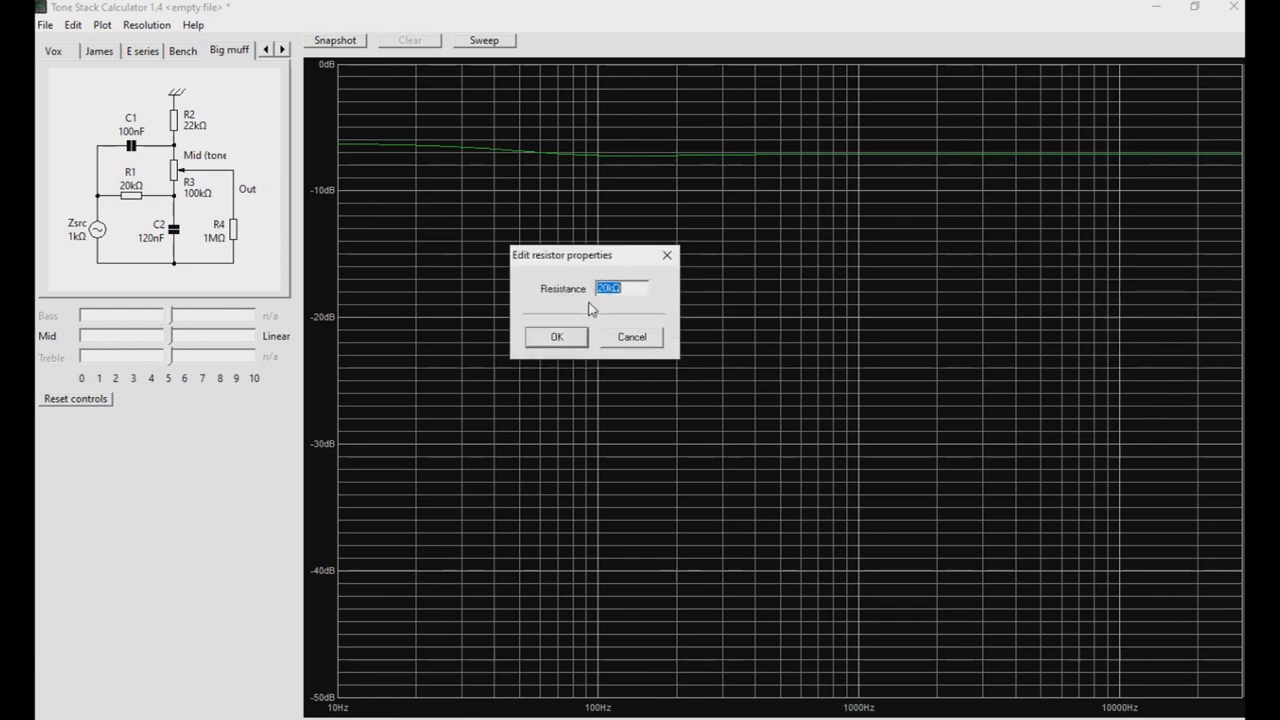
{"action": "type", "text": "5"}
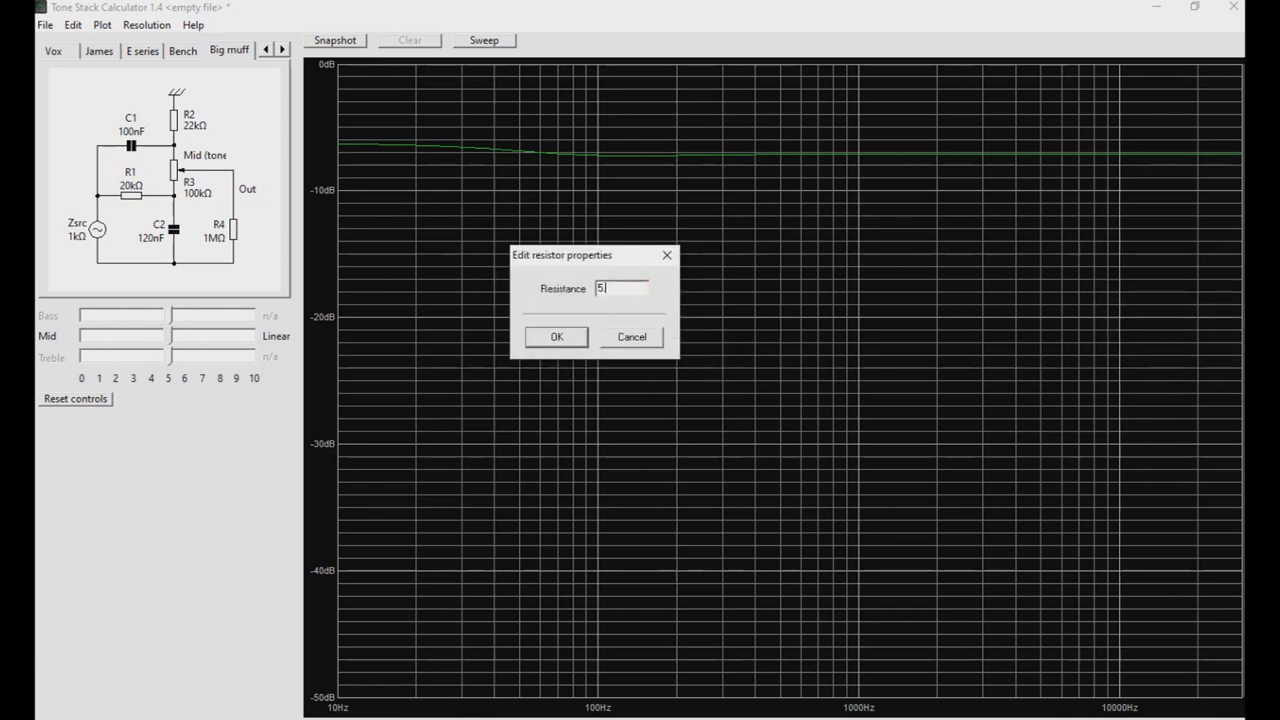
{"action": "left_click", "coordinate": [556, 336]}
{"action": "type", "text": "1.2k"}
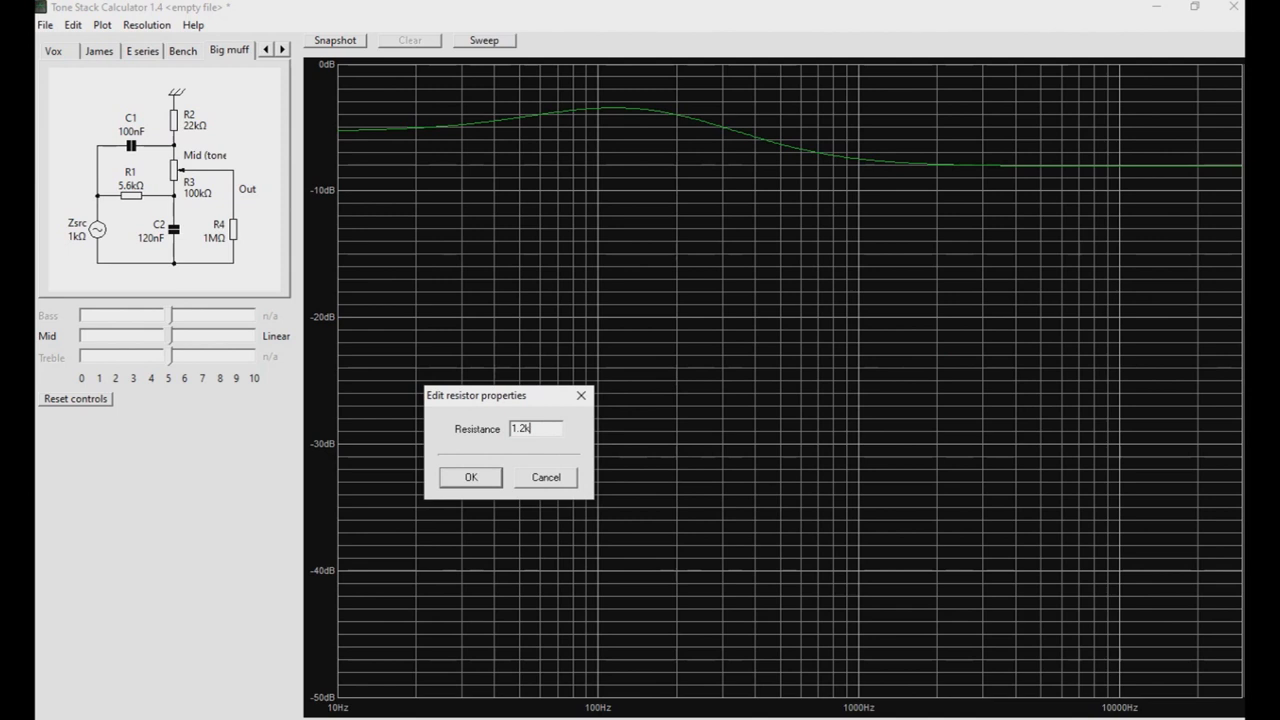
{"action": "left_click", "coordinate": [470, 476]}
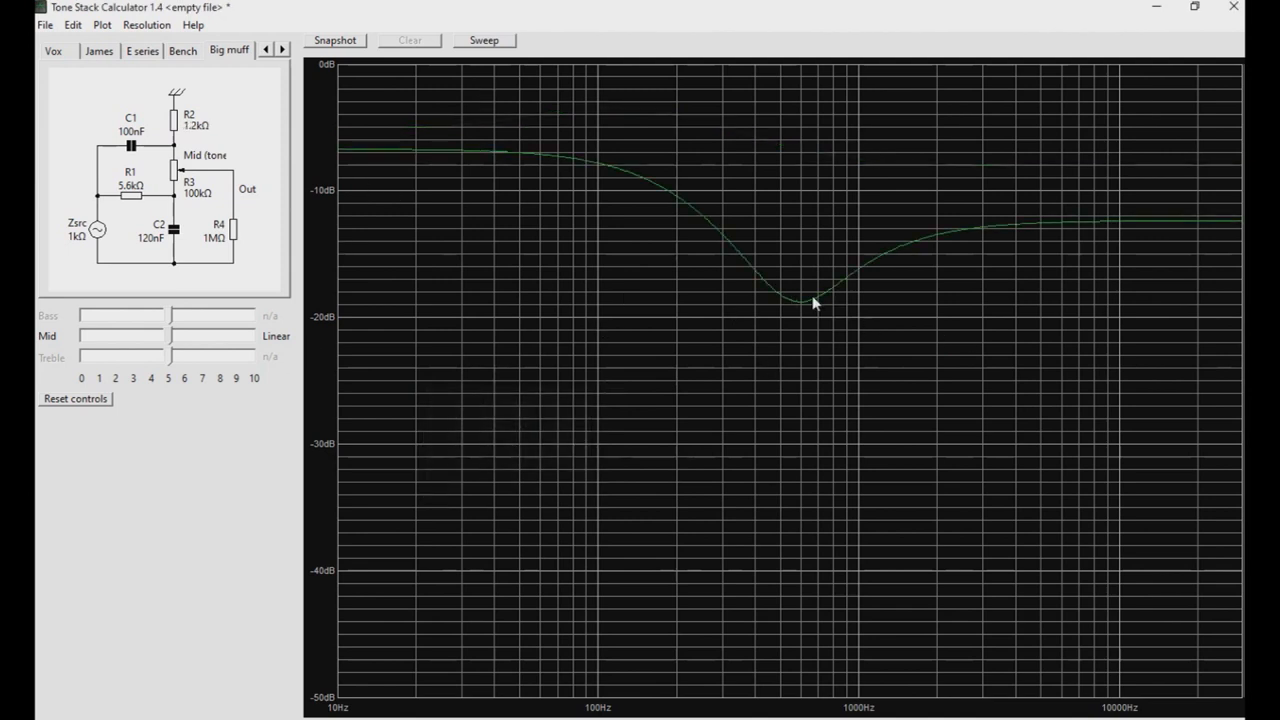
{"action": "mouse_move", "coordinate": [802, 312]}
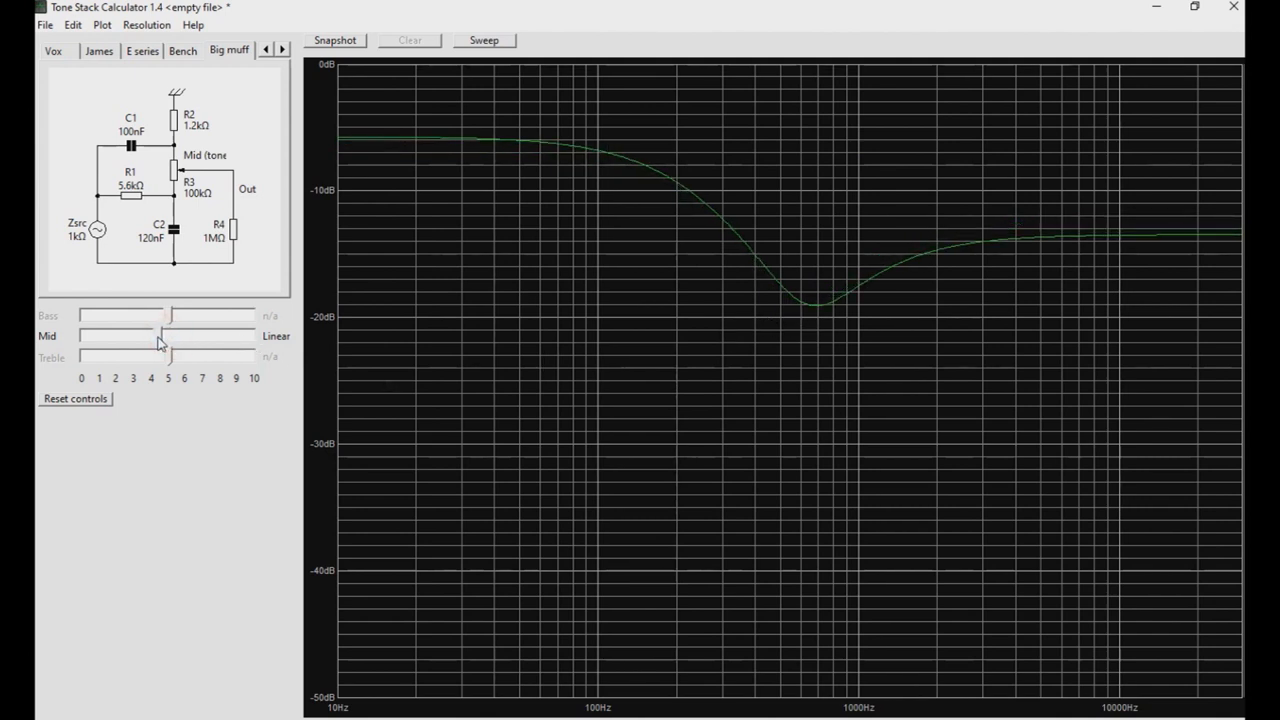
{"action": "left_click_drag", "start_coordinate": [160, 344], "coordinate": [80, 344]}
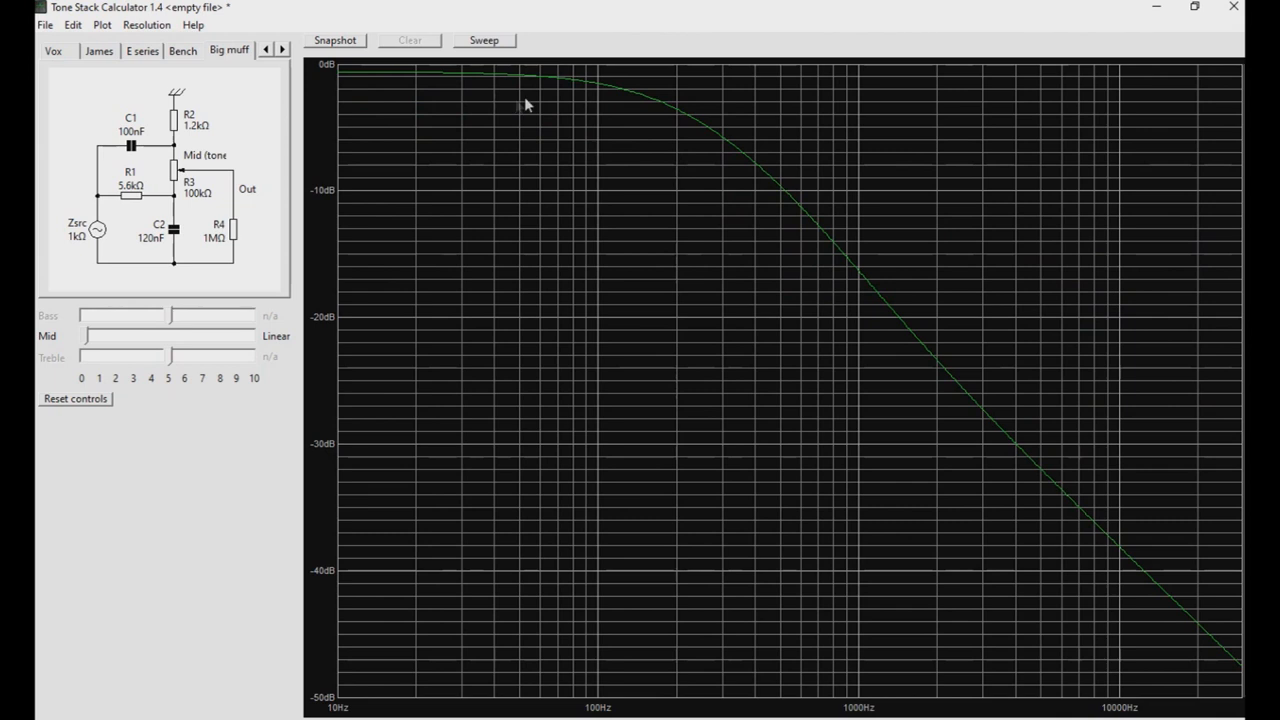
{"action": "mouse_move", "coordinate": [590, 96]}
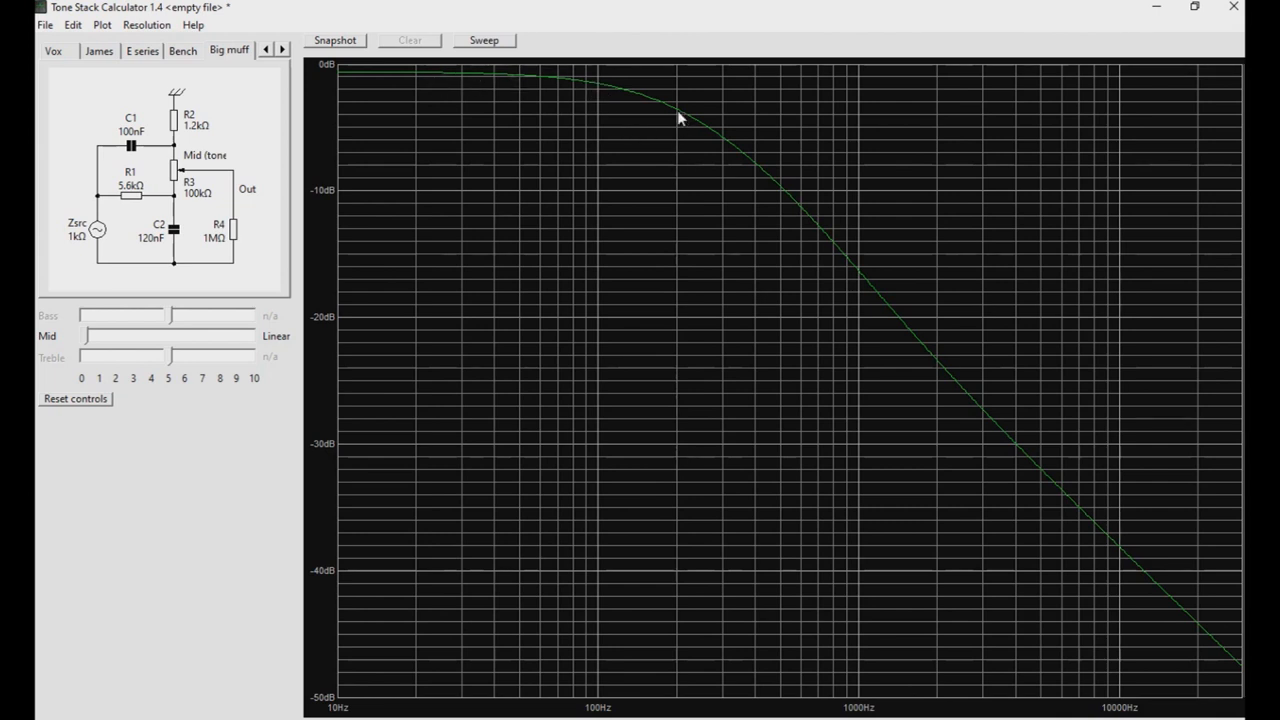
{"action": "mouse_move", "coordinate": [724, 144]}
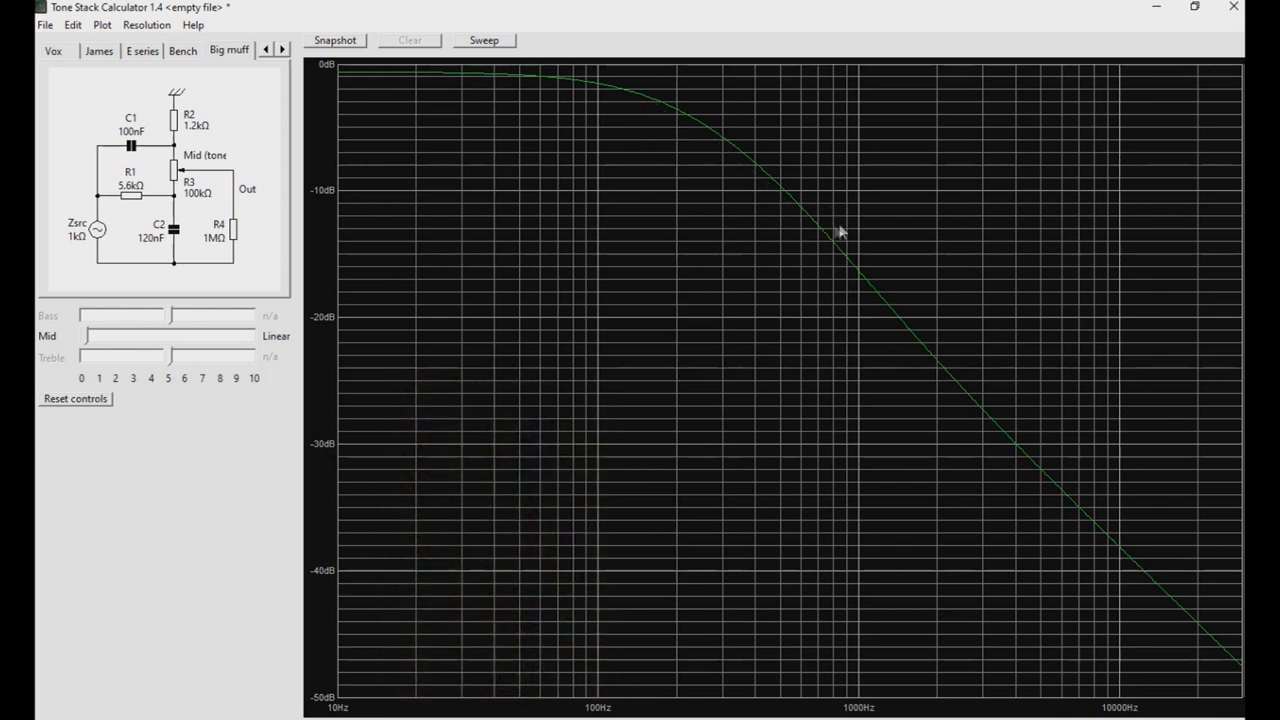
{"action": "mouse_move", "coordinate": [790, 544]}
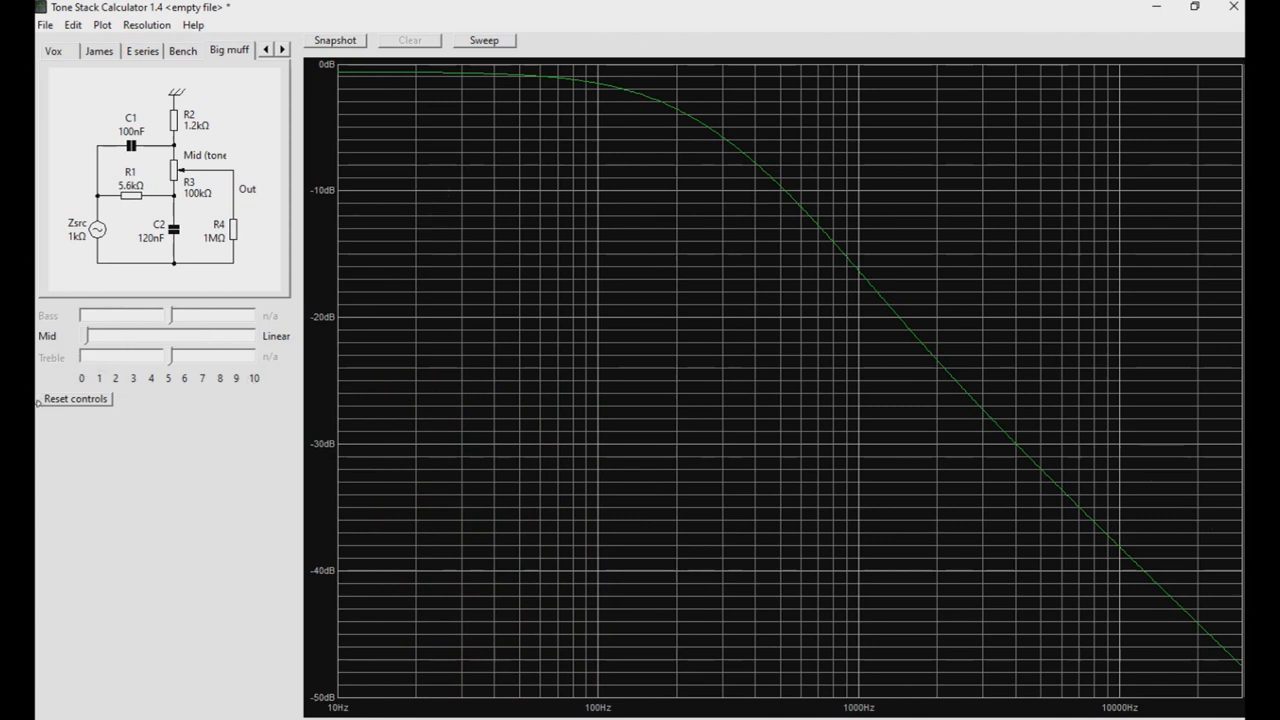
{"action": "left_click_drag", "start_coordinate": [196, 336], "coordinate": [96, 336]}
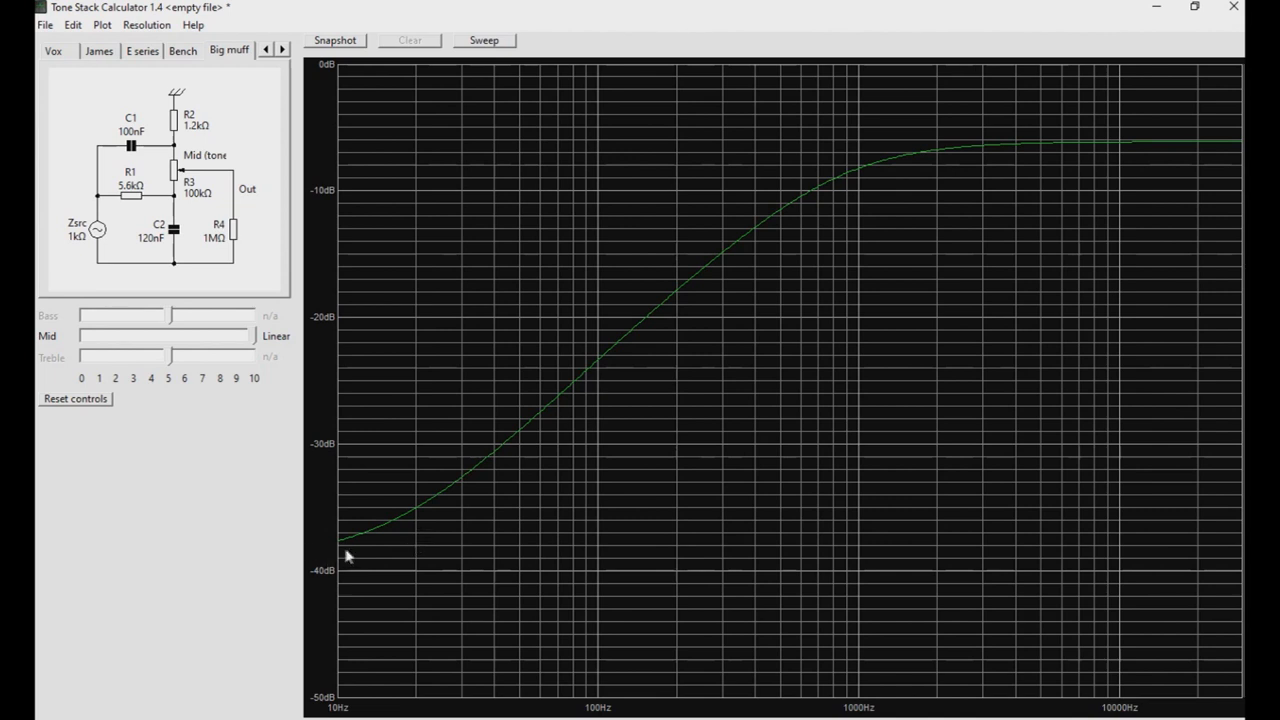
{"action": "mouse_move", "coordinate": [384, 544]}
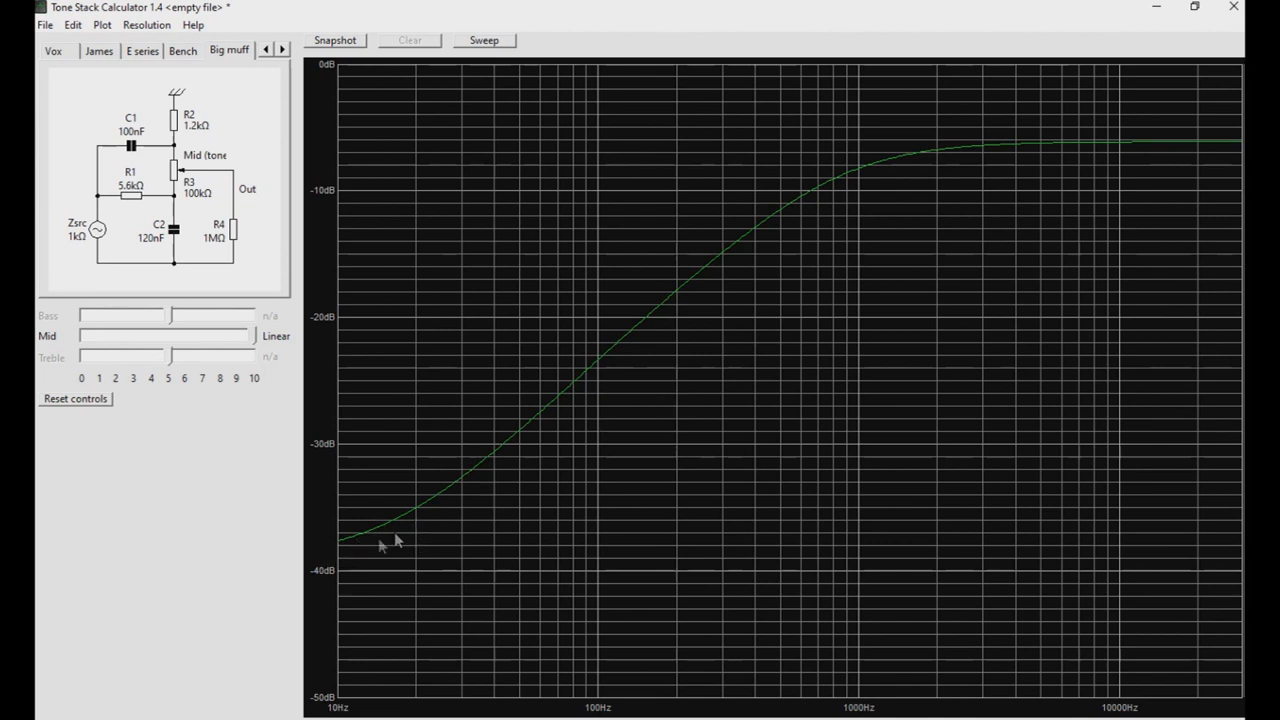
{"action": "mouse_move", "coordinate": [1144, 108]}
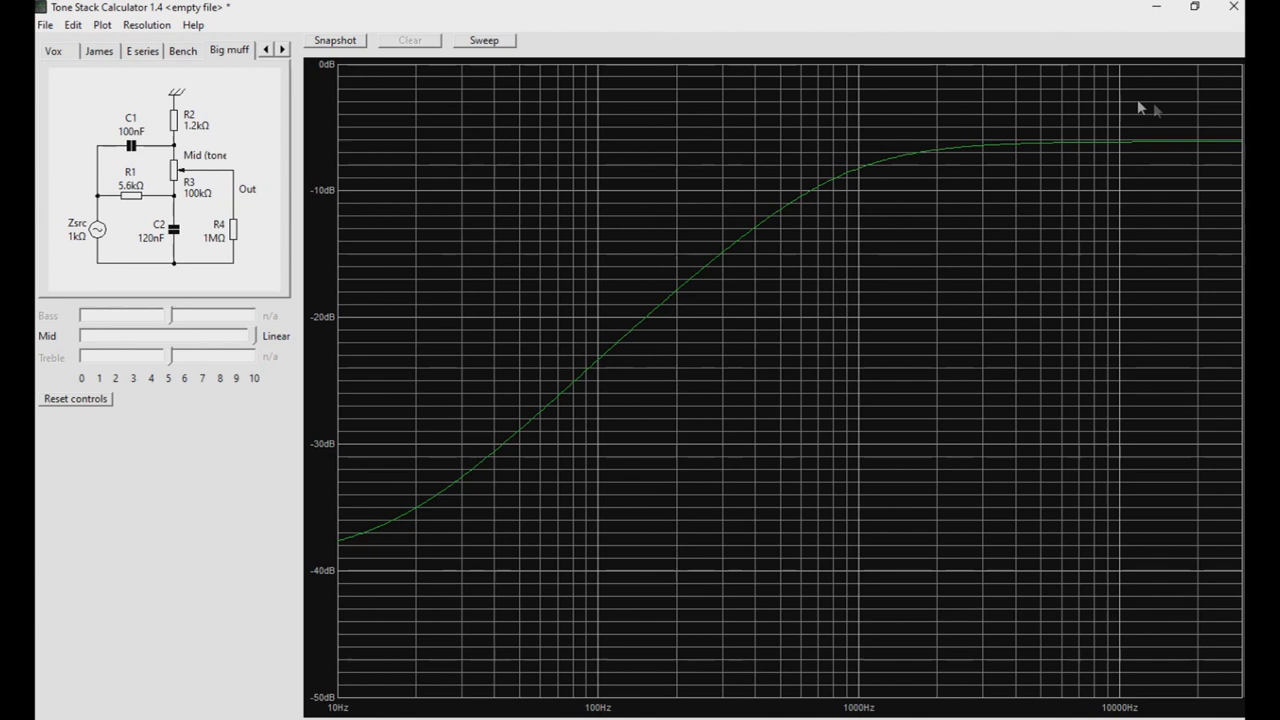
{"action": "mouse_move", "coordinate": [896, 168]}
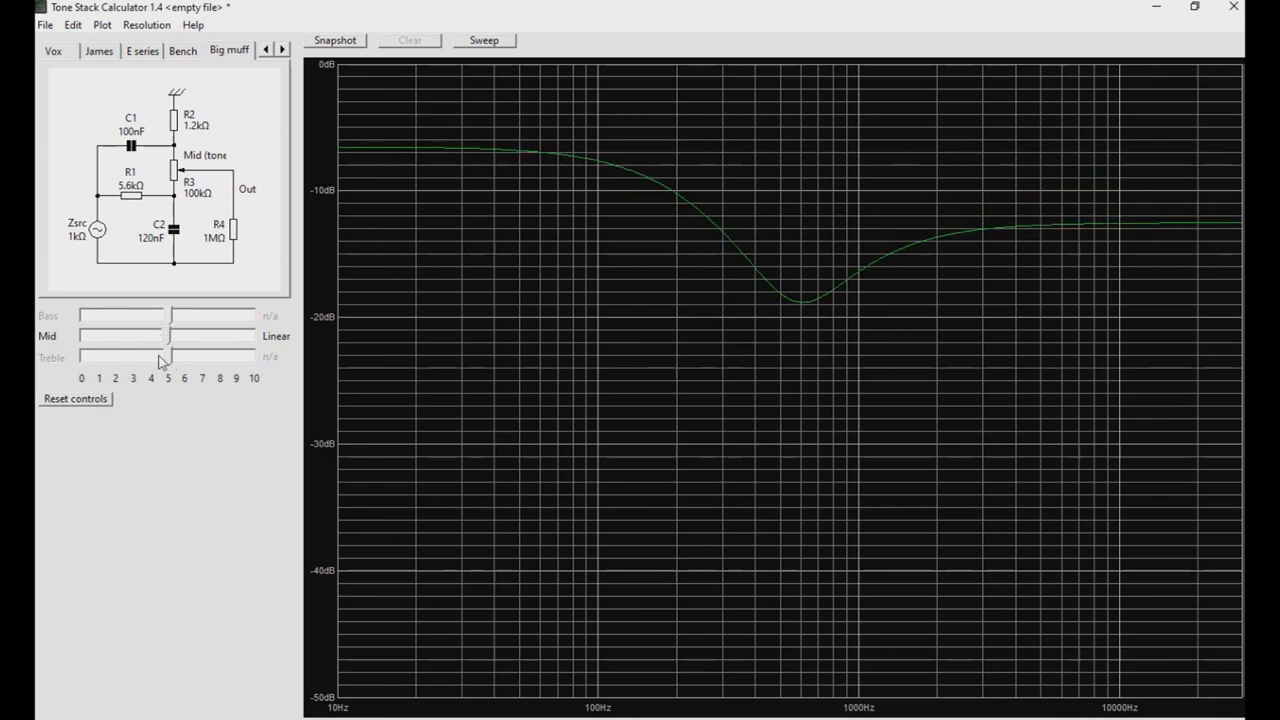
{"action": "left_click", "coordinate": [76, 398]}
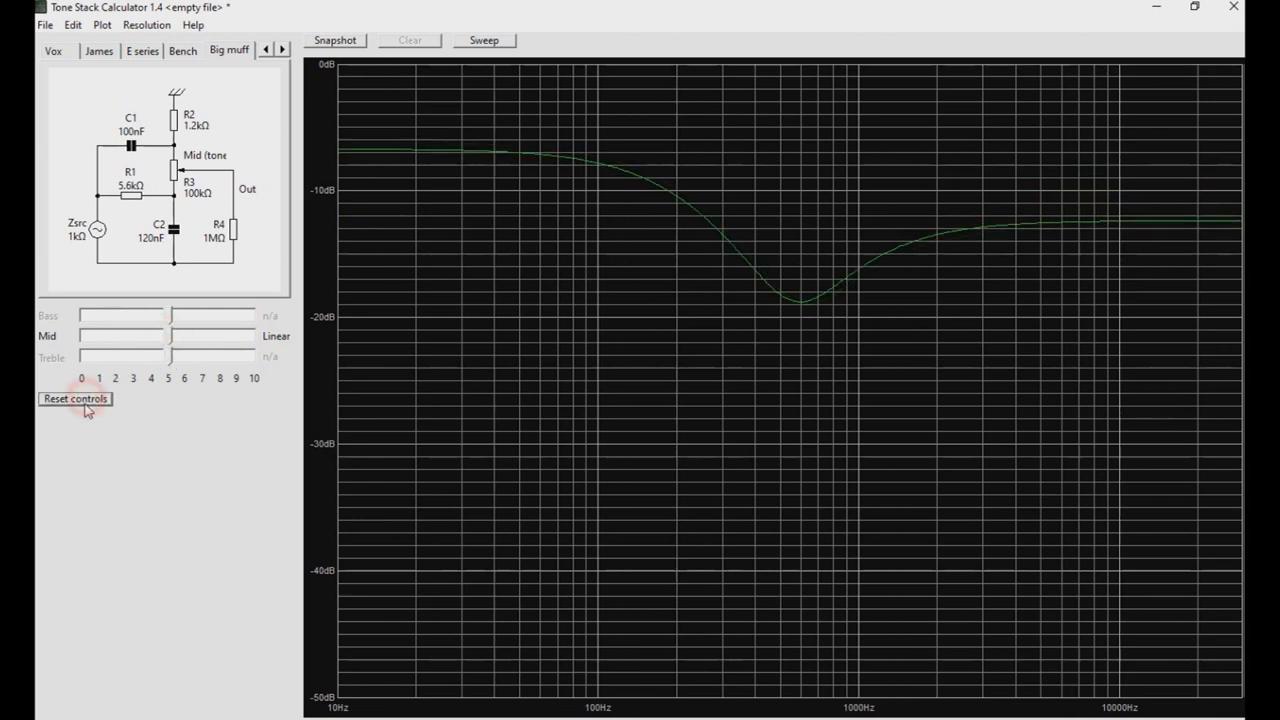
{"action": "mouse_move", "coordinate": [778, 268]}
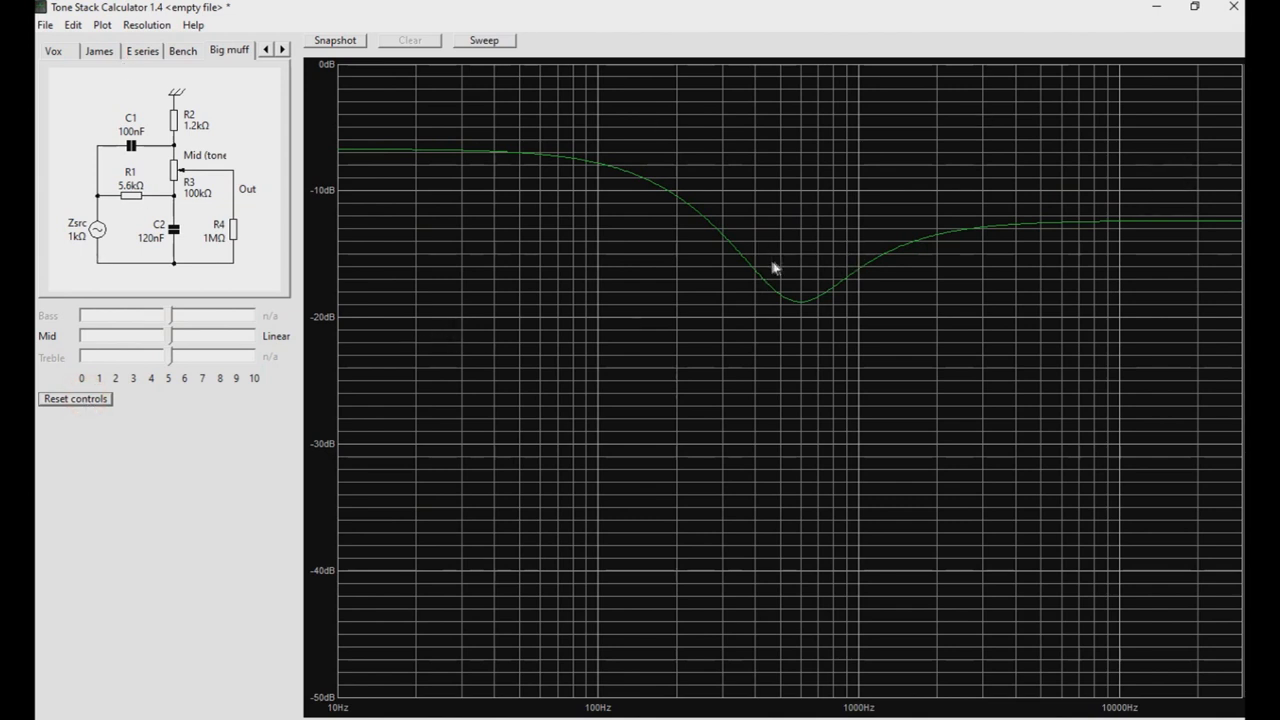
{"action": "mouse_move", "coordinate": [698, 222]}
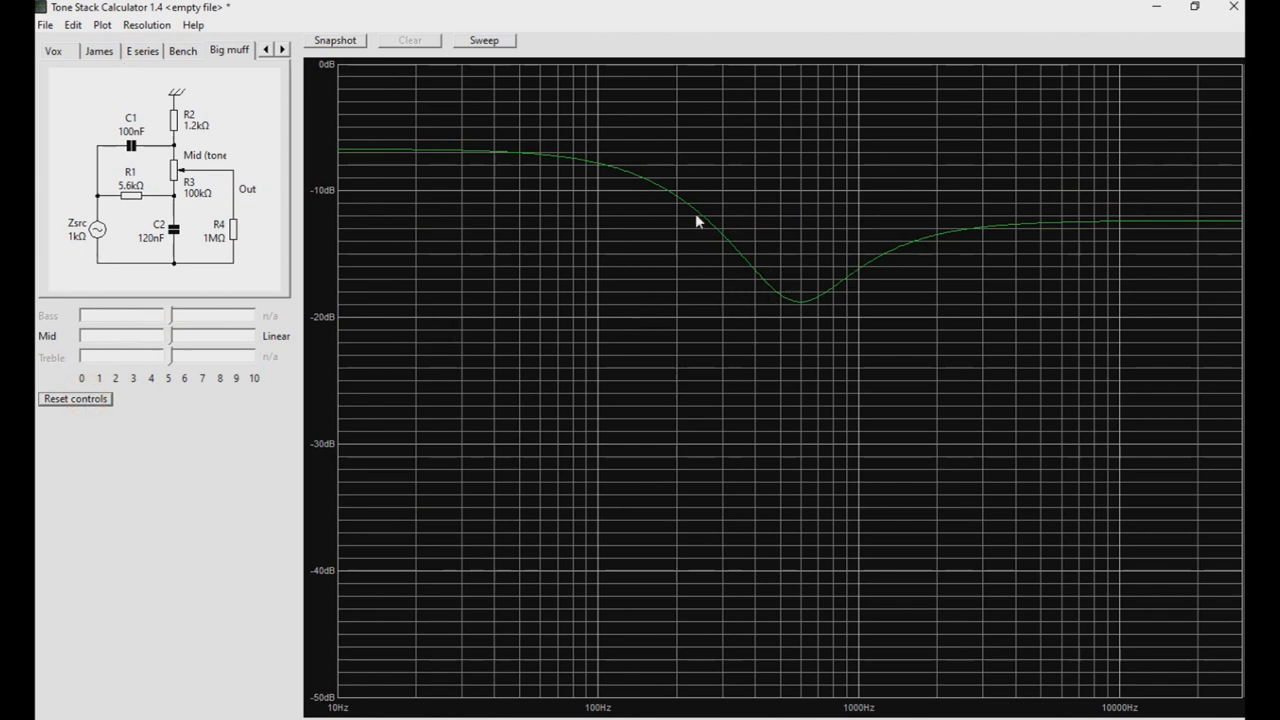
{"action": "mouse_move", "coordinate": [664, 254]}
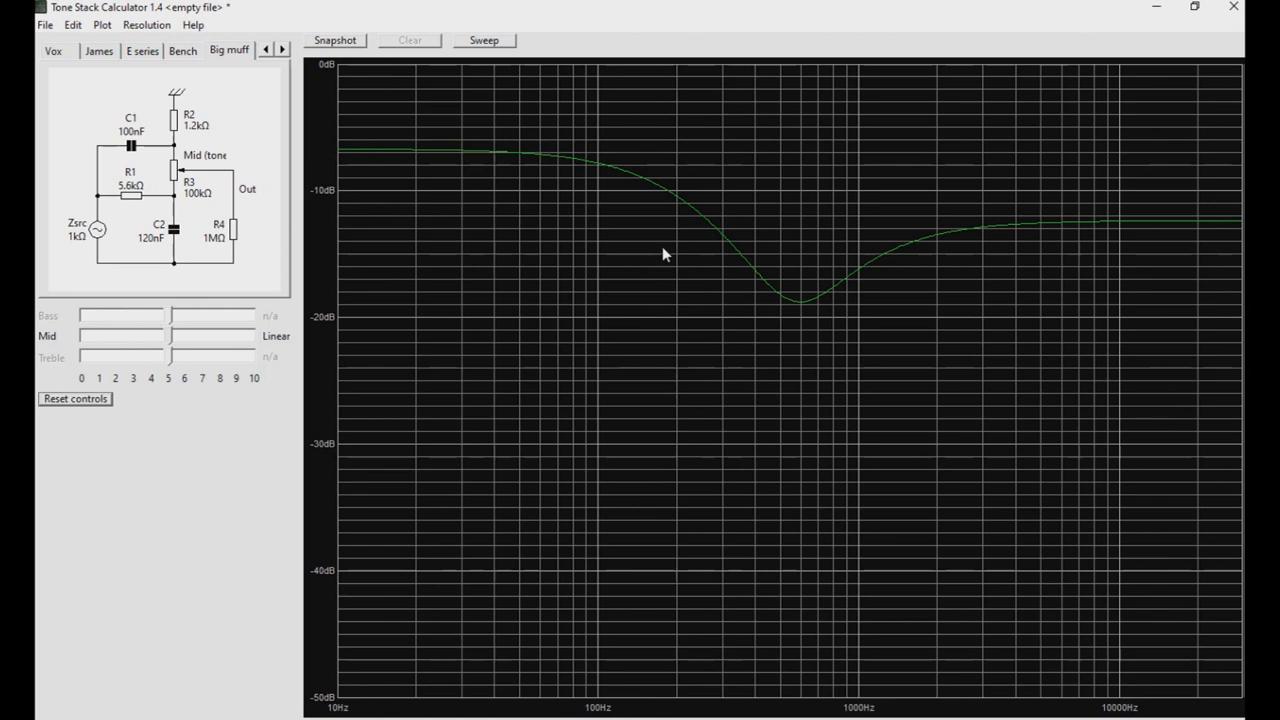
{"action": "mouse_move", "coordinate": [858, 330]}
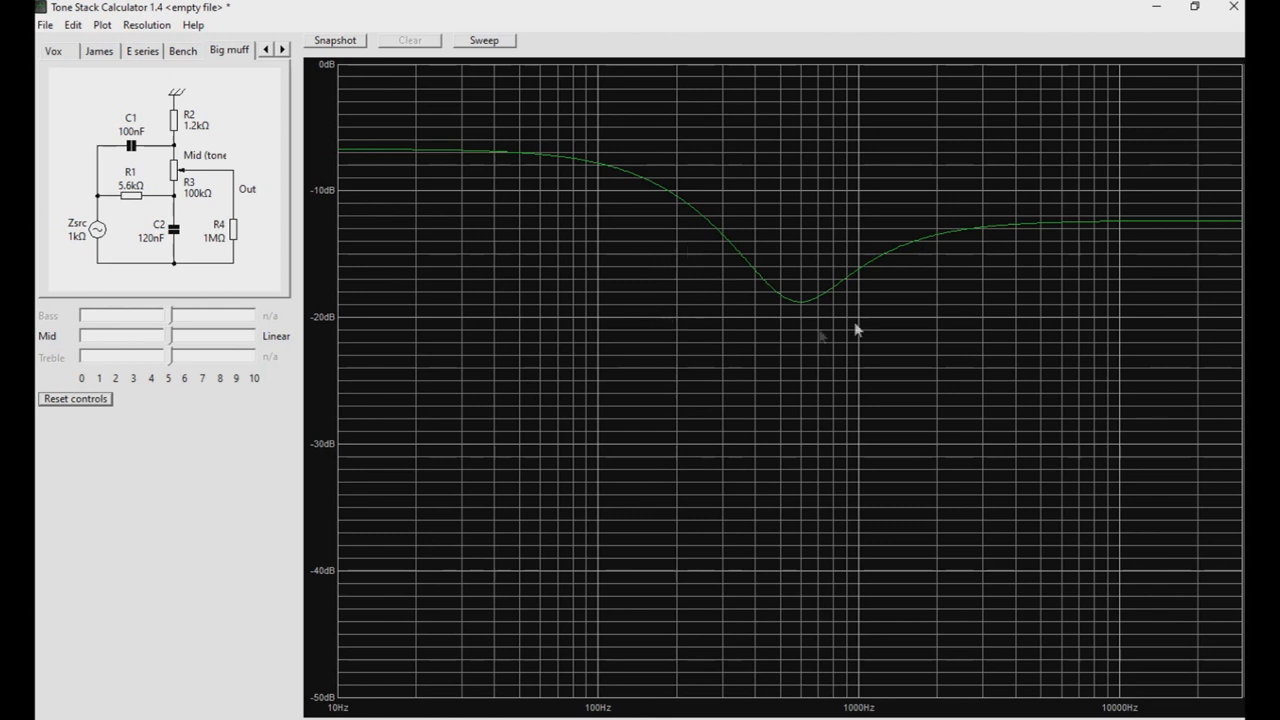
{"action": "mouse_move", "coordinate": [788, 342]}
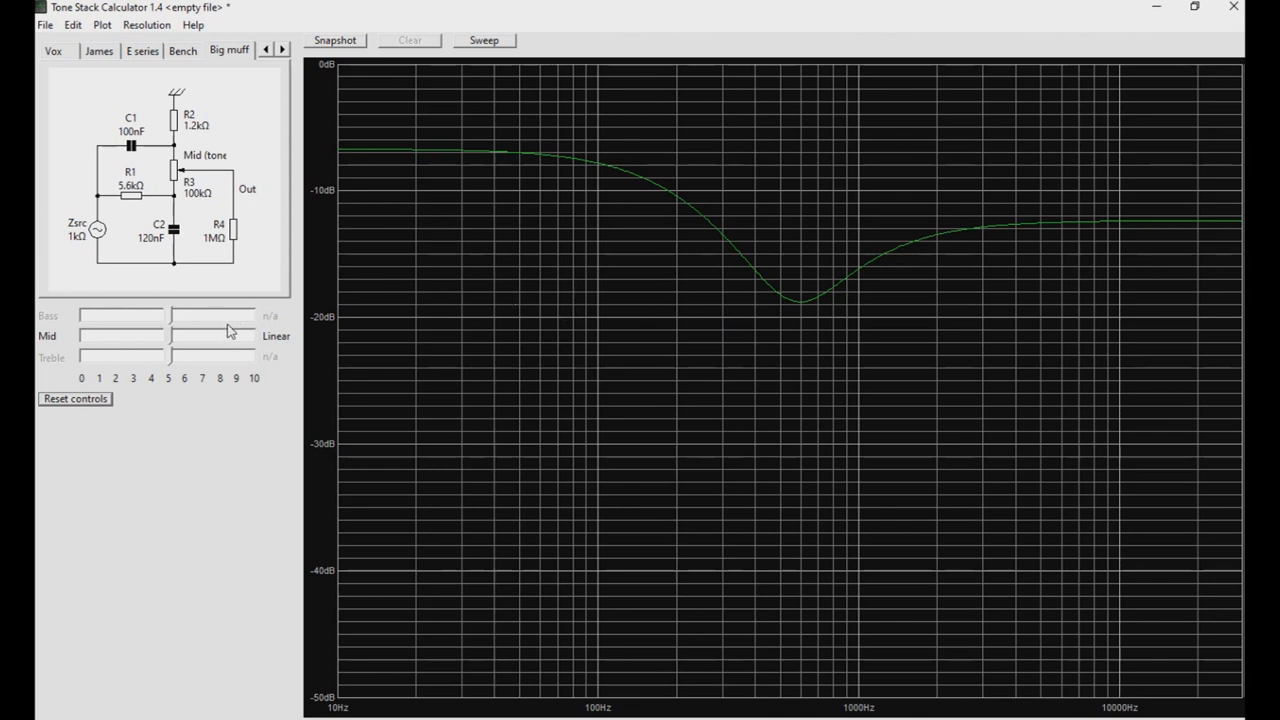
{"action": "mouse_move", "coordinate": [128, 148]}
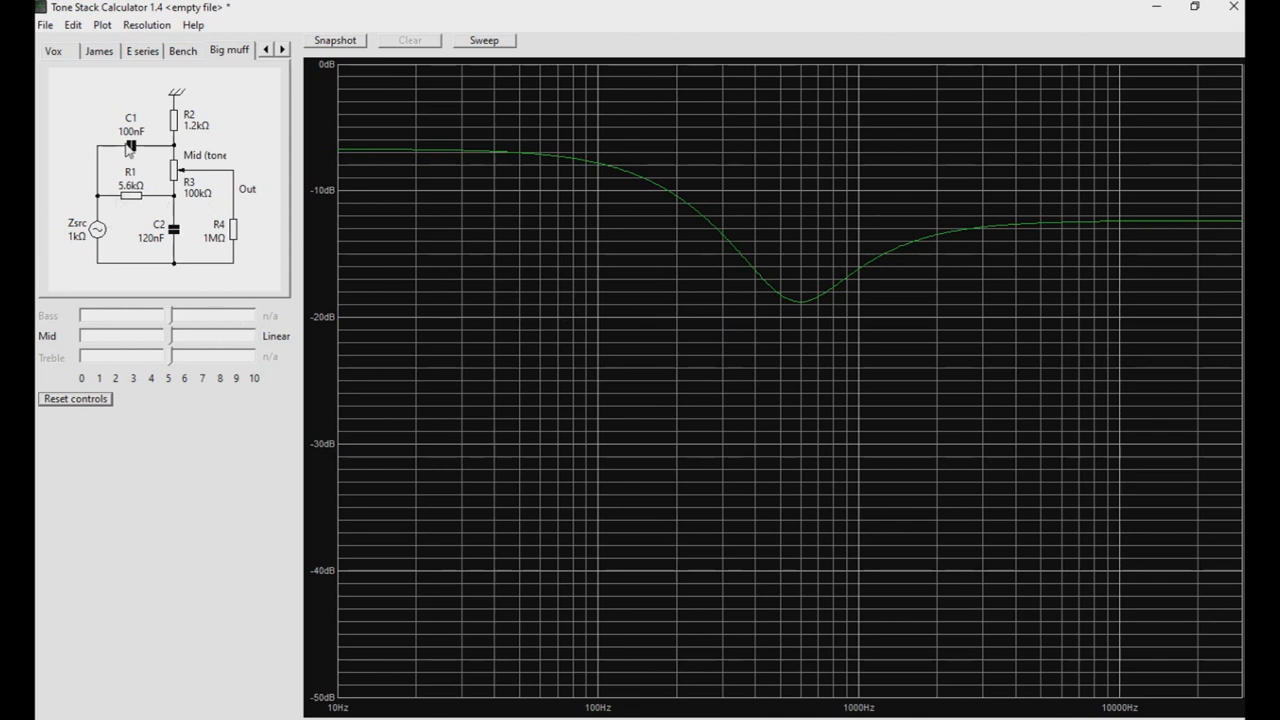
Set both C1 and C2 to 10nF and raise R2 to 22 kΩ, leaving a nearly flat response
{"action": "double_click", "coordinate": [130, 140]}
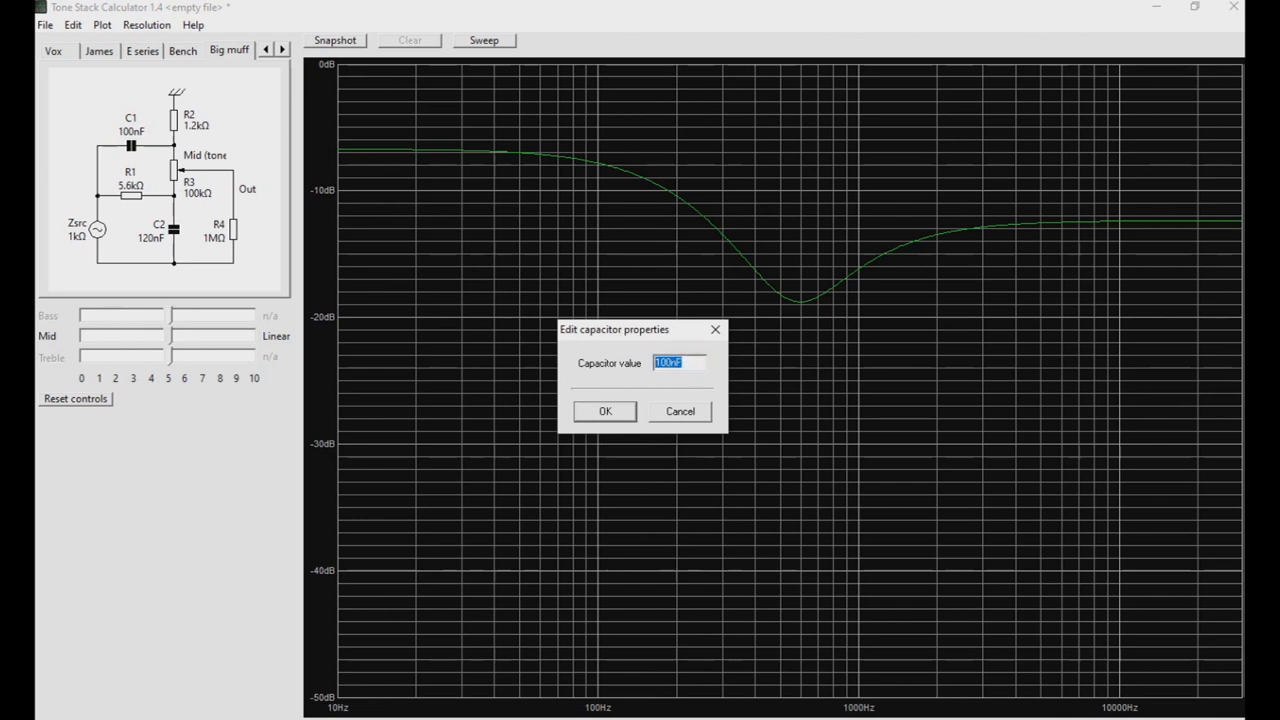
{"action": "left_click", "coordinate": [604, 412]}
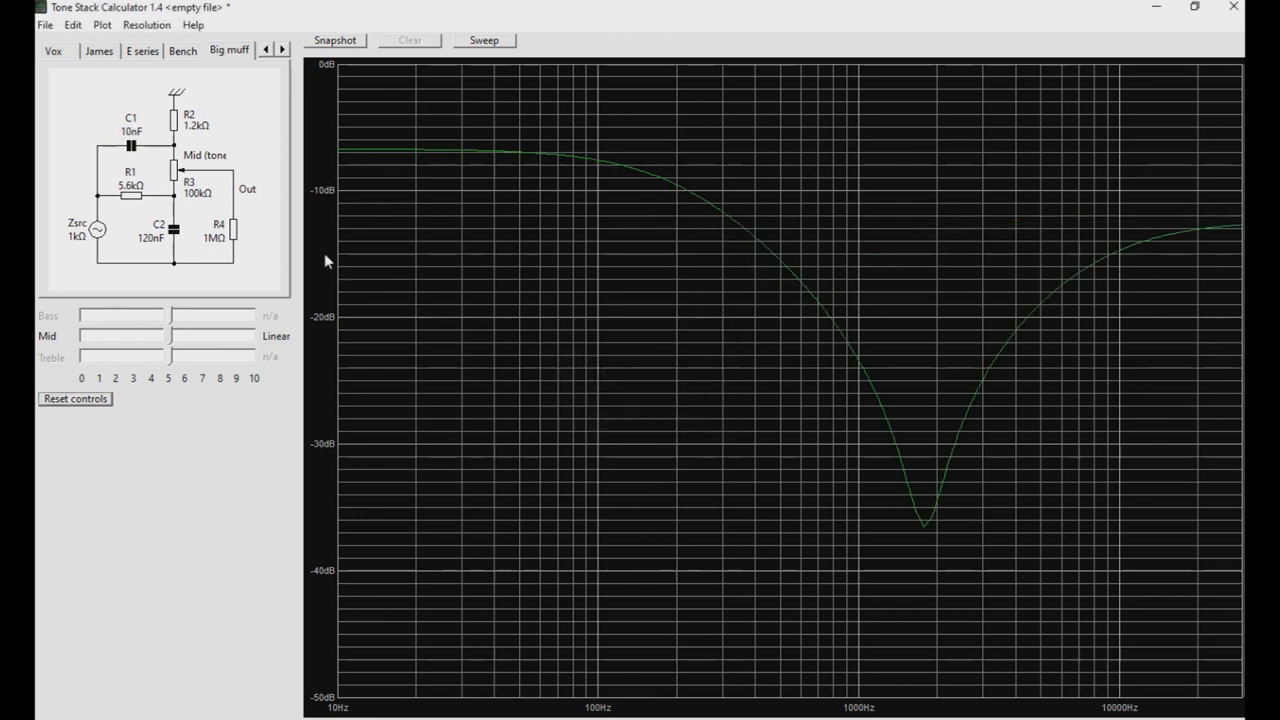
{"action": "double_click", "coordinate": [172, 228]}
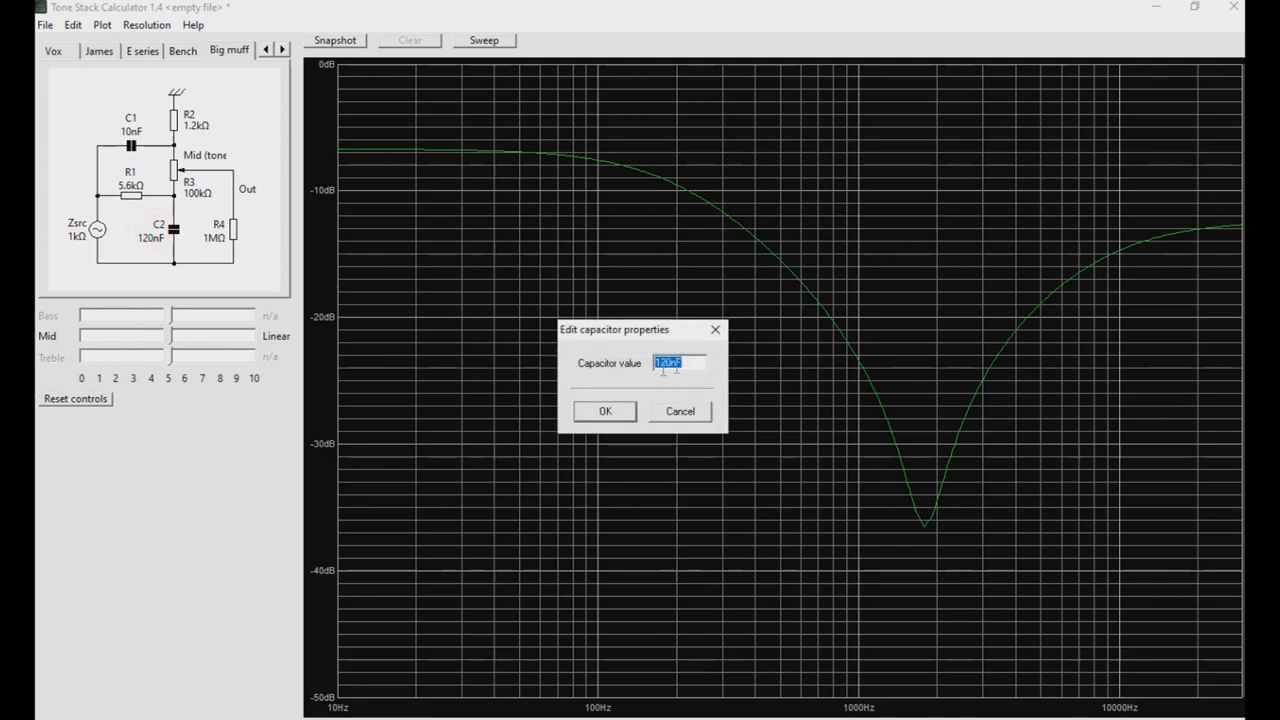
{"action": "left_click", "coordinate": [604, 412]}
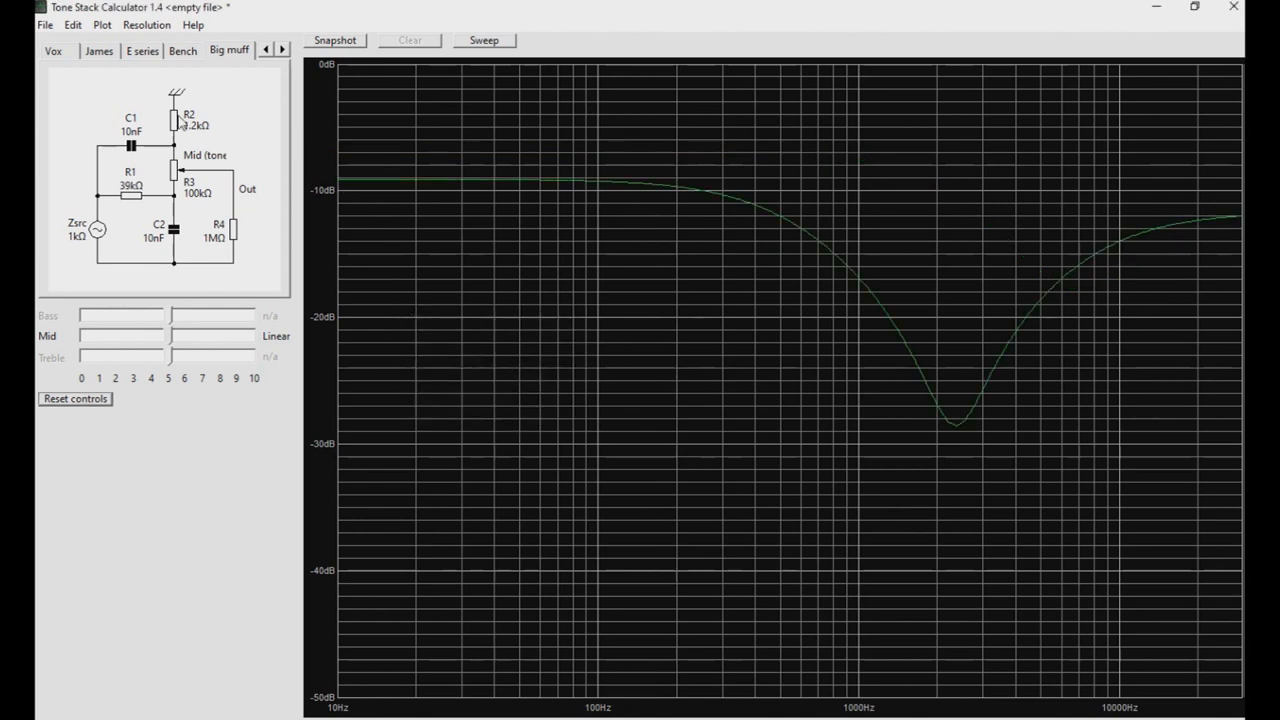
{"action": "double_click", "coordinate": [178, 118]}
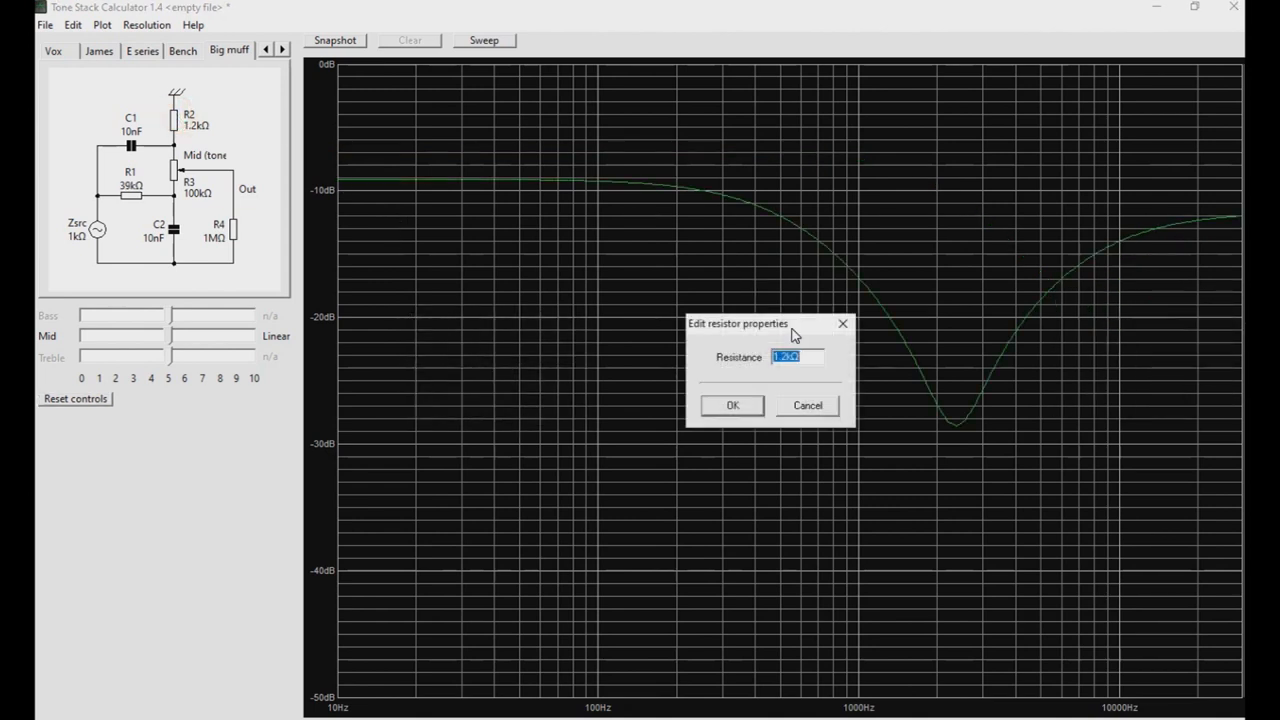
{"action": "left_click", "coordinate": [732, 404]}
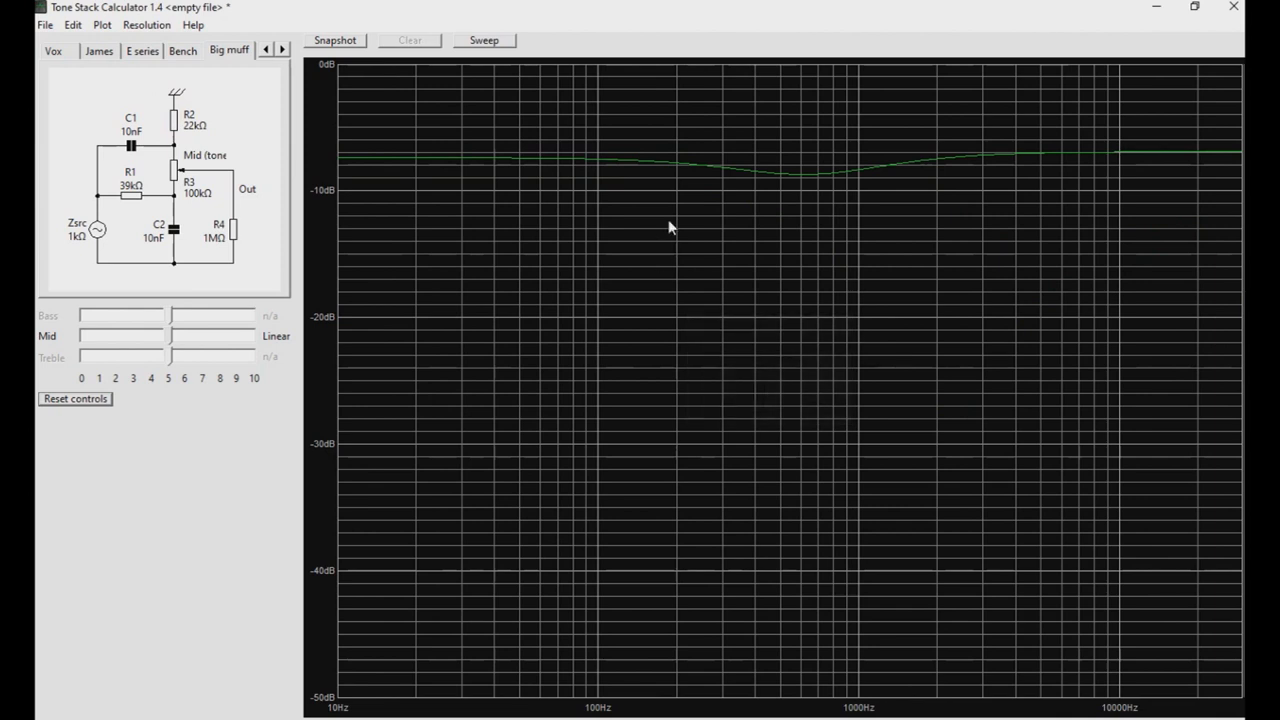
{"action": "mouse_move", "coordinate": [430, 428]}
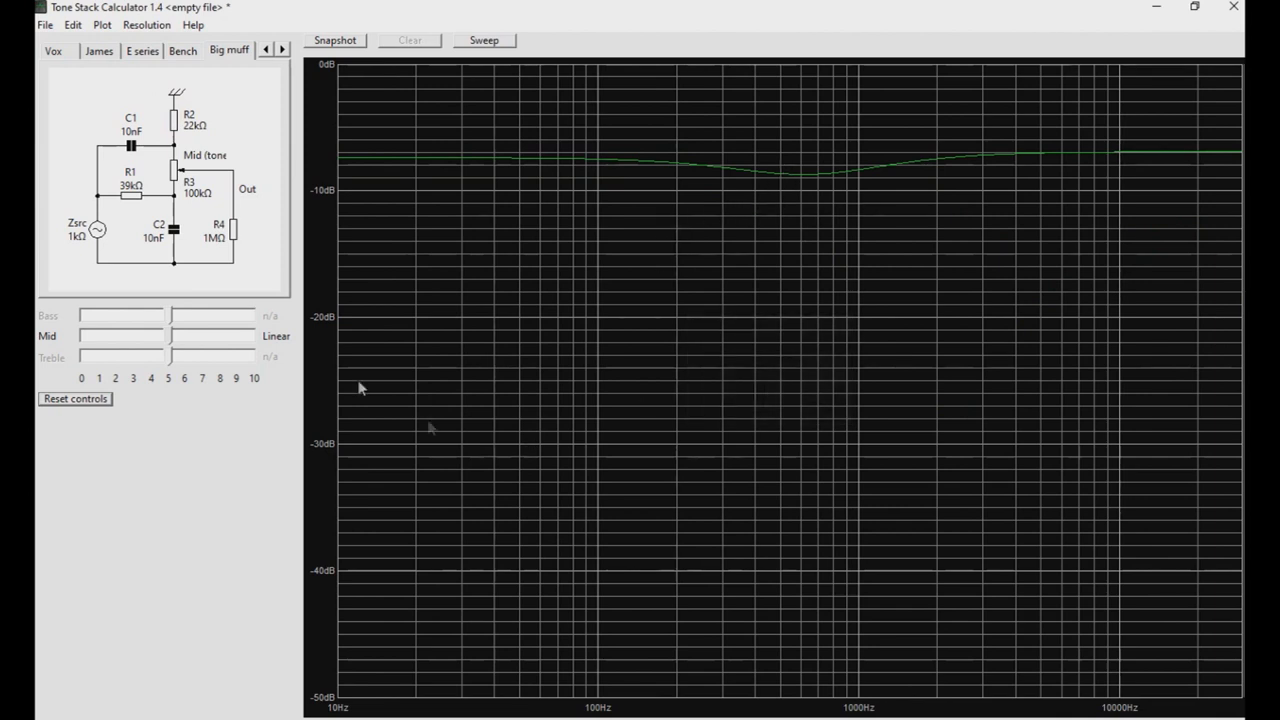
{"action": "mouse_move", "coordinate": [716, 178]}
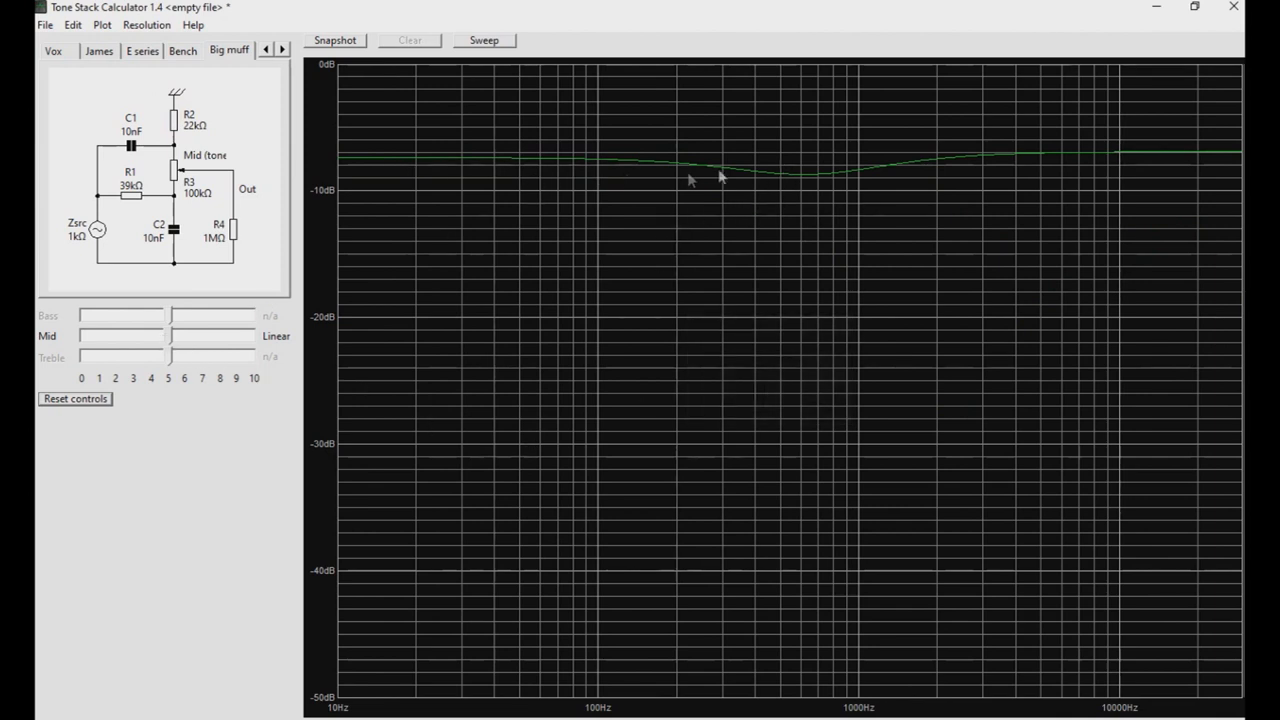
{"action": "mouse_move", "coordinate": [578, 192]}
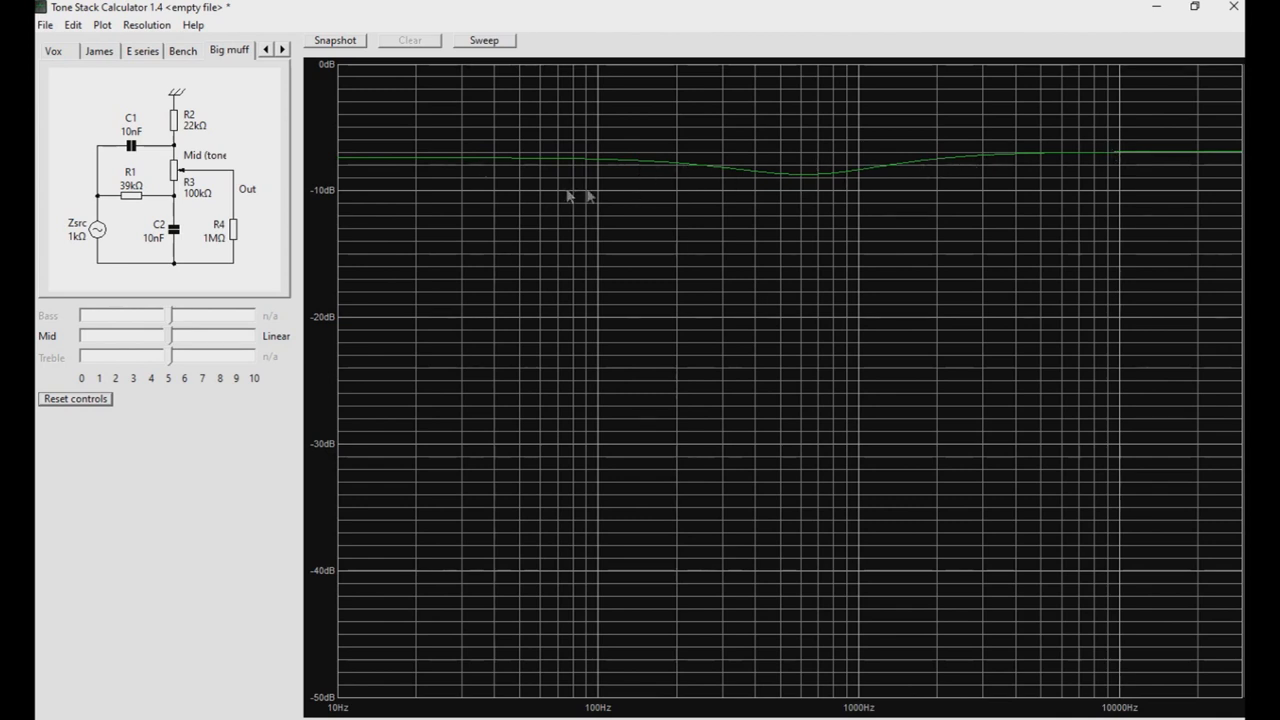
{"action": "mouse_move", "coordinate": [680, 184]}
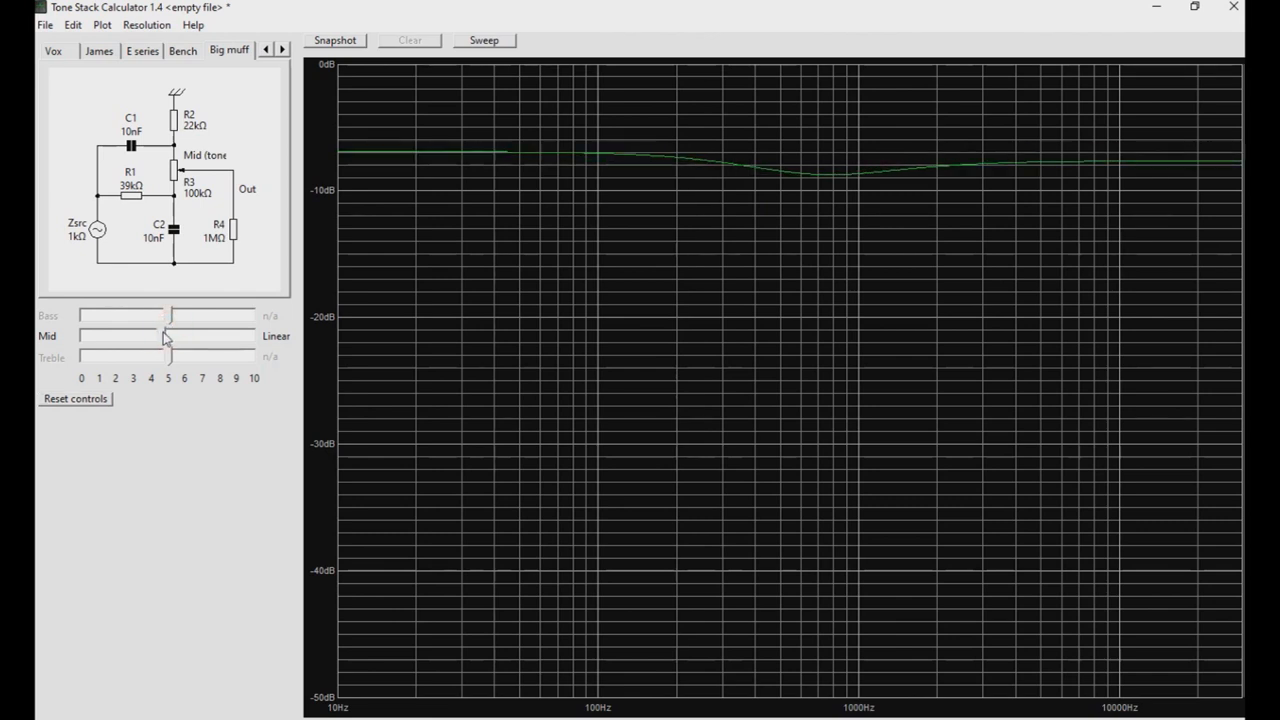
Sweep the tone control down to bass and back across its range to mid position
{"action": "left_click_drag", "start_coordinate": [164, 336], "coordinate": [100, 336]}
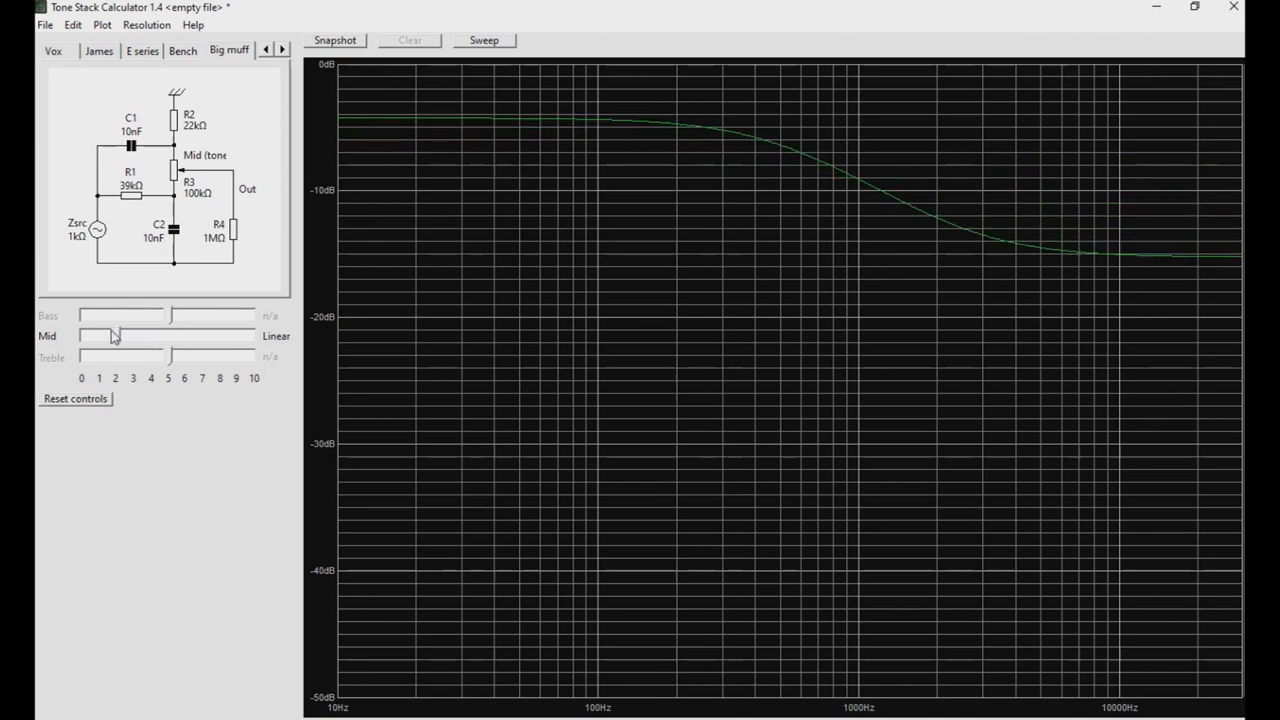
{"action": "left_click_drag", "start_coordinate": [110, 336], "coordinate": [80, 336]}
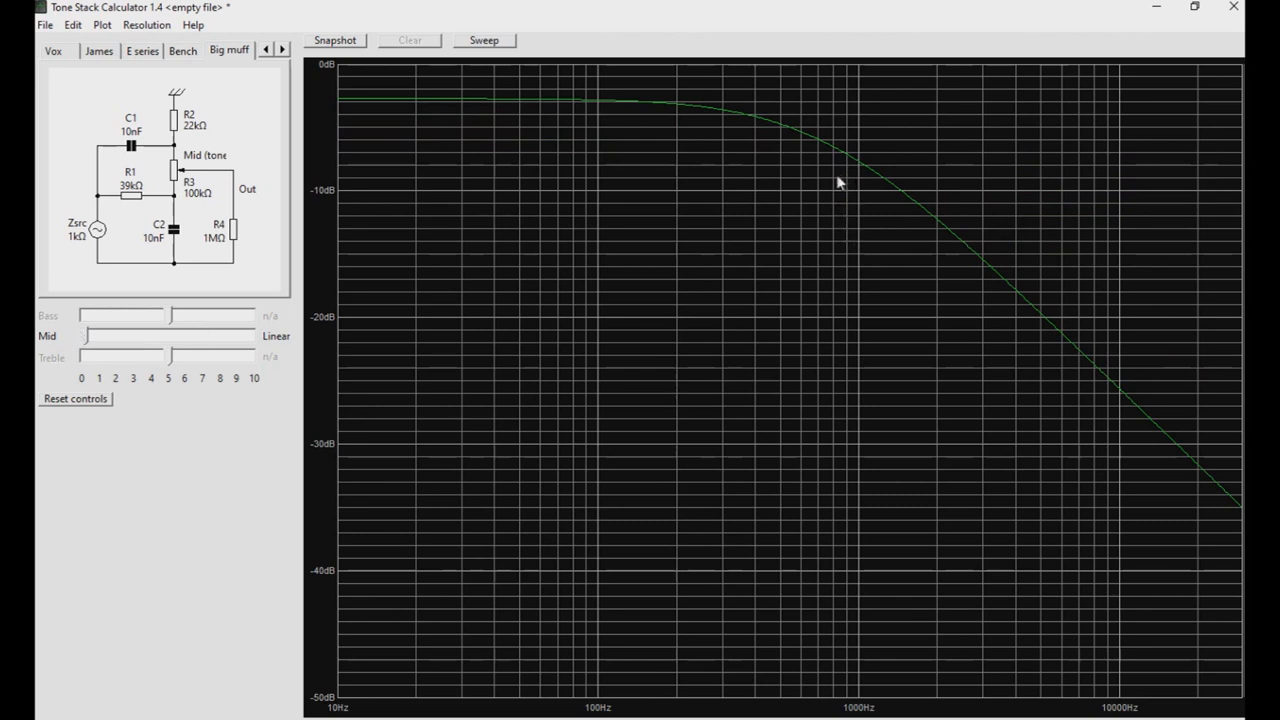
{"action": "left_click_drag", "start_coordinate": [82, 336], "coordinate": [196, 336]}
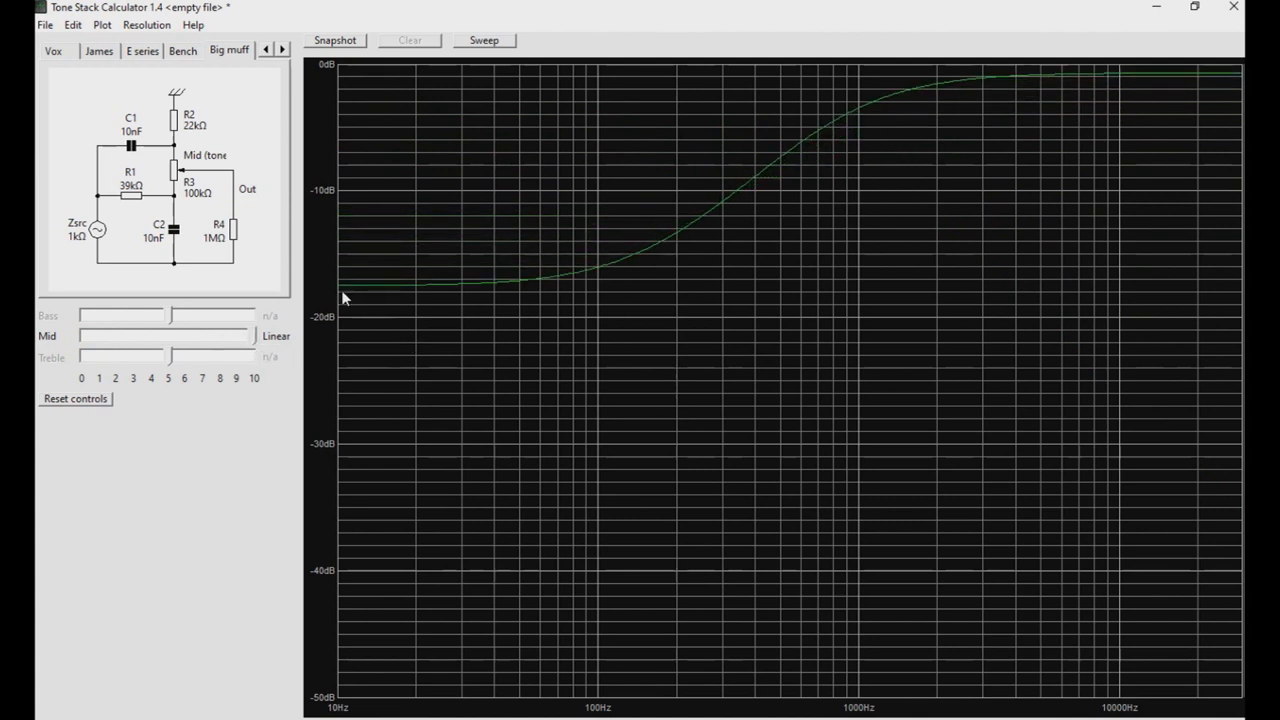
{"action": "mouse_move", "coordinate": [528, 286]}
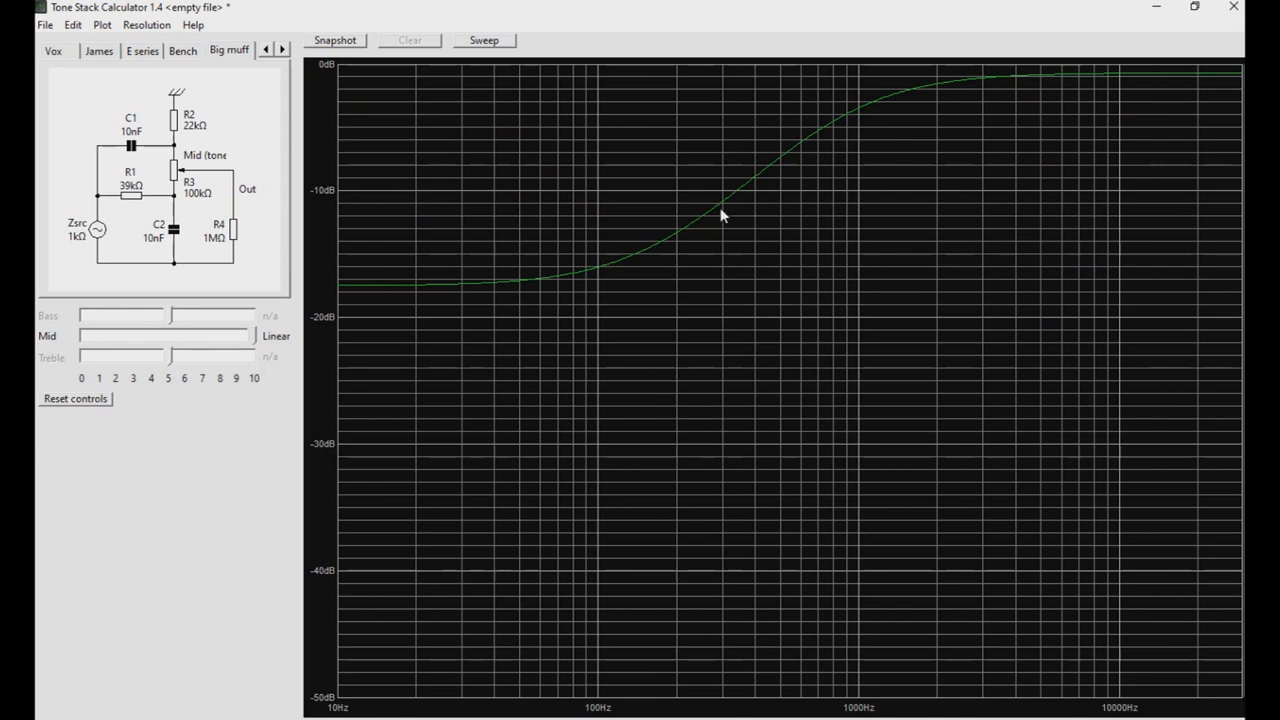
{"action": "mouse_move", "coordinate": [850, 128]}
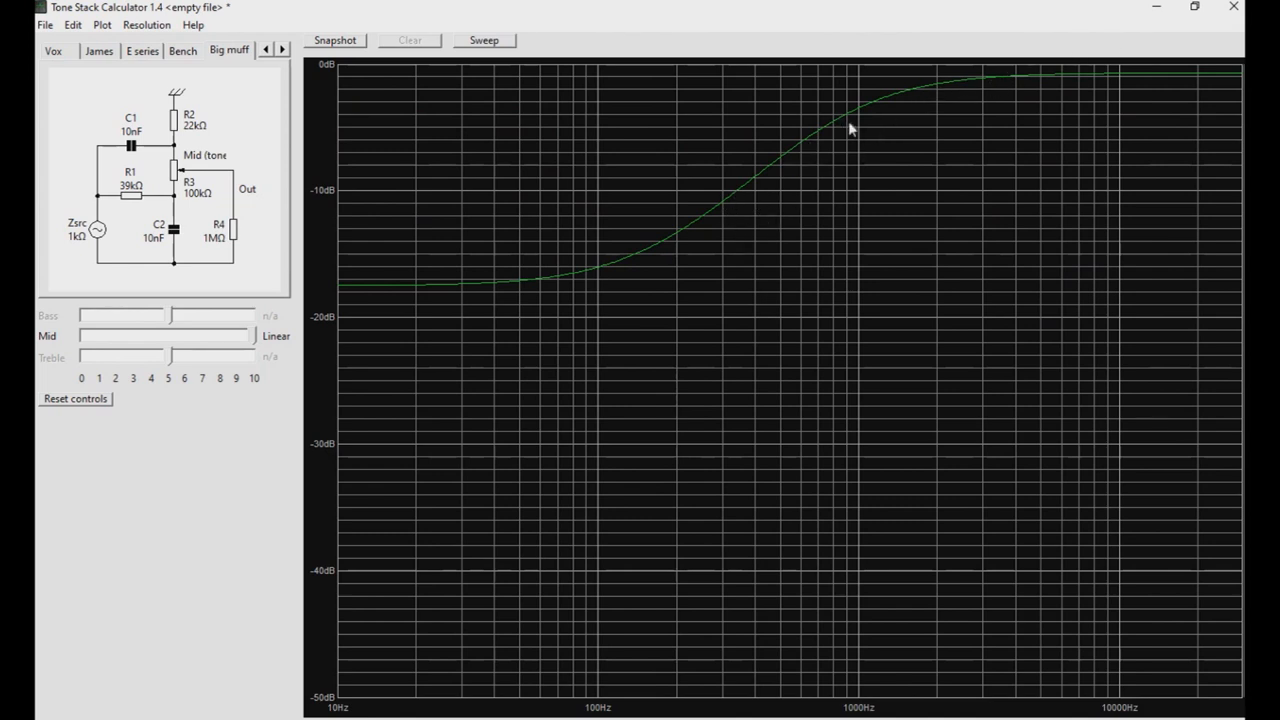
{"action": "mouse_move", "coordinate": [856, 128]}
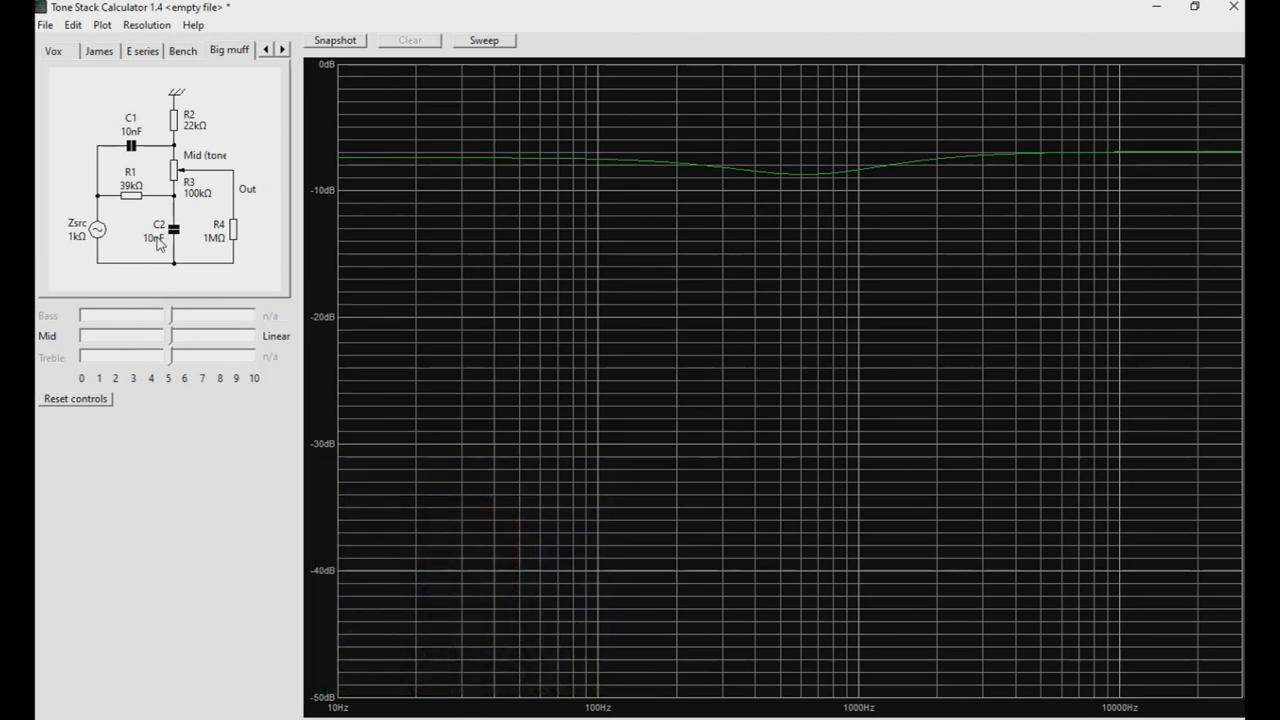
Change C2 to 5.6nF and nudge the tone control around centre to compare the slight hump
{"action": "double_click", "coordinate": [172, 228]}
{"action": "type", "text": "5.6nF"}
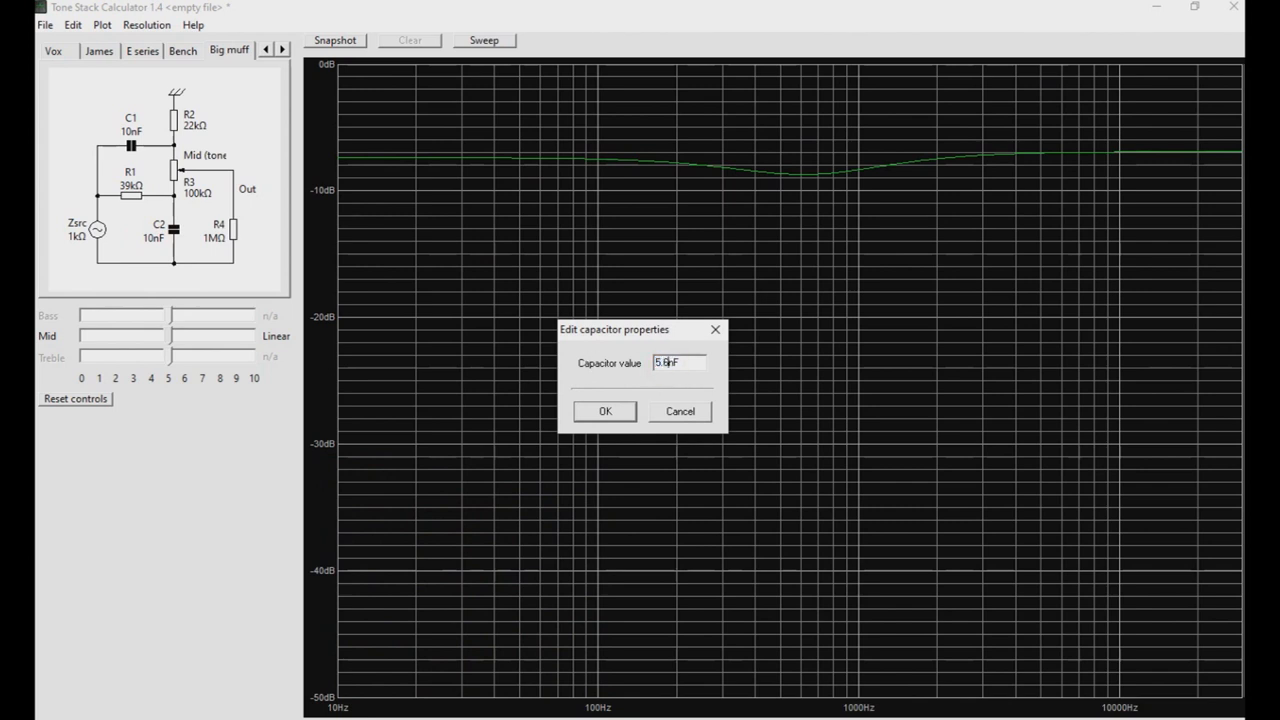
{"action": "left_click", "coordinate": [604, 412]}
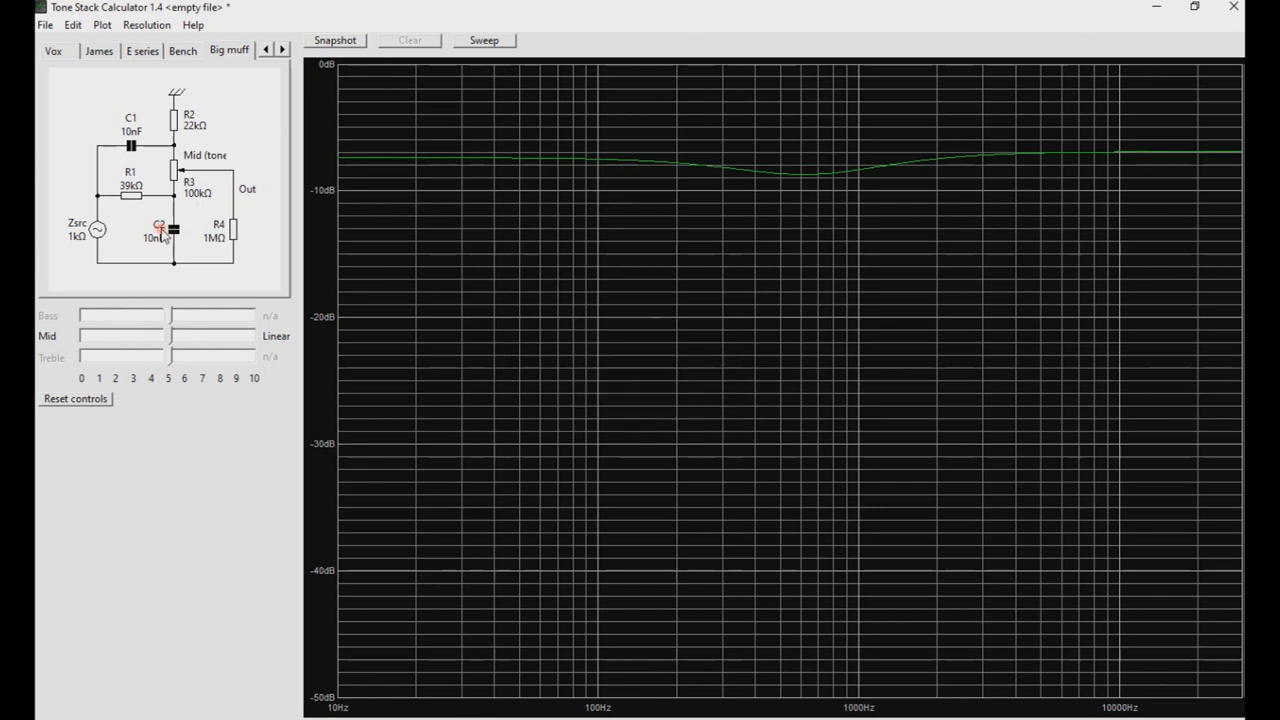
{"action": "double_click", "coordinate": [164, 230]}
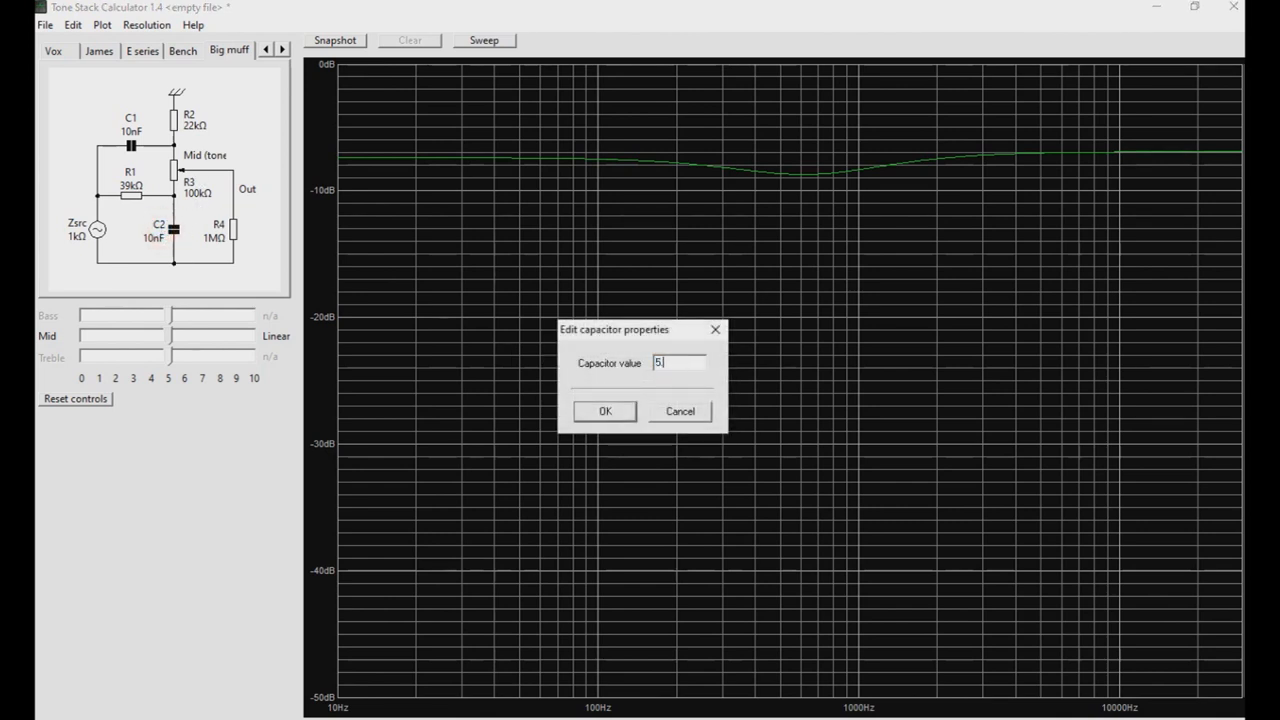
{"action": "left_click", "coordinate": [604, 412]}
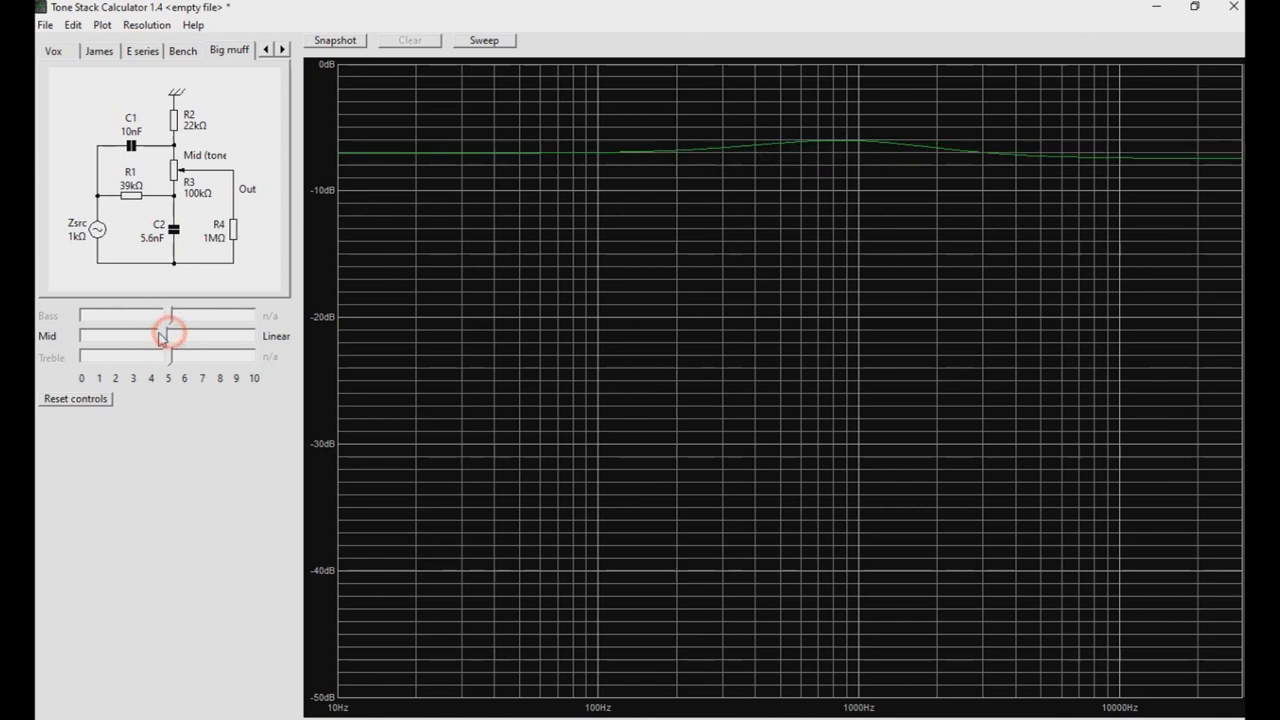
{"action": "left_click_drag", "start_coordinate": [164, 336], "coordinate": [180, 344]}
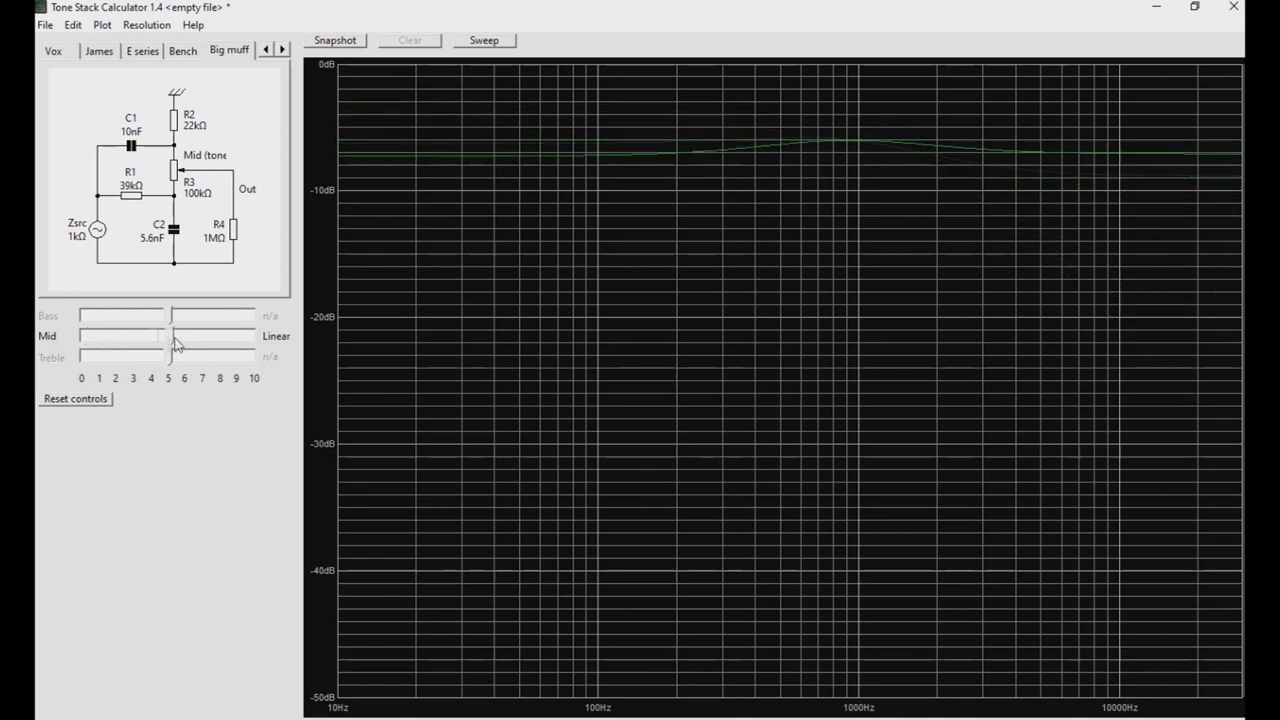
{"action": "left_click_drag", "start_coordinate": [196, 336], "coordinate": [170, 336]}
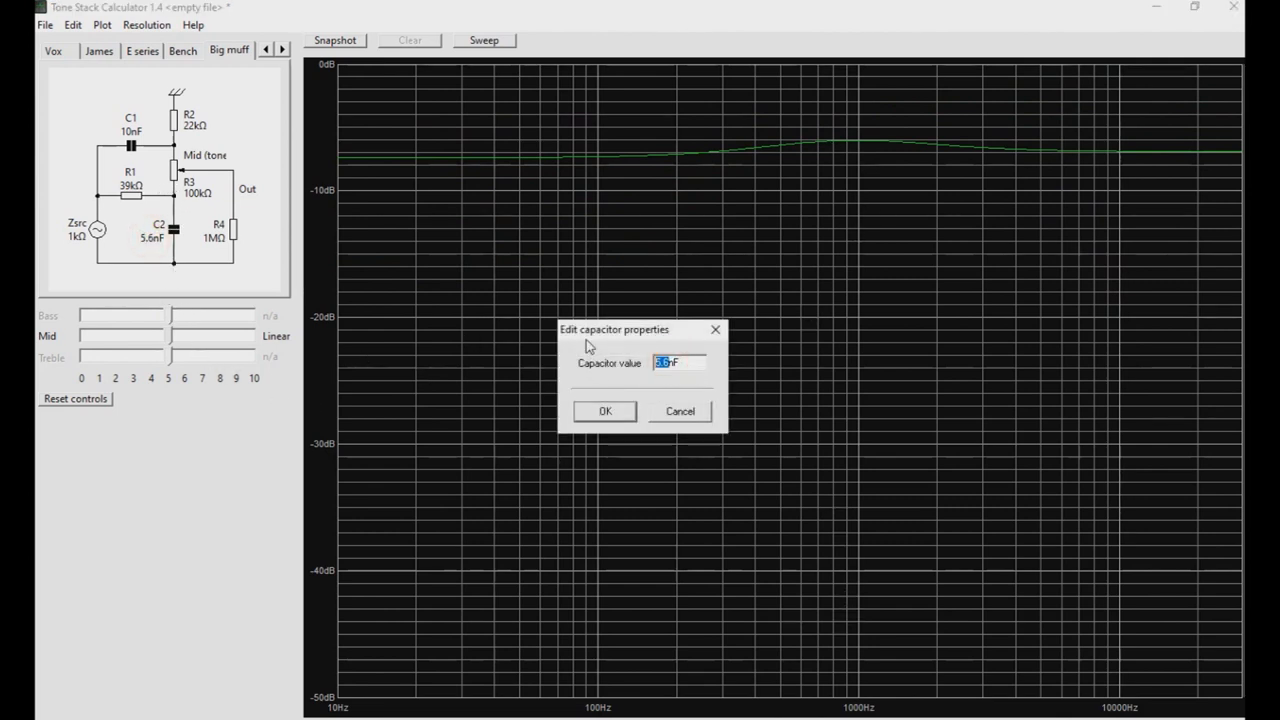
Try C2 at 1nF, sweep the tone, restore C2 to 10nF and enter 3.3nF for C1
{"action": "left_click", "coordinate": [604, 412]}
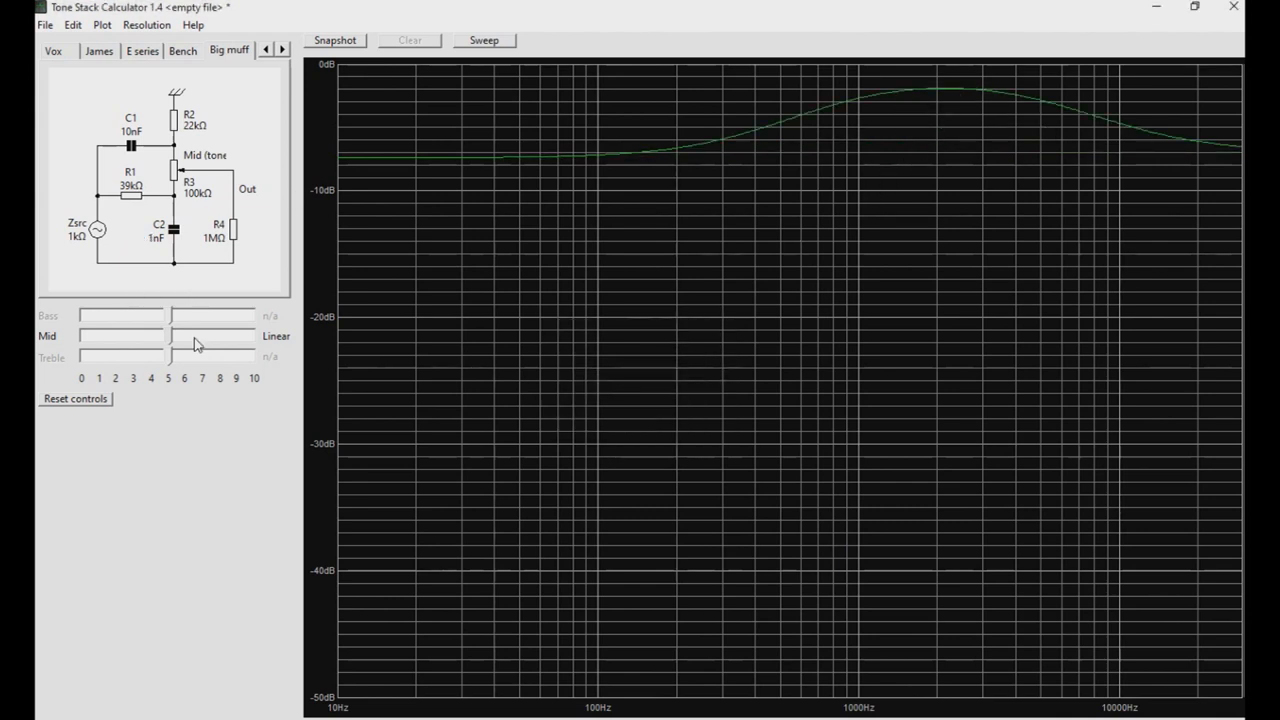
{"action": "left_click_drag", "start_coordinate": [196, 344], "coordinate": [80, 338]}
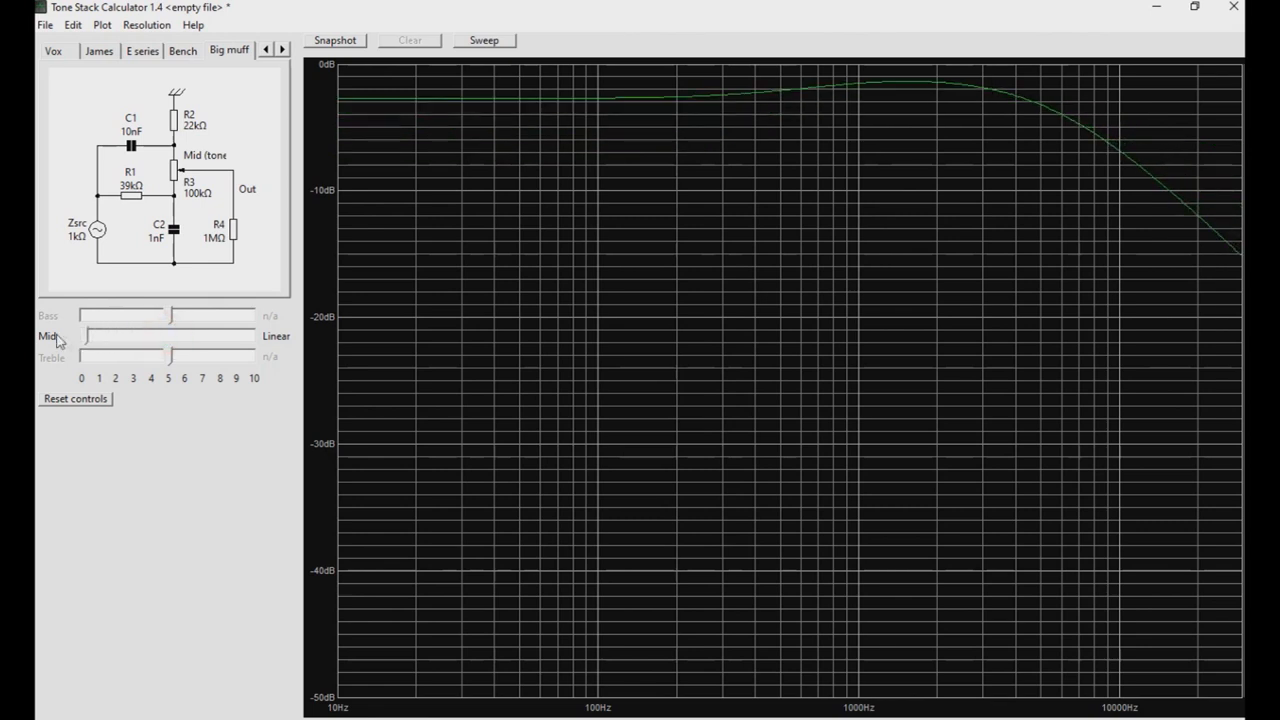
{"action": "left_click_drag", "start_coordinate": [60, 336], "coordinate": [170, 336]}
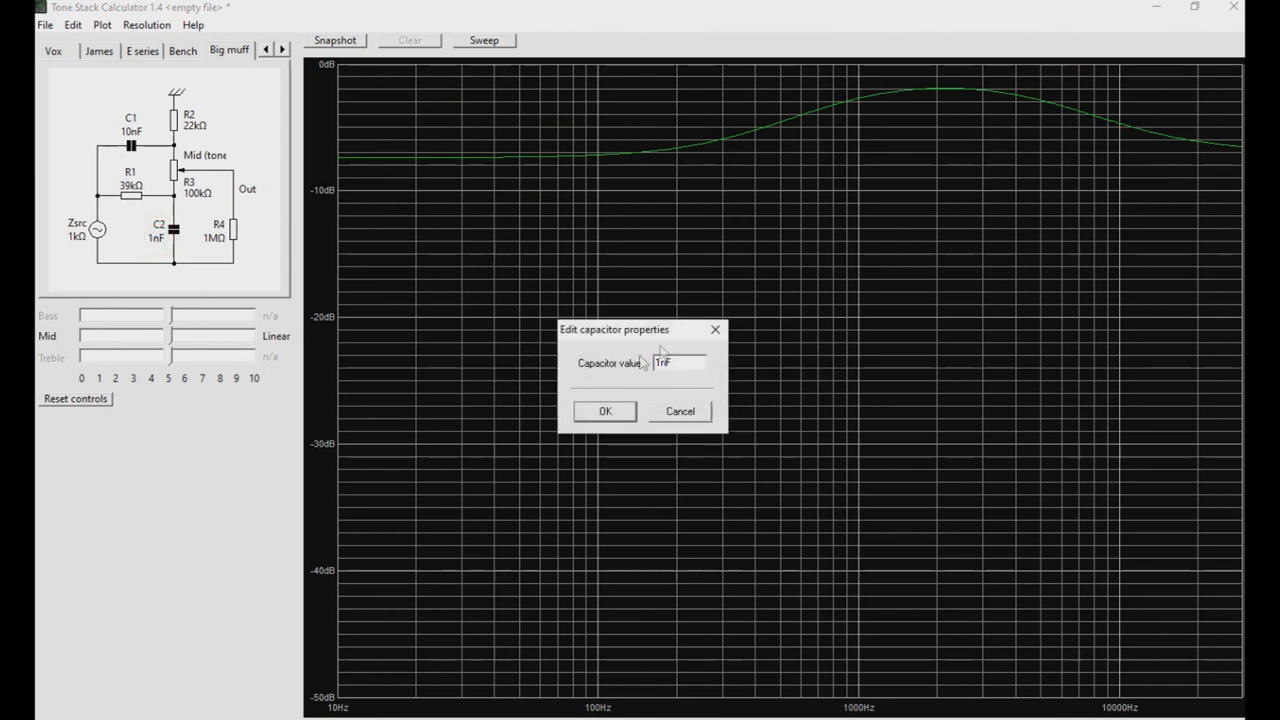
{"action": "type", "text": "10nF"}
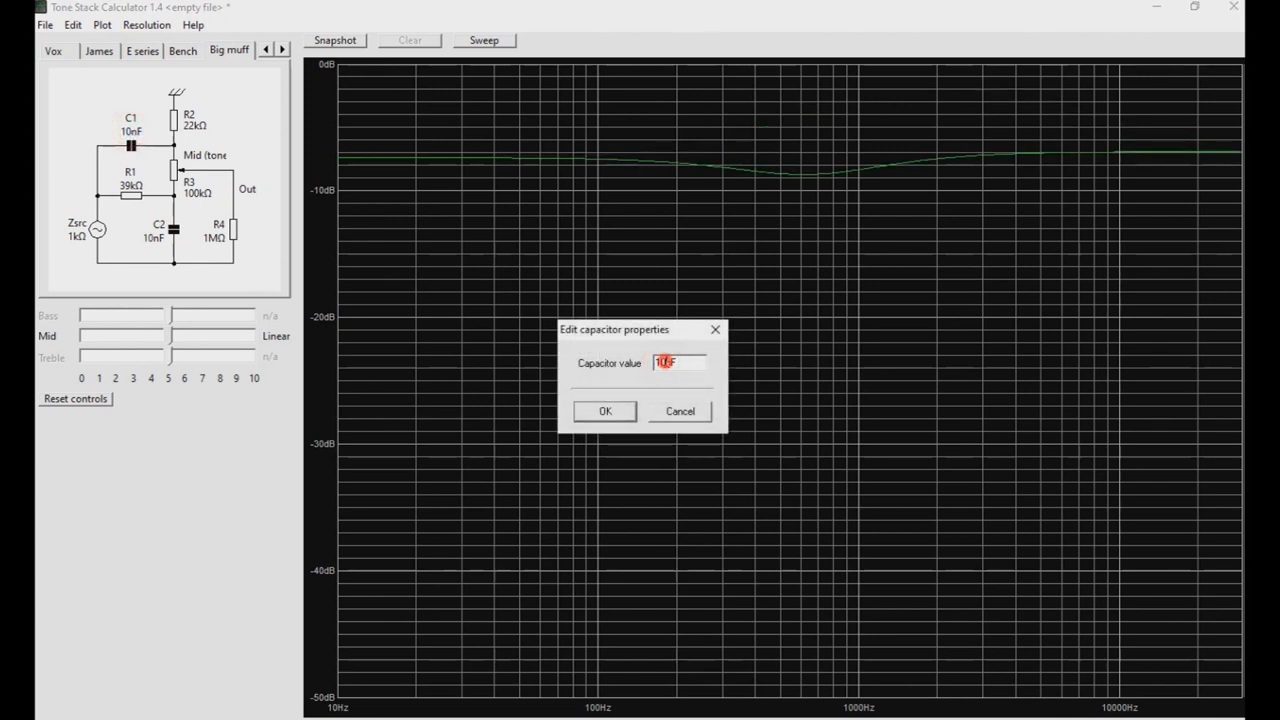
{"action": "type", "text": "3.3nF"}
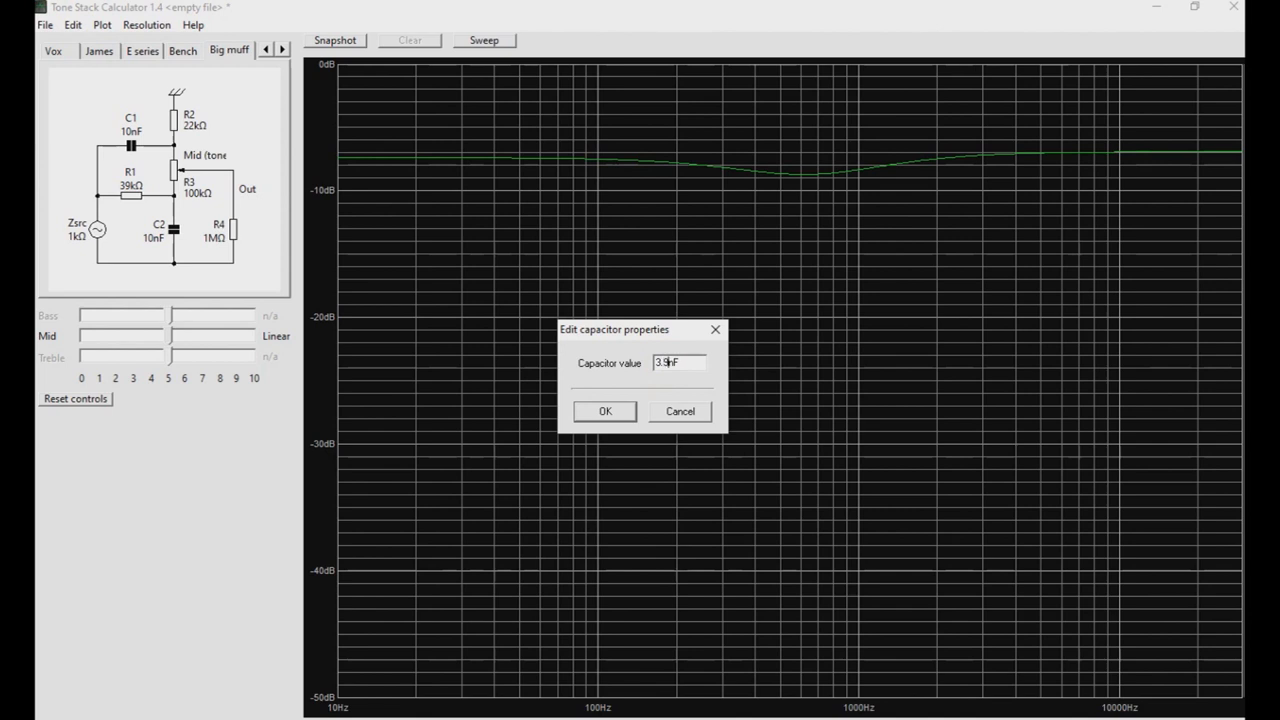
Apply 3.3nF to C1 and toggle the multi-curve sweep on and off to preview the deeper scoop
{"action": "left_click", "coordinate": [604, 412]}
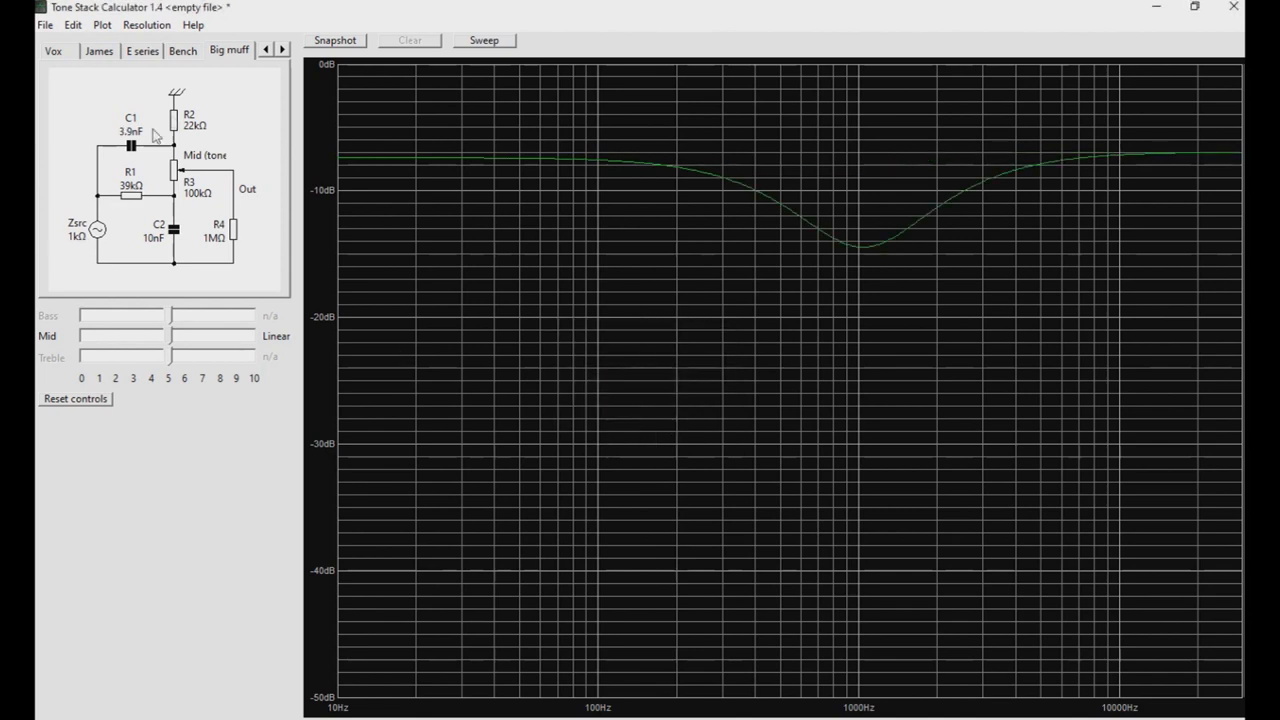
{"action": "mouse_move", "coordinate": [270, 130]}
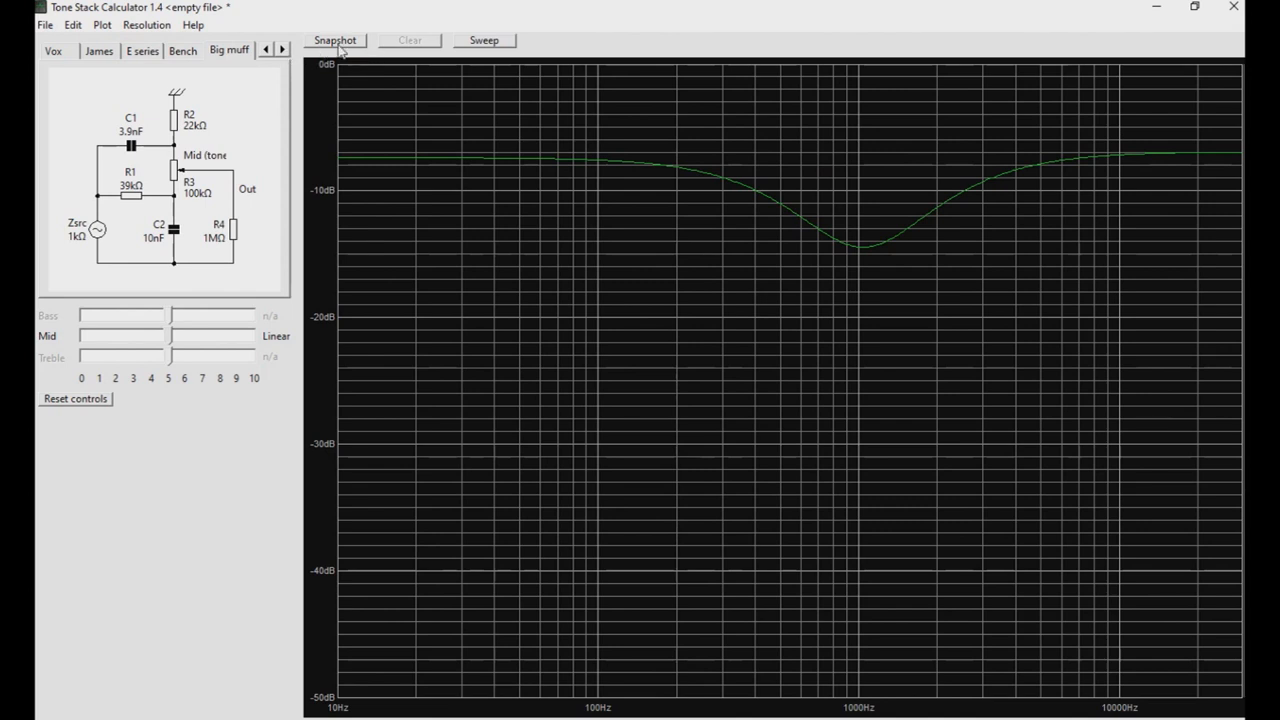
{"action": "left_click", "coordinate": [484, 40]}
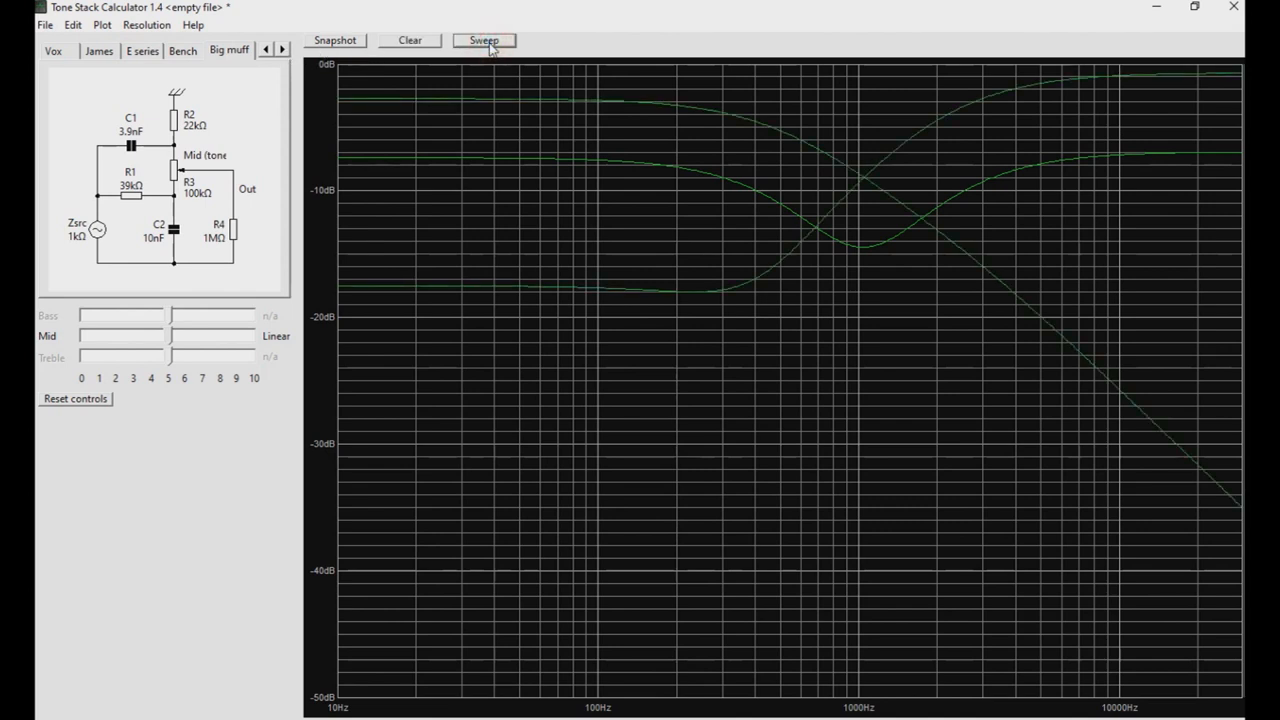
{"action": "left_click", "coordinate": [146, 24]}
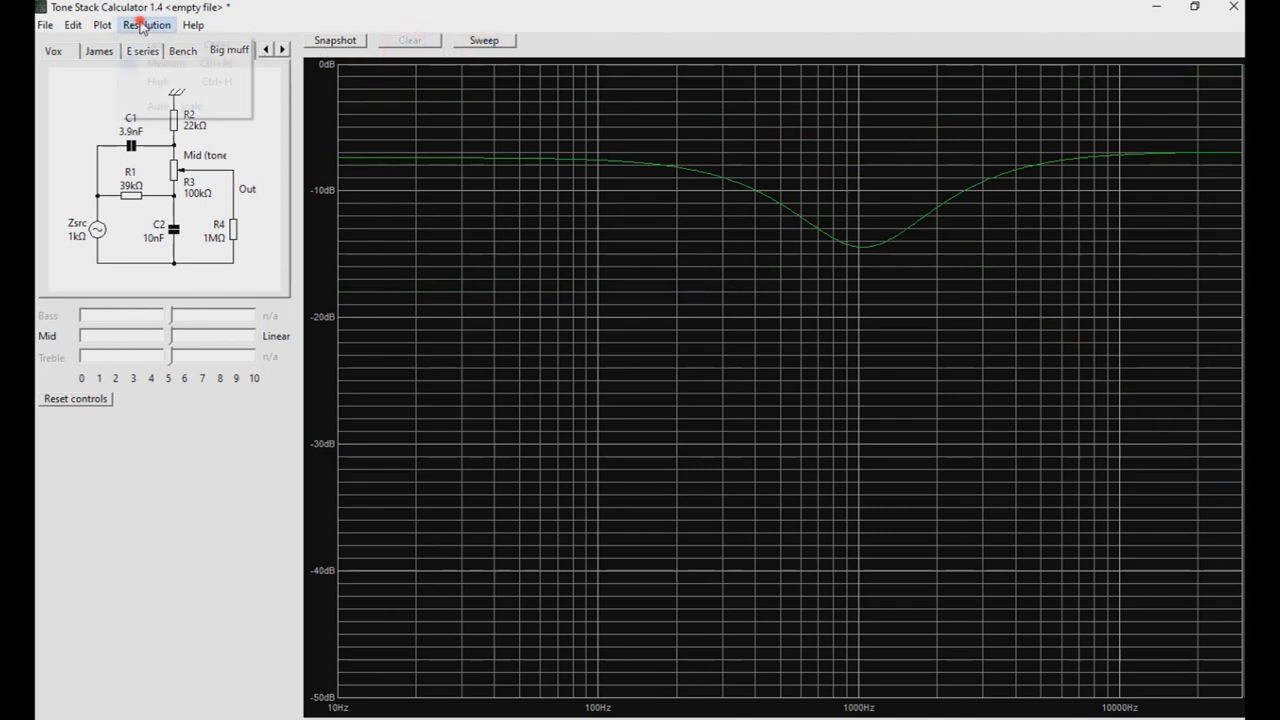
Enable coloured curves so the sweep plots red bass, white middle and green treble responses
{"action": "left_click", "coordinate": [100, 24]}
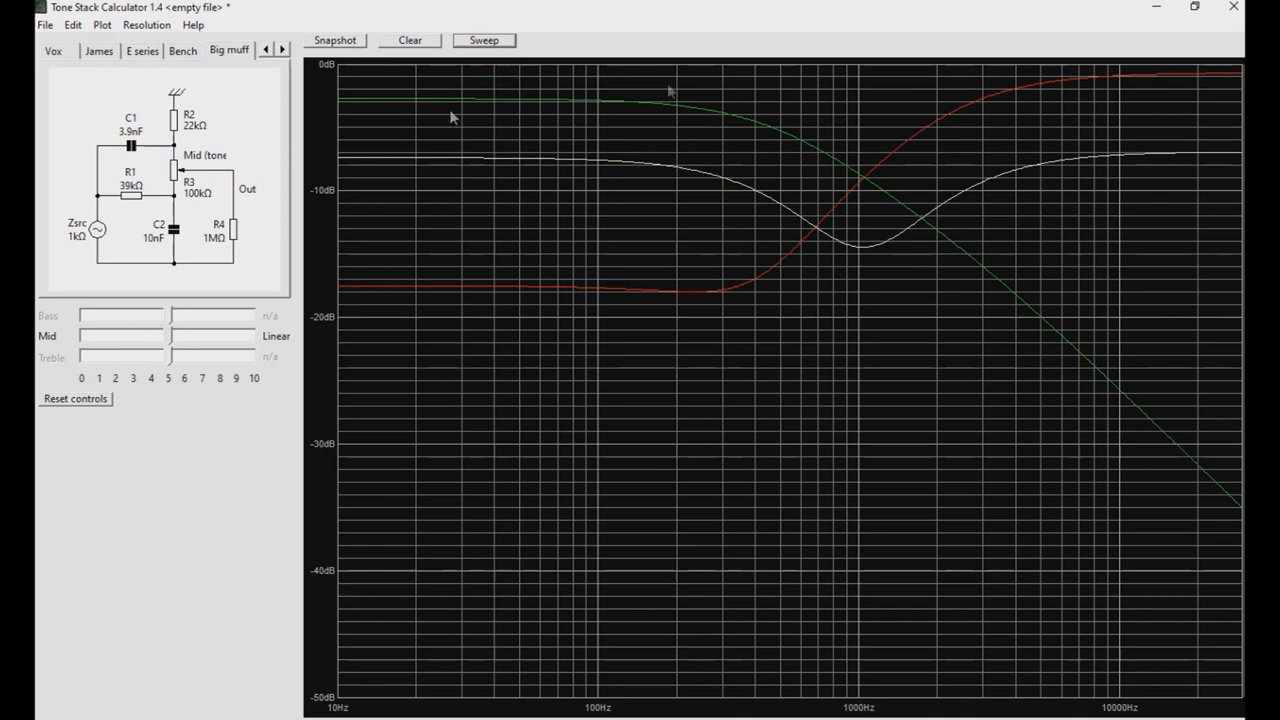
{"action": "mouse_move", "coordinate": [136, 200]}
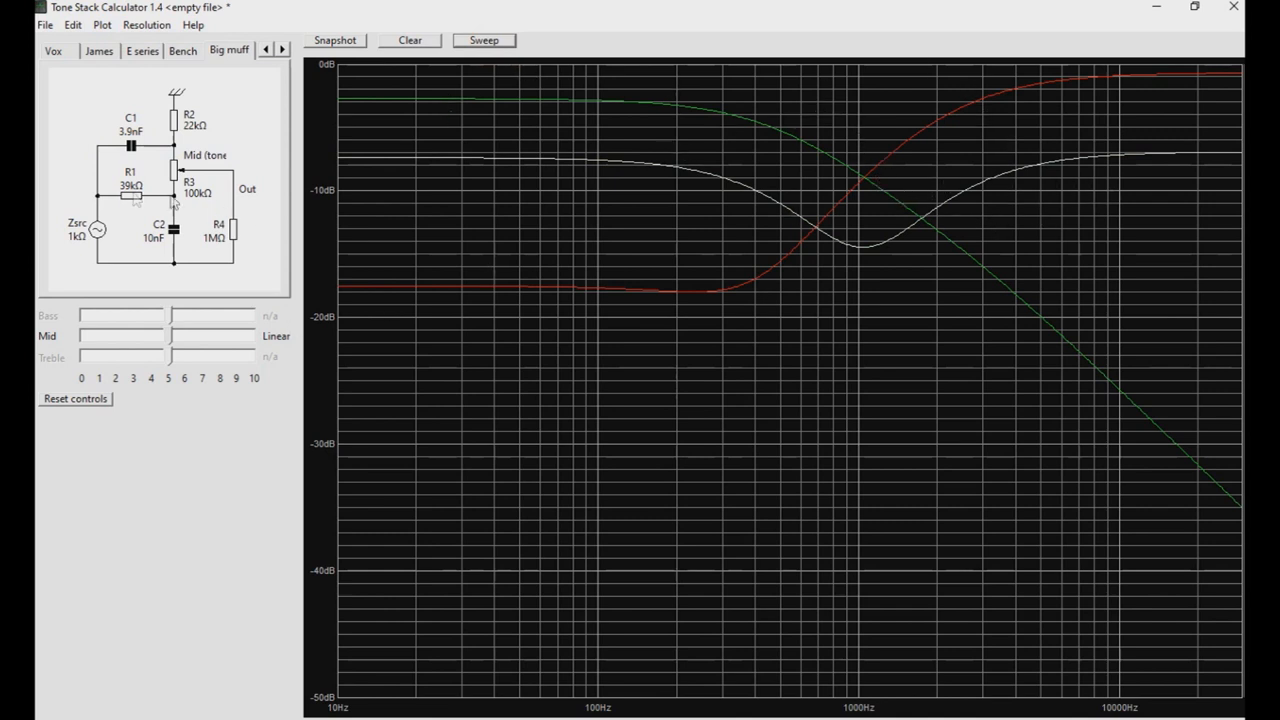
{"action": "mouse_move", "coordinate": [540, 164]}
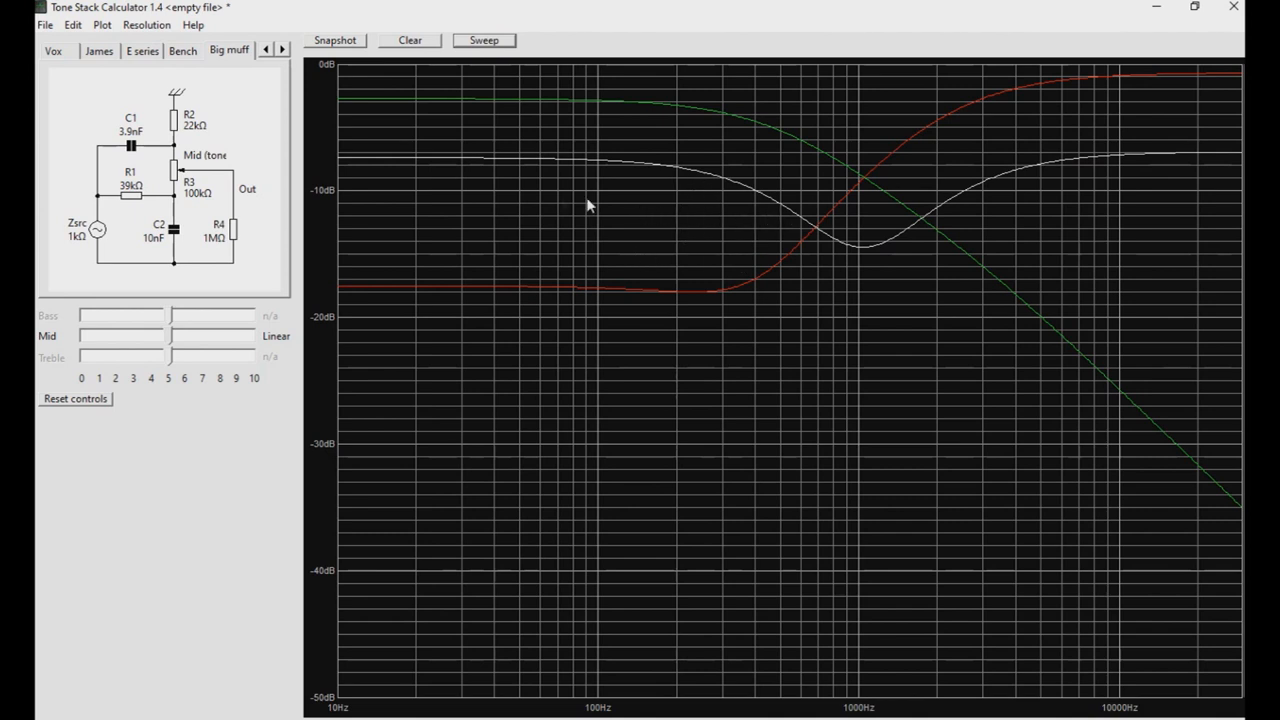
{"action": "mouse_move", "coordinate": [1048, 158]}
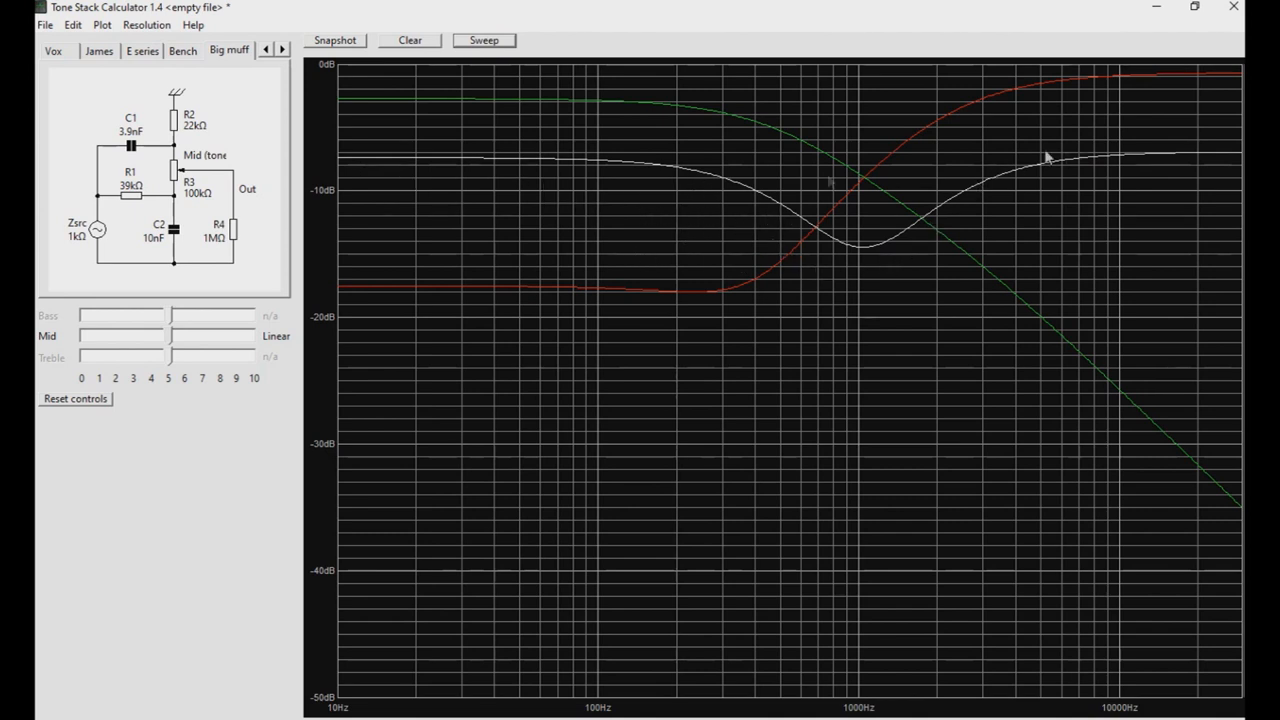
{"action": "mouse_move", "coordinate": [530, 264]}
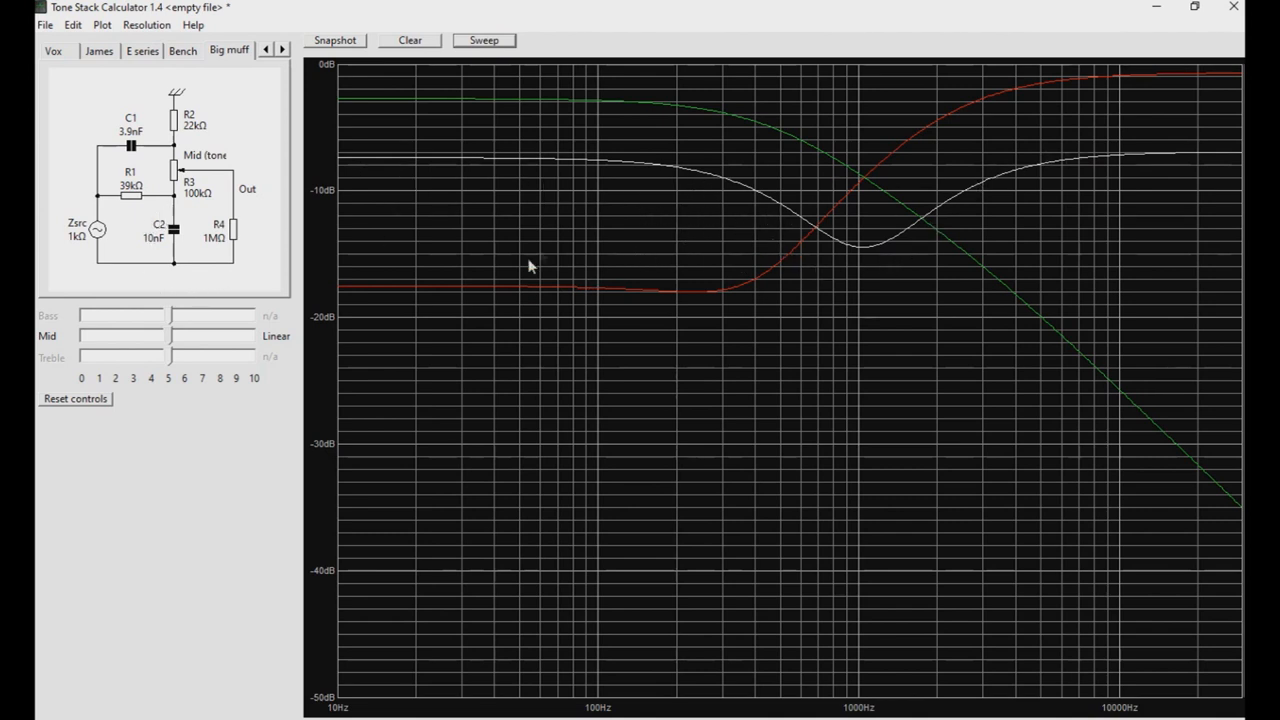
{"action": "mouse_move", "coordinate": [144, 190]}
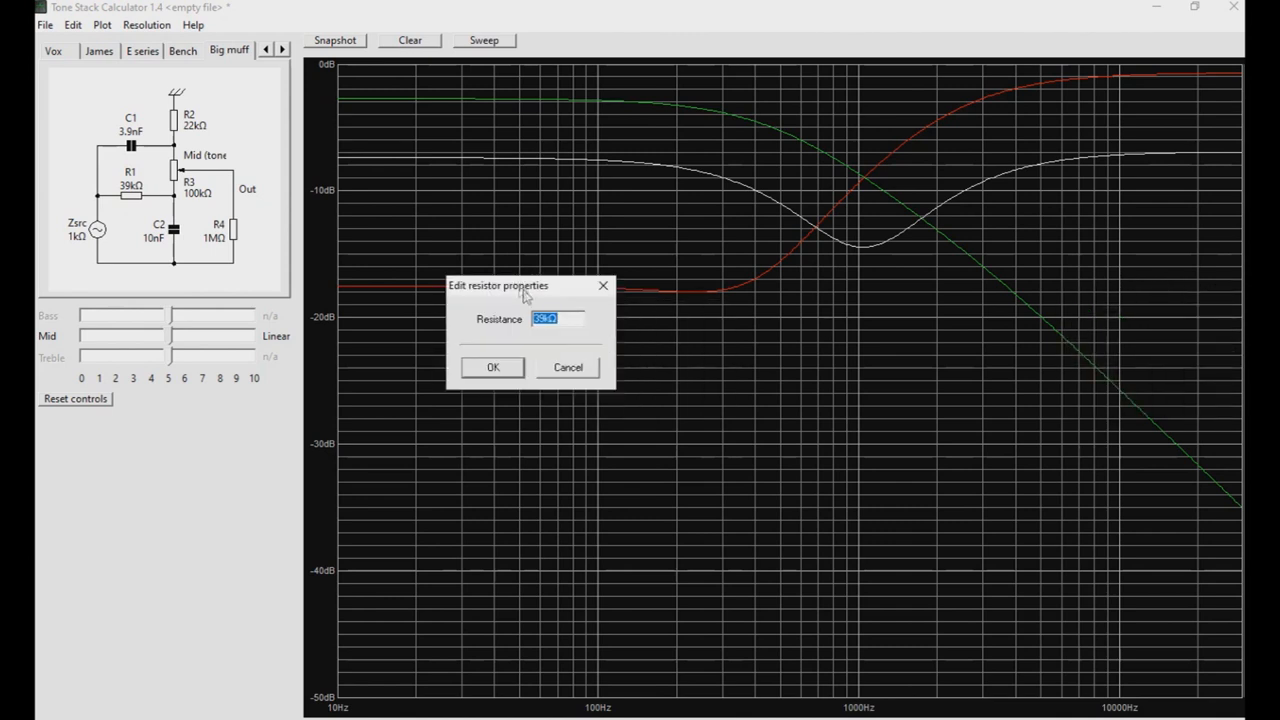
Set R1 to 20k and C2 to 12nF so the response curves update
{"action": "type", "text": "20k"}
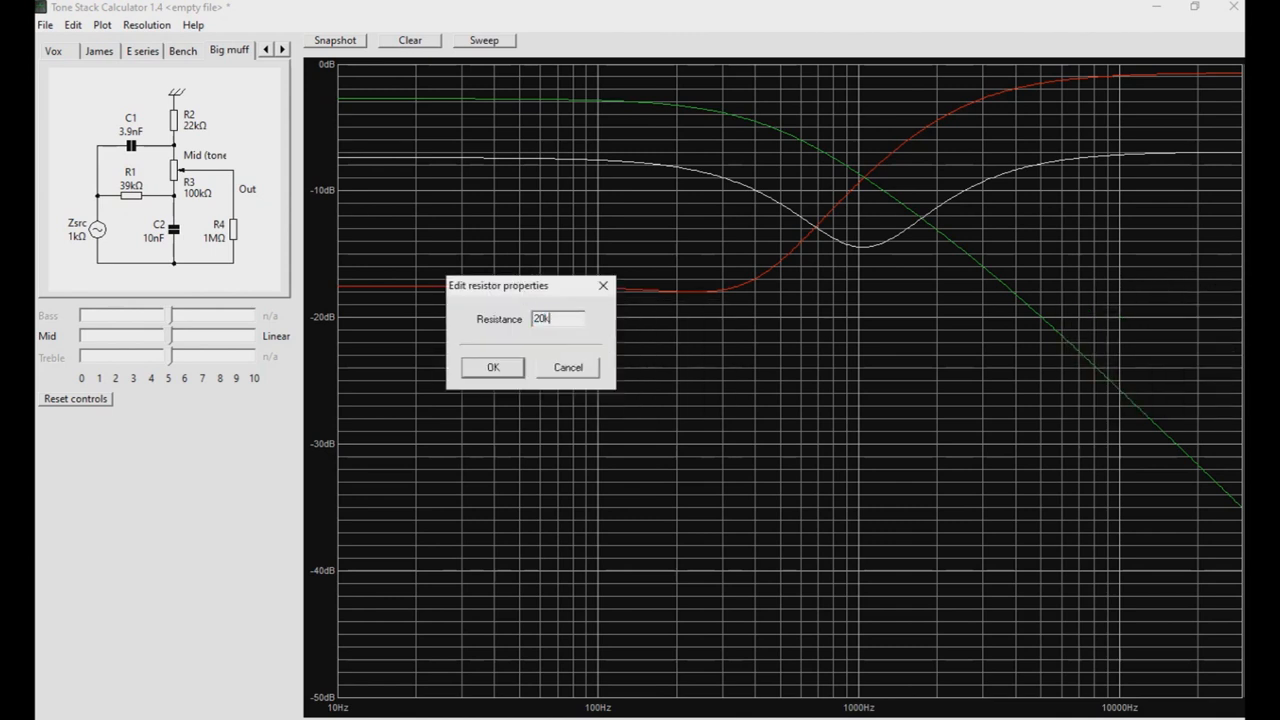
{"action": "left_click", "coordinate": [492, 368]}
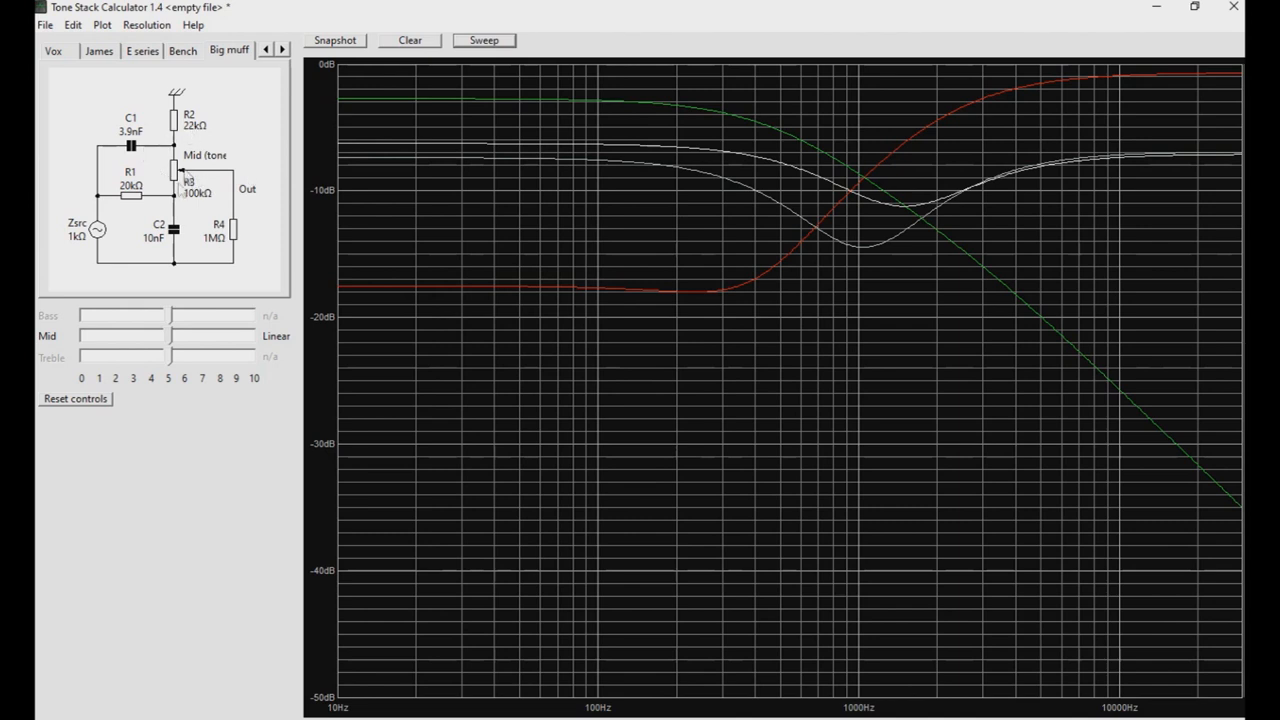
{"action": "double_click", "coordinate": [160, 230]}
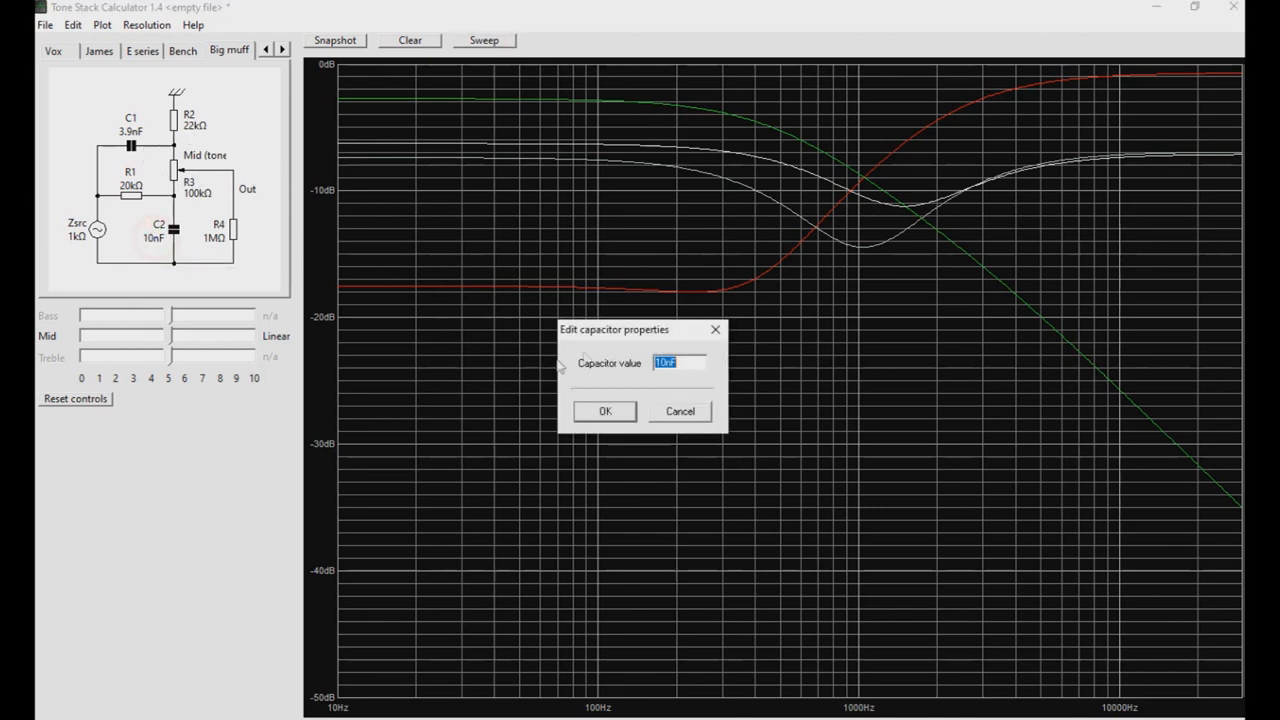
{"action": "left_click", "coordinate": [604, 412]}
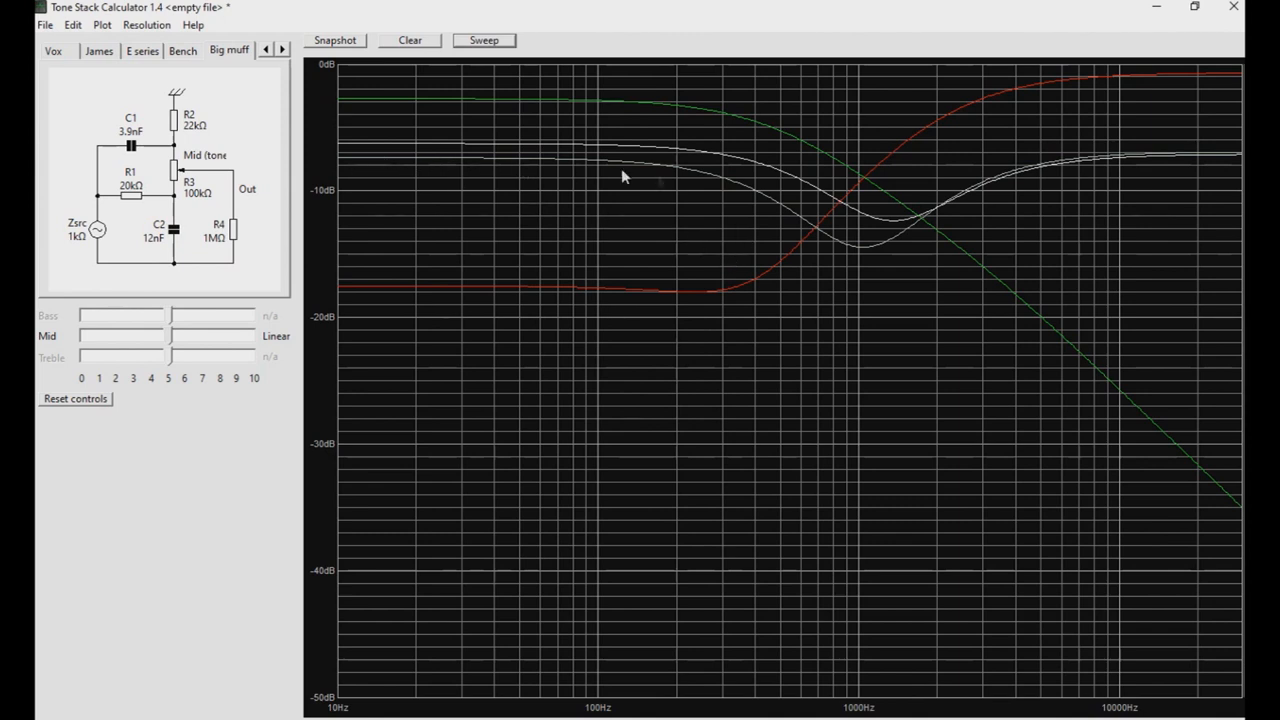
{"action": "mouse_move", "coordinate": [1190, 156]}
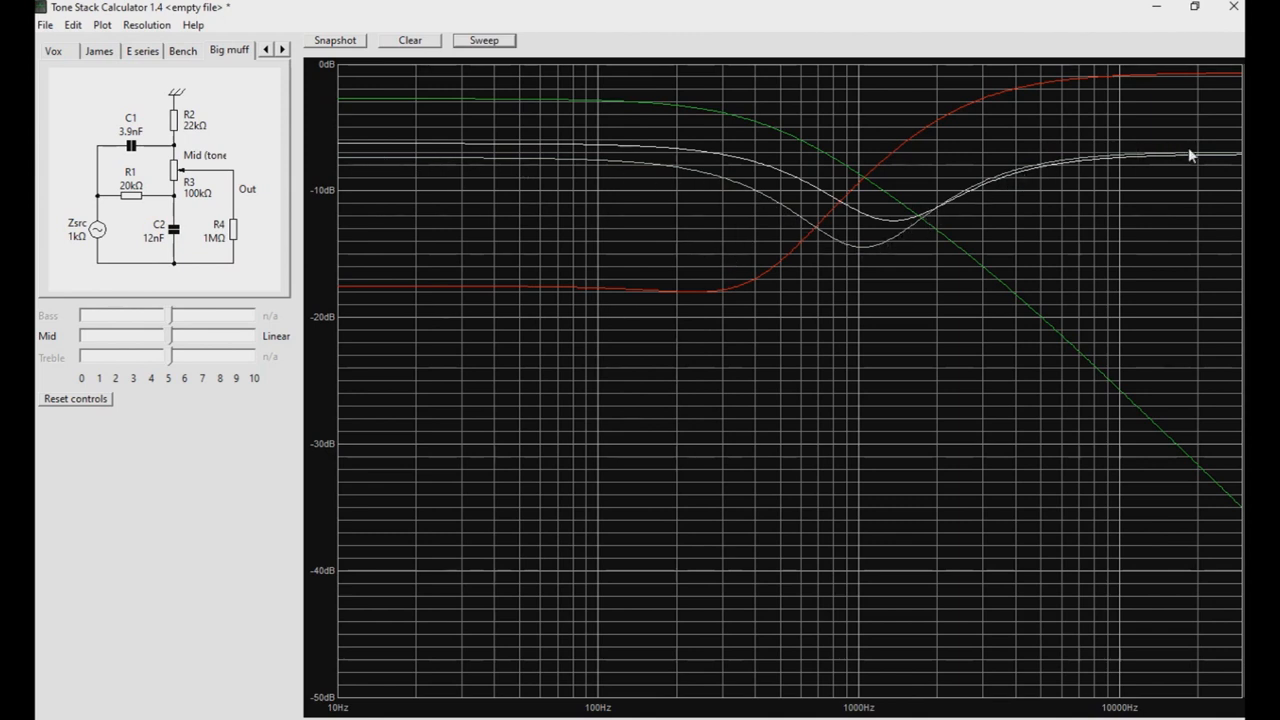
{"action": "mouse_move", "coordinate": [310, 248]}
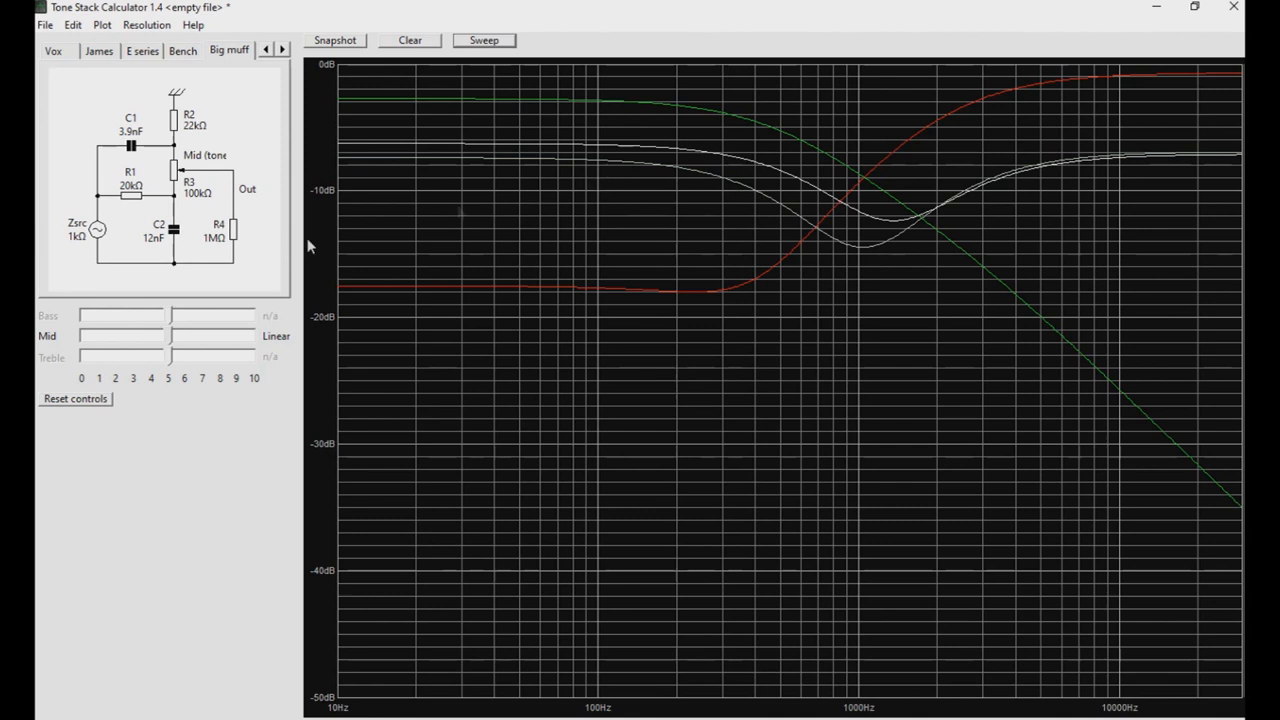
{"action": "left_click_drag", "start_coordinate": [136, 336], "coordinate": [216, 336]}
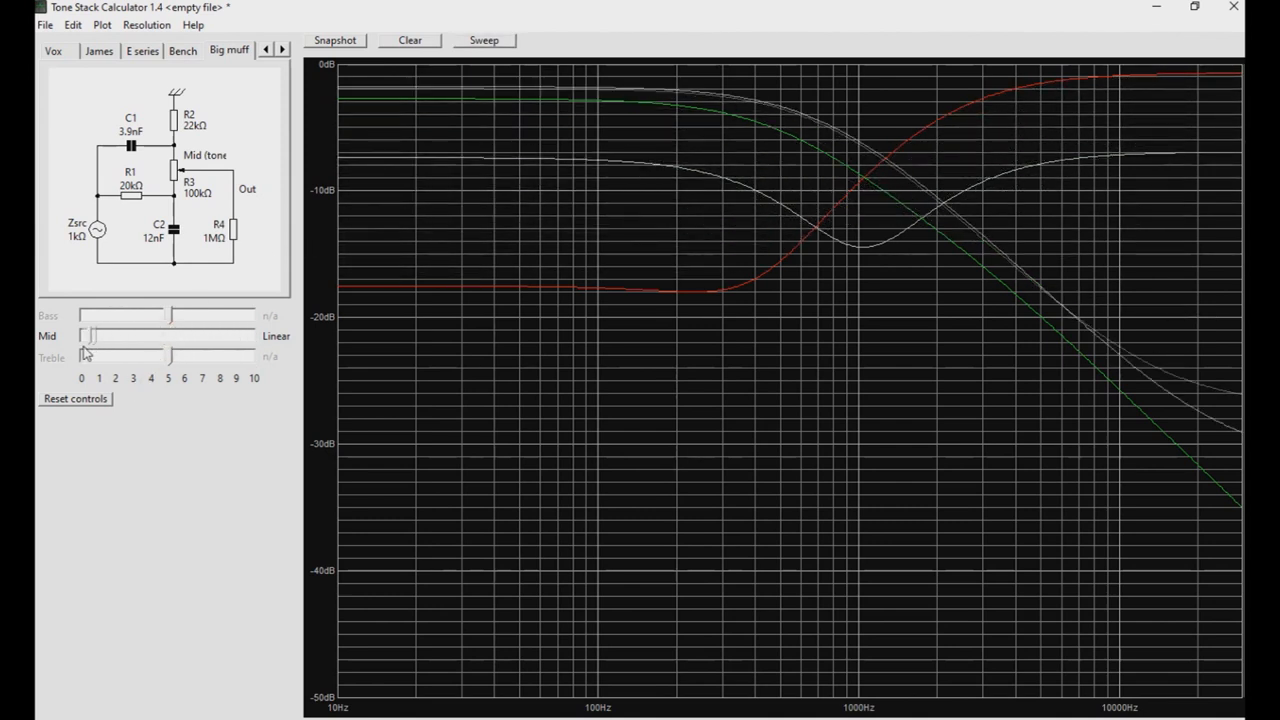
{"action": "left_click_drag", "start_coordinate": [86, 336], "coordinate": [110, 336]}
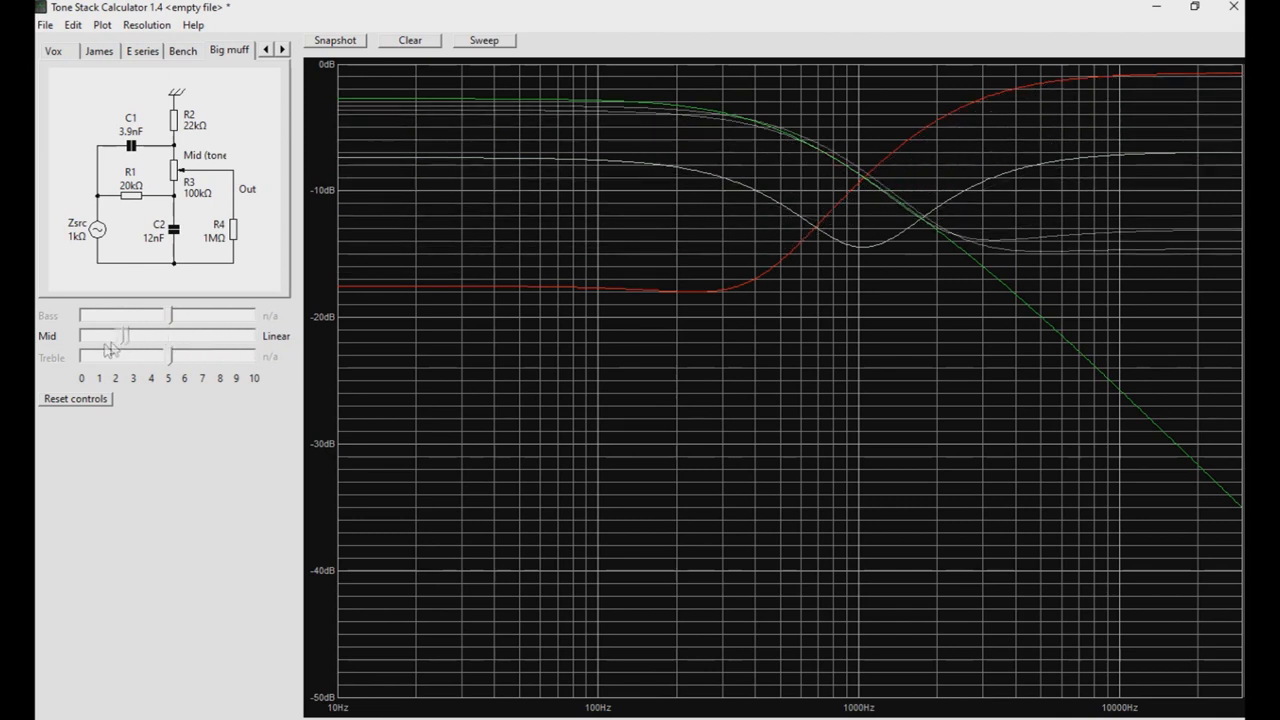
{"action": "left_click_drag", "start_coordinate": [120, 336], "coordinate": [170, 356]}
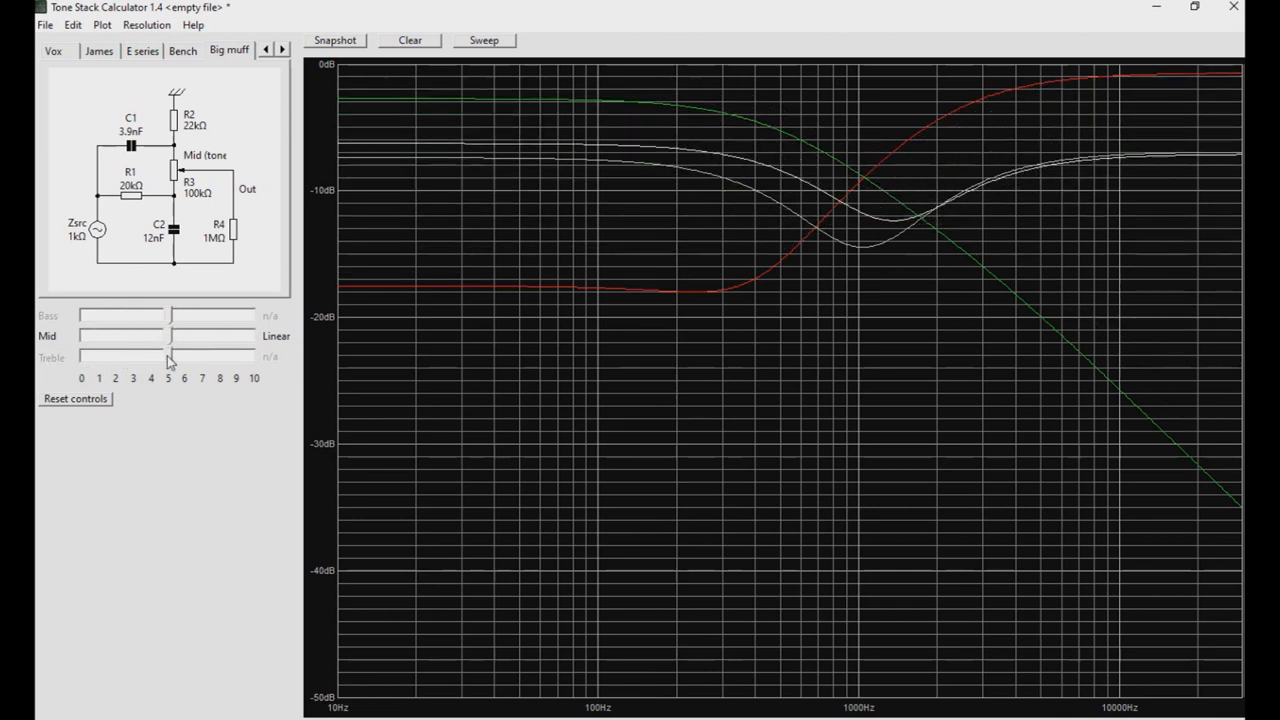
{"action": "mouse_move", "coordinate": [156, 352]}
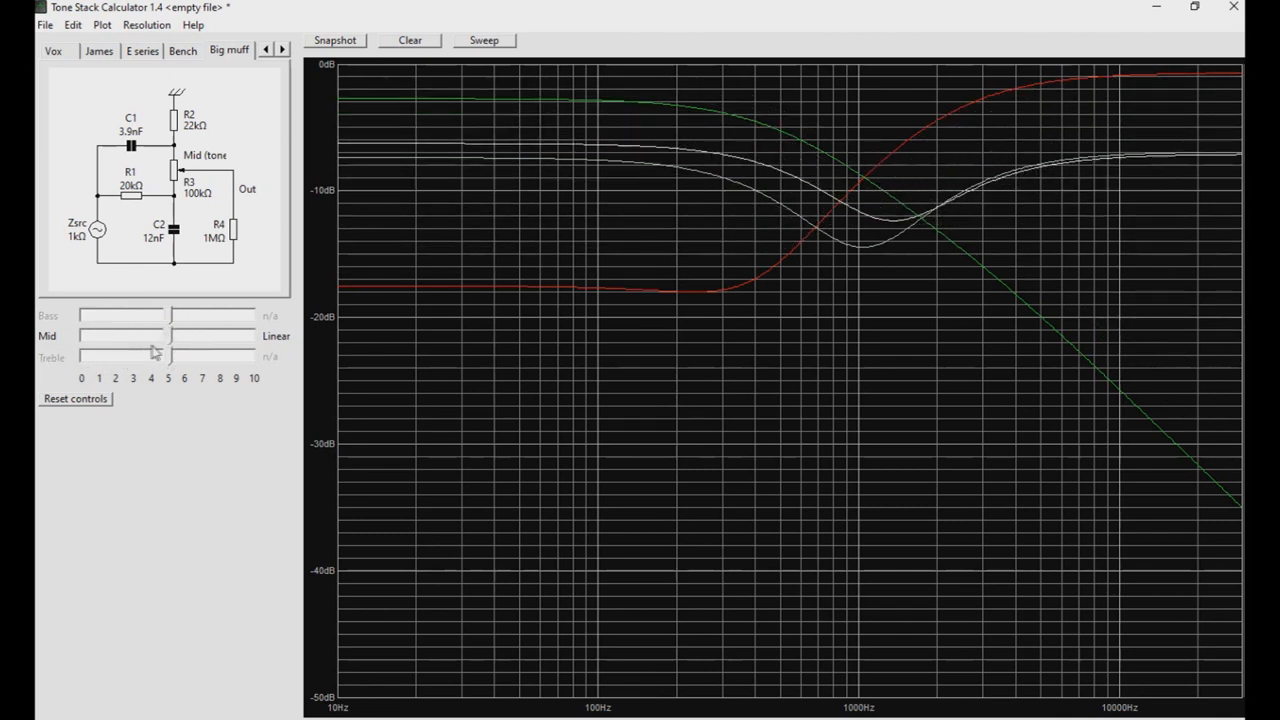
{"action": "mouse_move", "coordinate": [630, 304]}
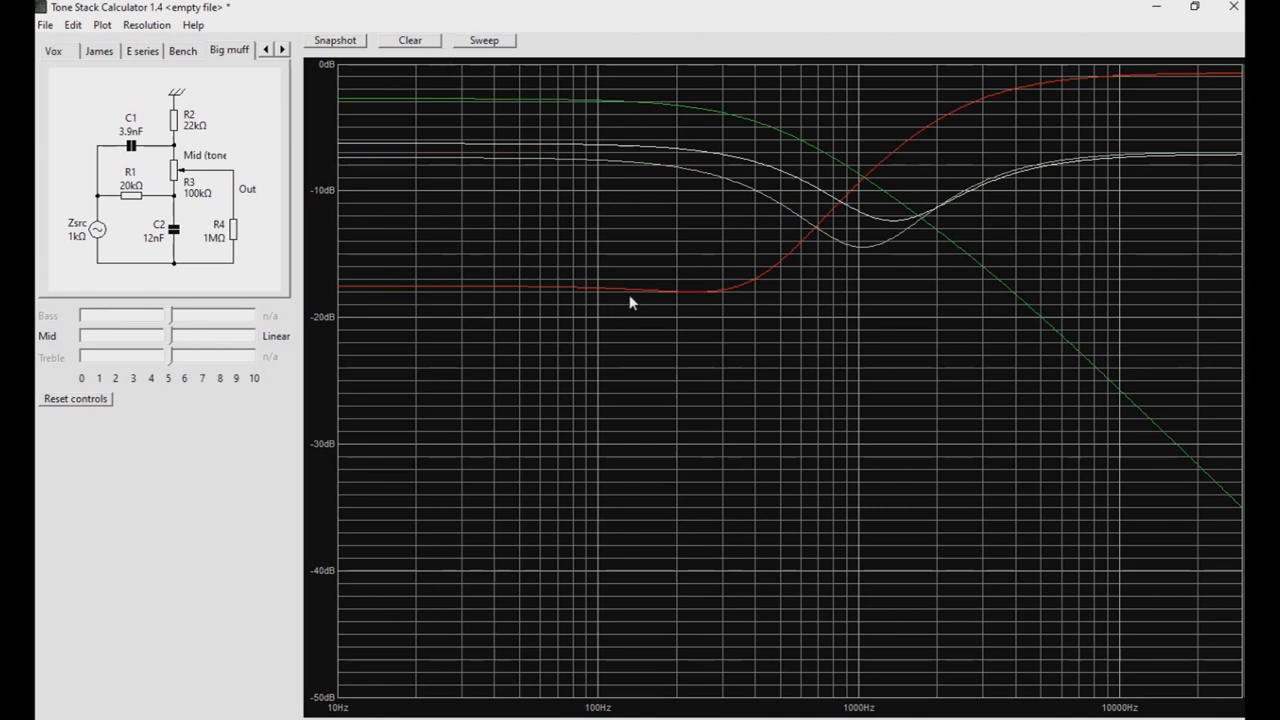
{"action": "mouse_move", "coordinate": [452, 318]}
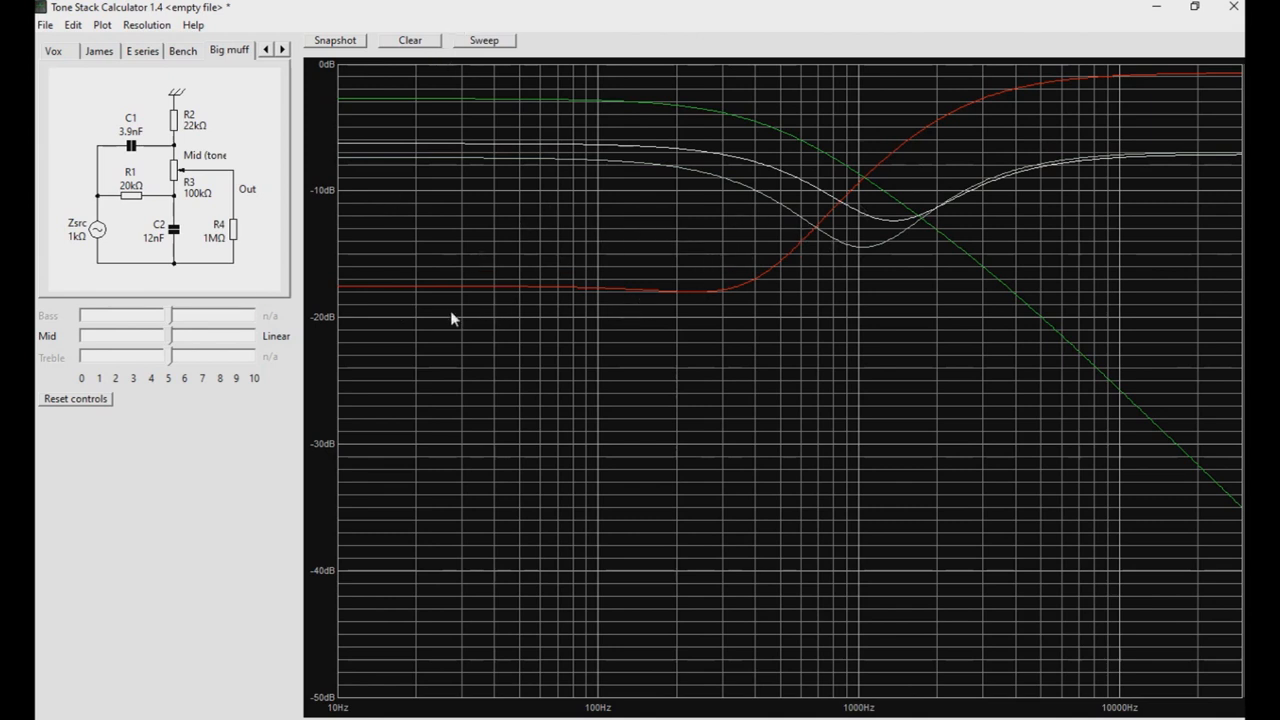
{"action": "mouse_move", "coordinate": [178, 170]}
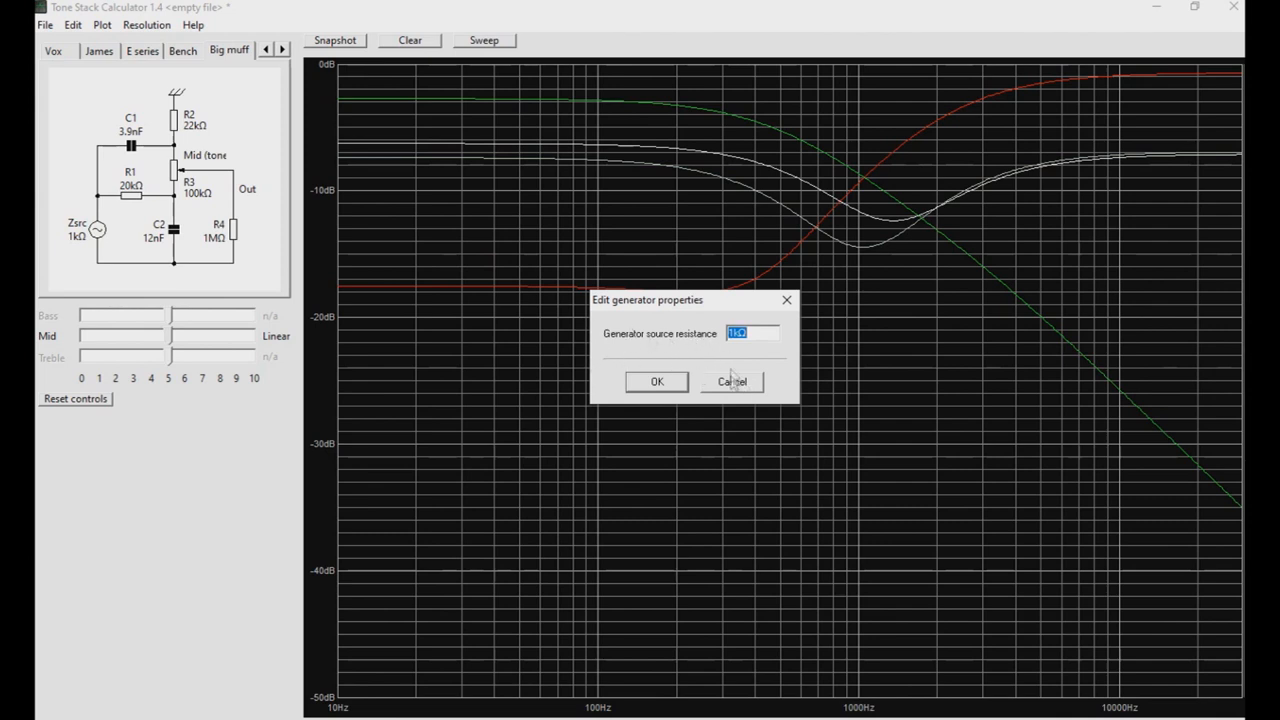
{"action": "left_click", "coordinate": [732, 380]}
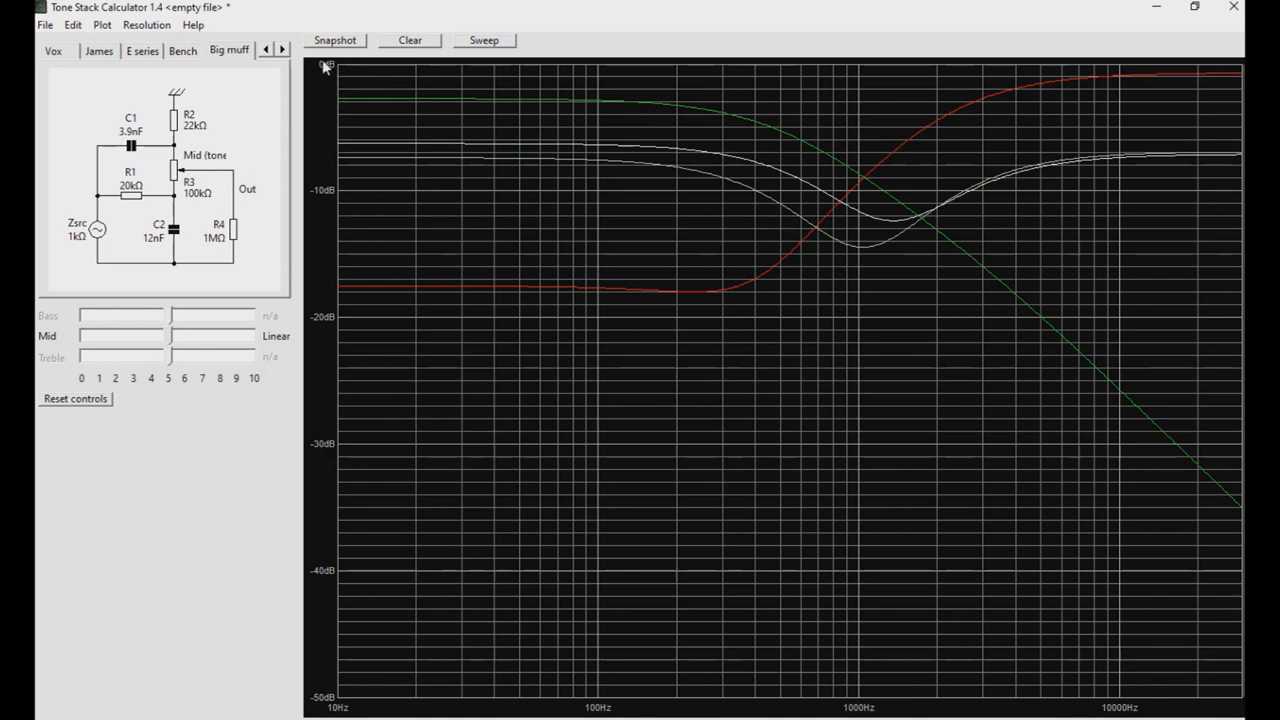
{"action": "mouse_move", "coordinate": [336, 76]}
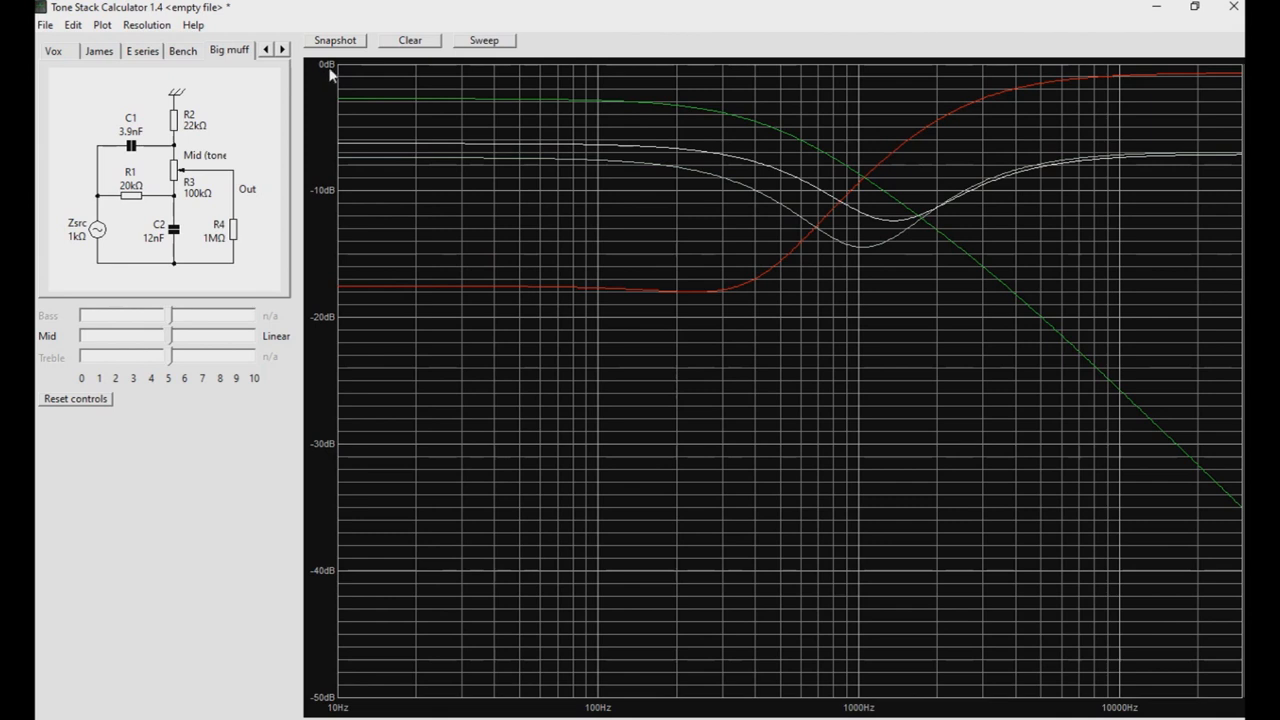
{"action": "mouse_move", "coordinate": [352, 92]}
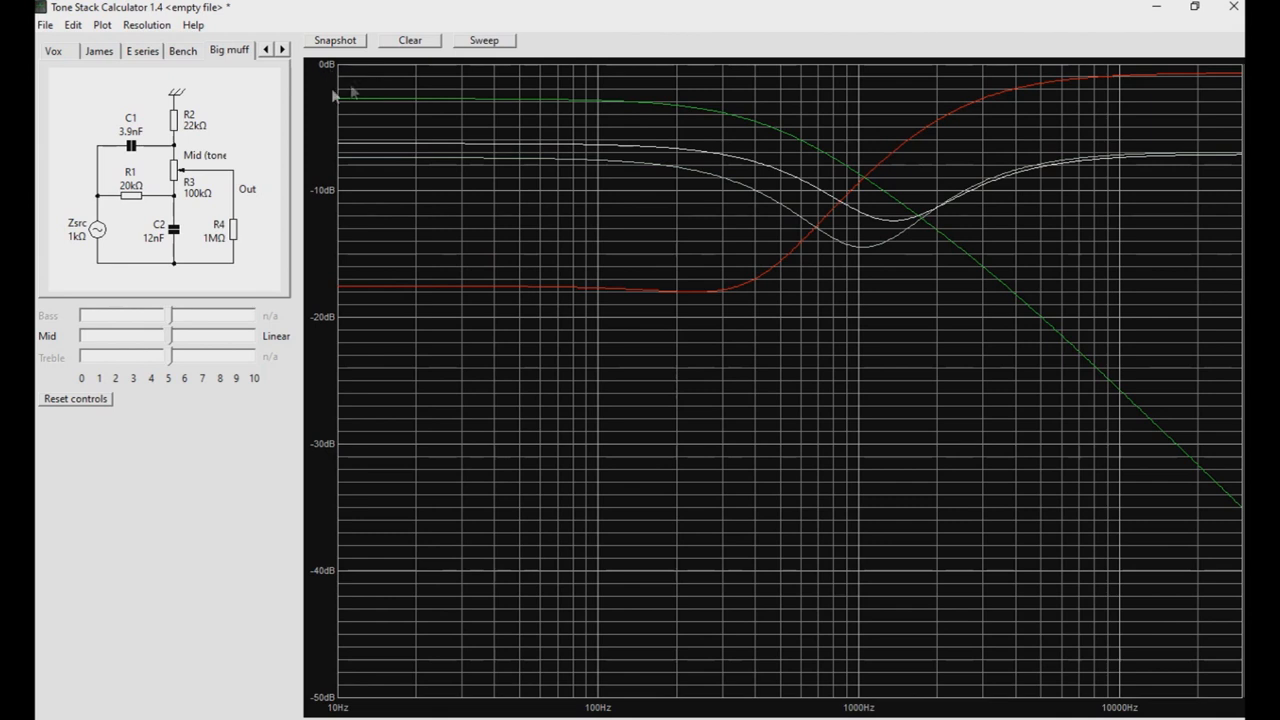
{"action": "mouse_move", "coordinate": [652, 276]}
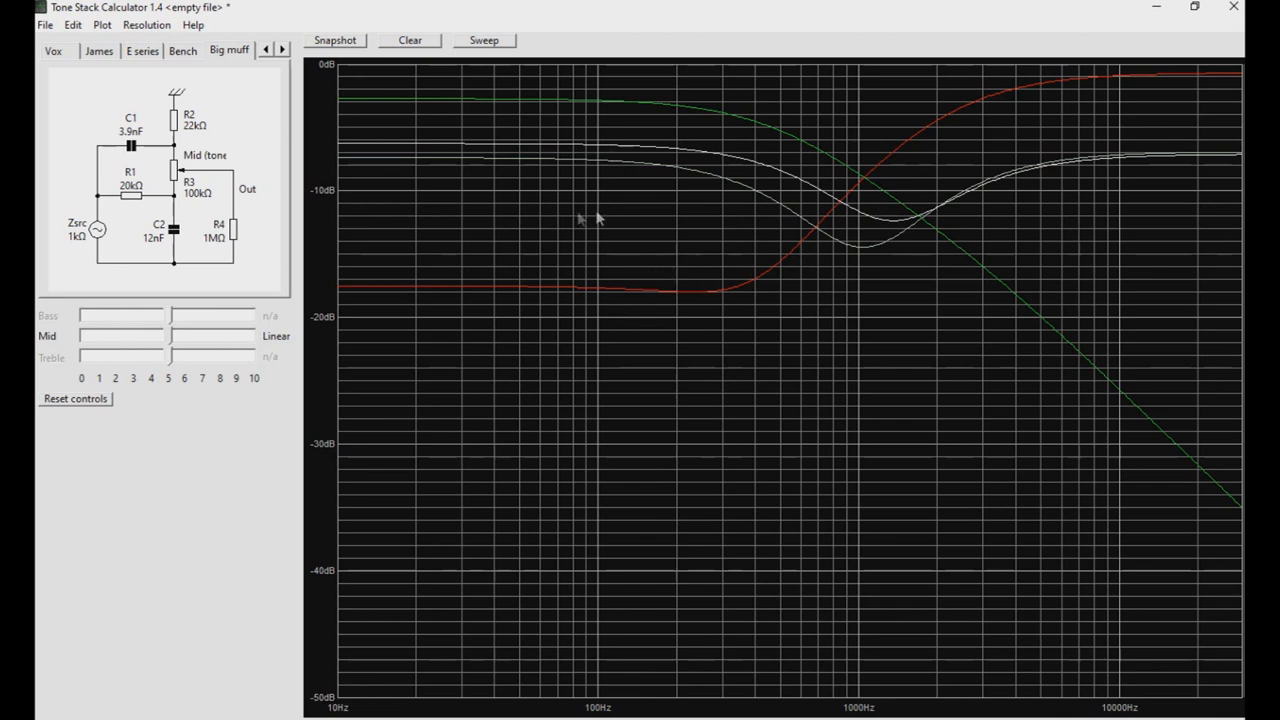
{"action": "mouse_move", "coordinate": [992, 128]}
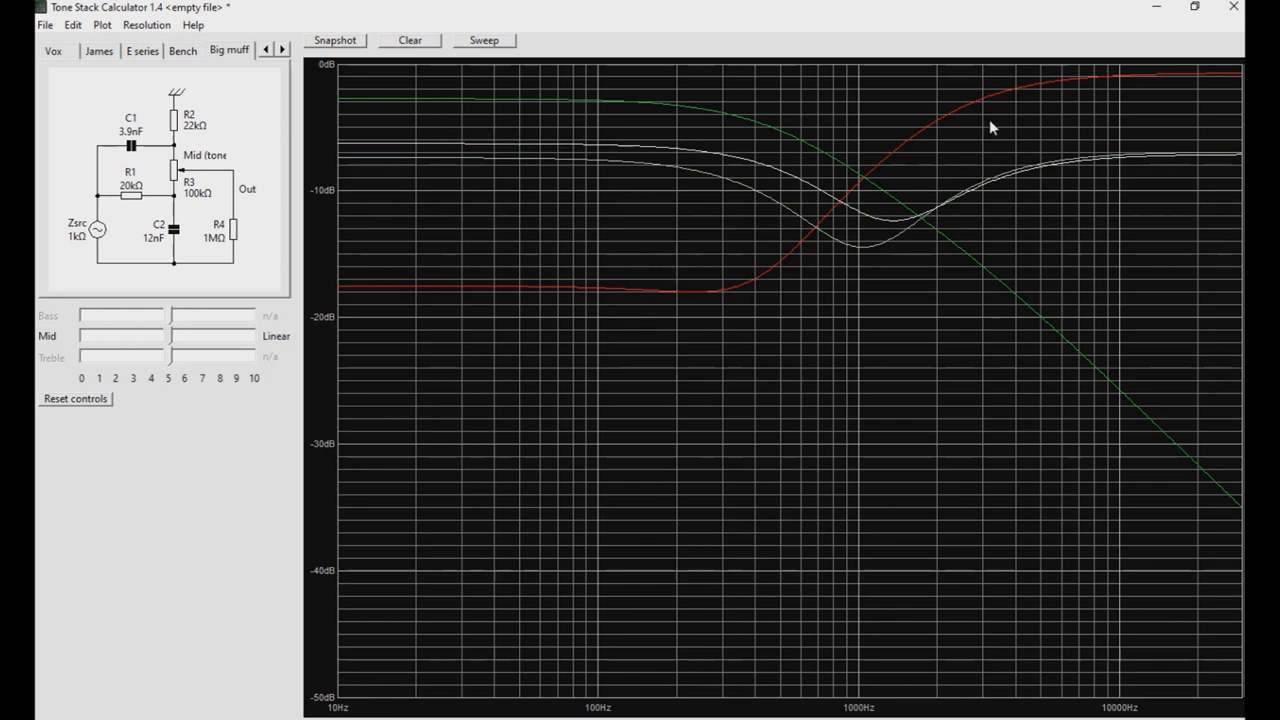
{"action": "mouse_move", "coordinate": [244, 180]}
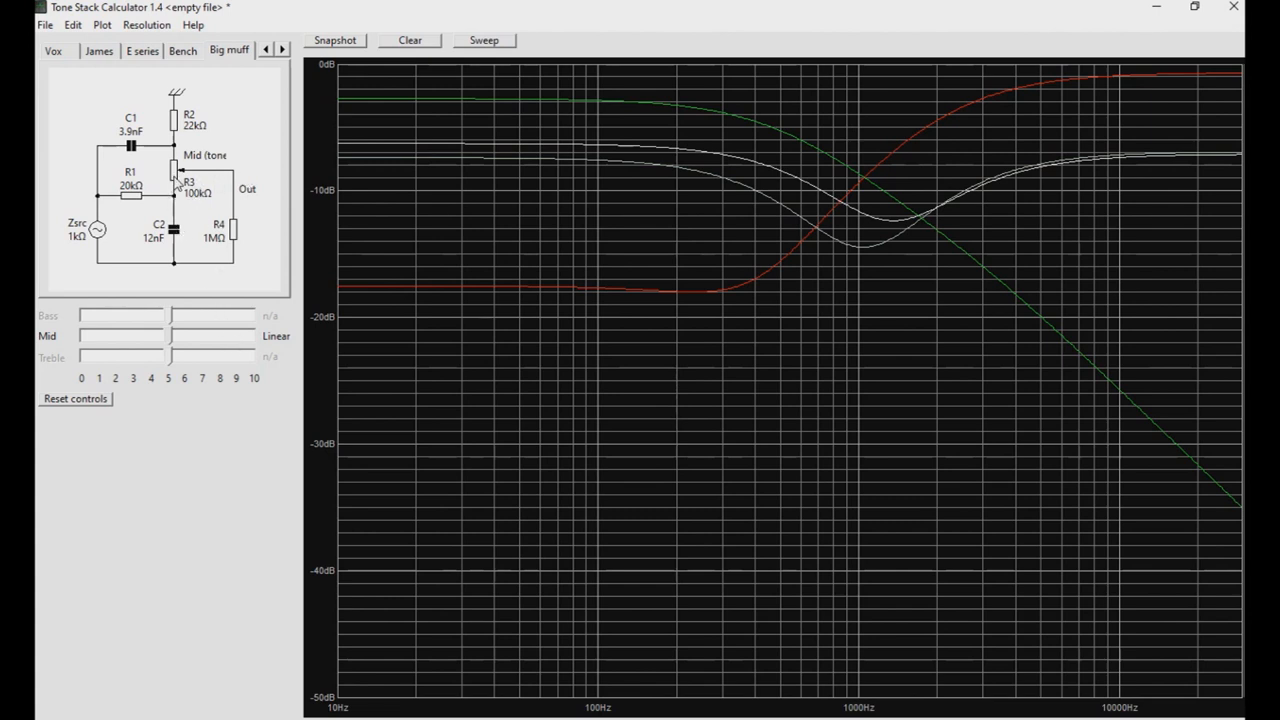
{"action": "mouse_move", "coordinate": [178, 184]}
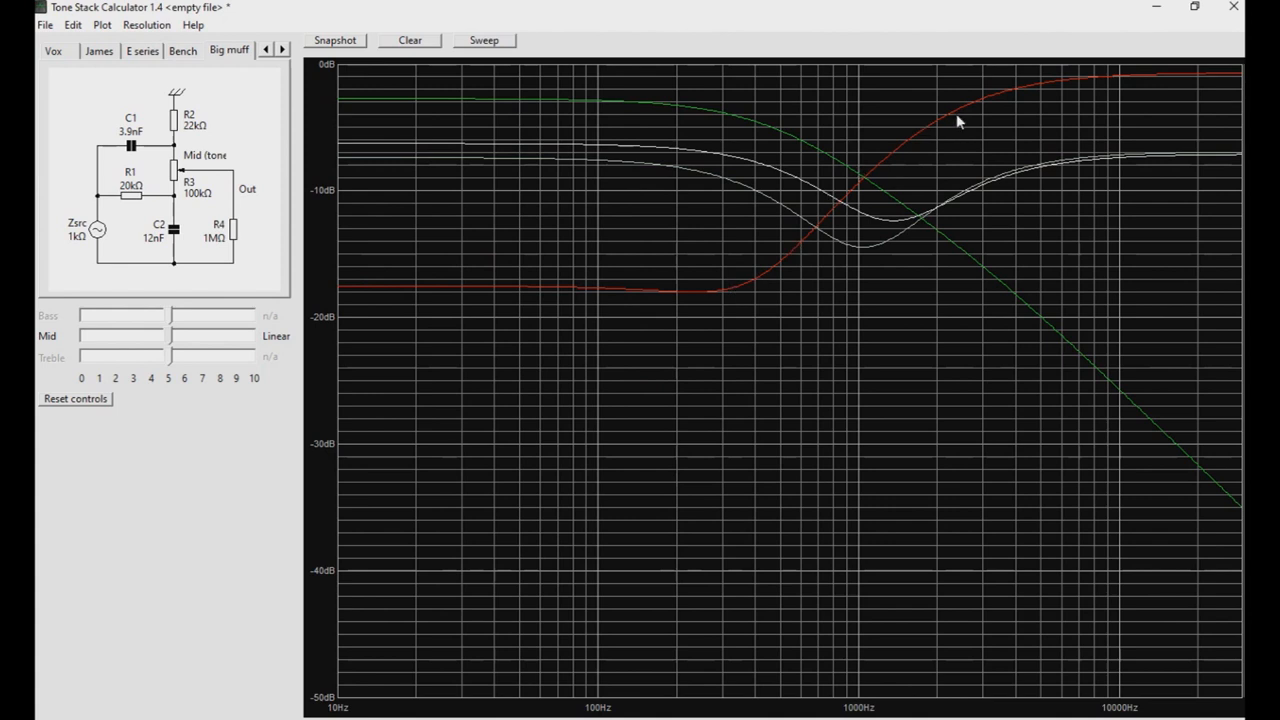
{"action": "mouse_move", "coordinate": [476, 168]}
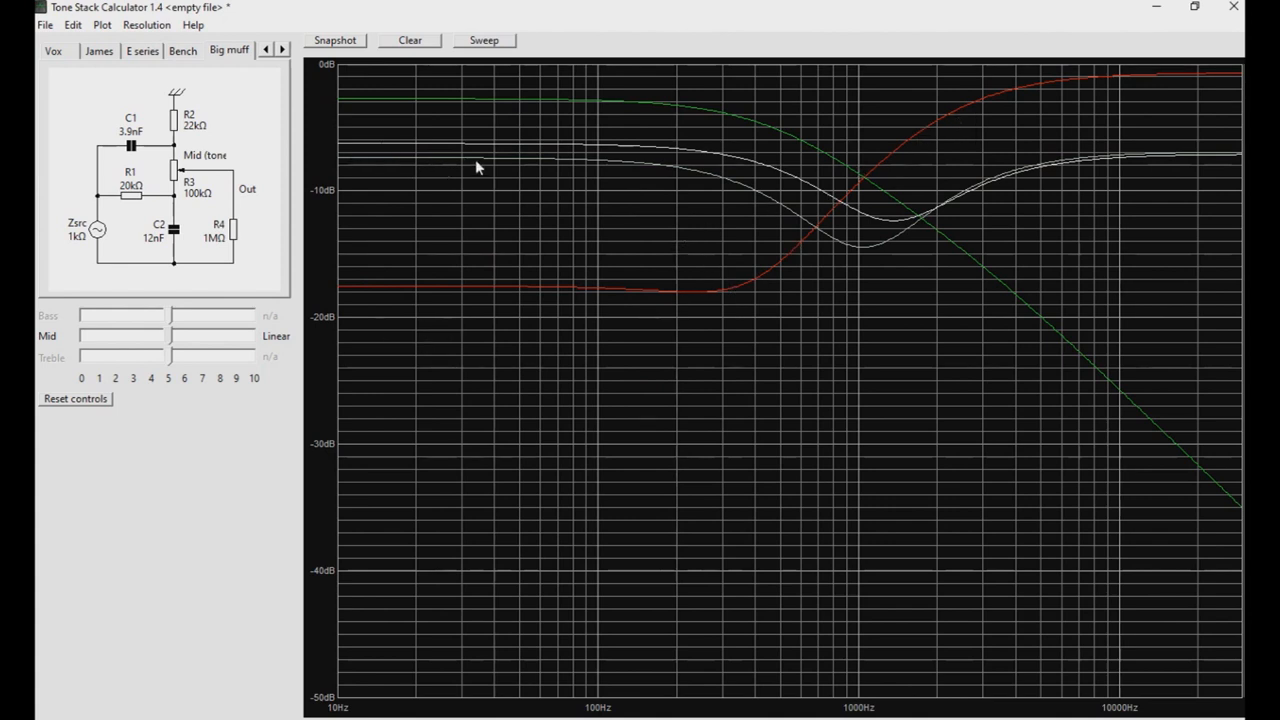
{"action": "mouse_move", "coordinate": [504, 186]}
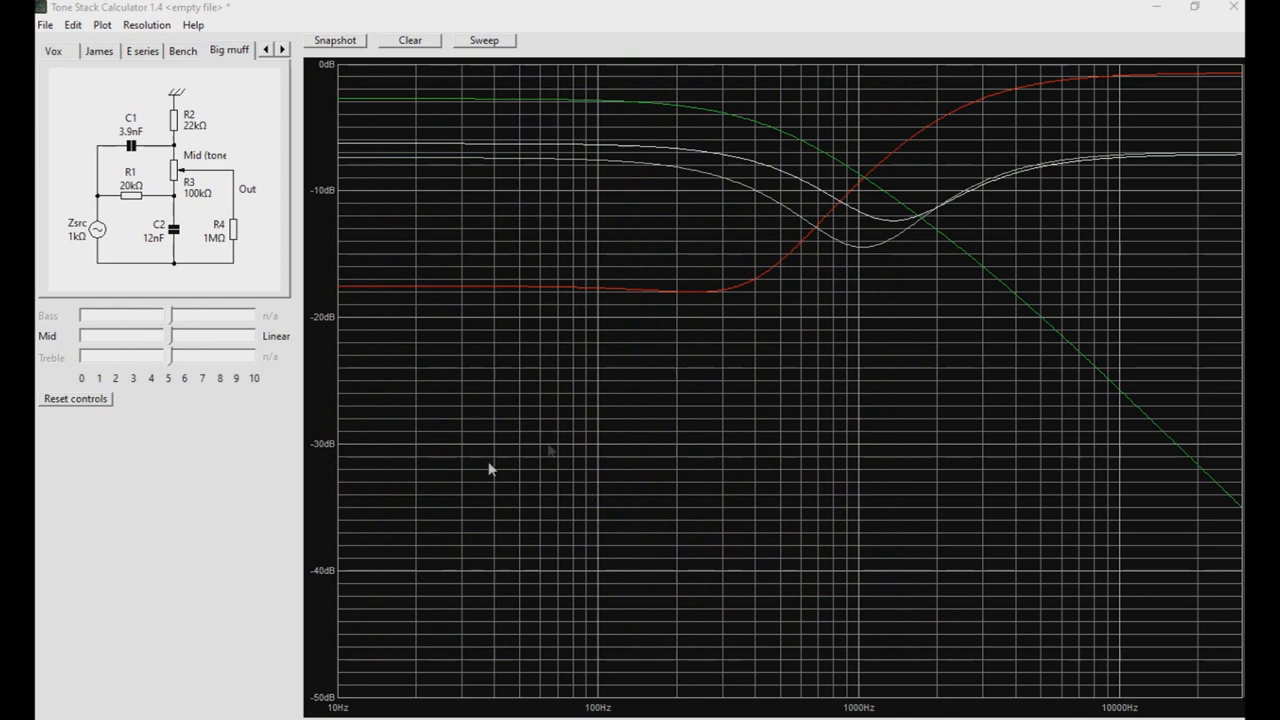
{"action": "mouse_move", "coordinate": [424, 290]}
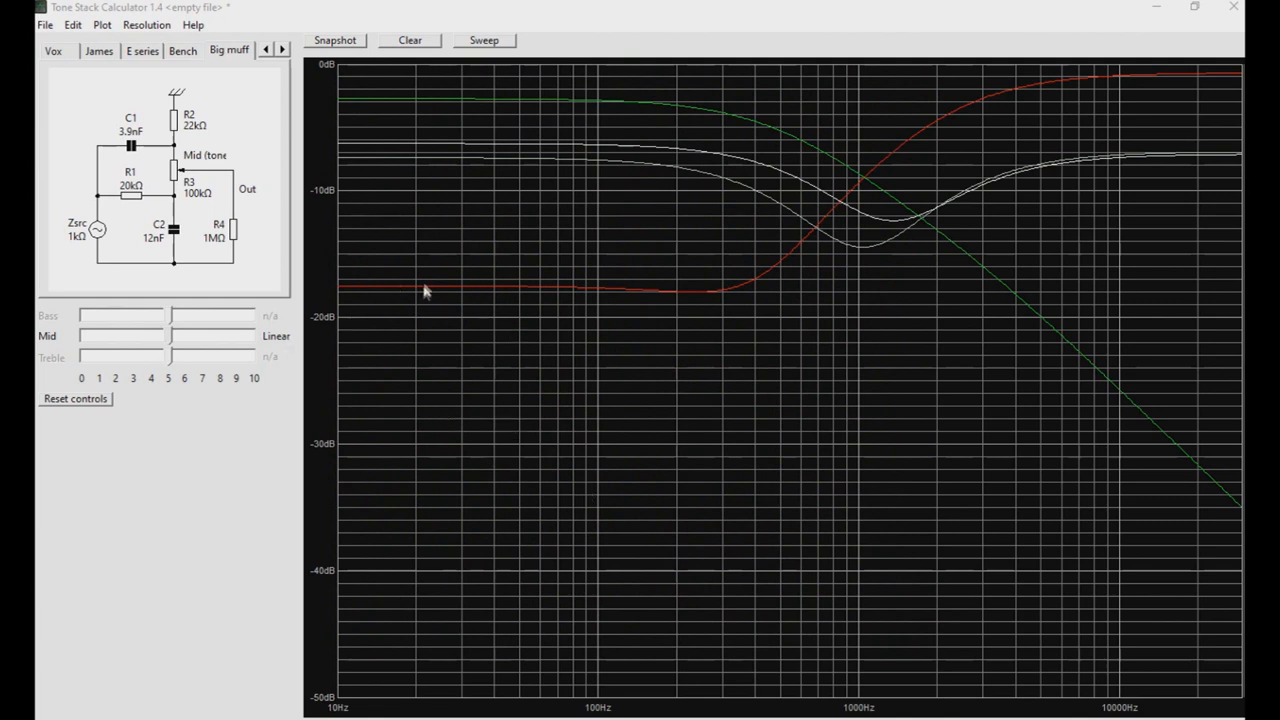
{"action": "mouse_move", "coordinate": [324, 296]}
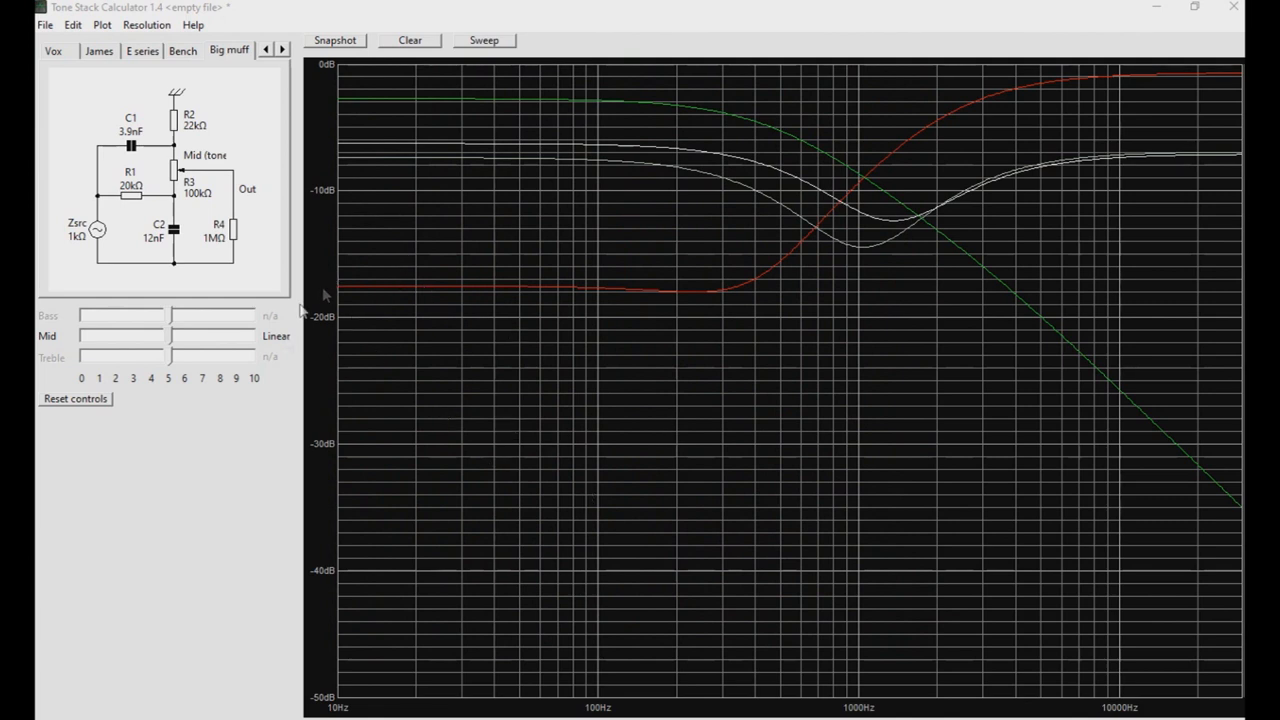
{"action": "mouse_move", "coordinate": [650, 292]}
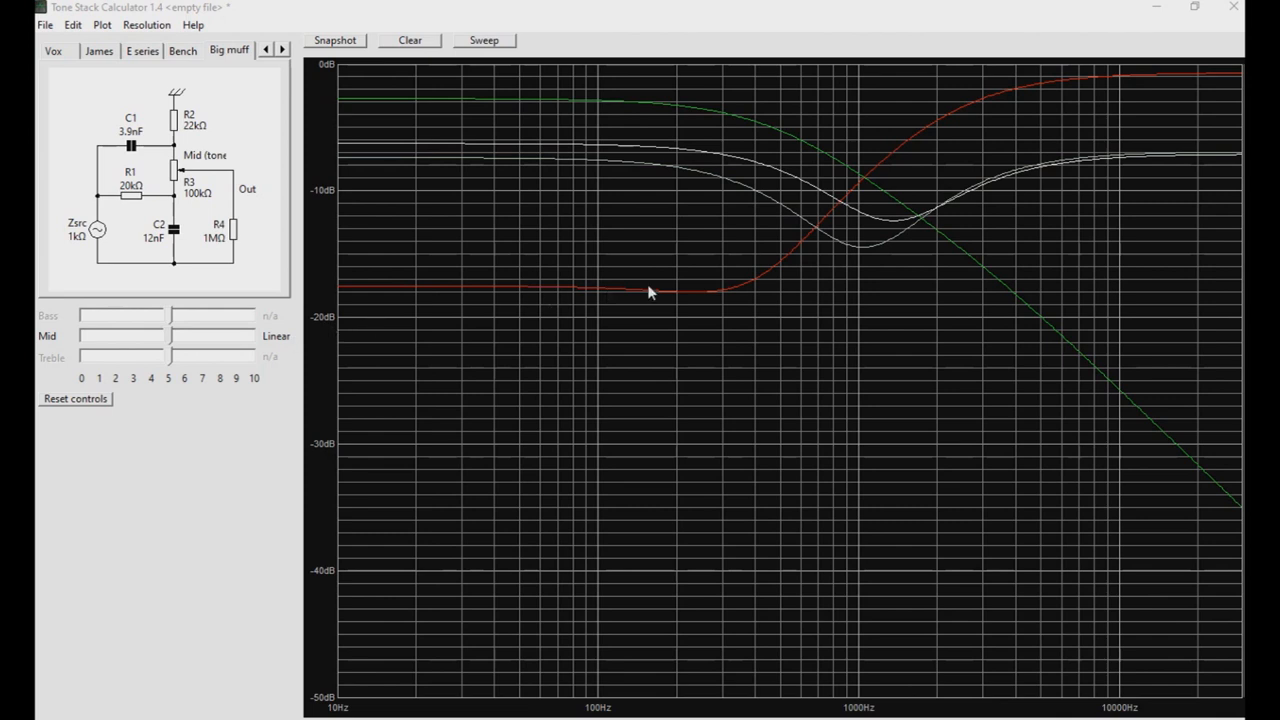
{"action": "mouse_move", "coordinate": [548, 296]}
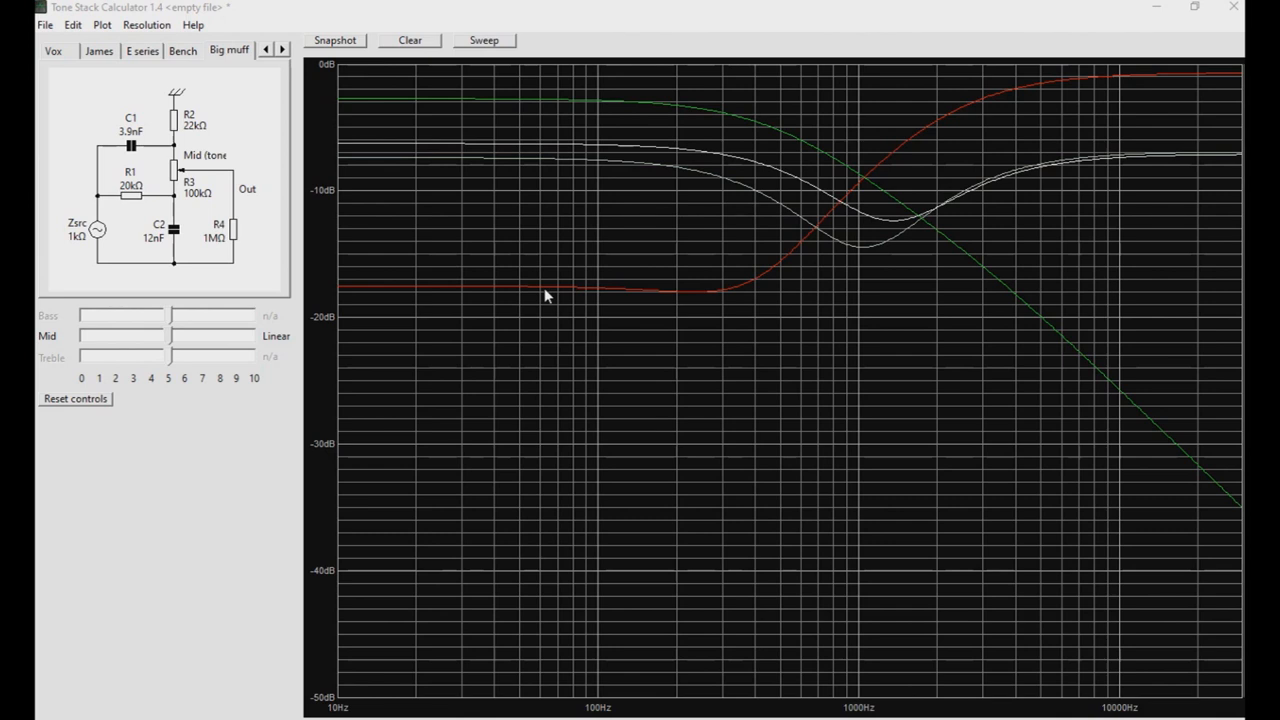
{"action": "mouse_move", "coordinate": [550, 312]}
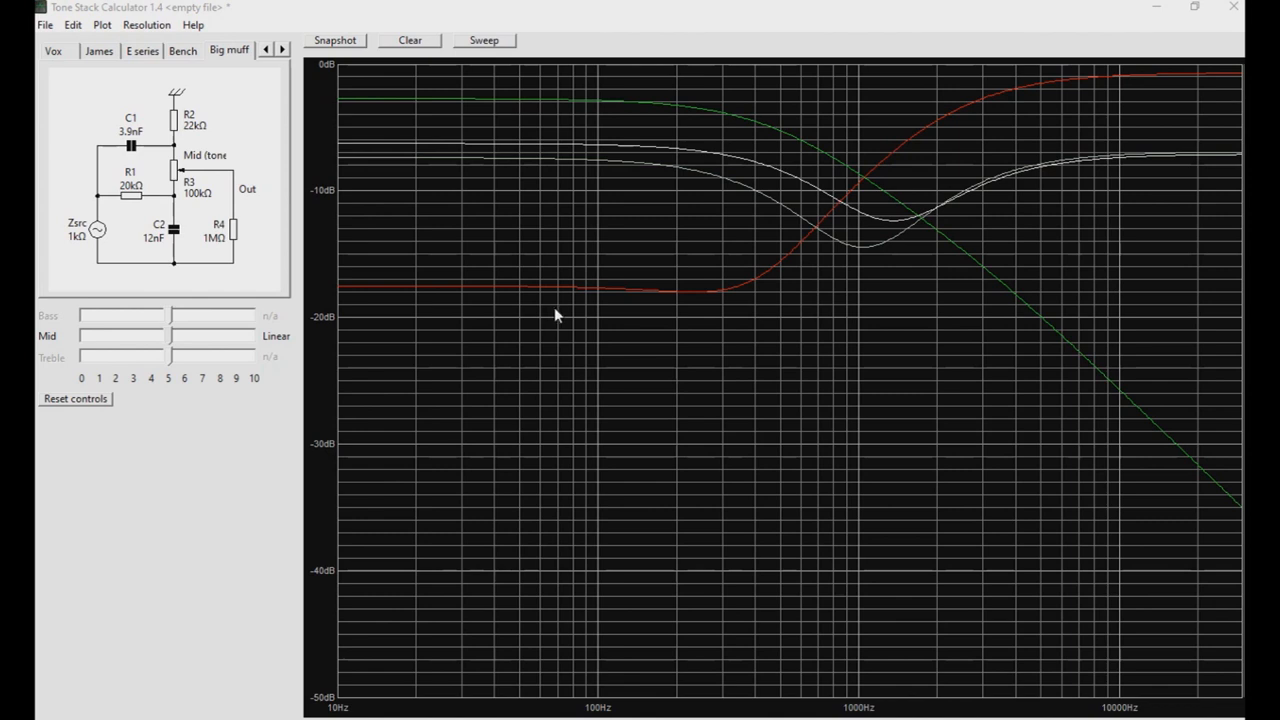
{"action": "mouse_move", "coordinate": [578, 312]}
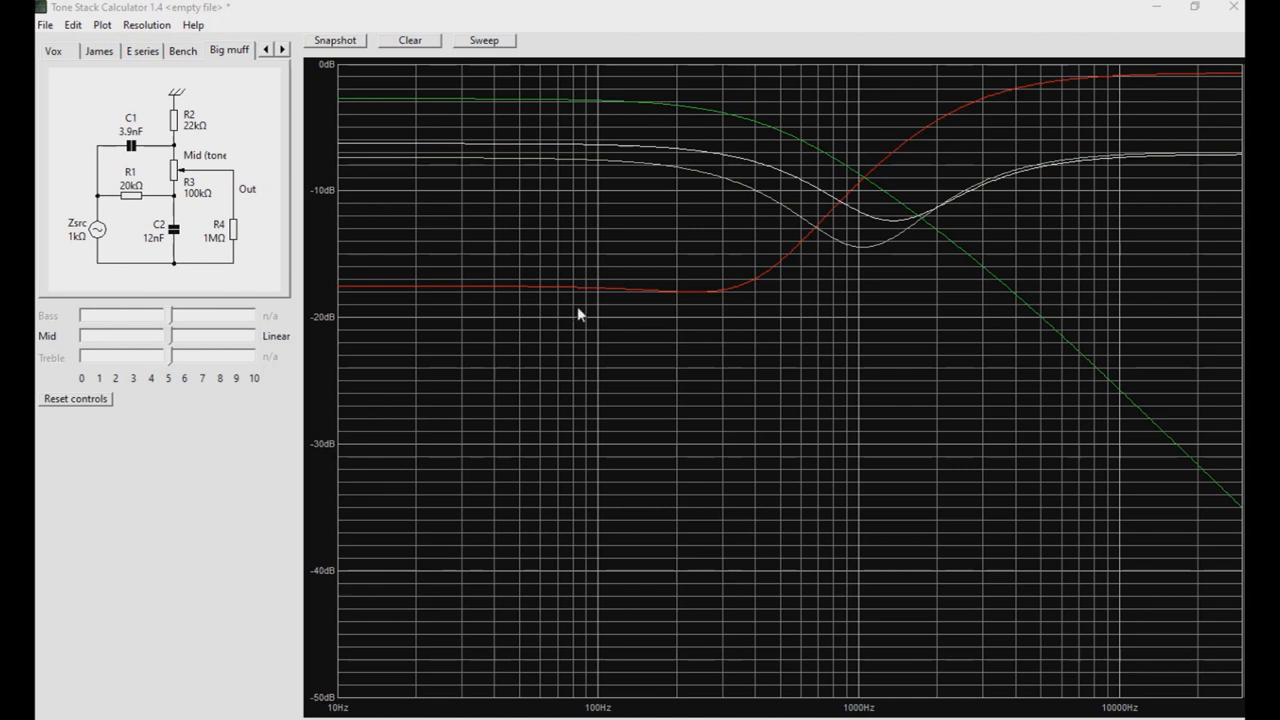